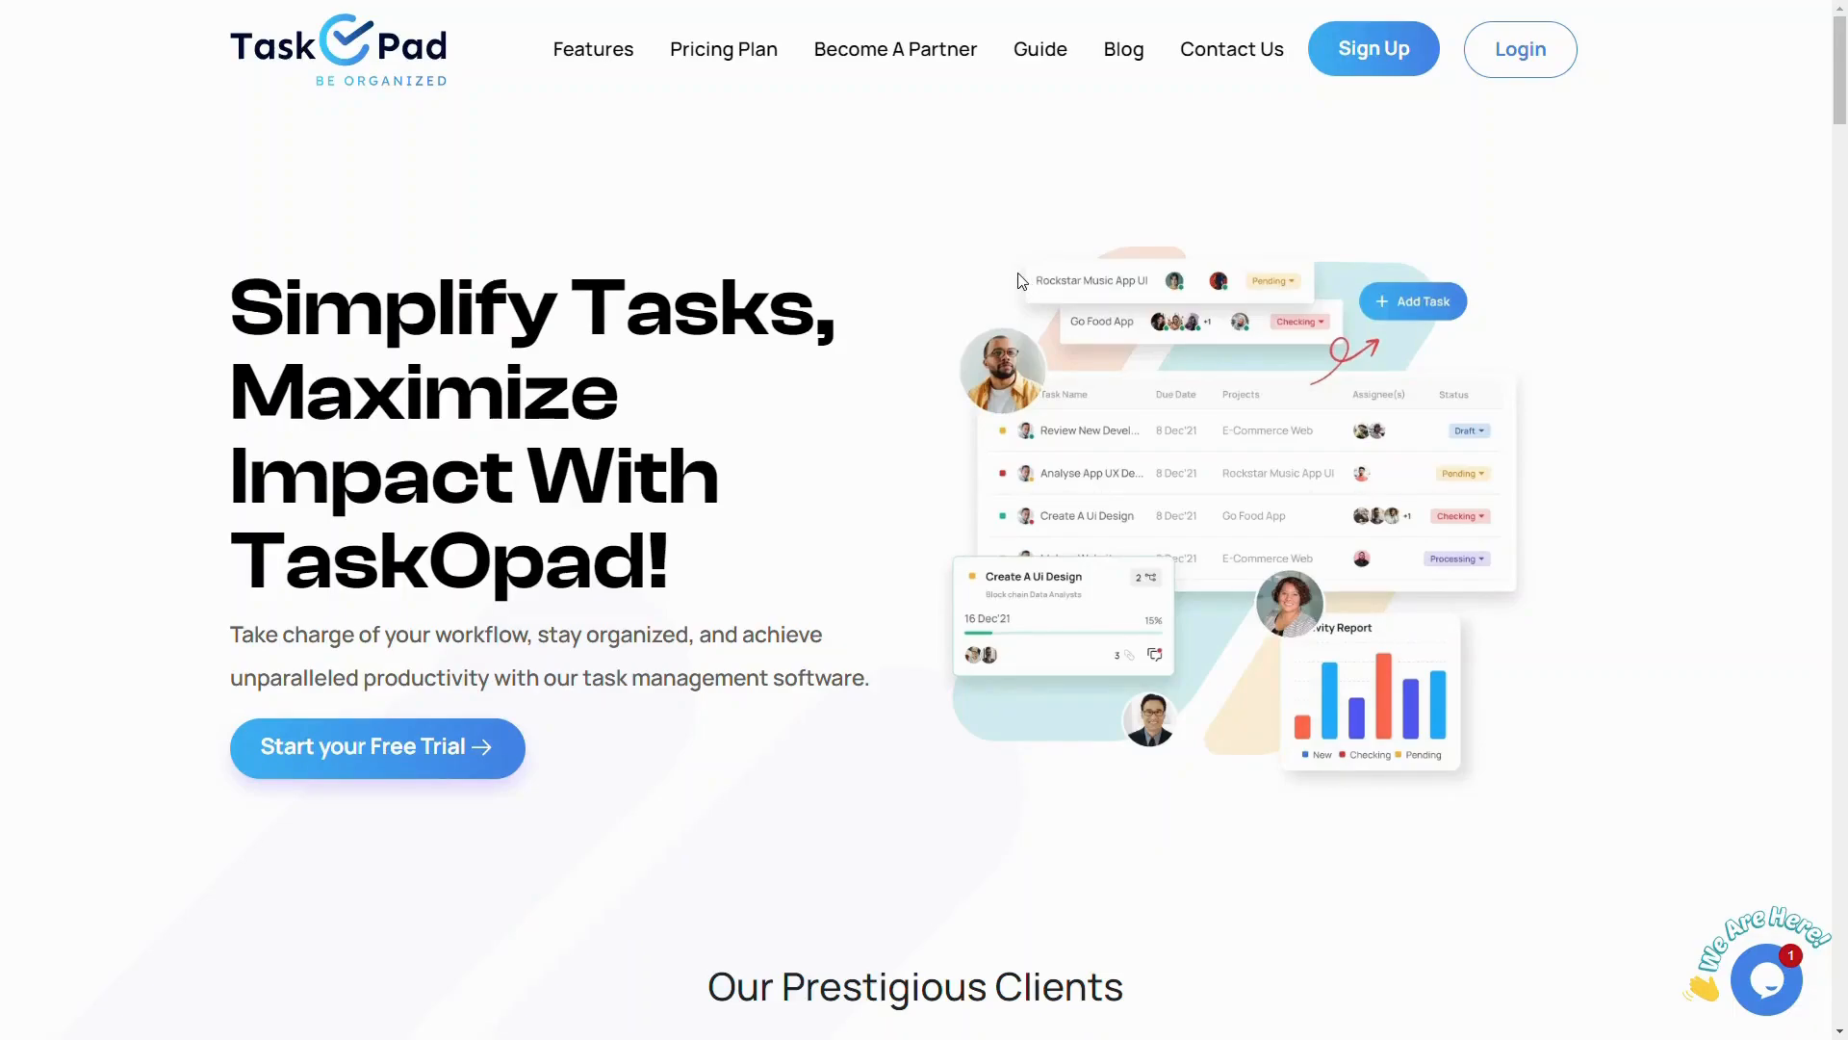
pyautogui.moveTo(1349, 377)
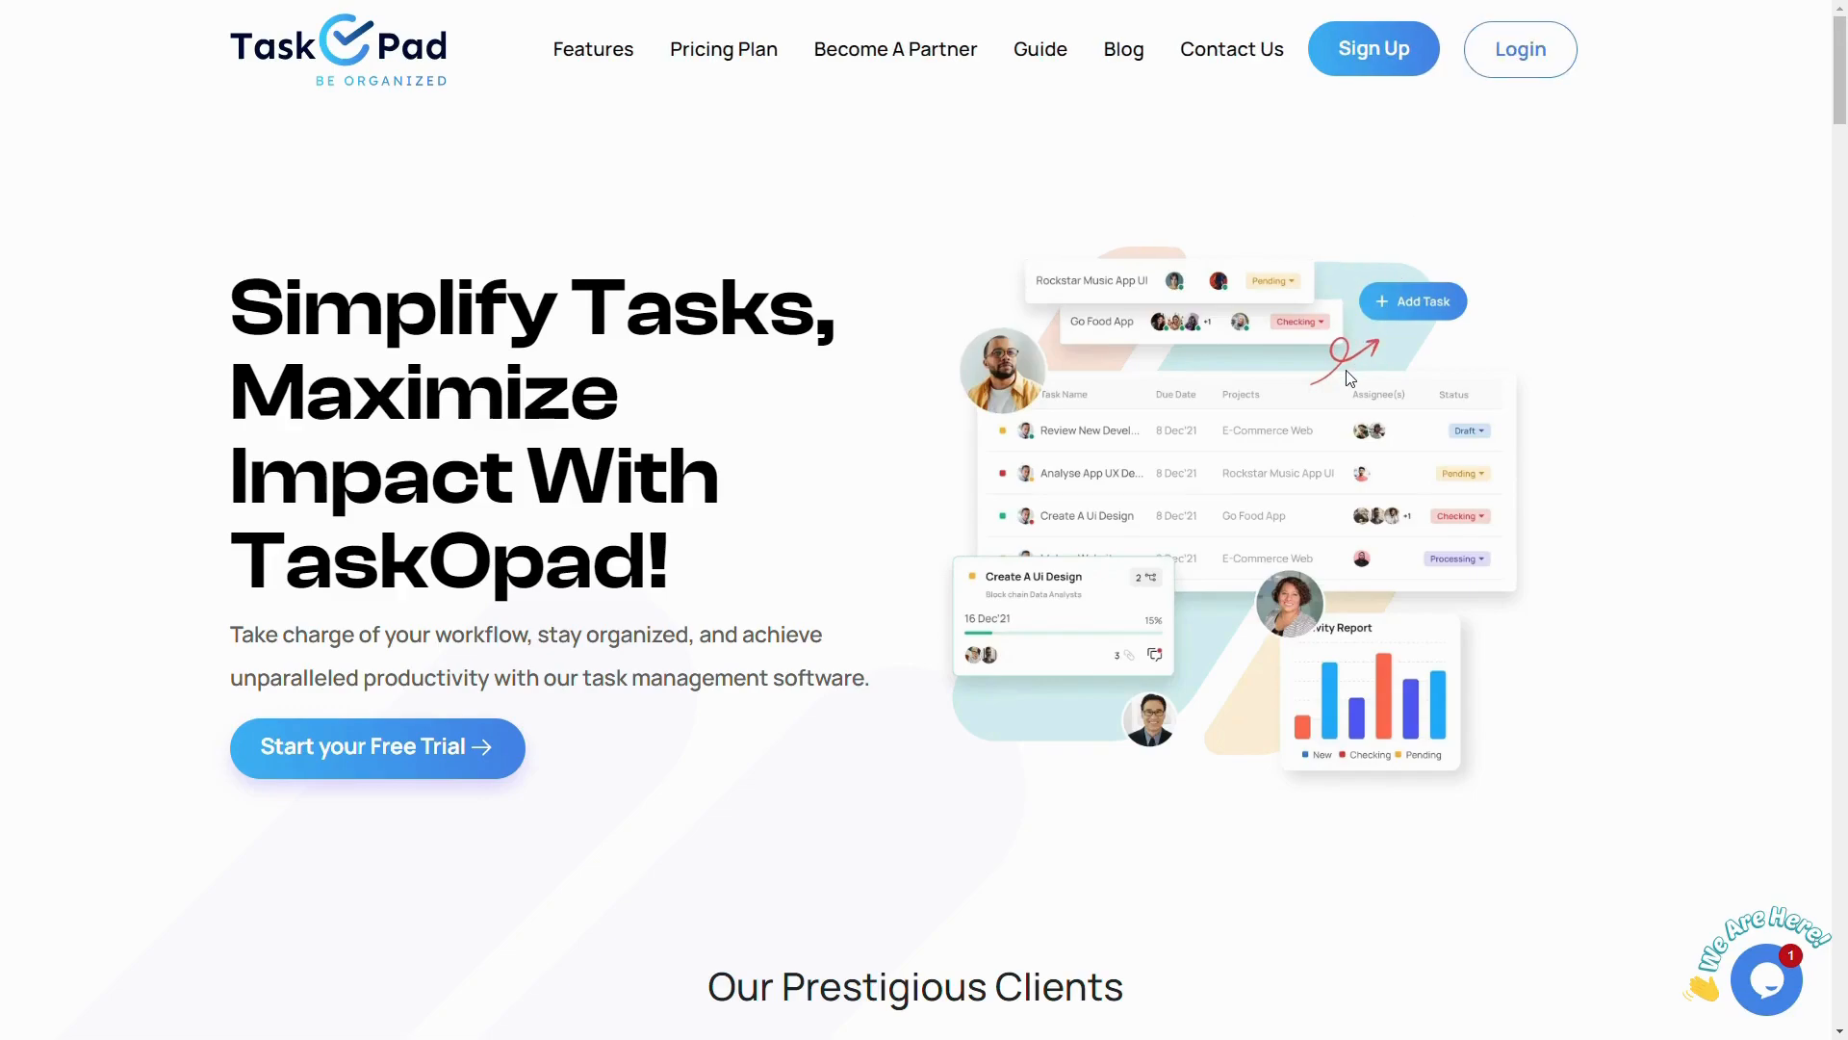
pyautogui.moveTo(1338, 362)
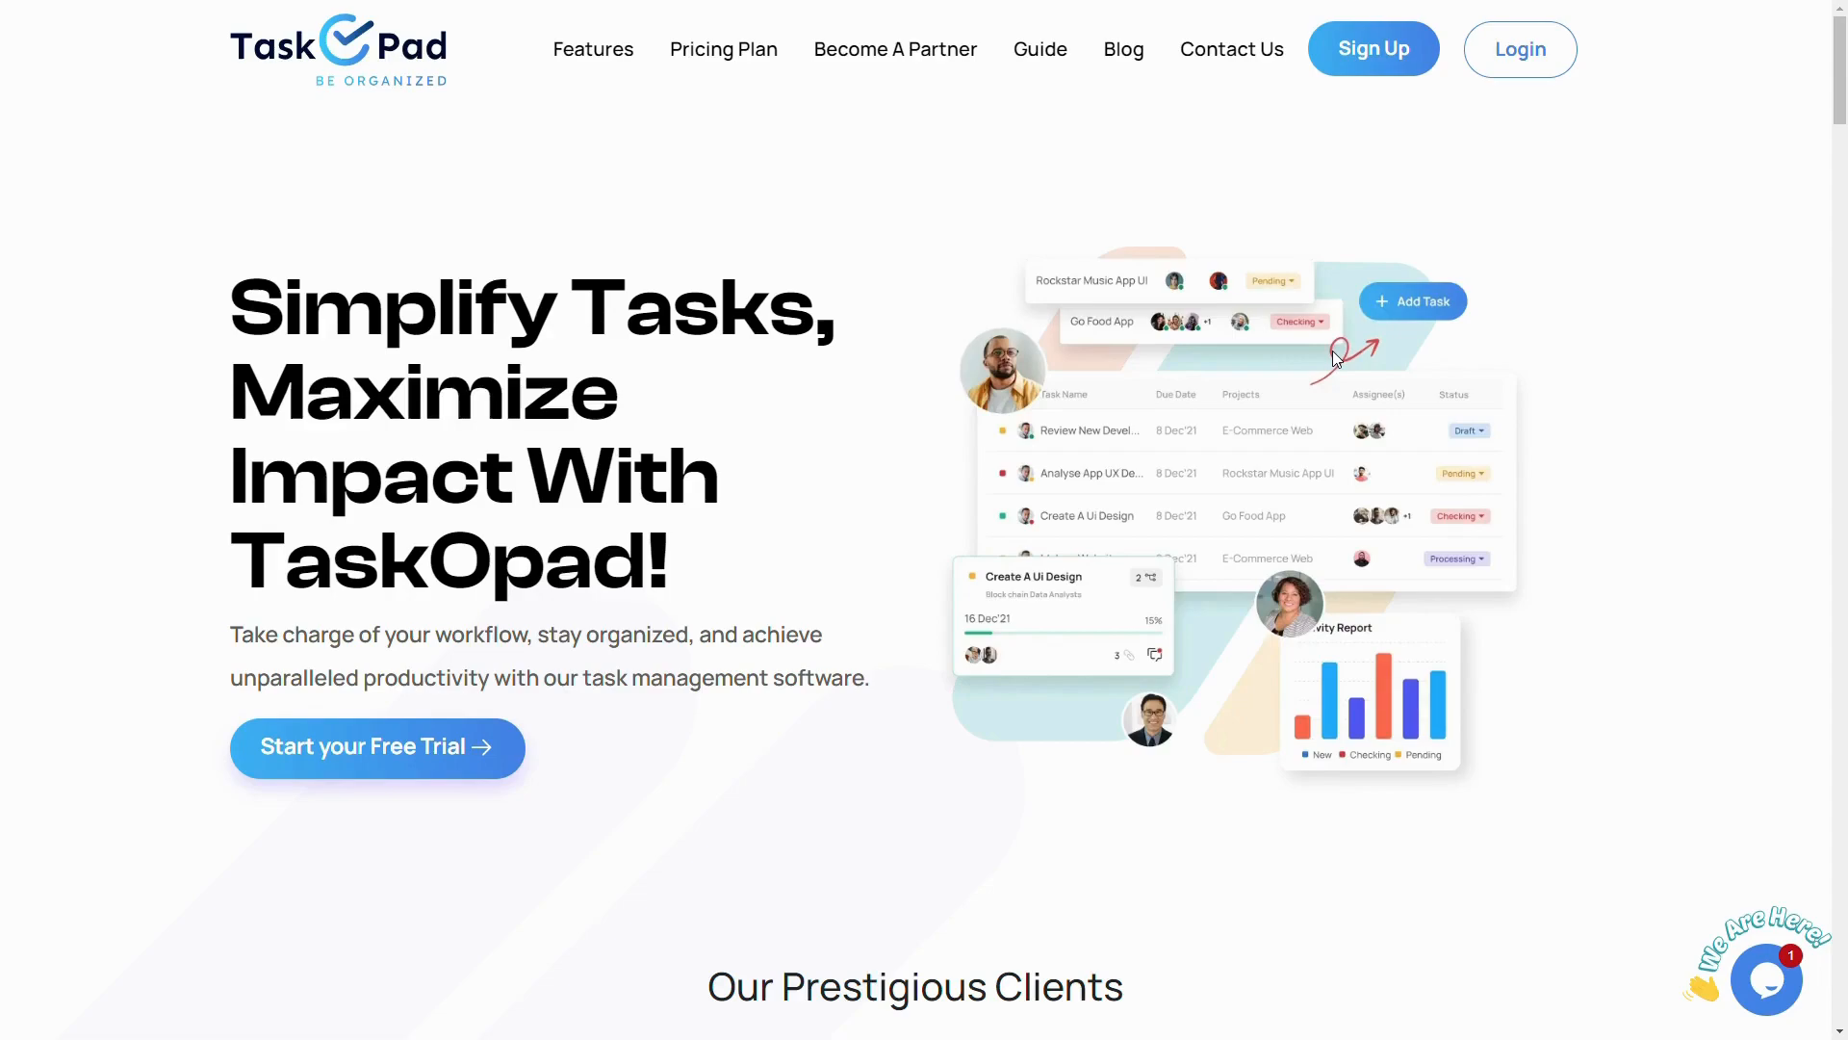
pyautogui.moveTo(1725, 134)
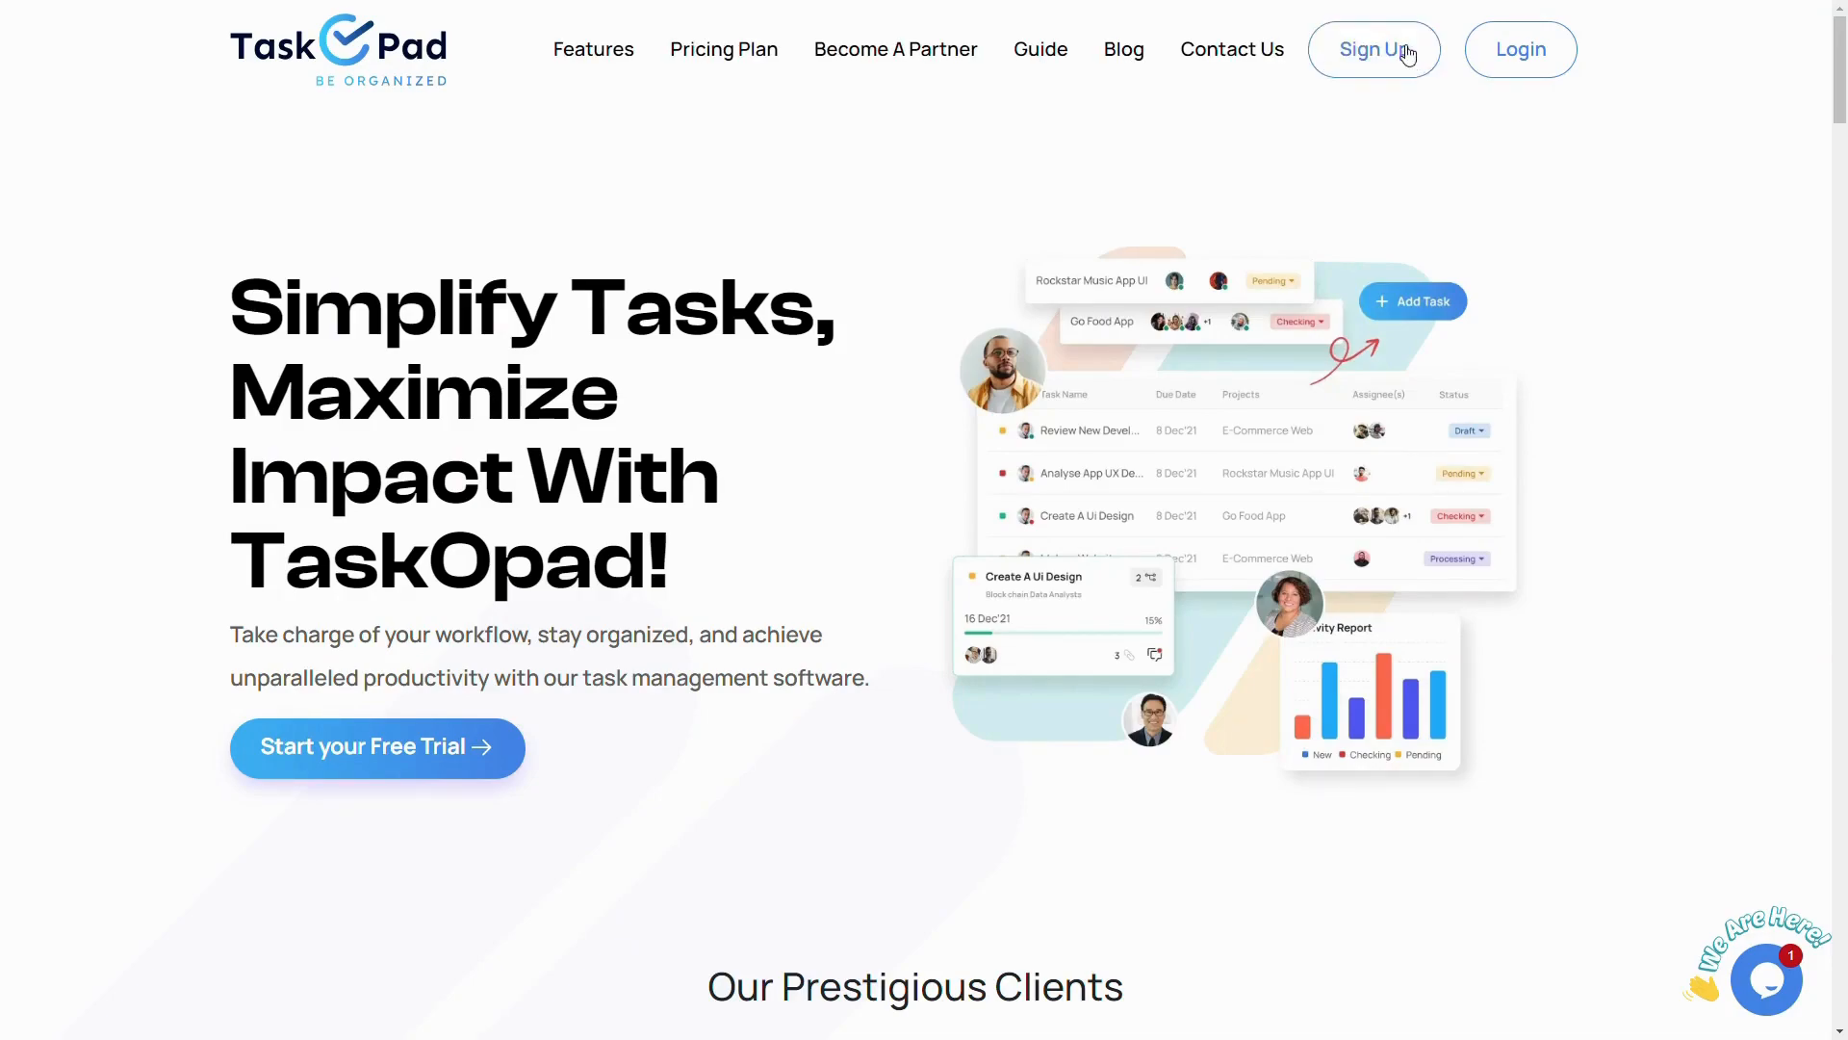
pyautogui.moveTo(1401, 32)
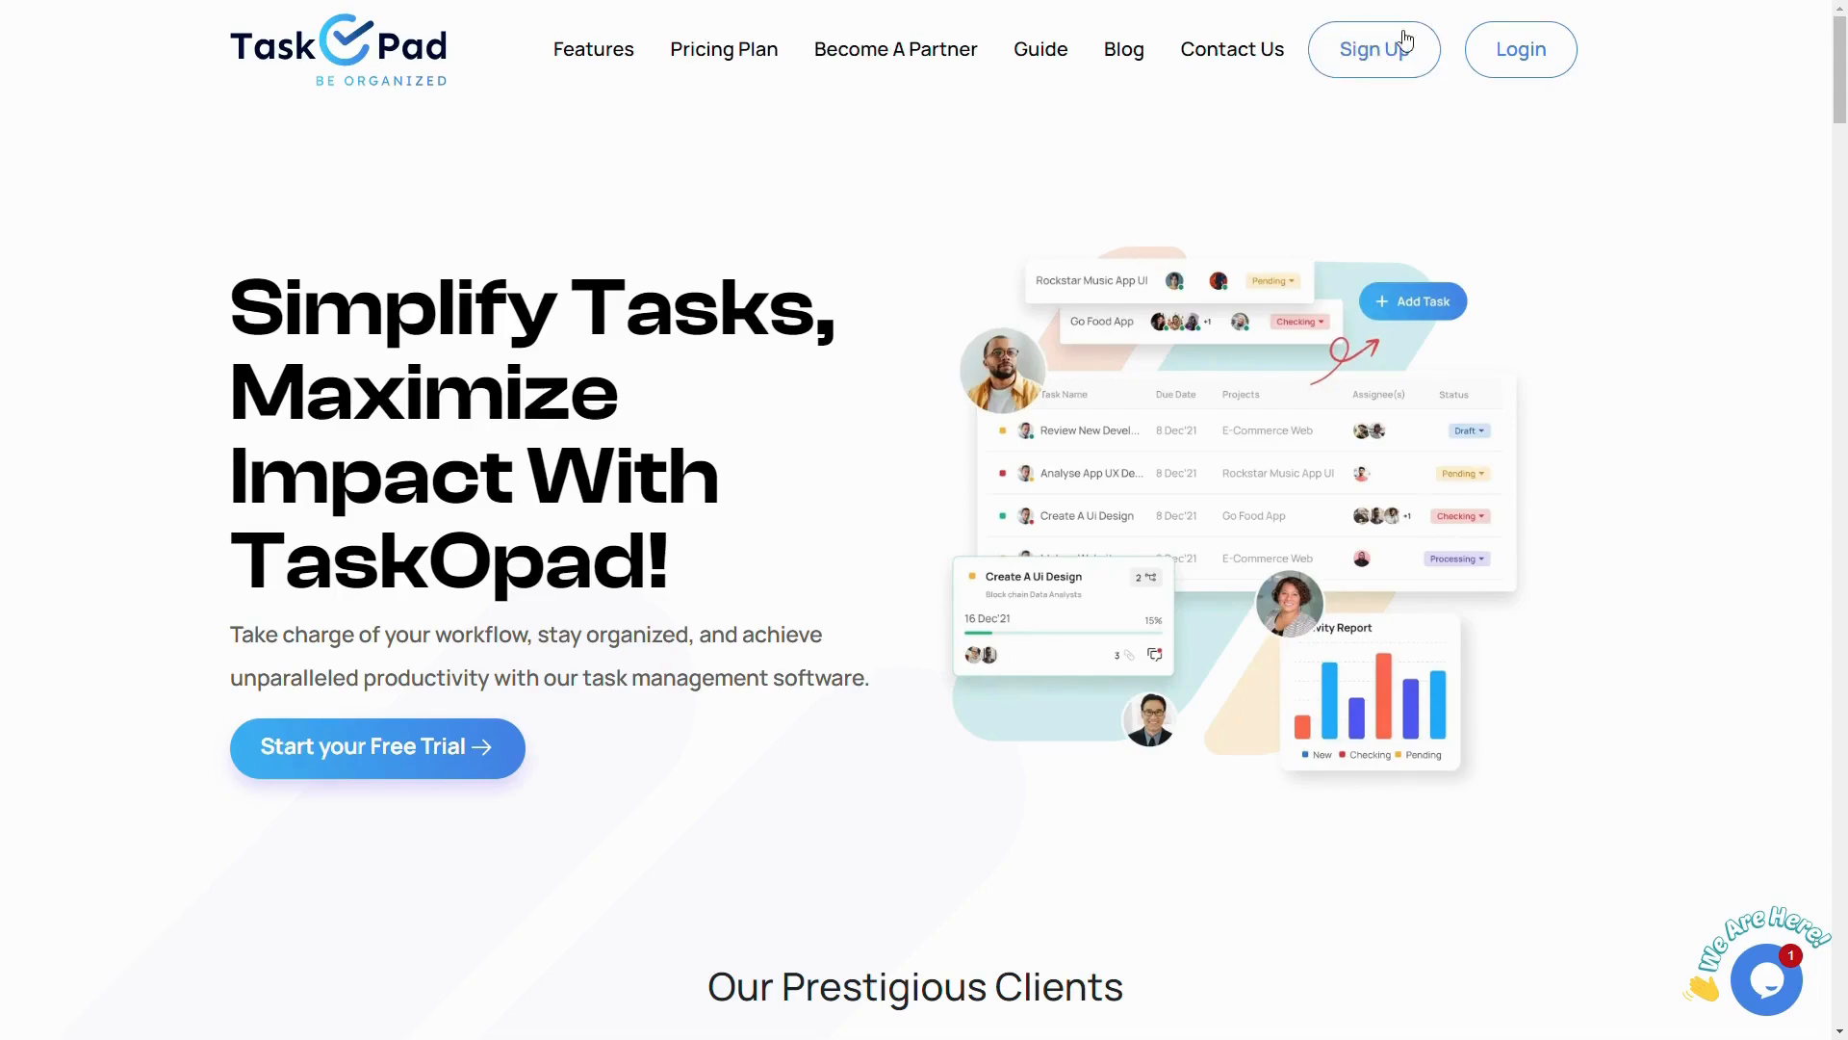
pyautogui.moveTo(1378, 52)
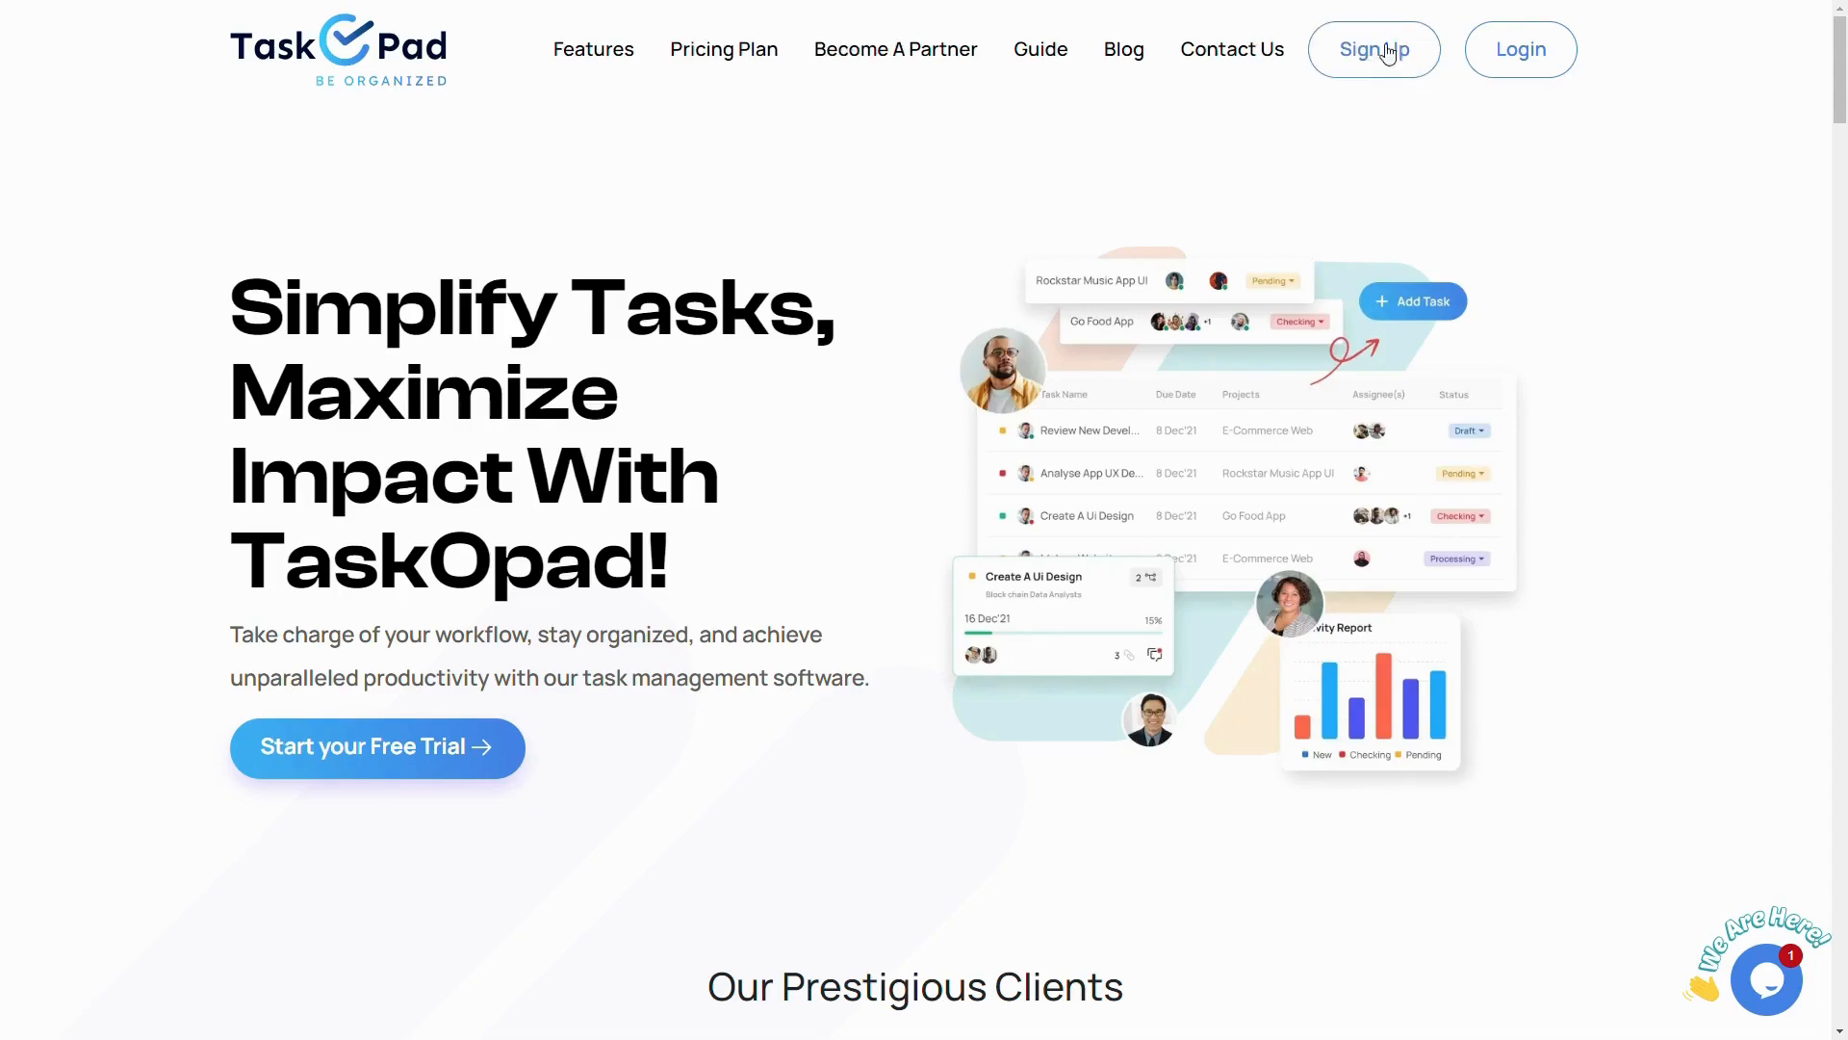
pyautogui.moveTo(1375, 59)
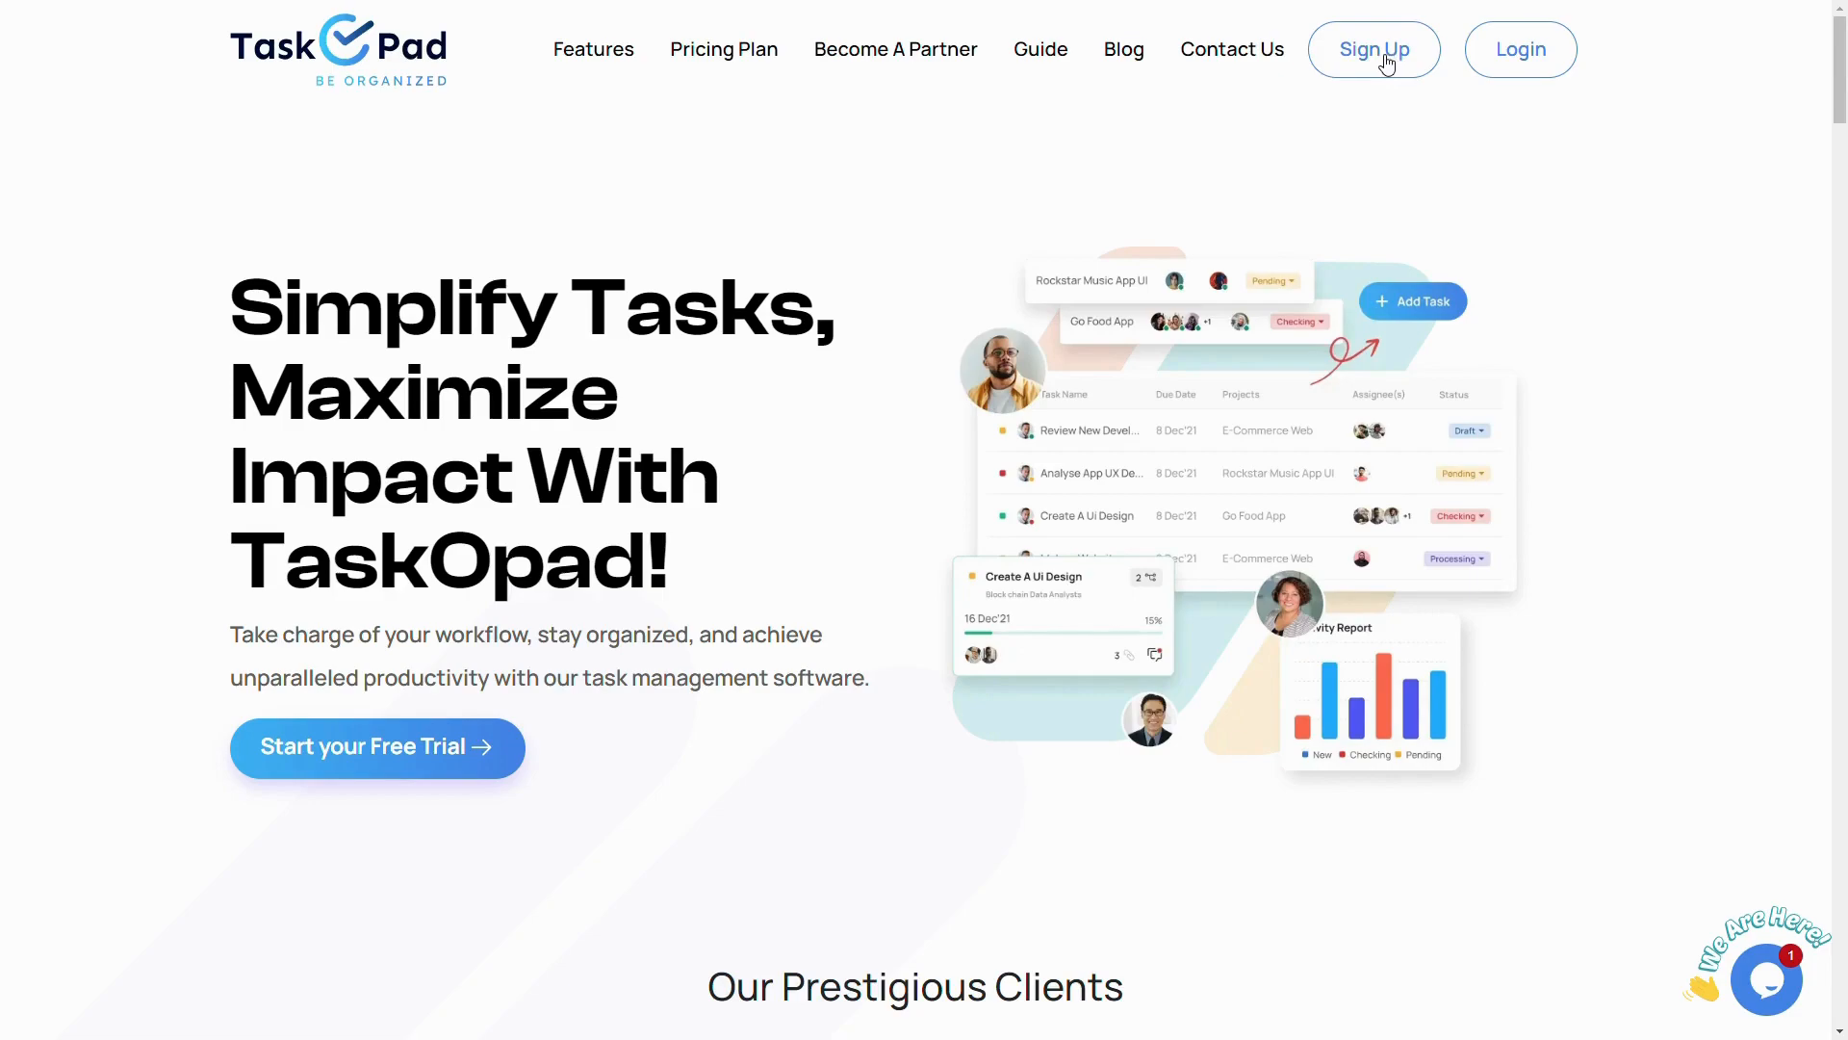
pyautogui.moveTo(1471, 56)
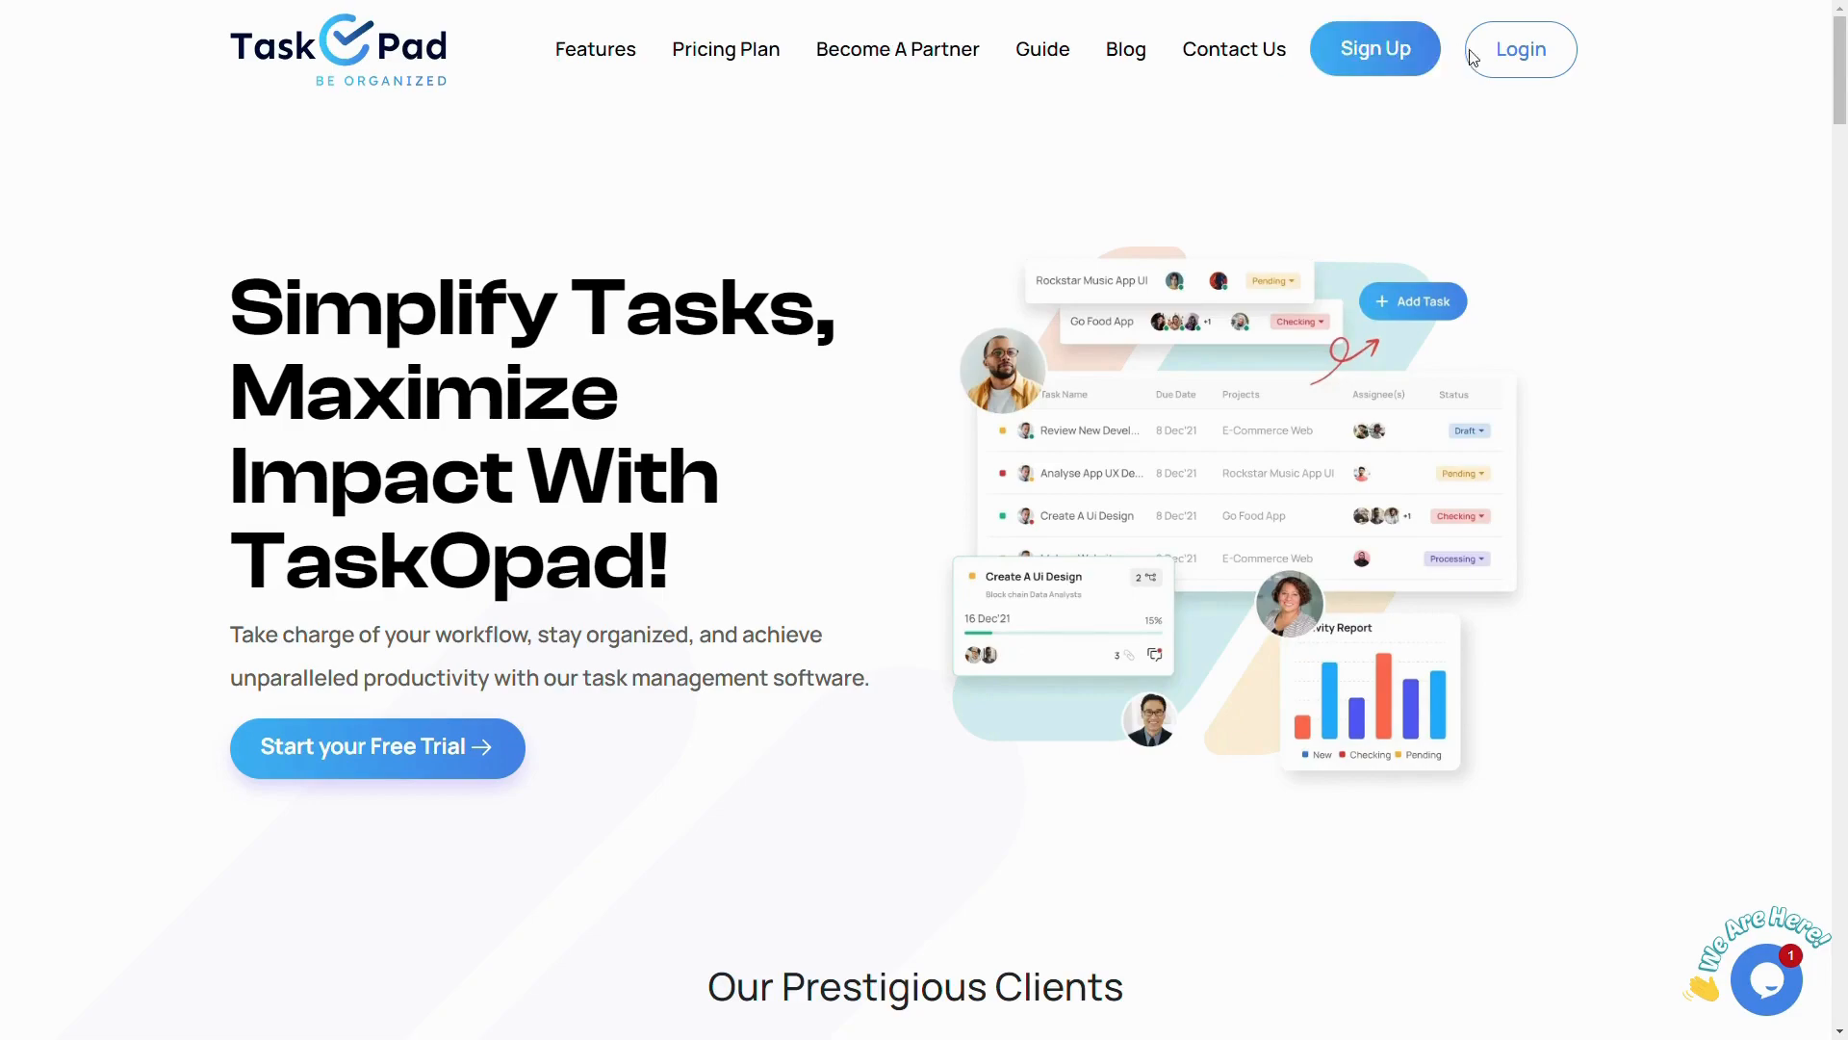
# Log in to the workspace dashboard and reveal the Taskopad Demo account menu
pyautogui.click(1519, 49)
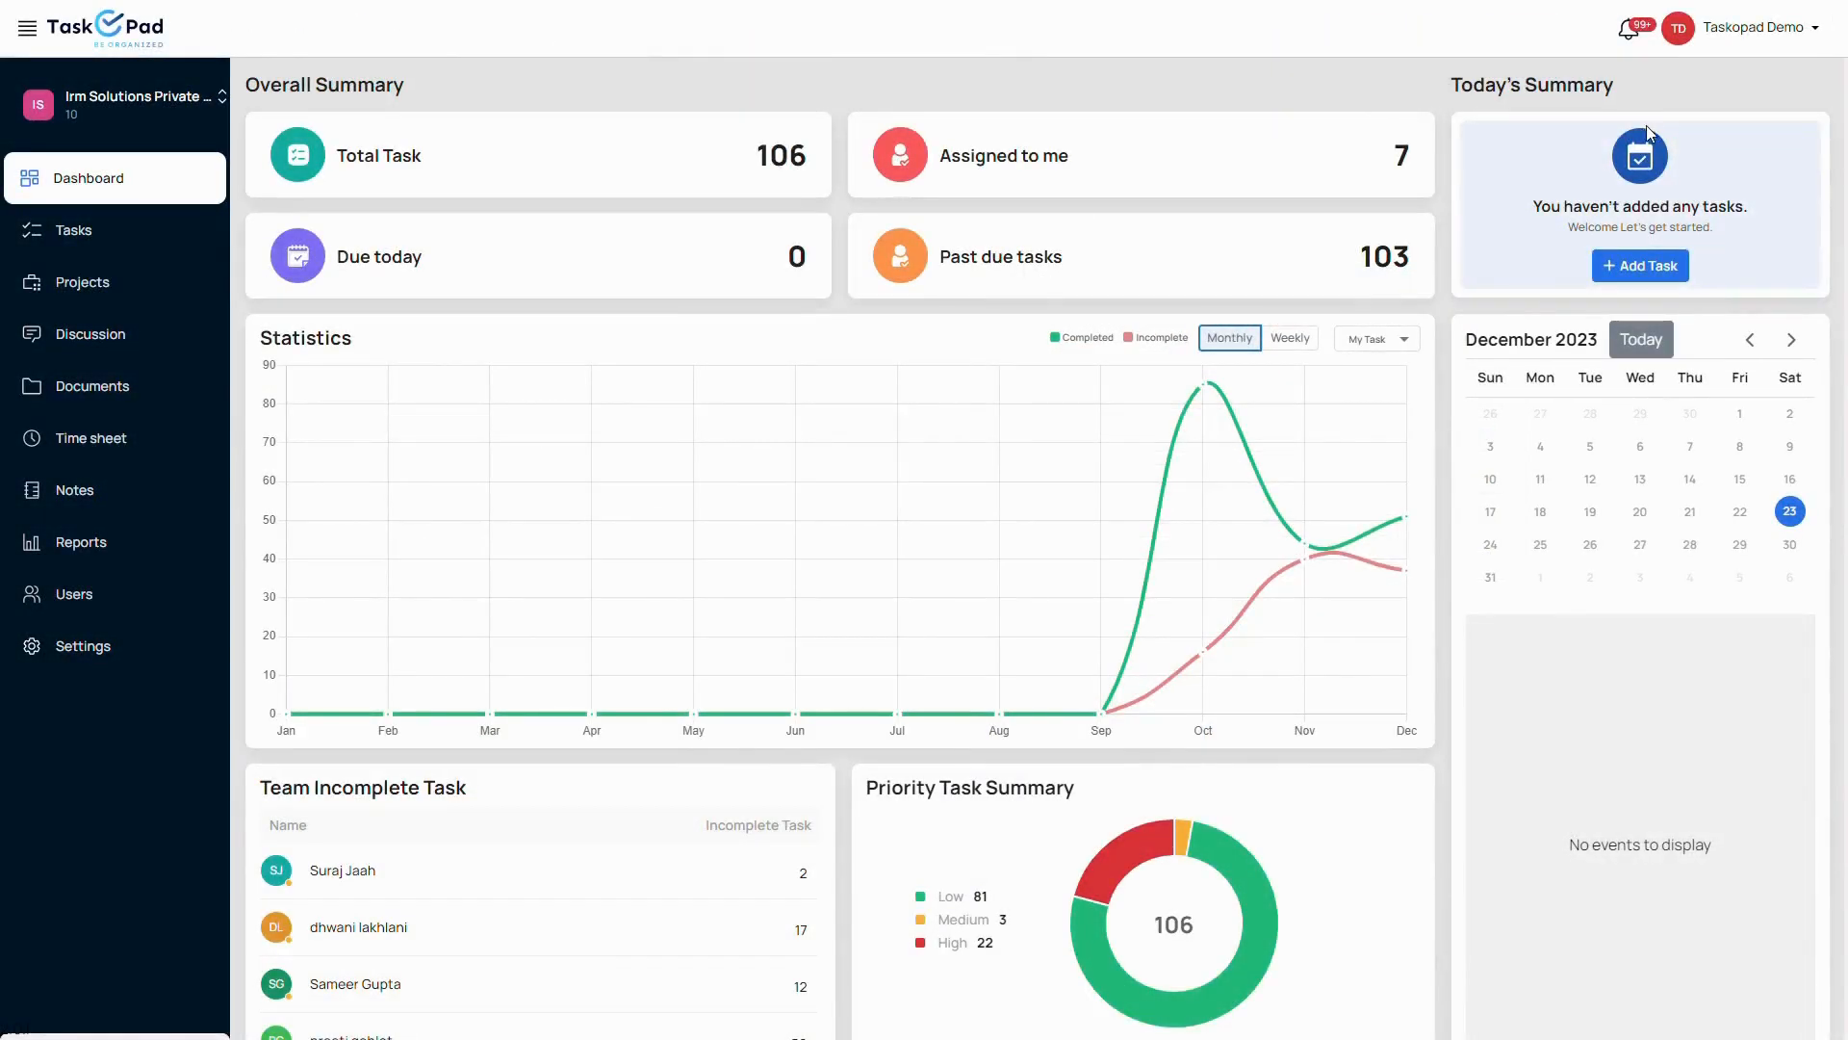
pyautogui.moveTo(1139, 96)
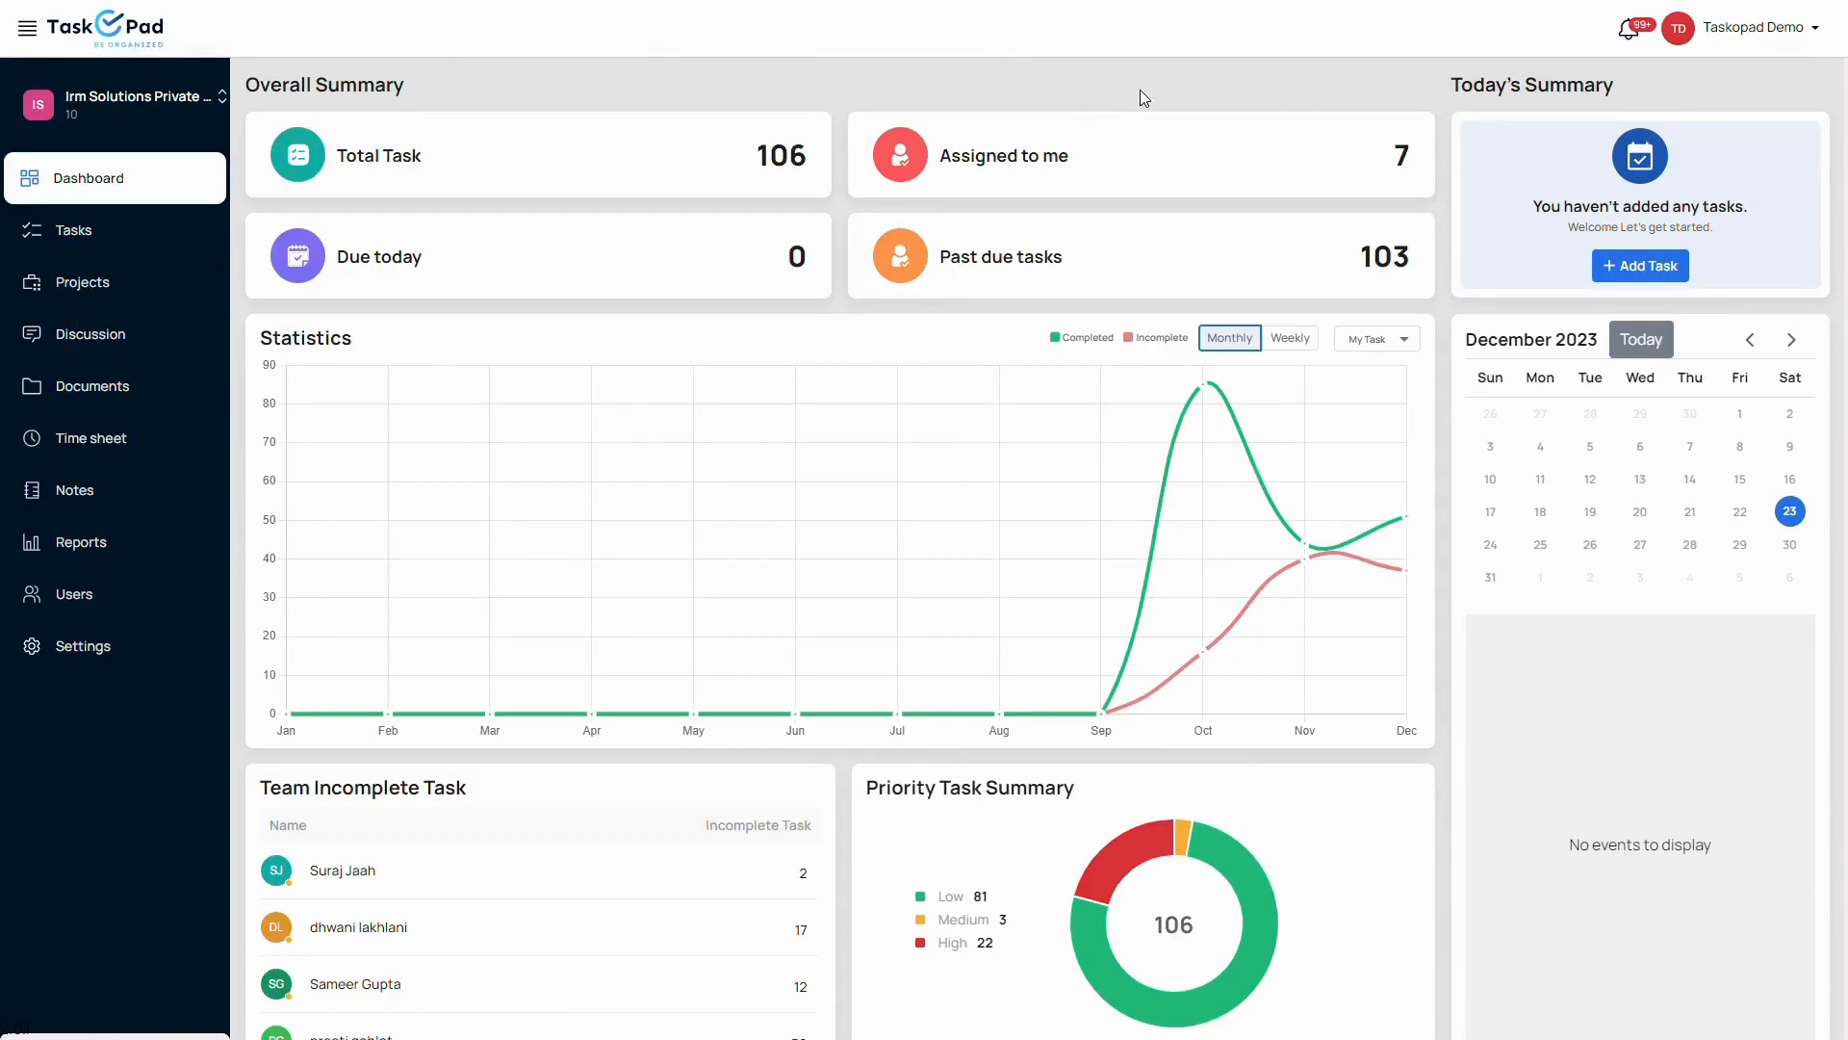
pyautogui.moveTo(133, 591)
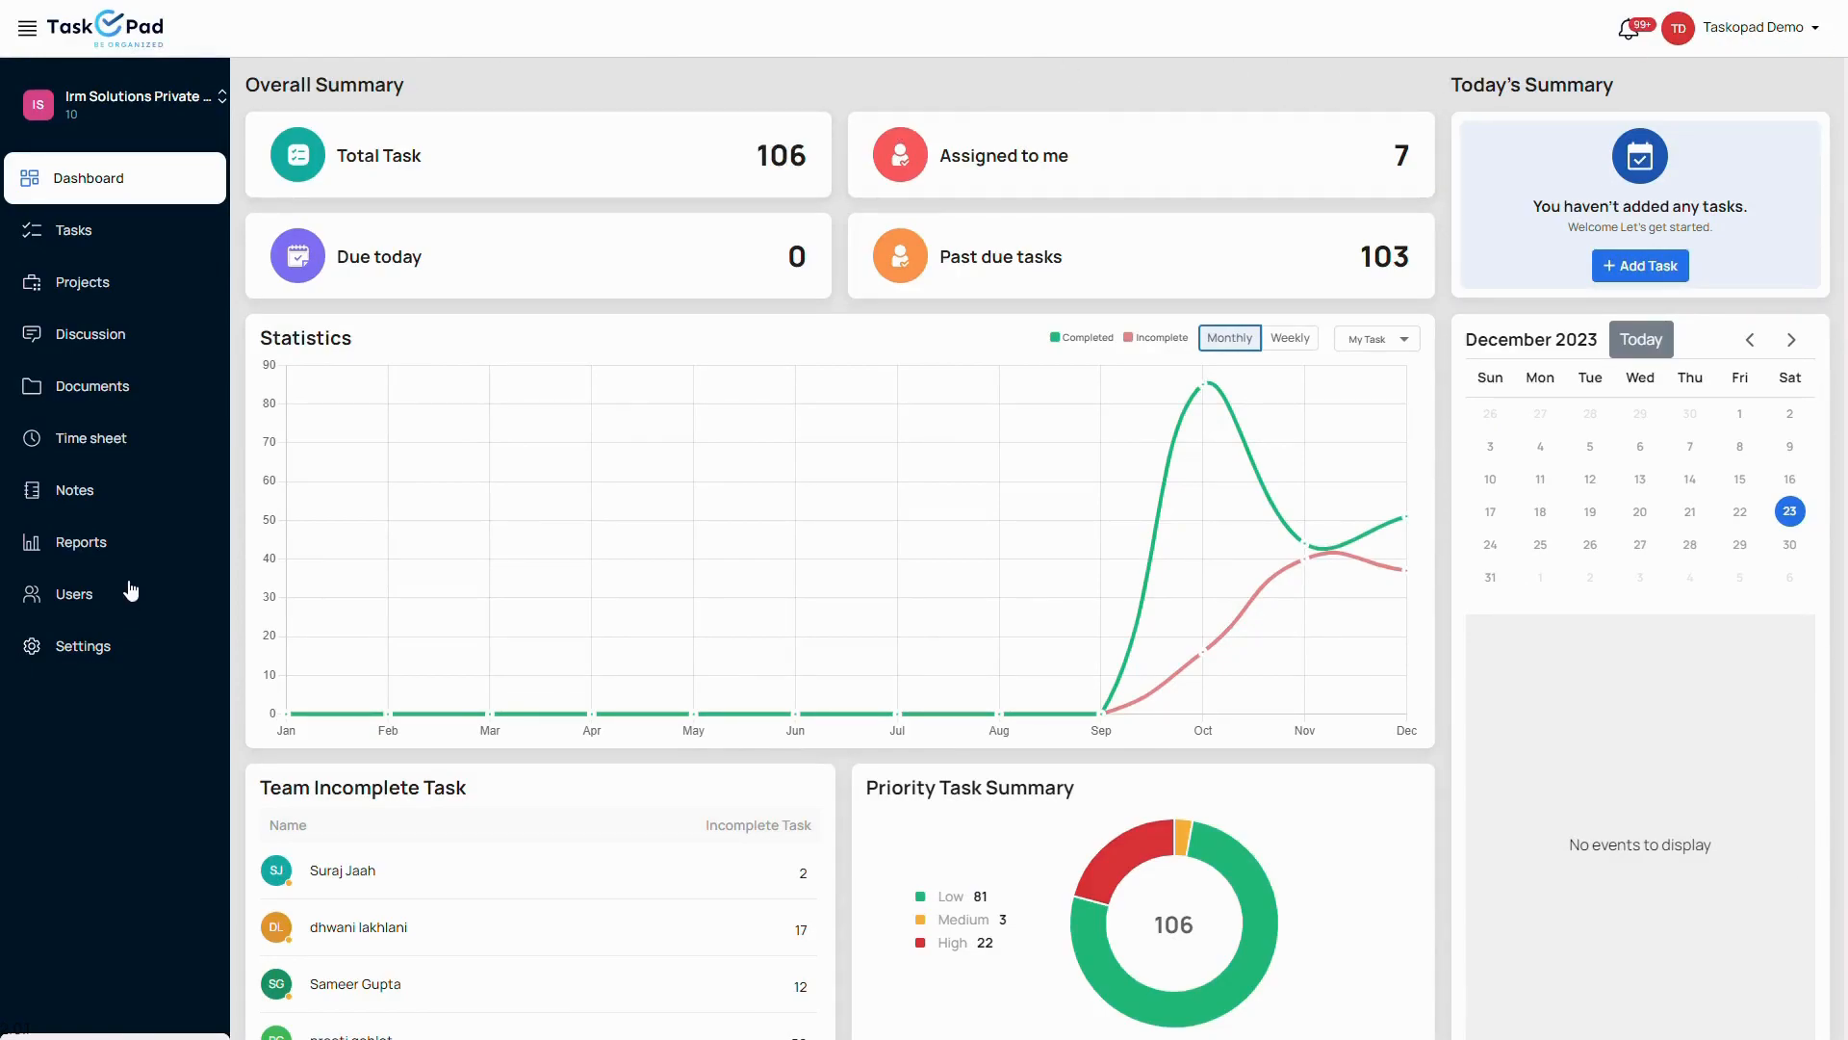
pyautogui.moveTo(12, 212)
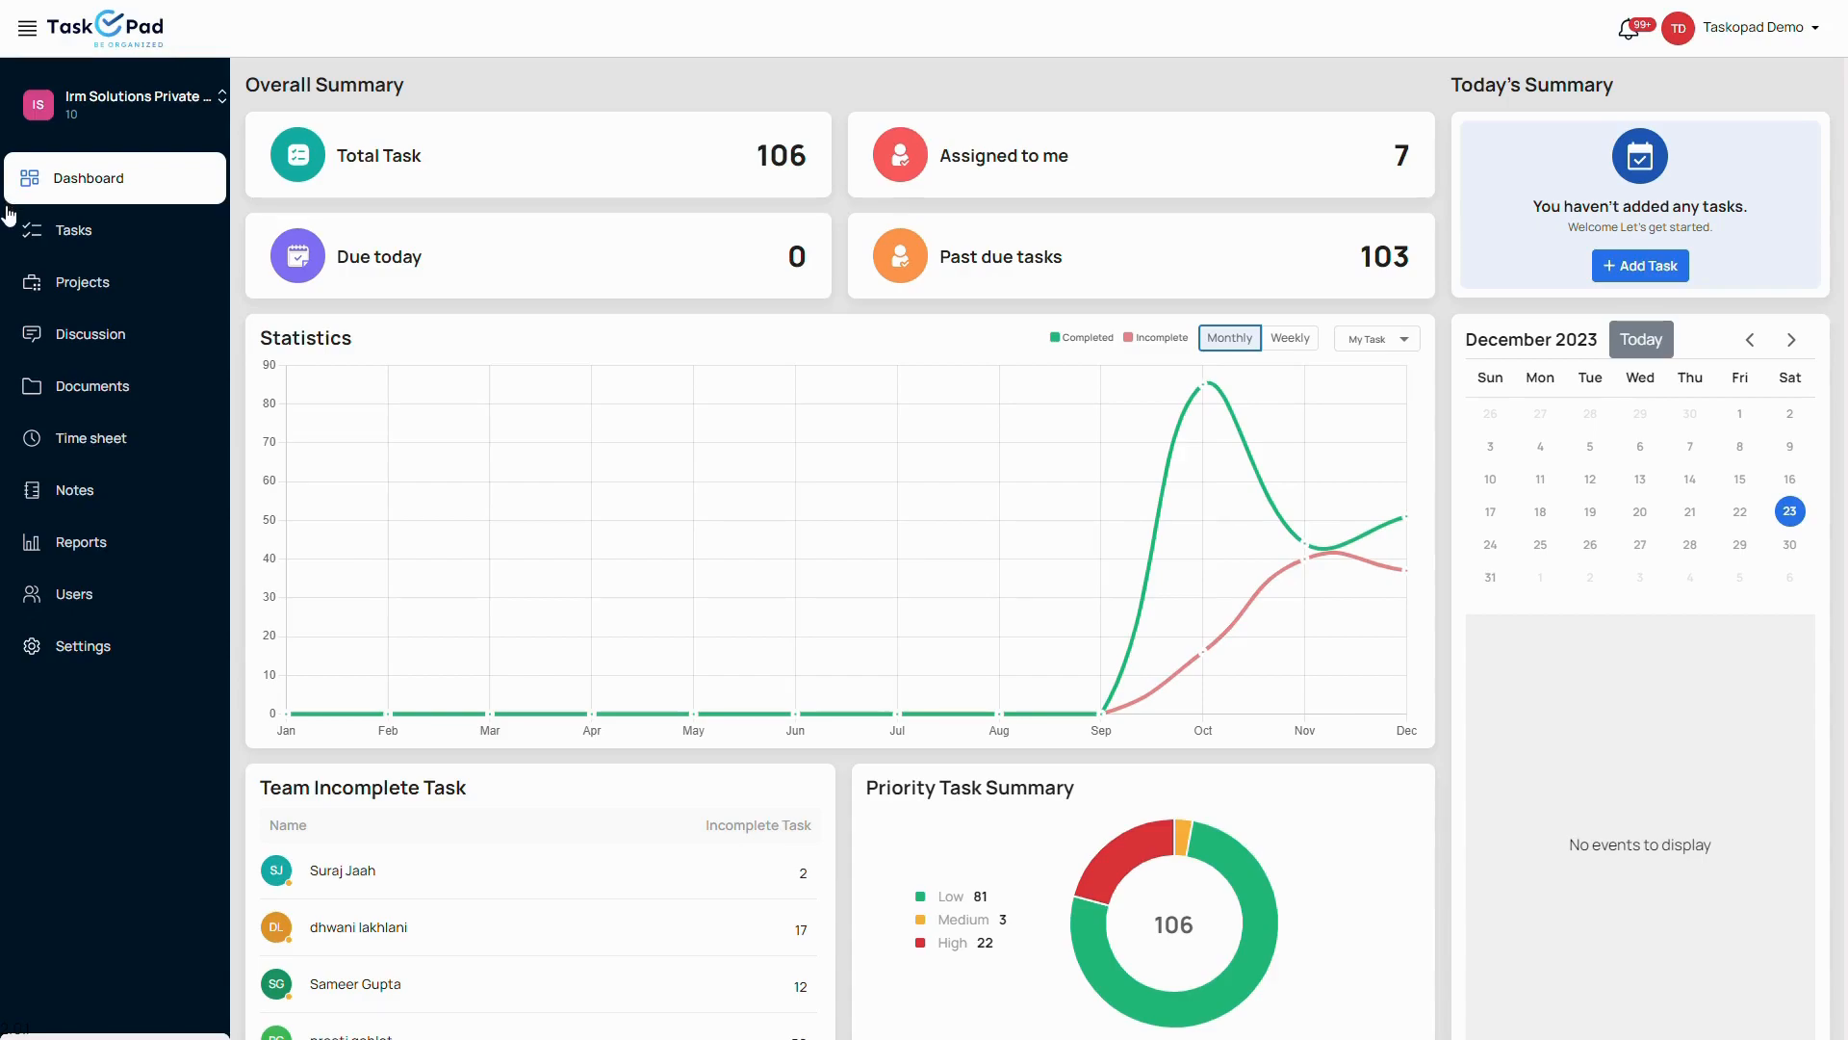
pyautogui.moveTo(10, 262)
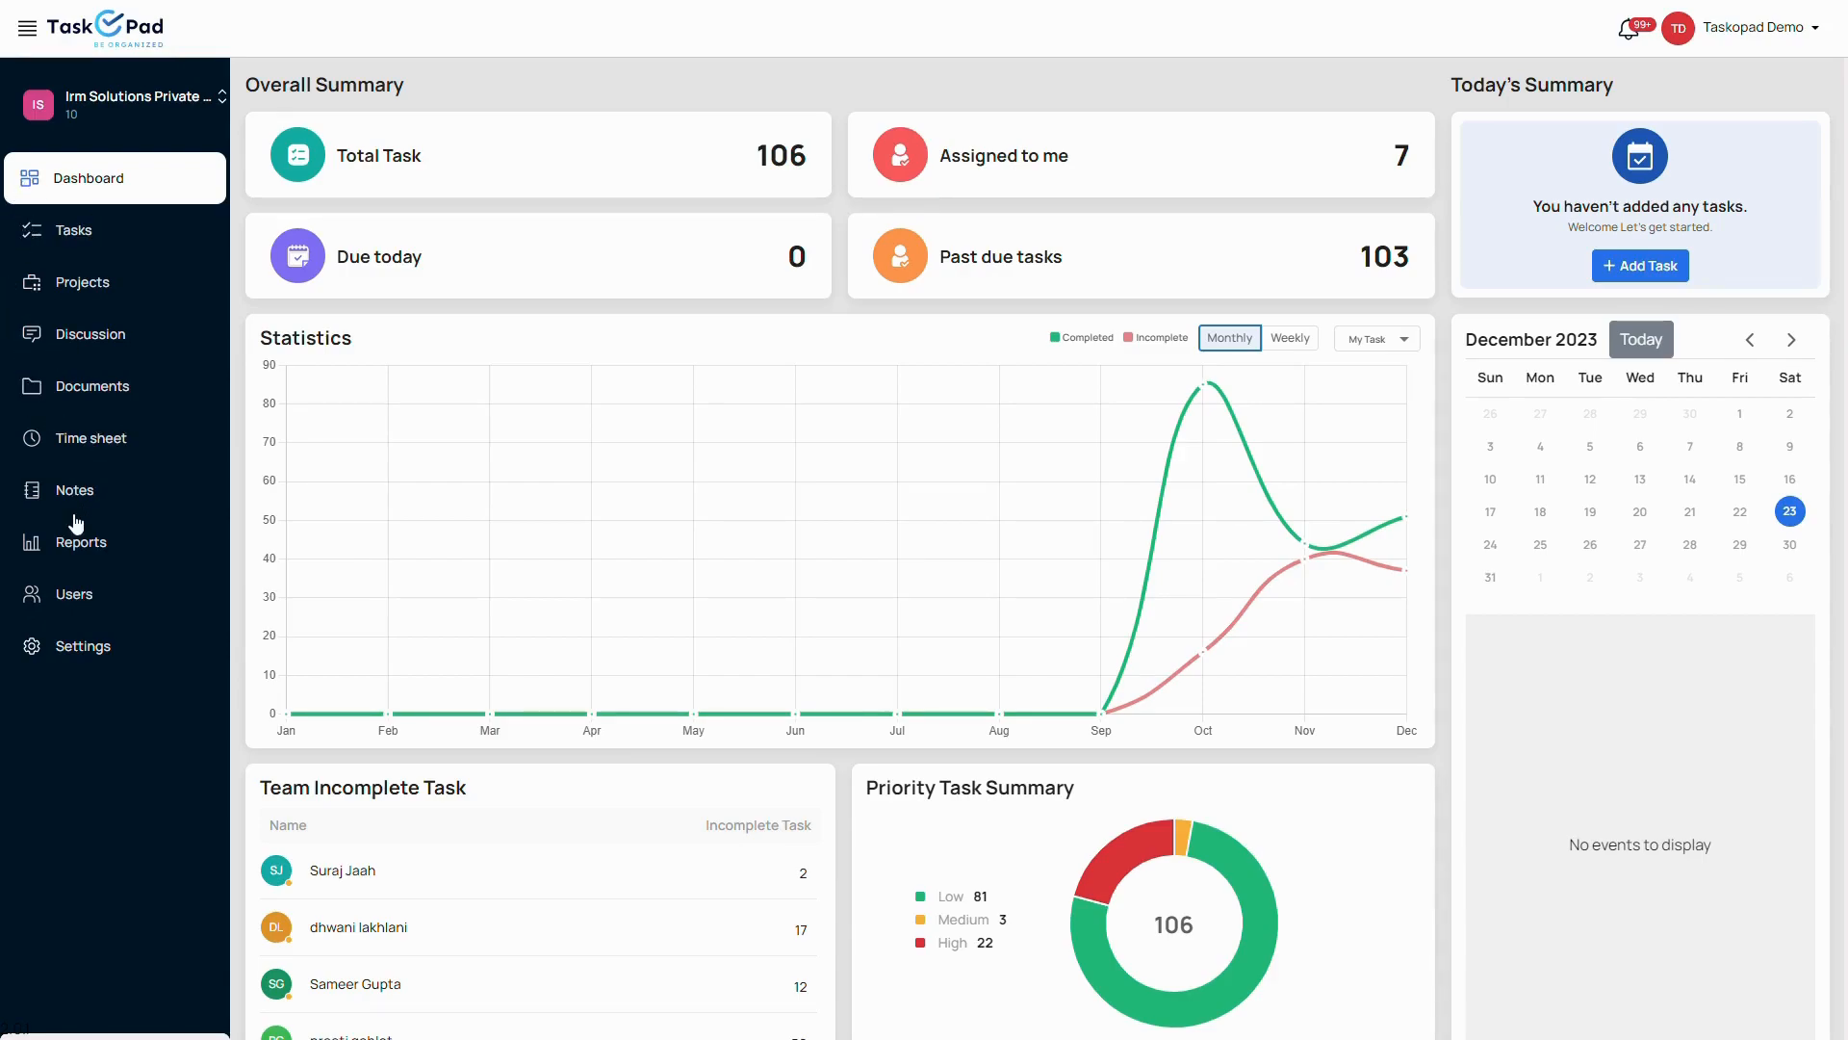
pyautogui.moveTo(122, 568)
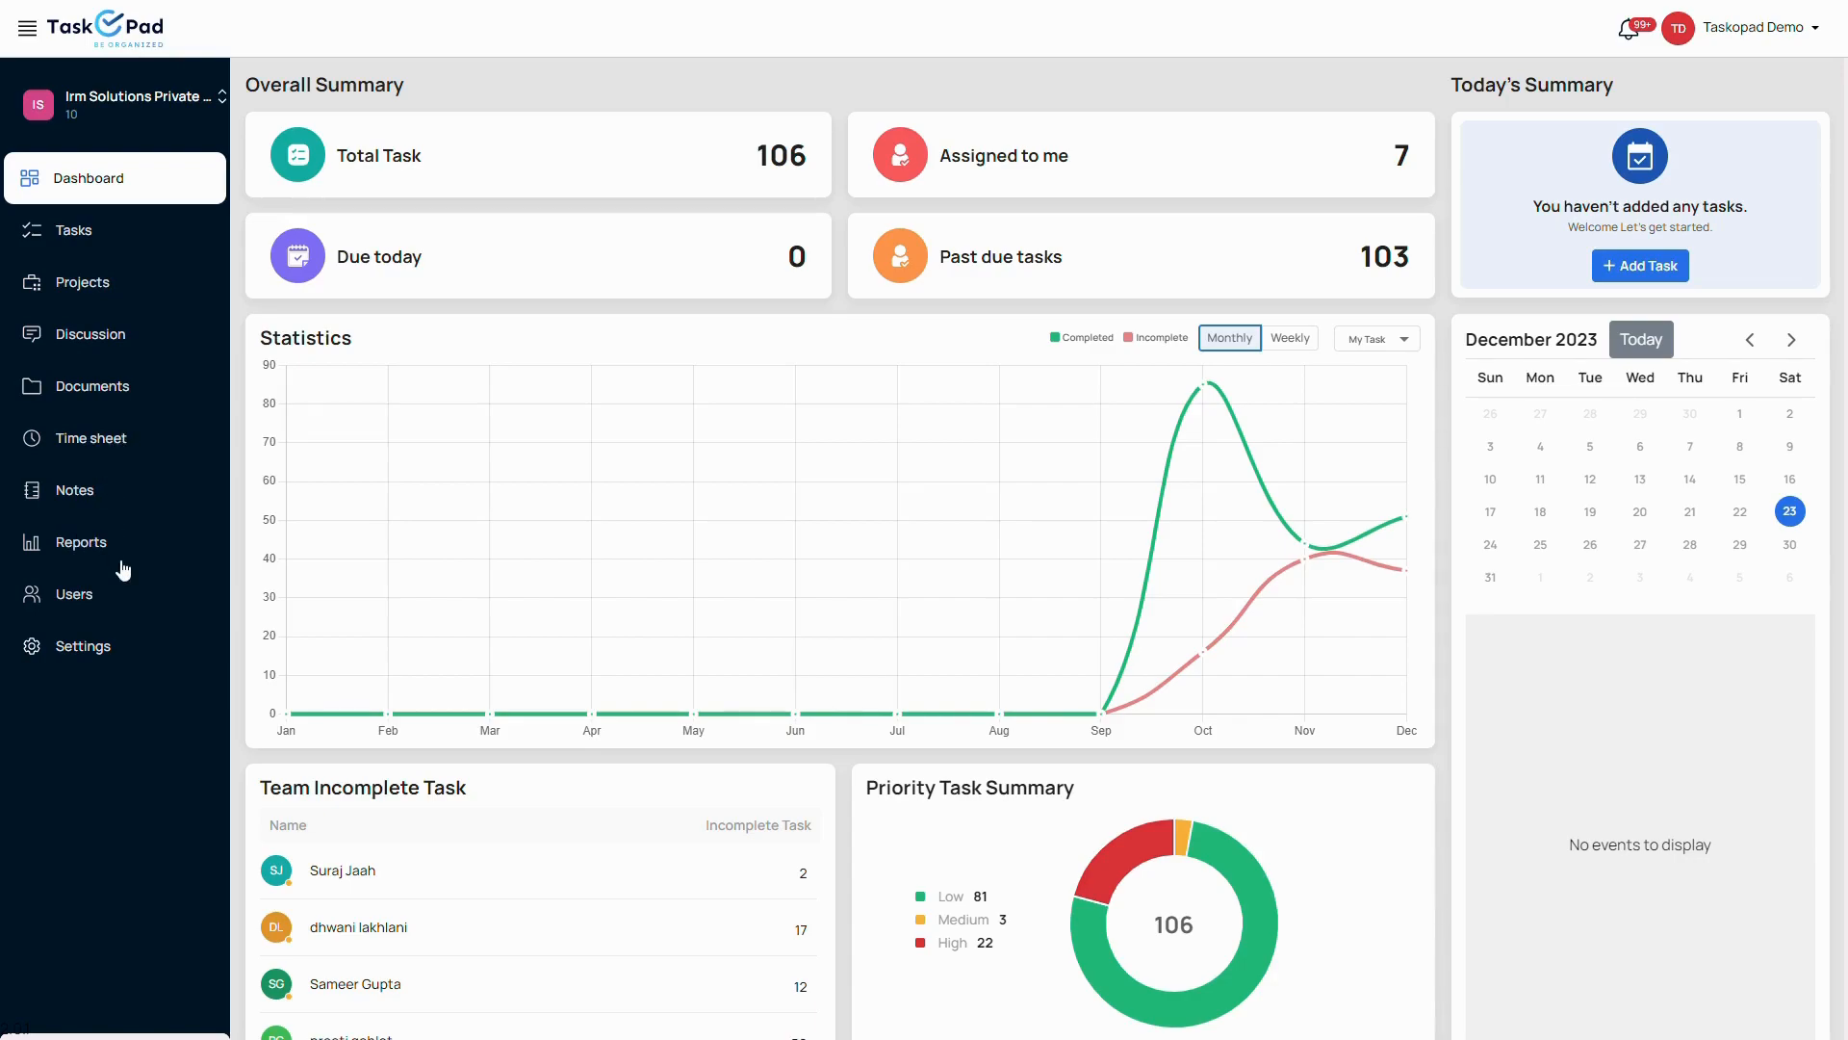
pyautogui.moveTo(293, 674)
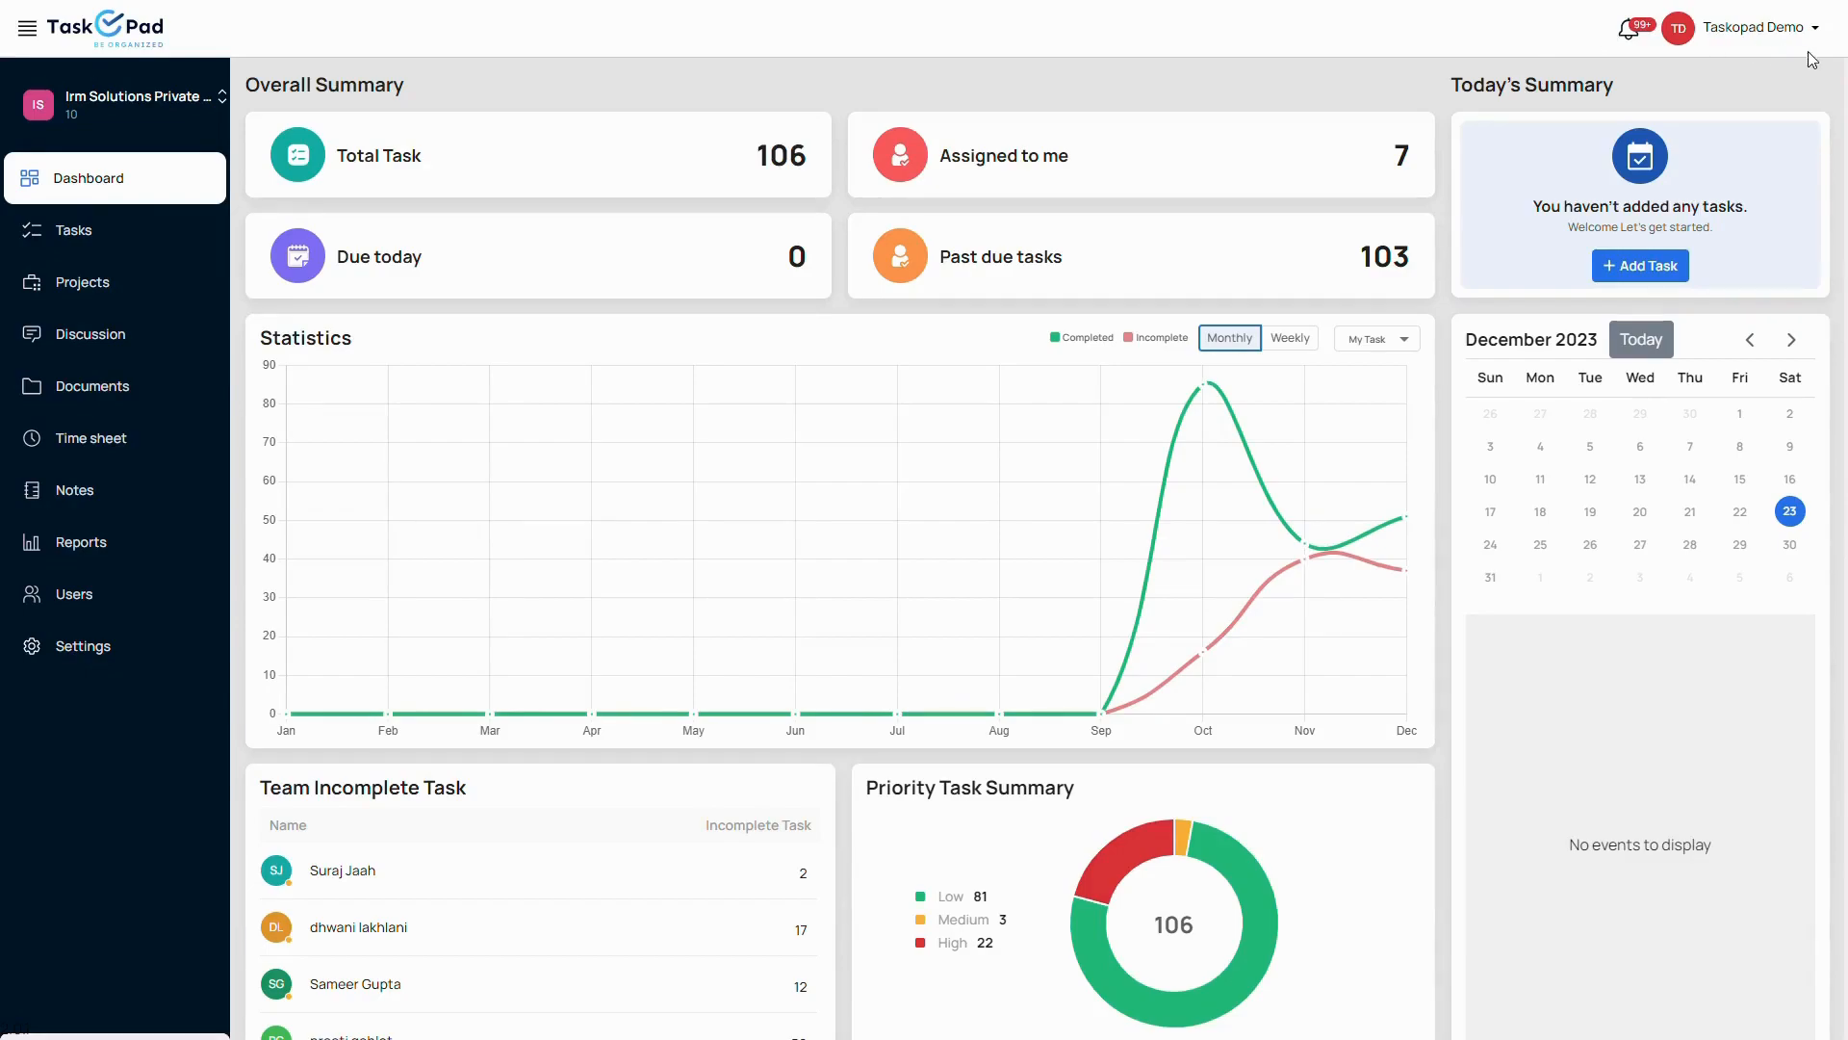
pyautogui.click(1762, 27)
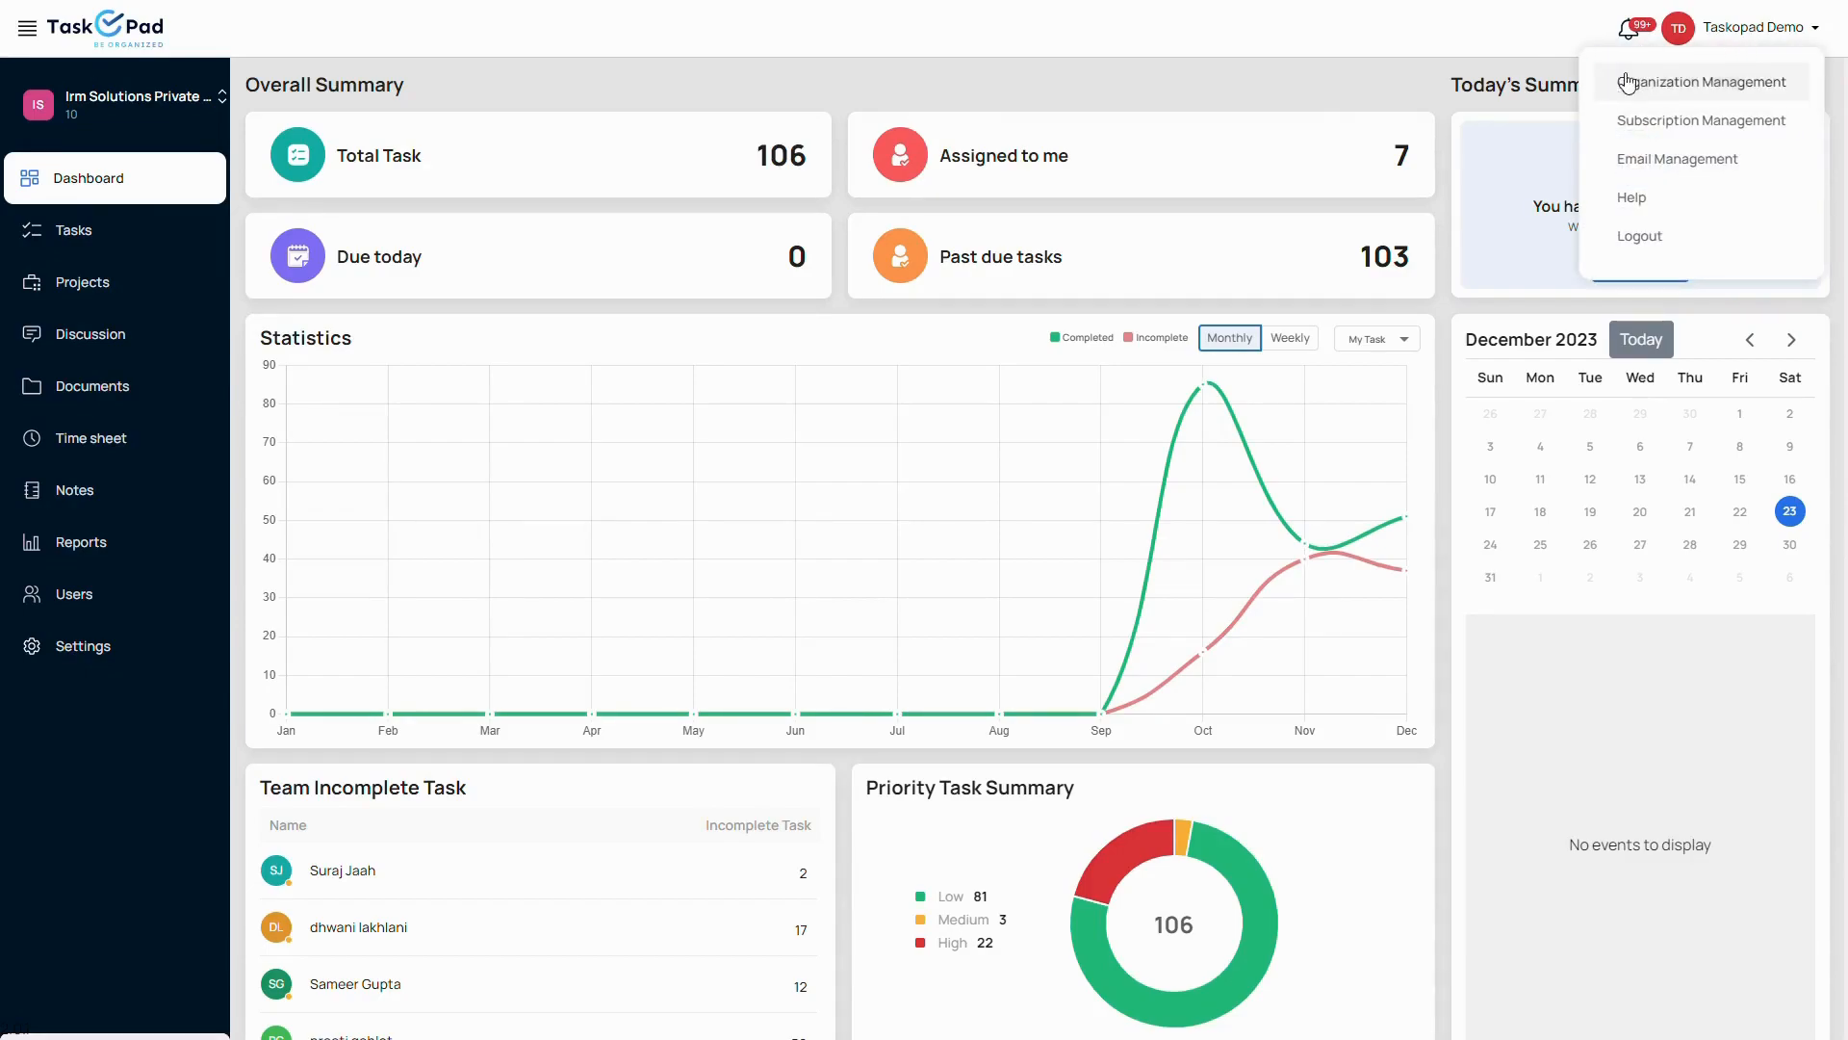
# Go to Organization Management, start Add Company and cancel it without saving
pyautogui.click(1700, 81)
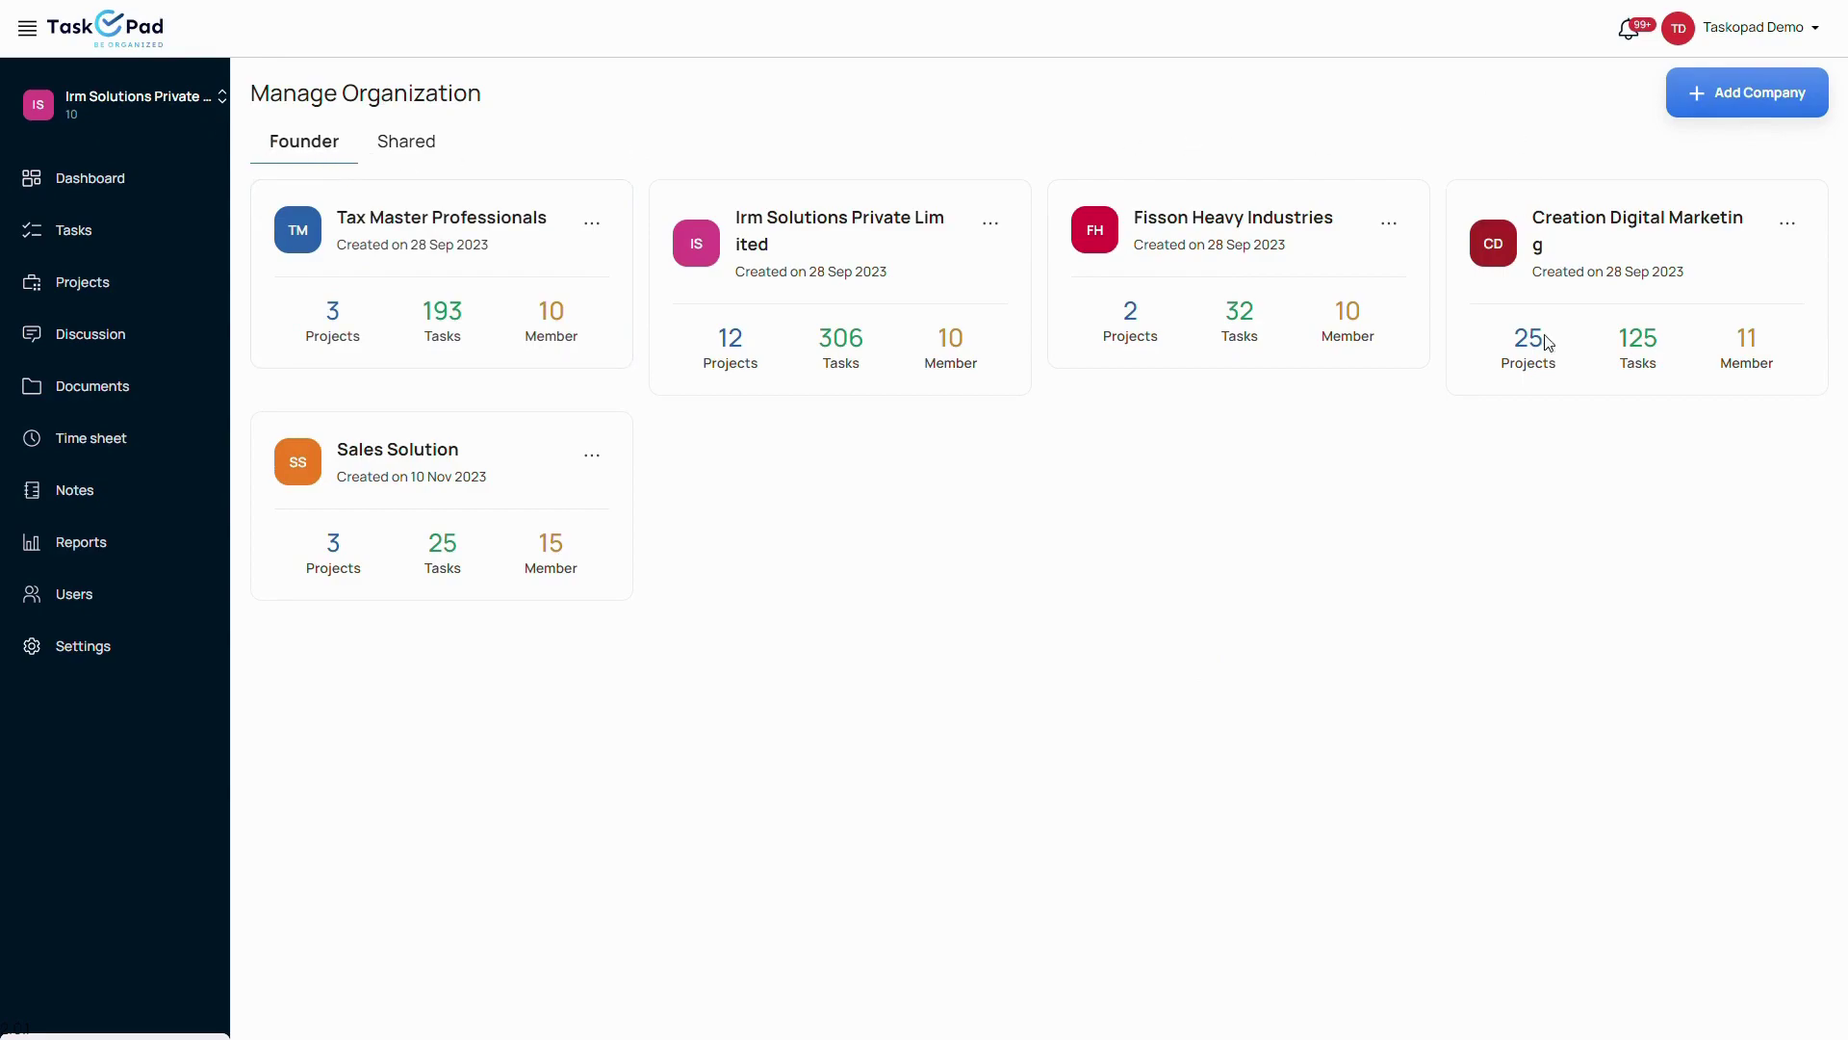
pyautogui.click(1756, 92)
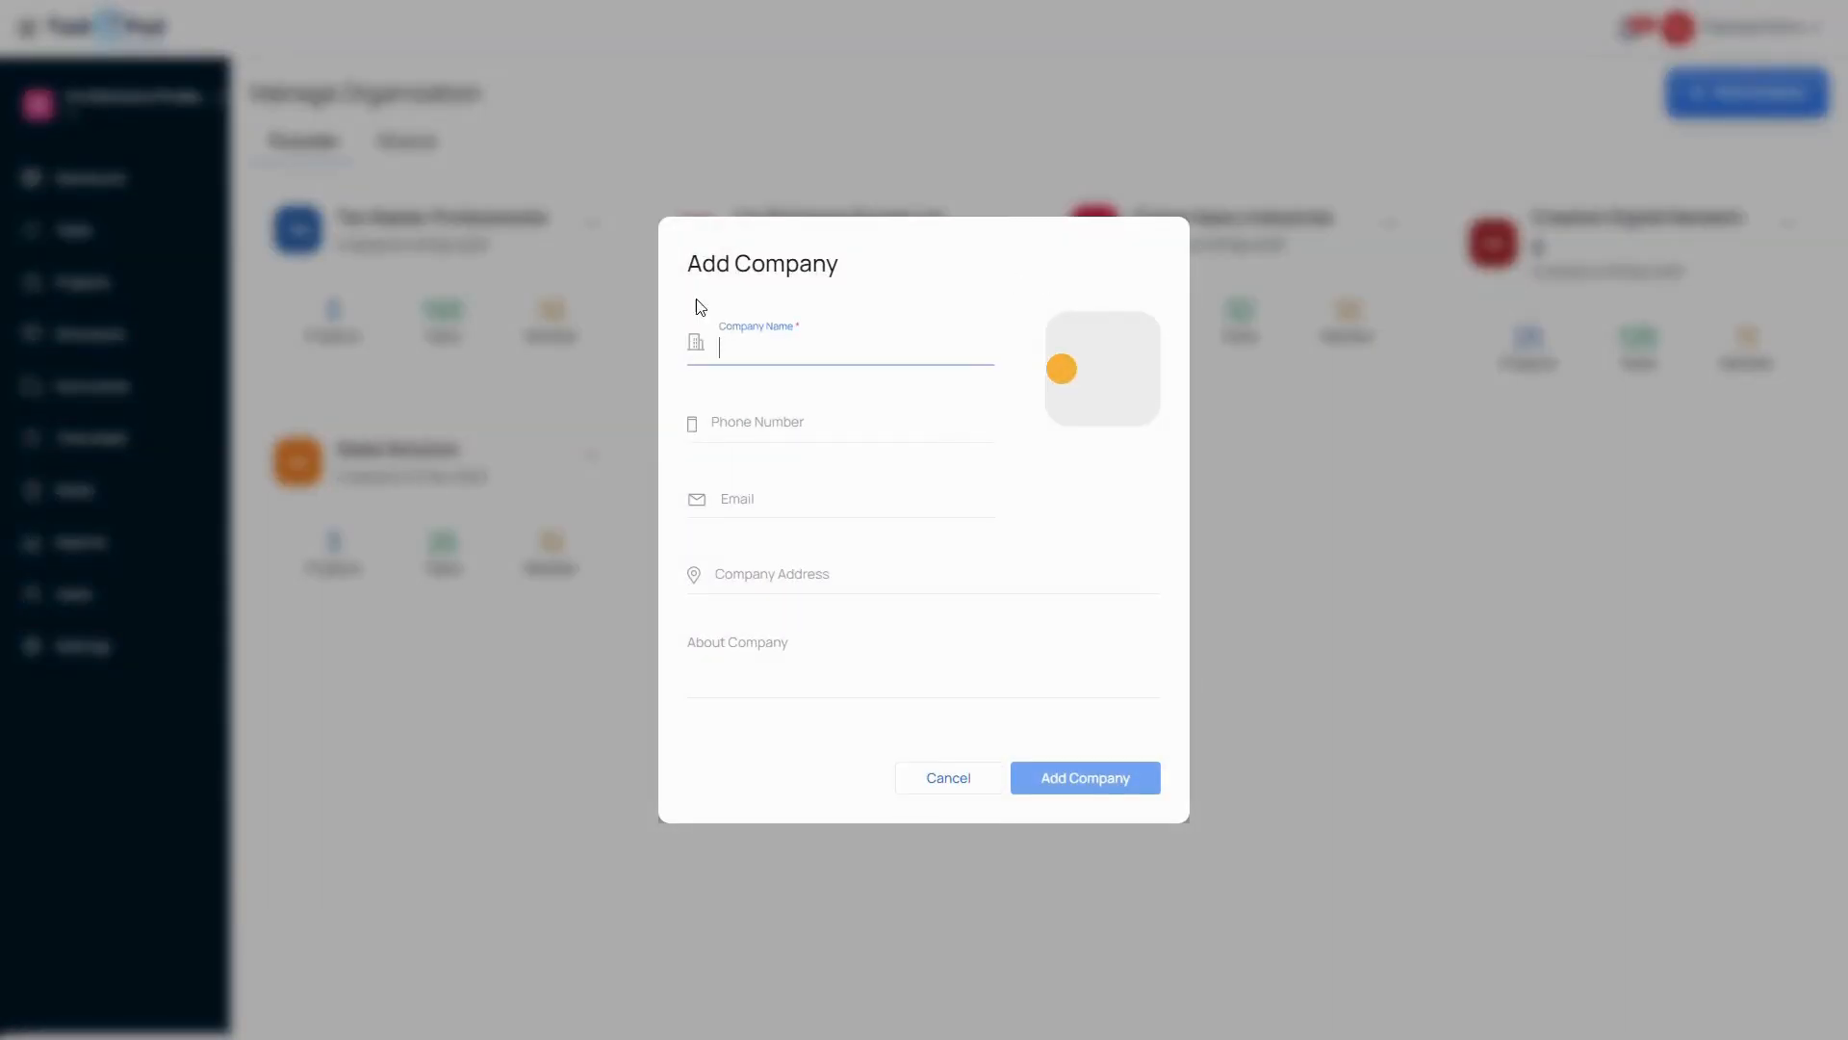
pyautogui.click(948, 777)
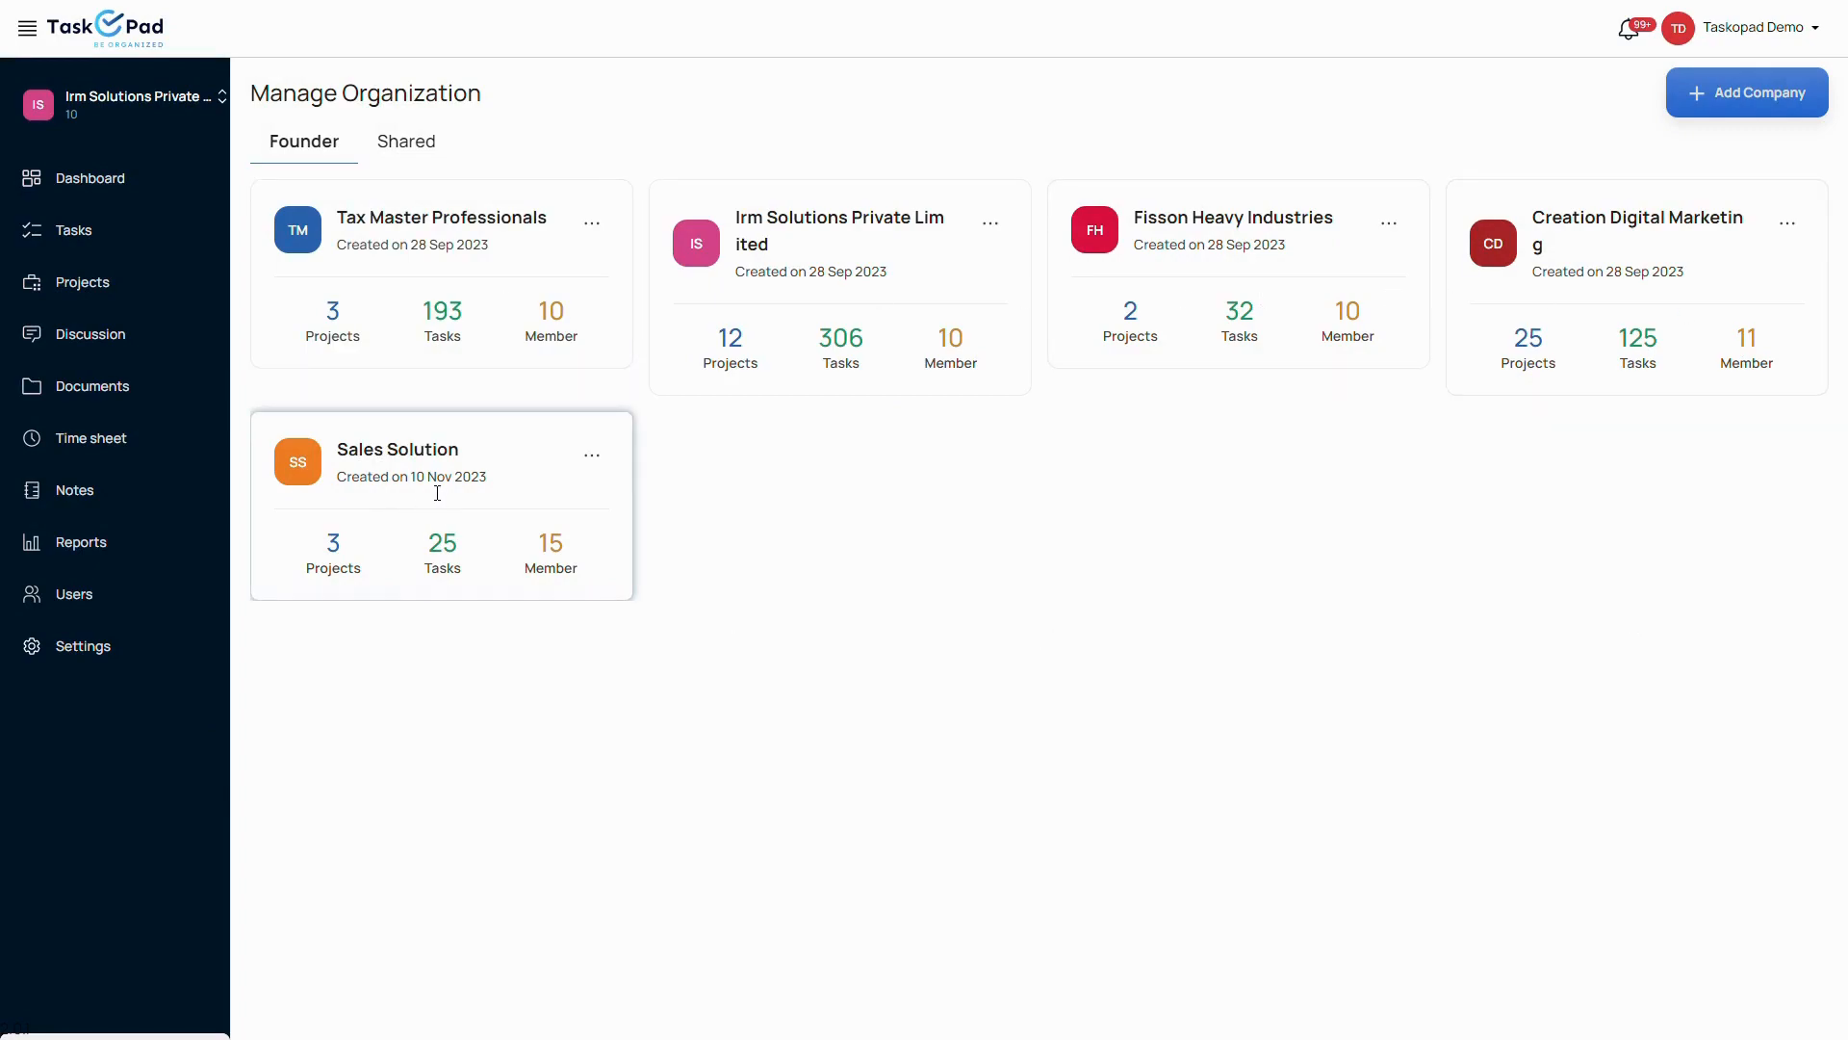
# View all Irm Solutions statuses, cancel editing In-progress, and return to the settings overview
pyautogui.click(838, 245)
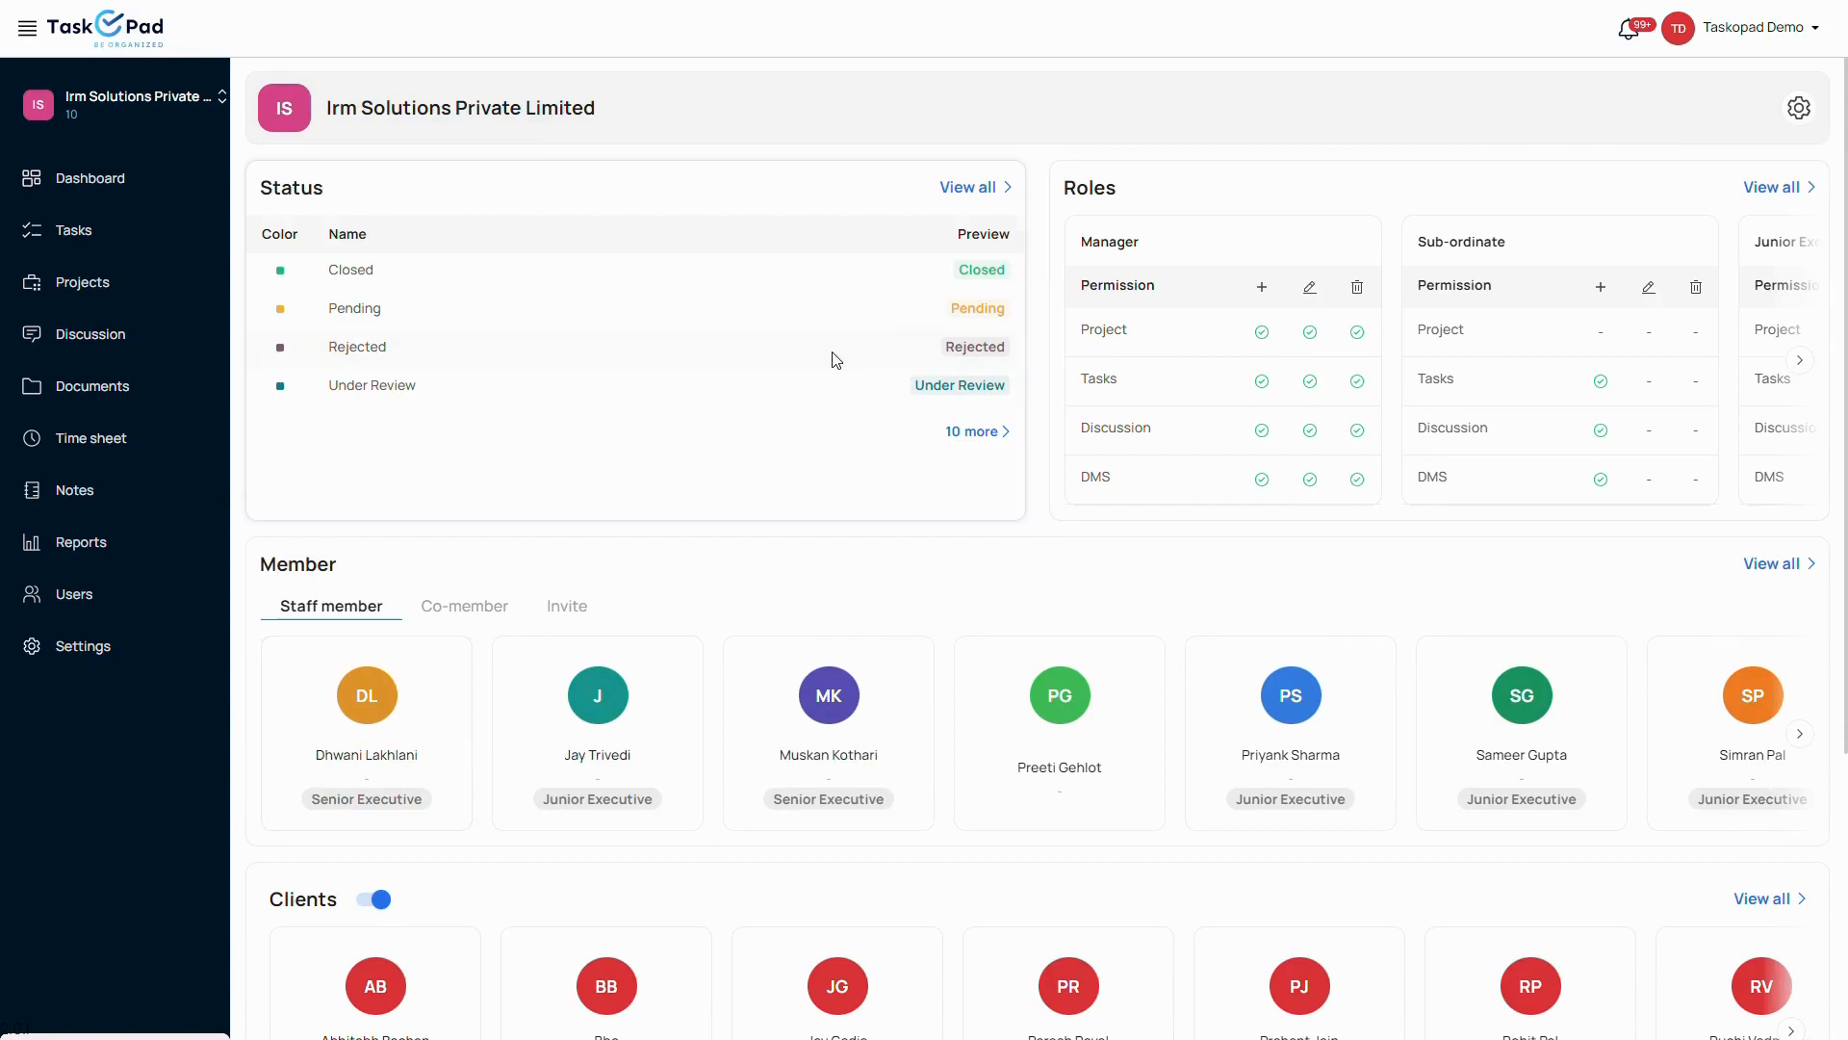
pyautogui.click(967, 186)
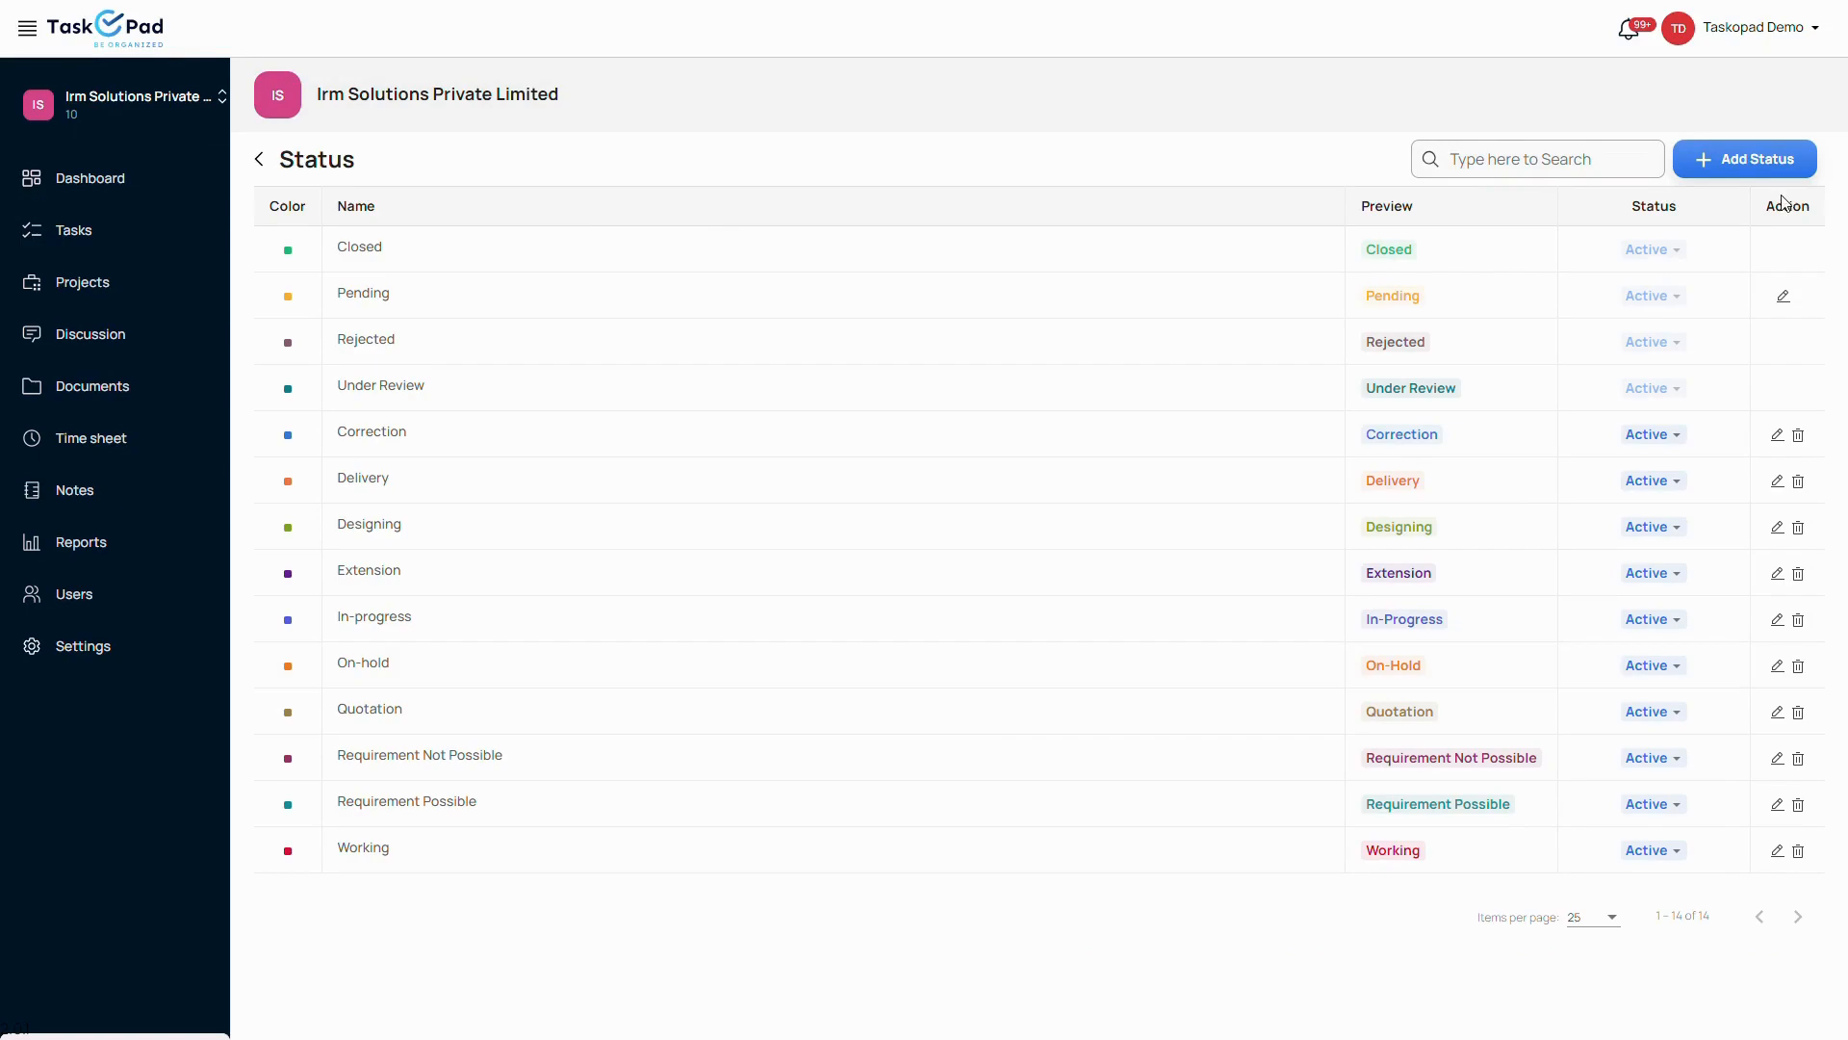
pyautogui.moveTo(1625, 243)
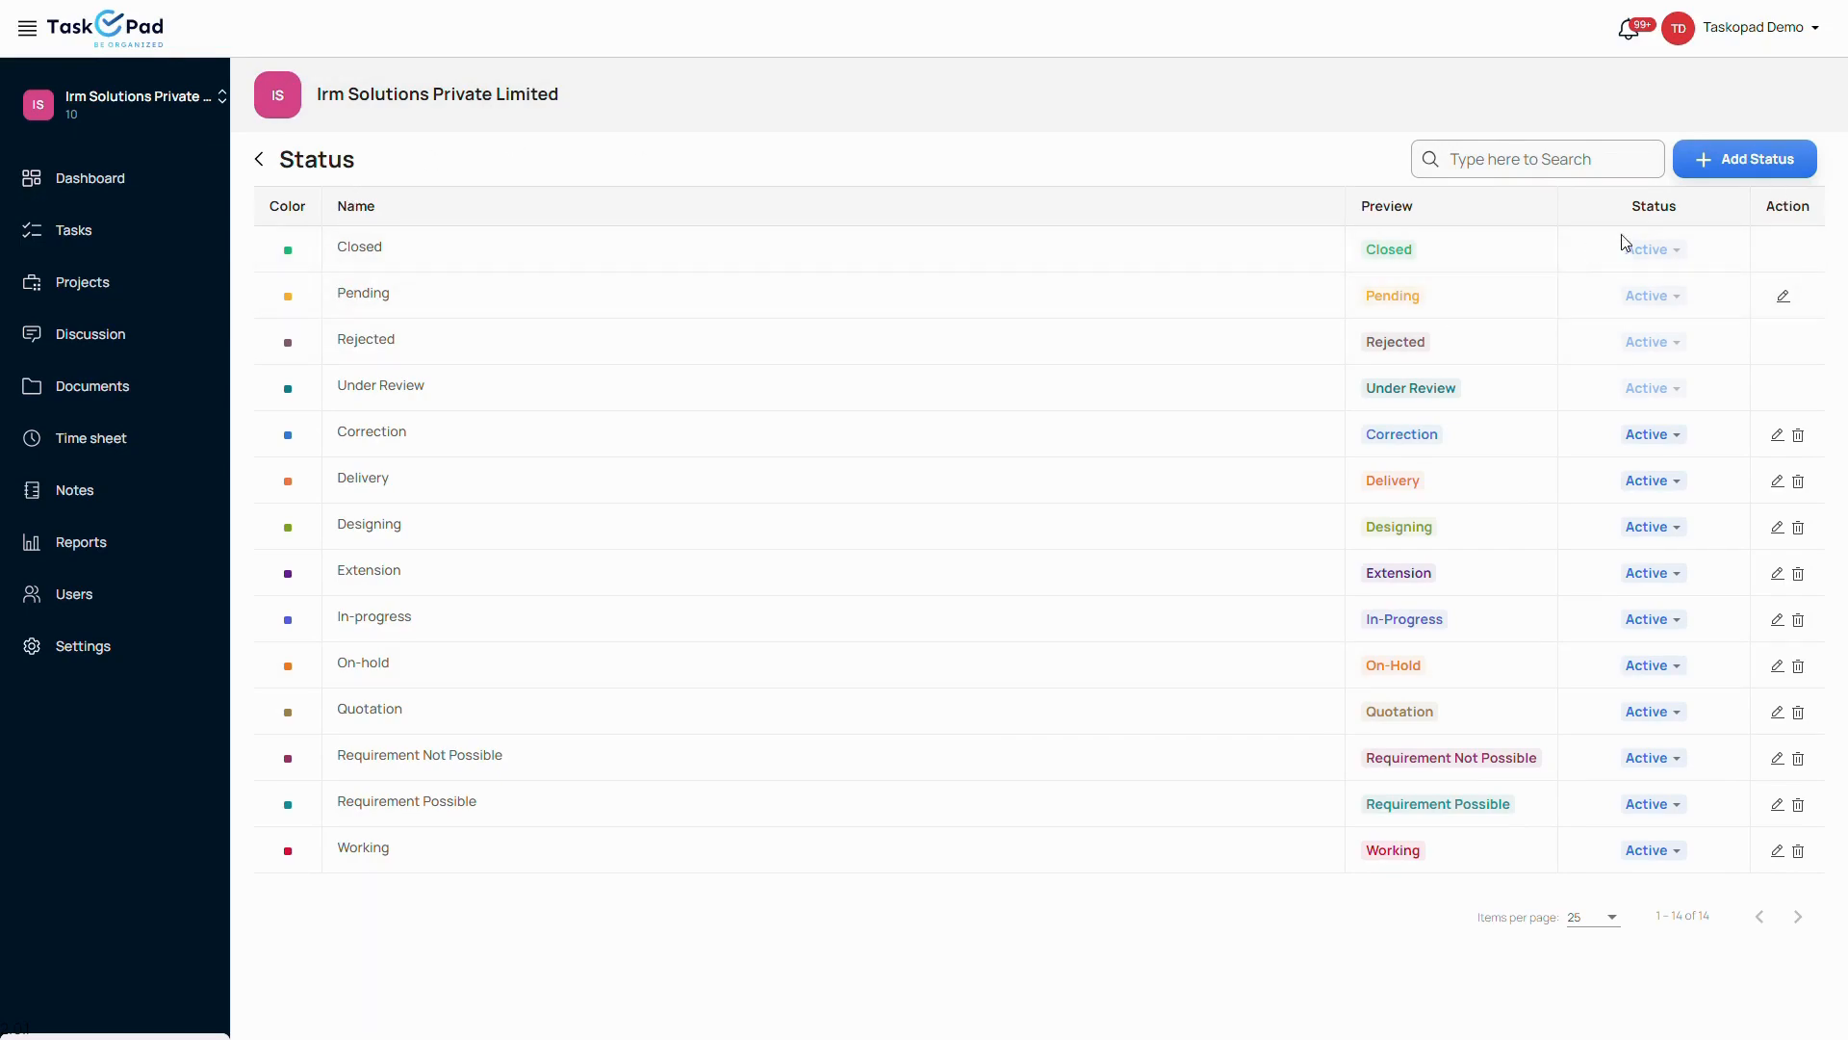
pyautogui.moveTo(1767, 622)
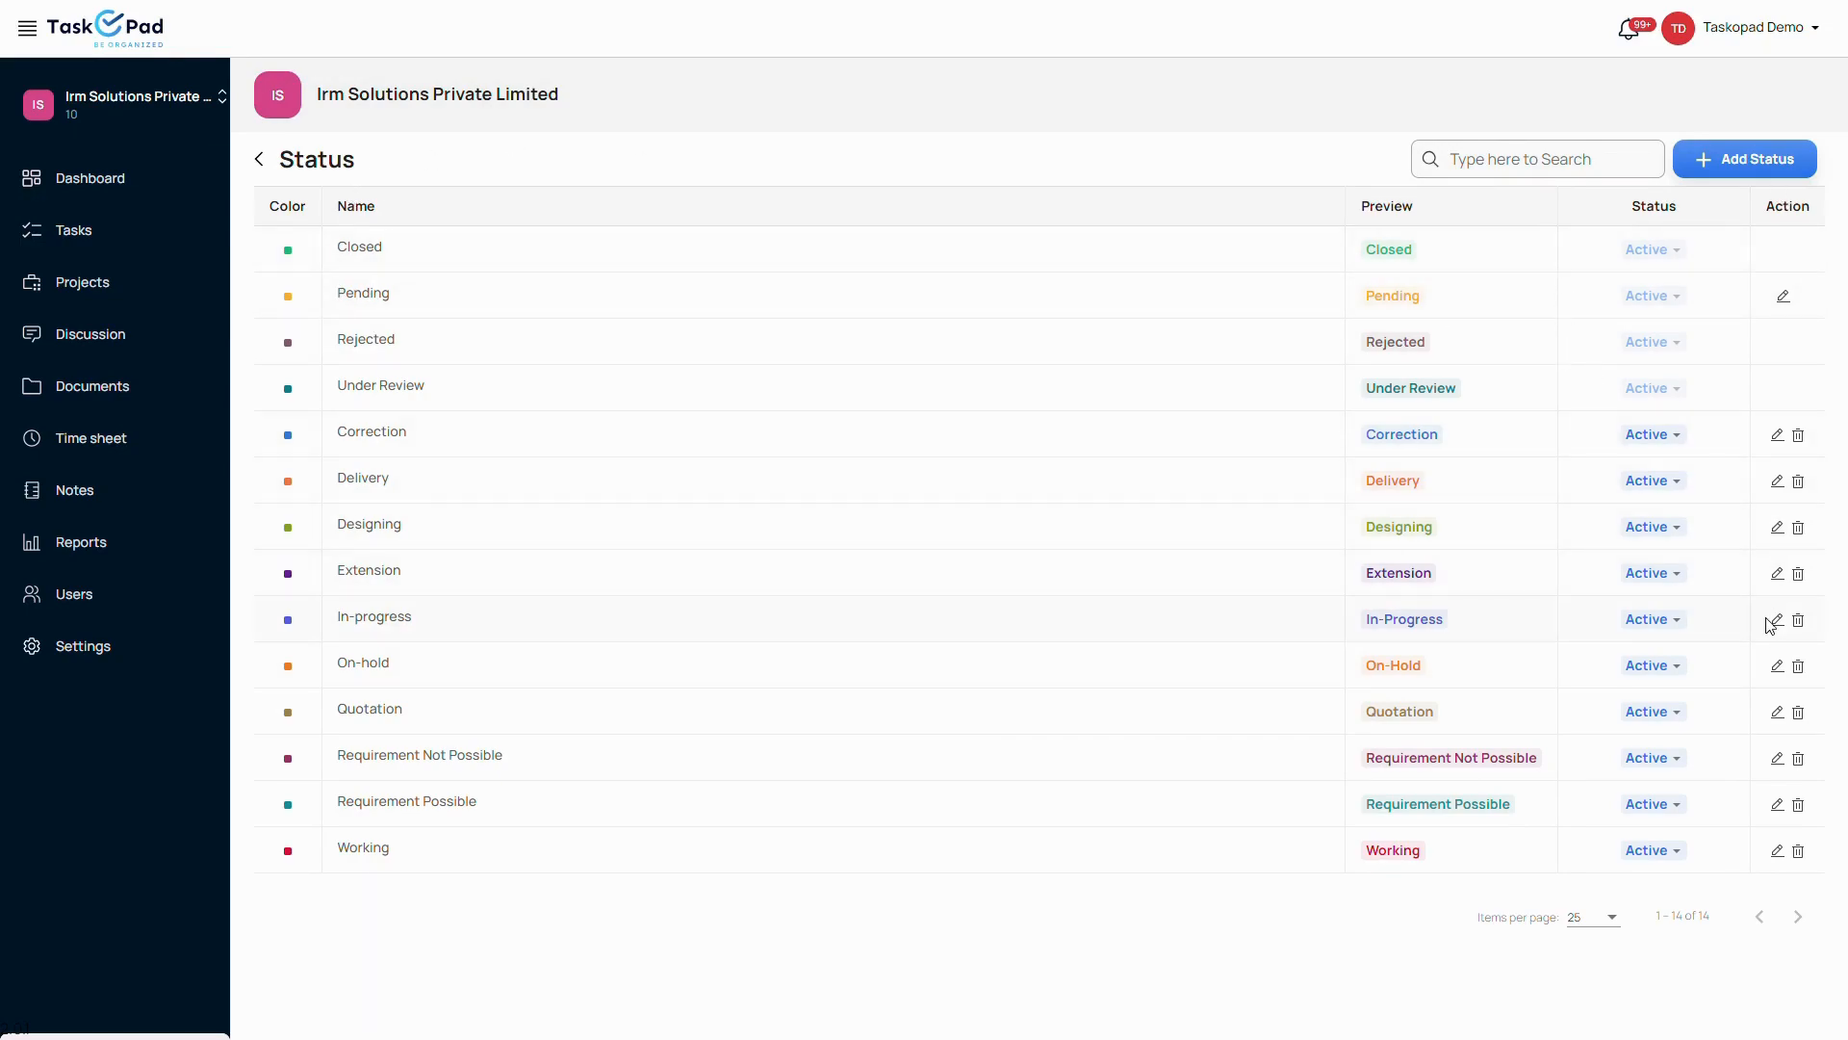
pyautogui.click(1777, 618)
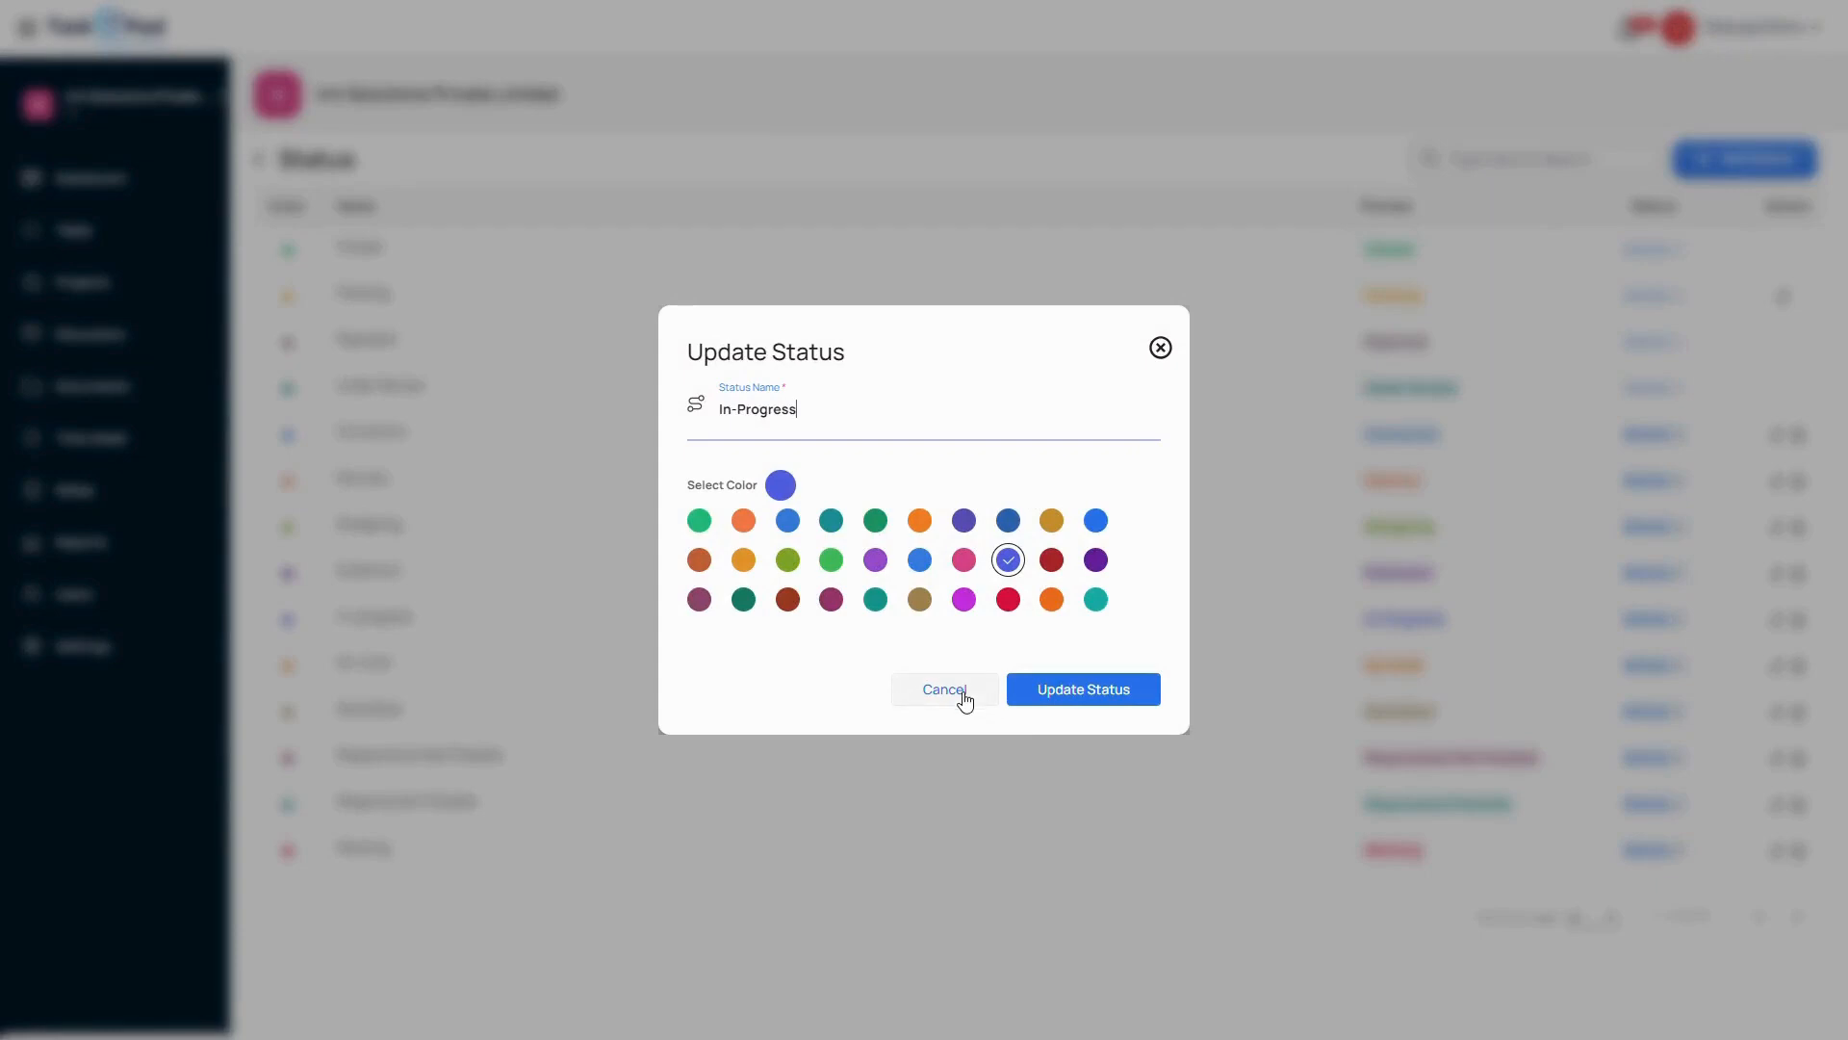
pyautogui.click(944, 689)
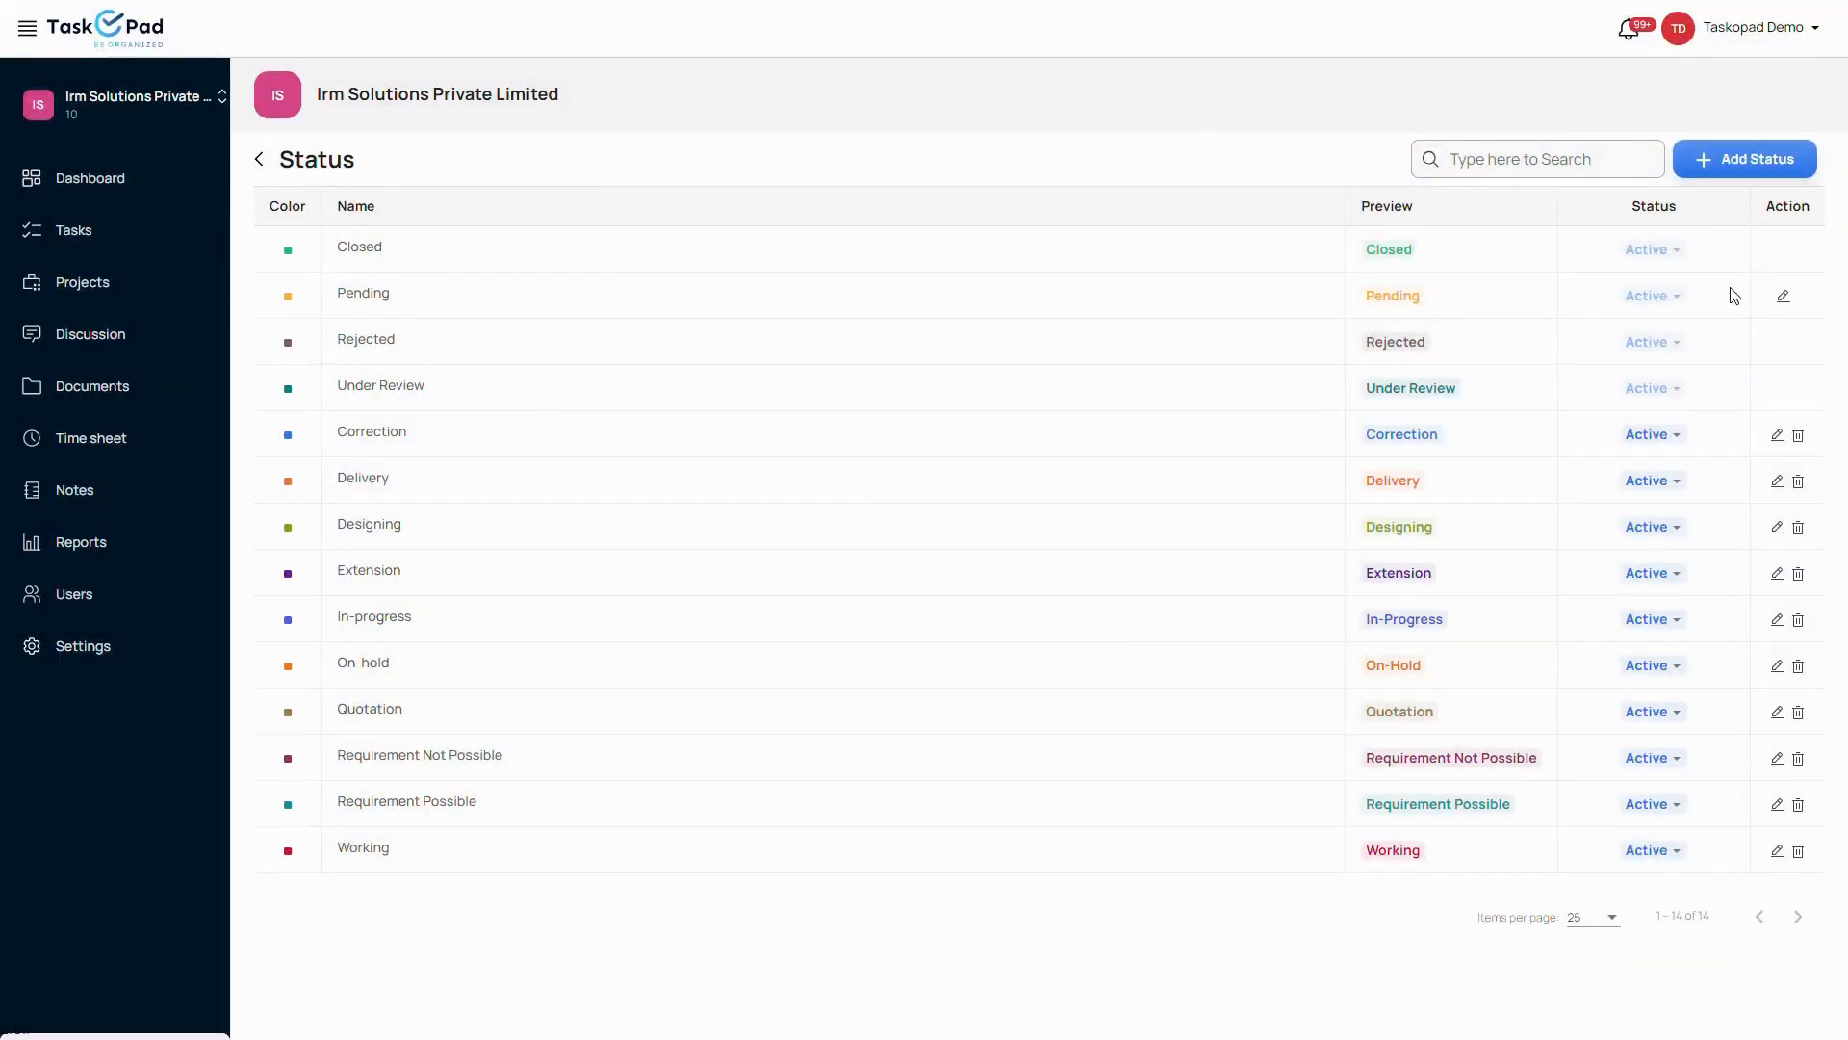
pyautogui.click(256, 160)
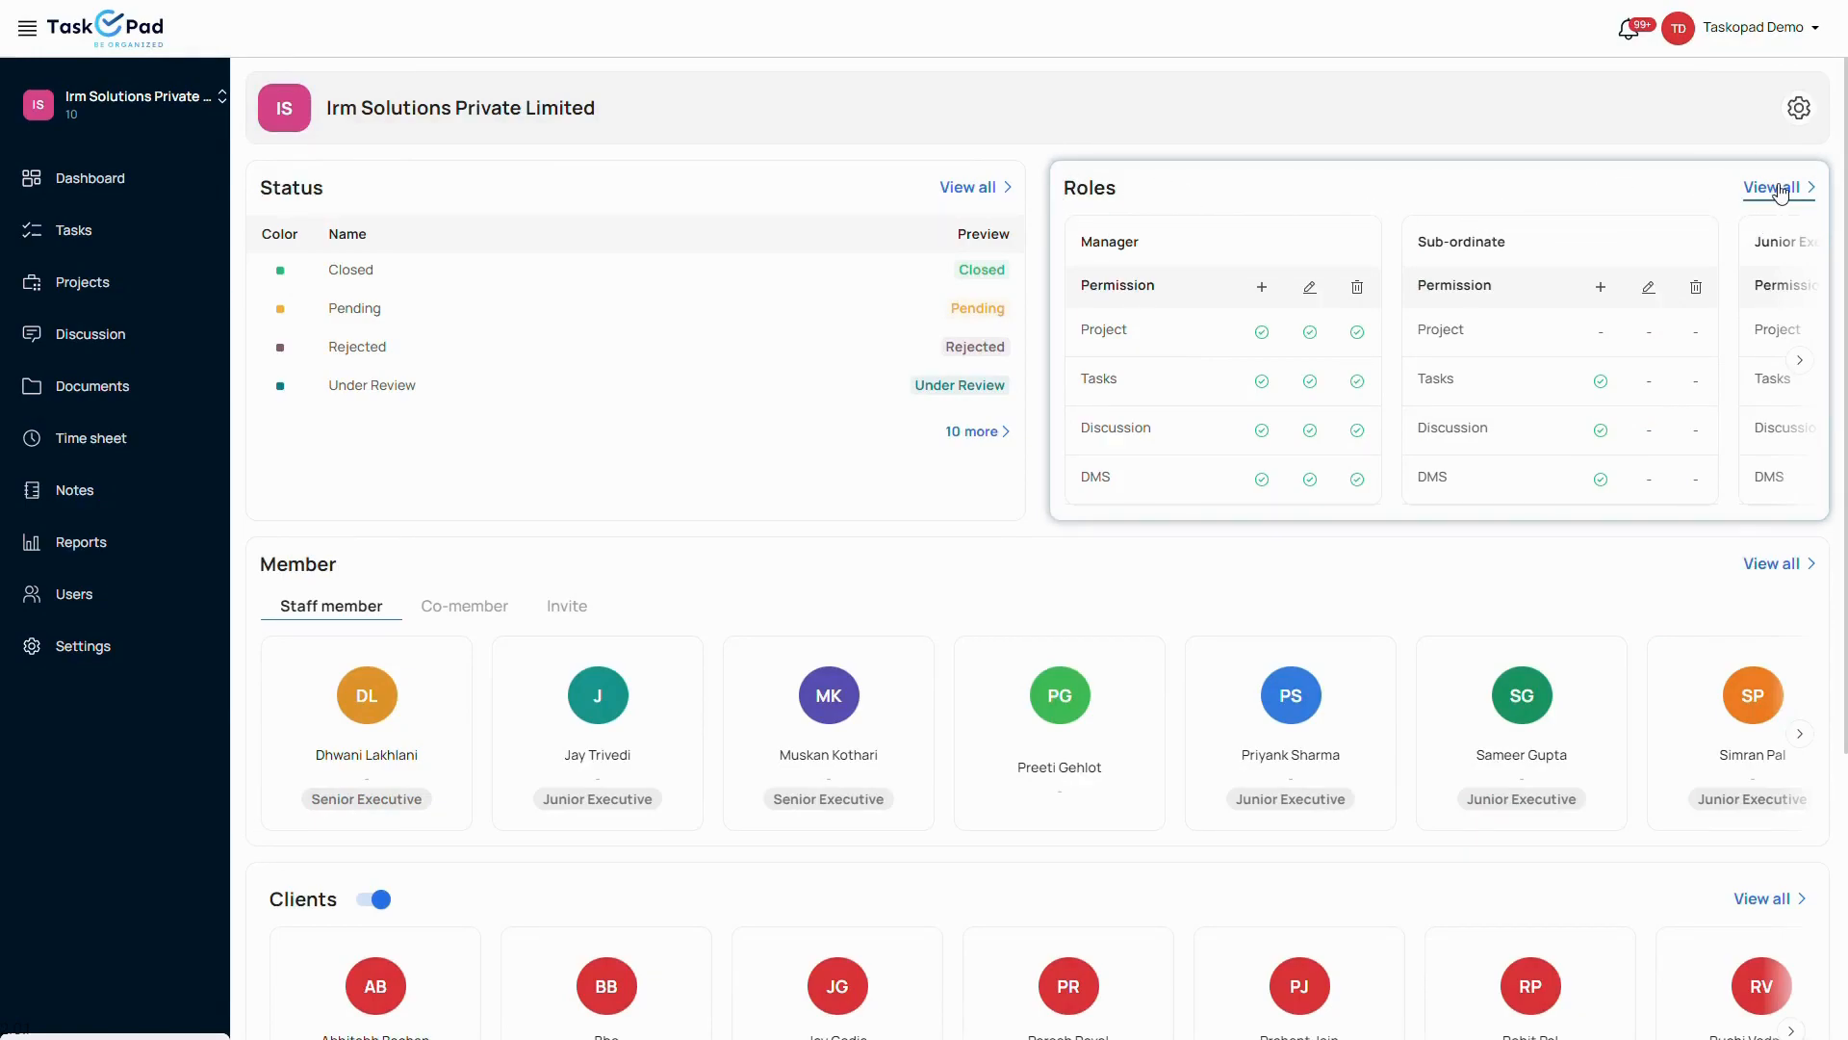
# View all roles, cancel the Add Role form unsaved, and return to the organization overview
pyautogui.click(1771, 187)
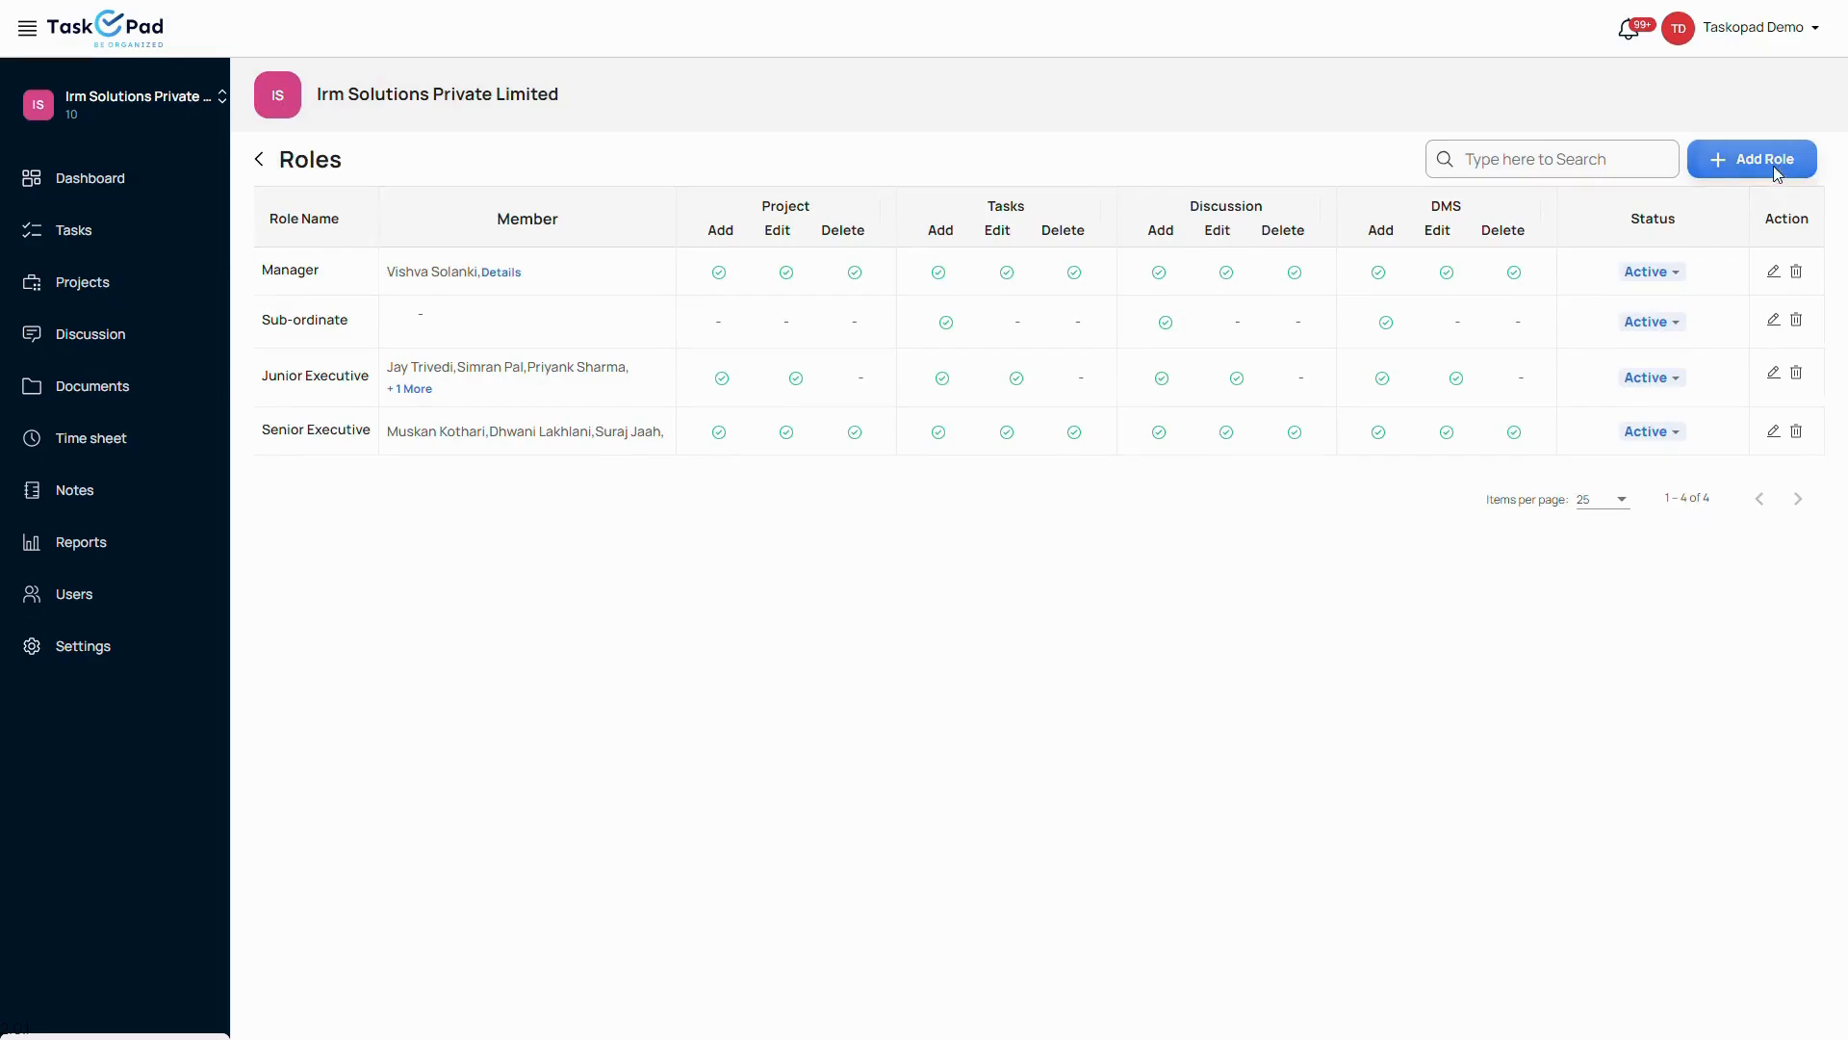
pyautogui.click(1752, 158)
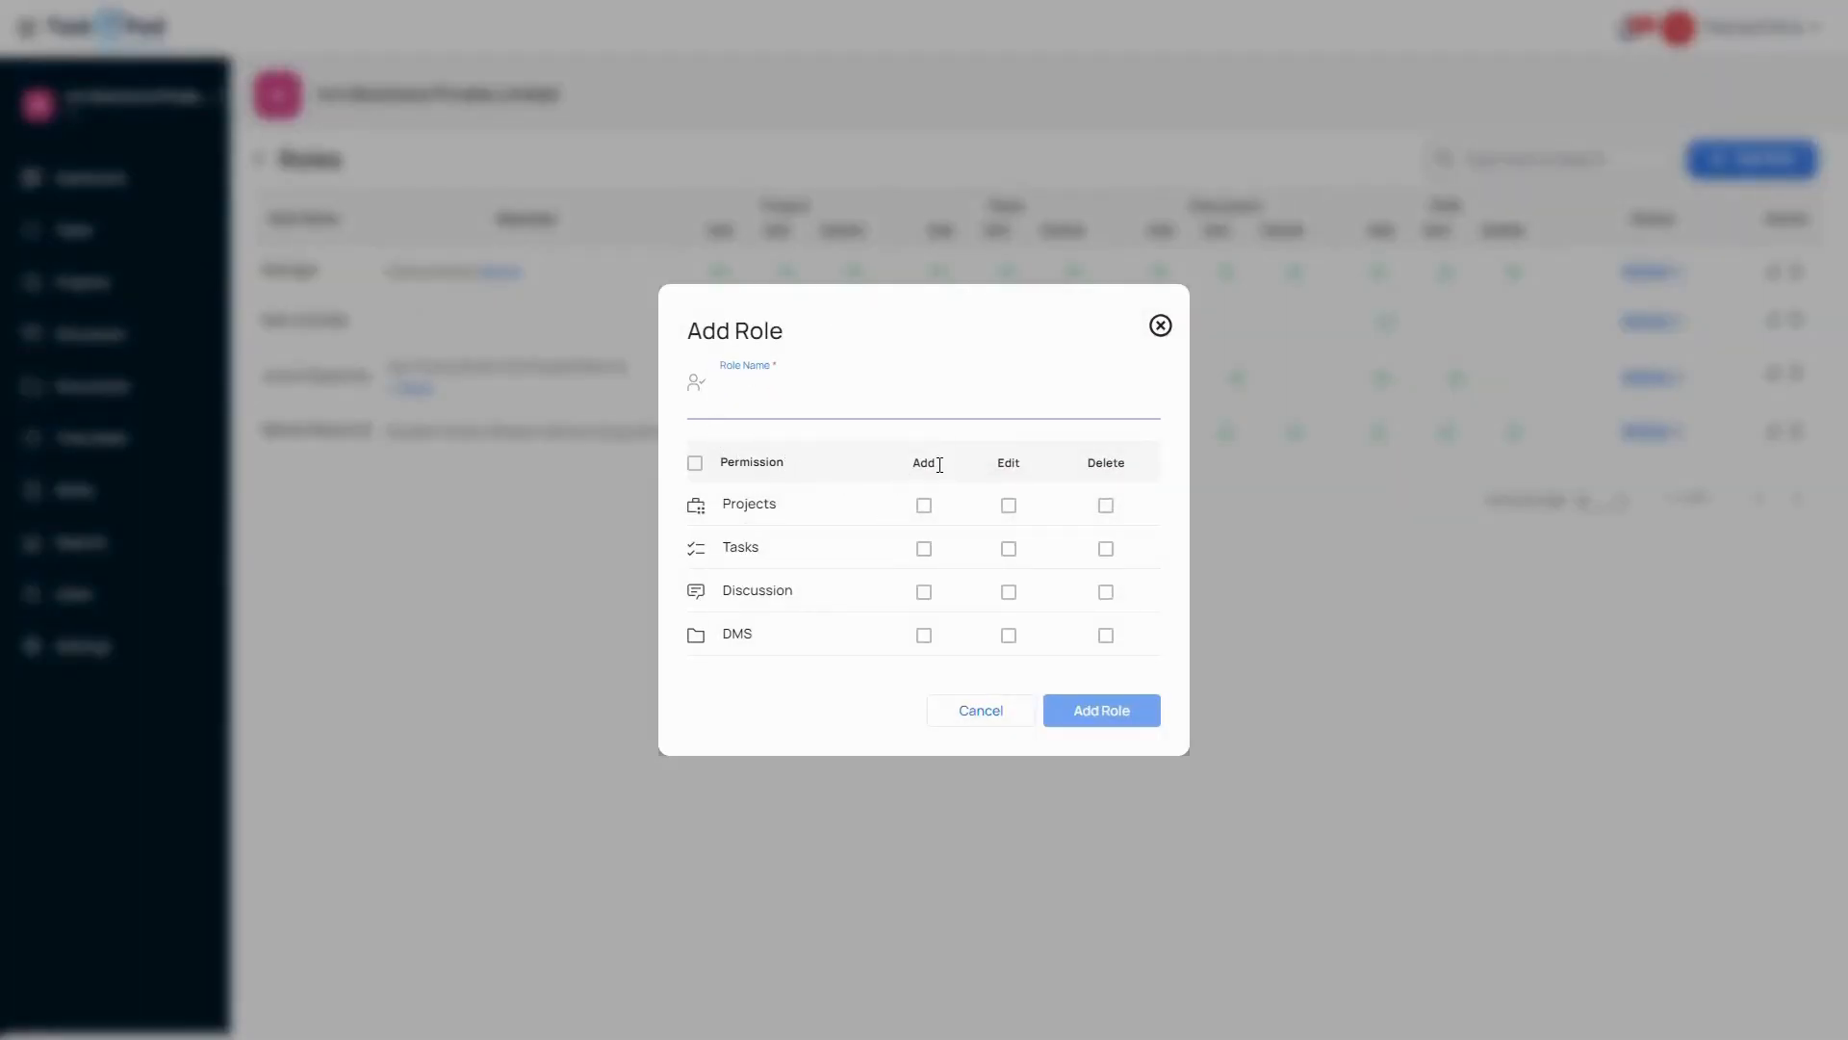
pyautogui.moveTo(1064, 529)
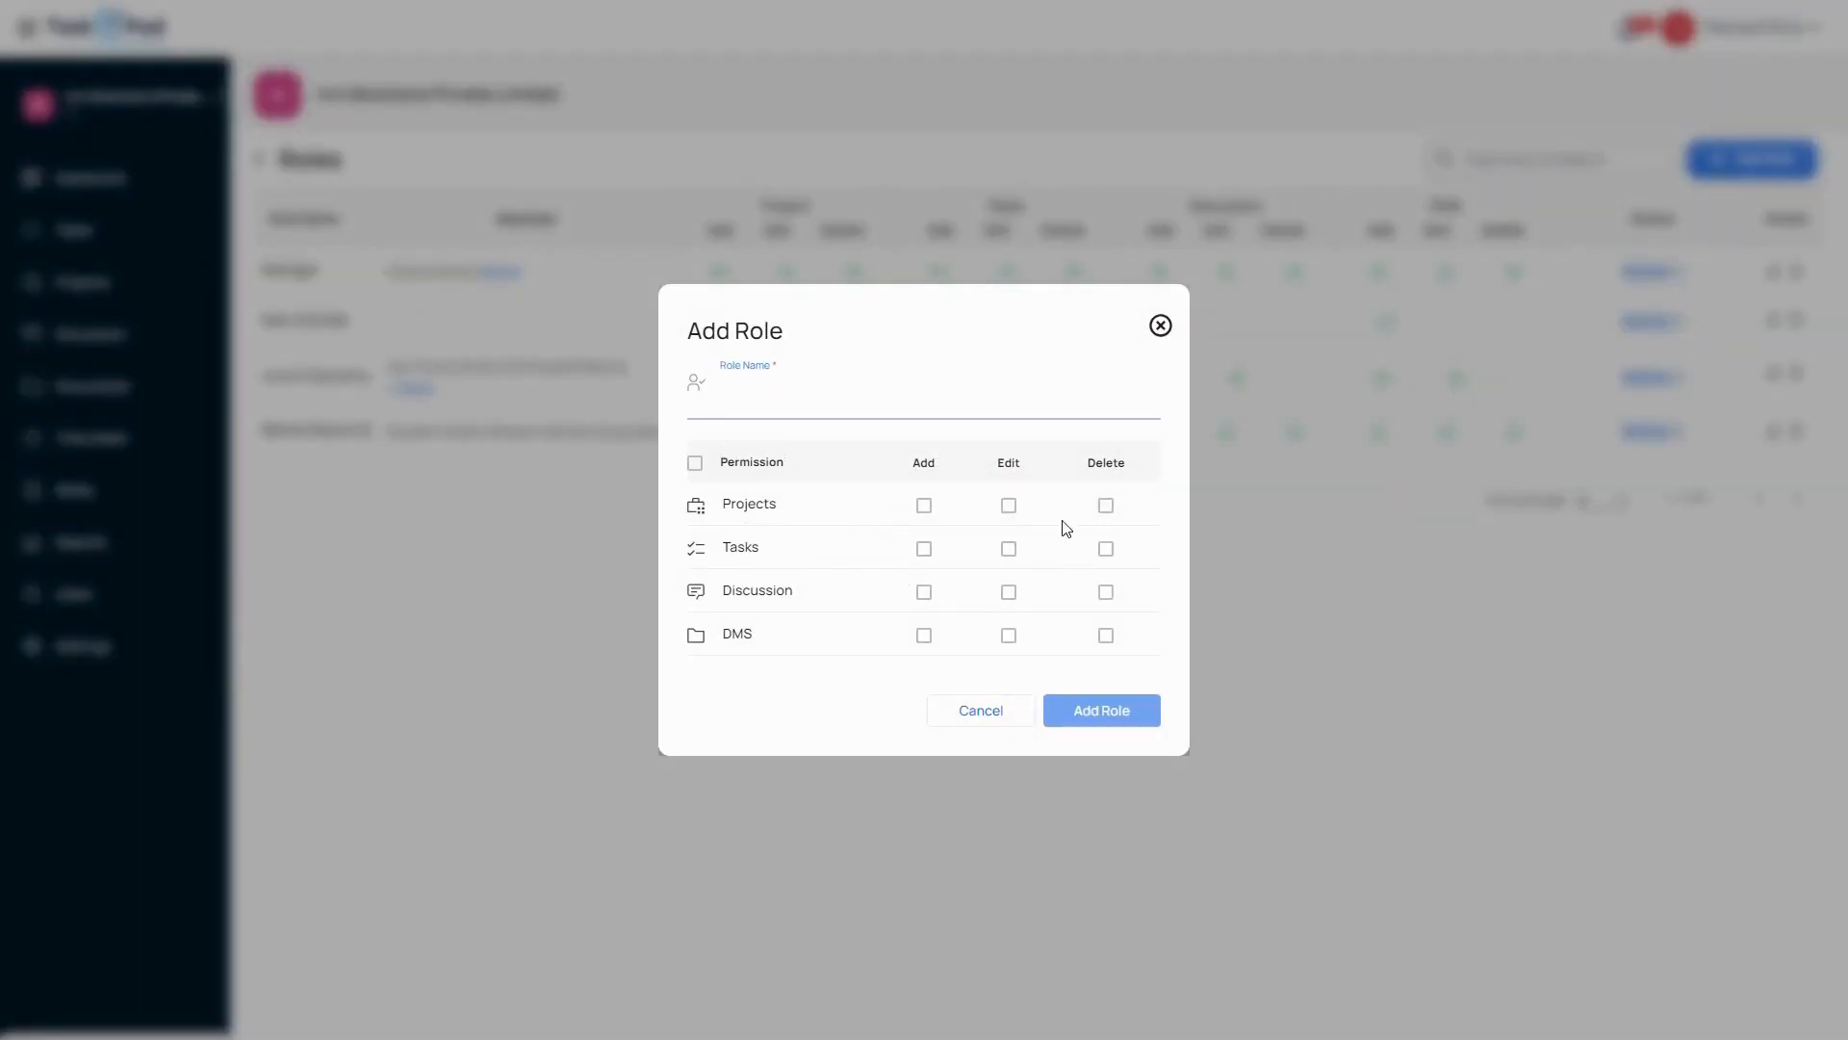
pyautogui.click(932, 389)
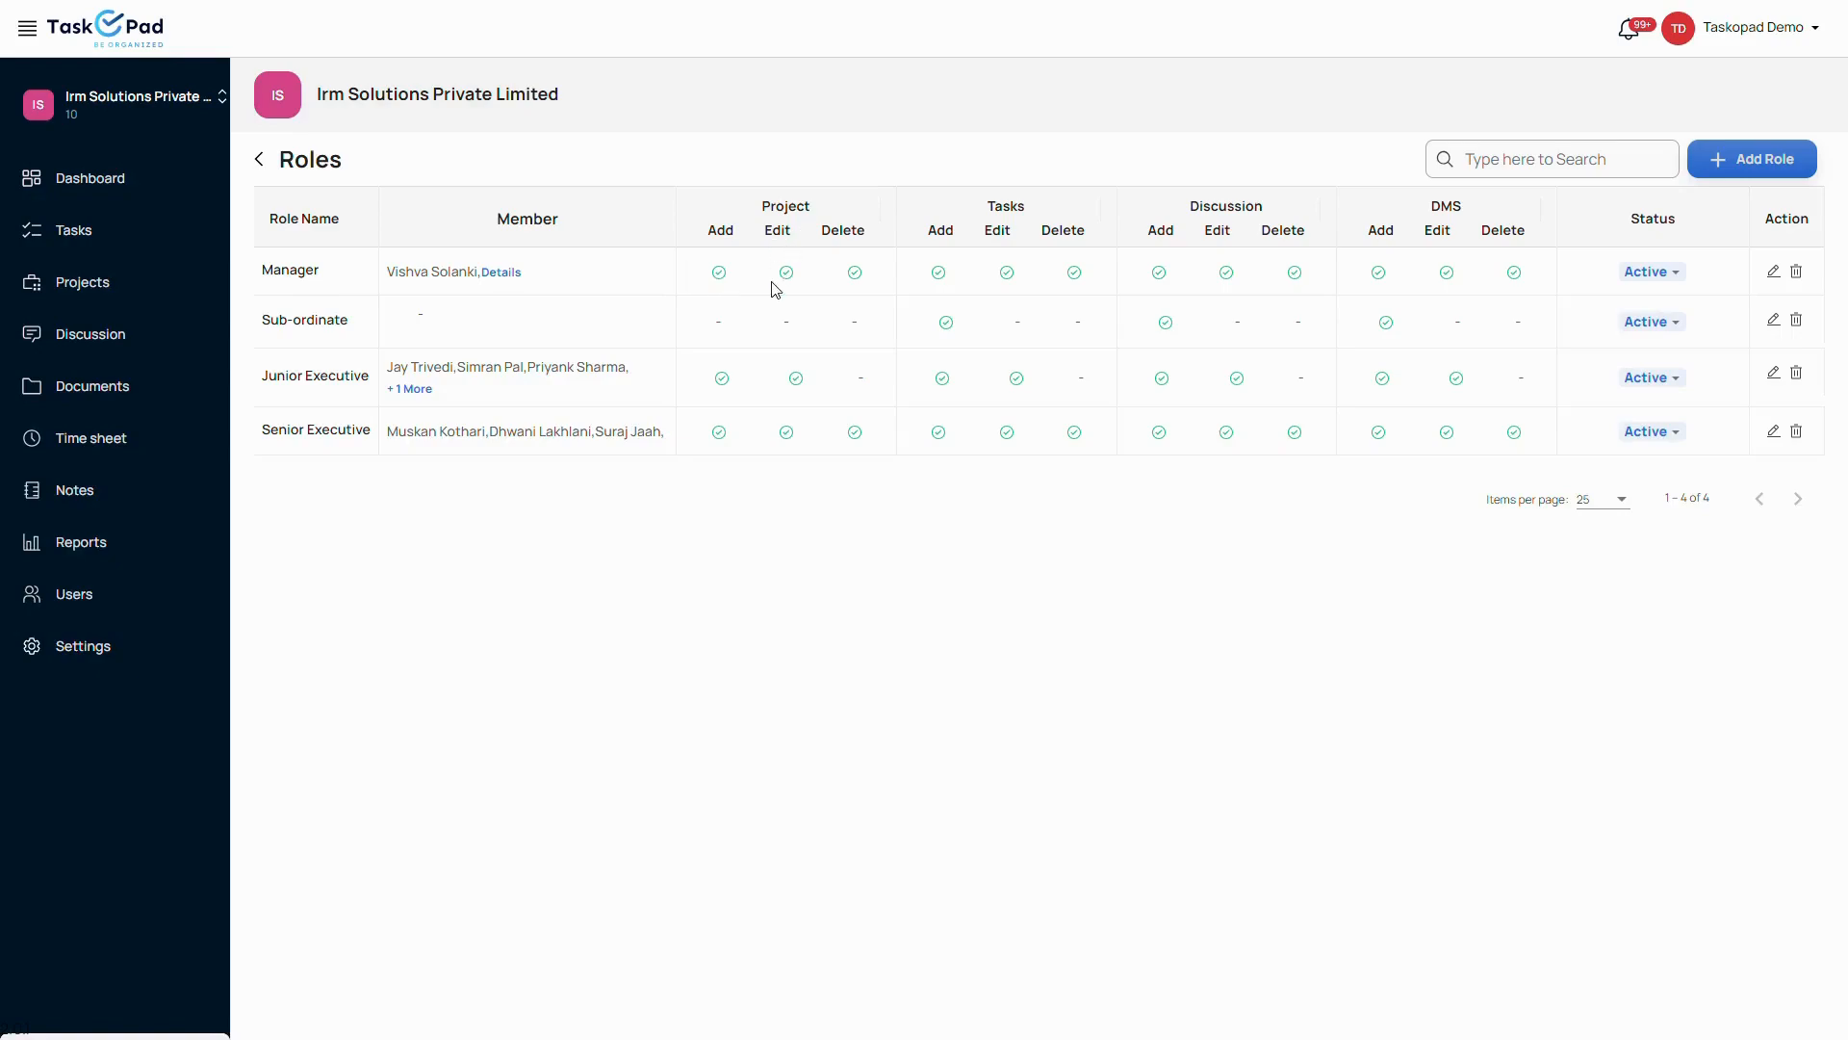
pyautogui.moveTo(972, 239)
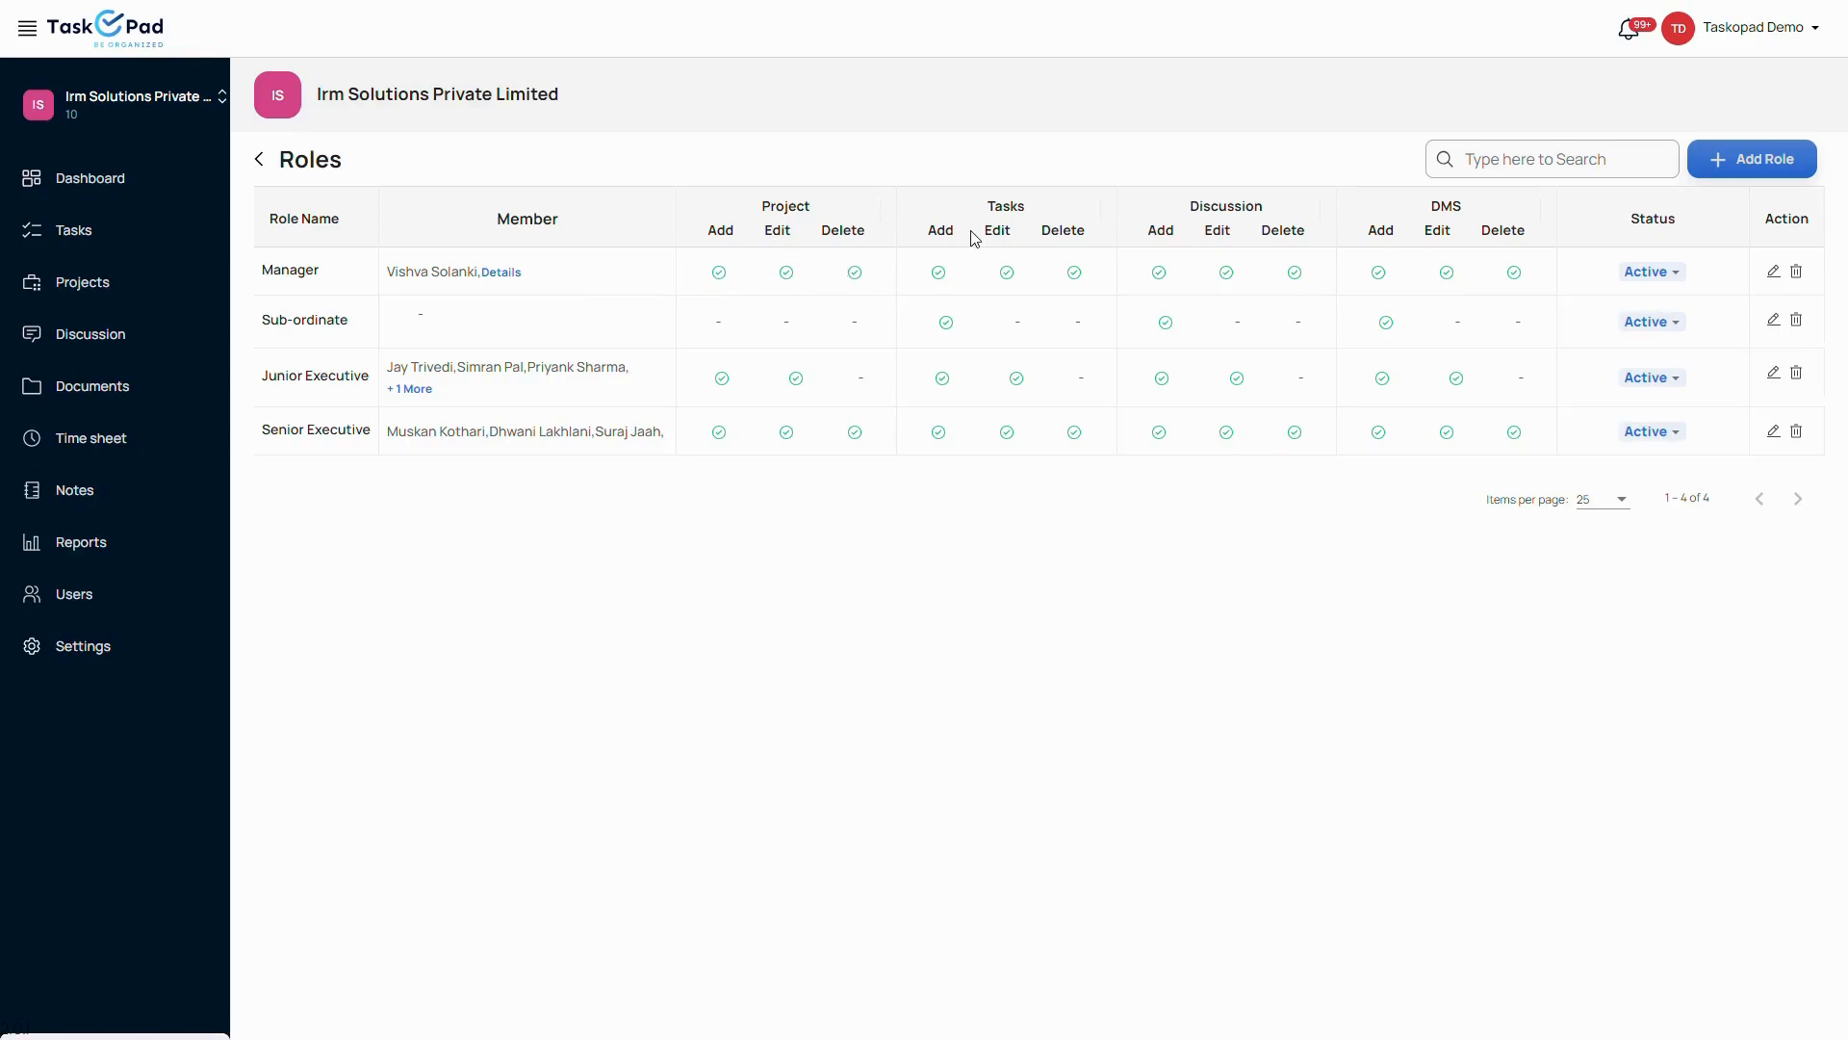
pyautogui.click(256, 160)
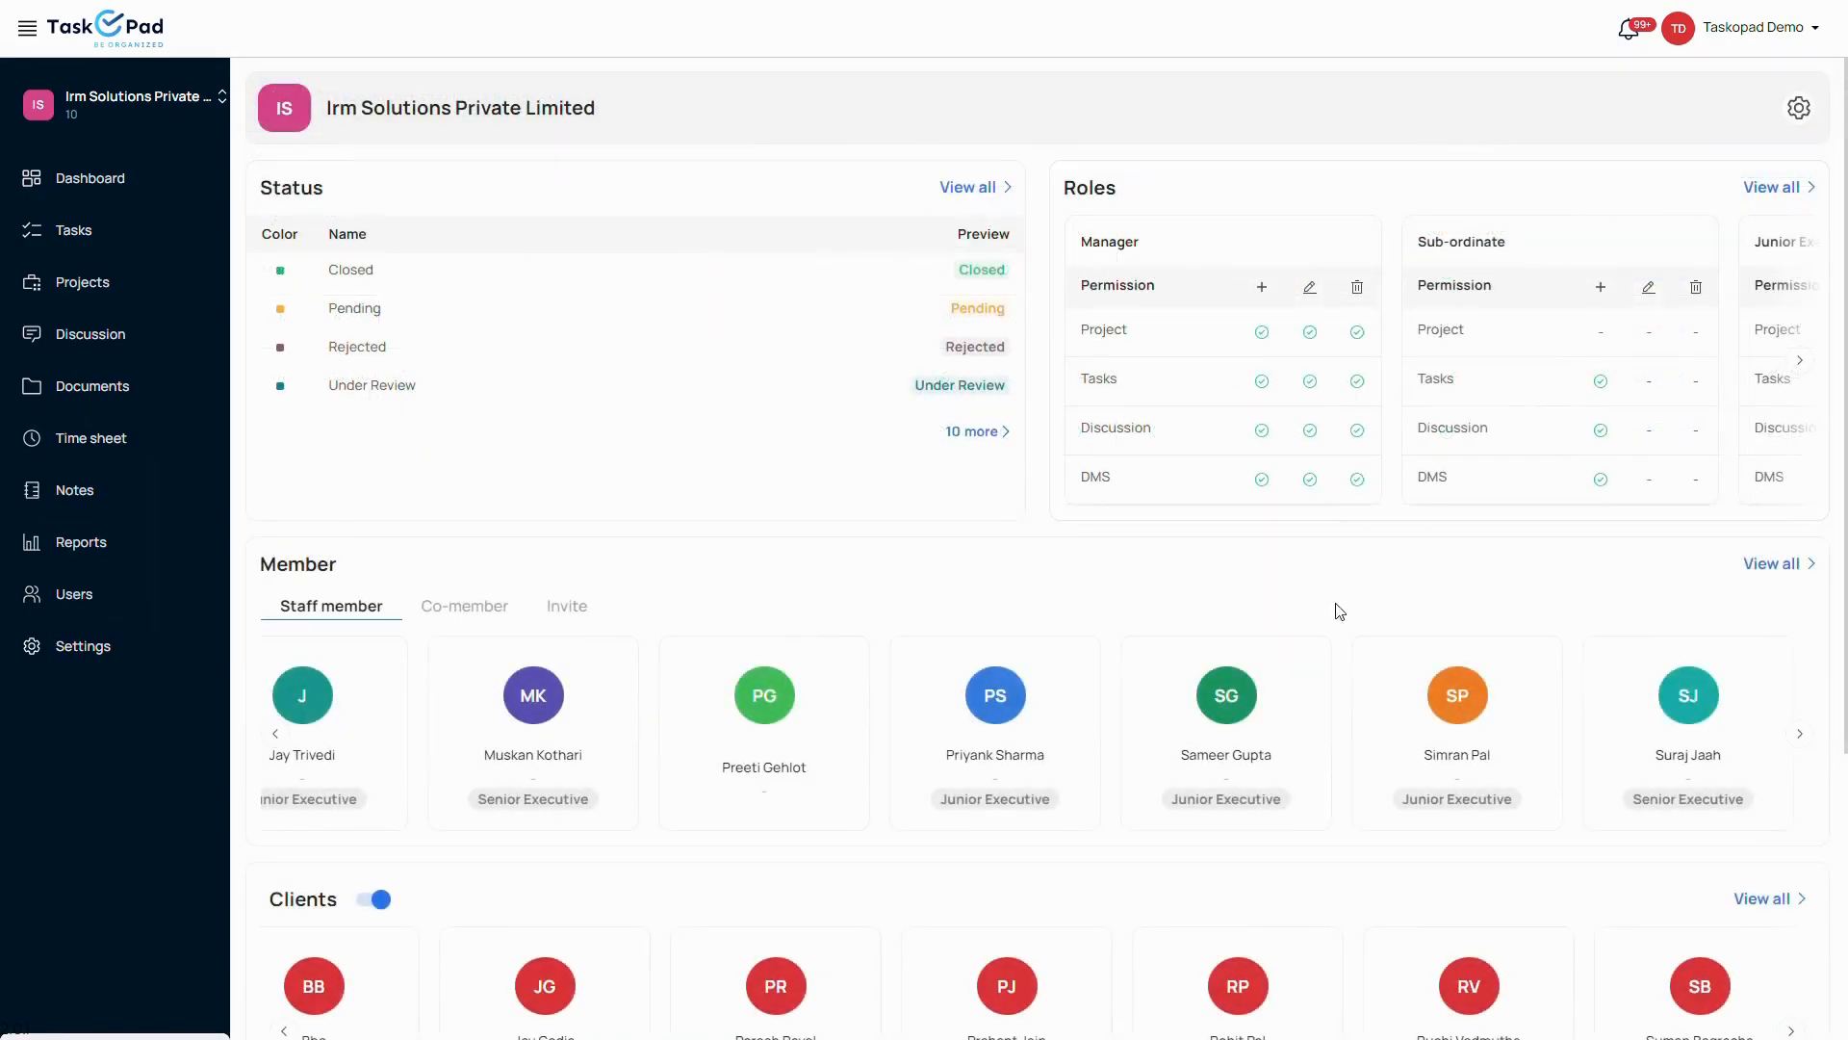
pyautogui.click(1773, 564)
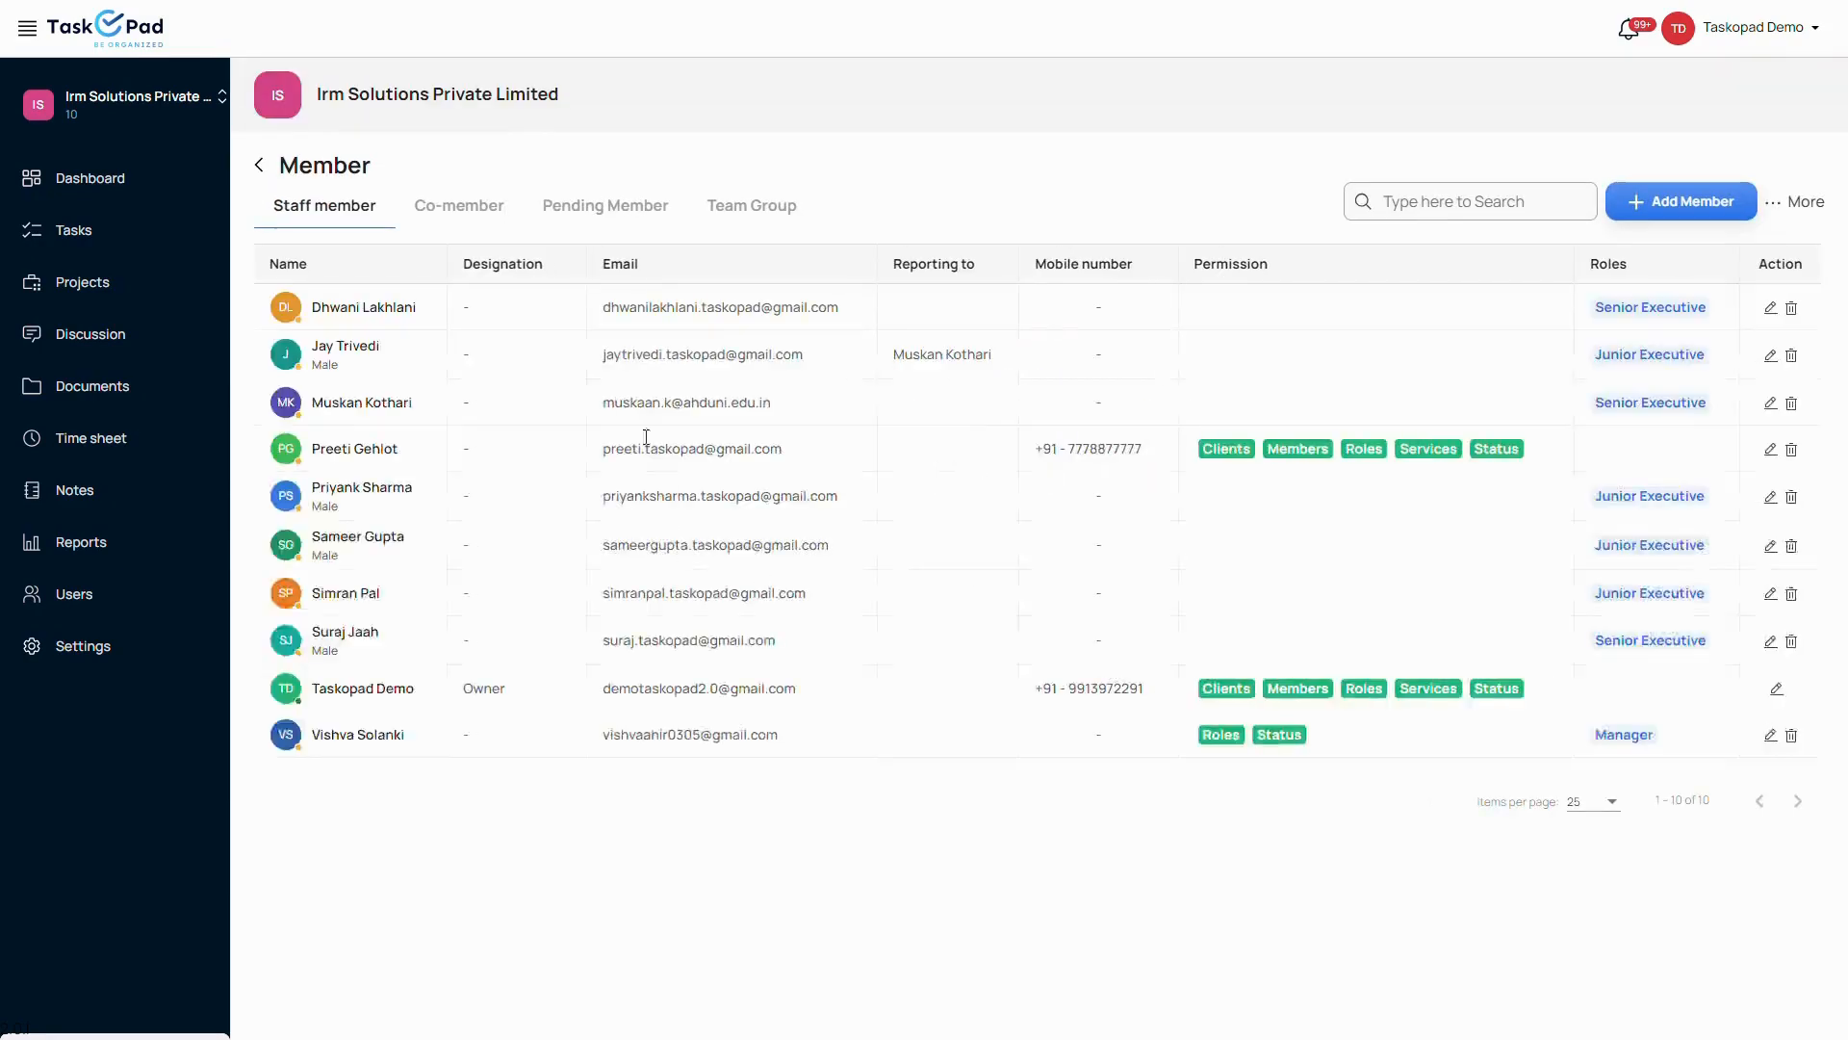
pyautogui.click(1679, 200)
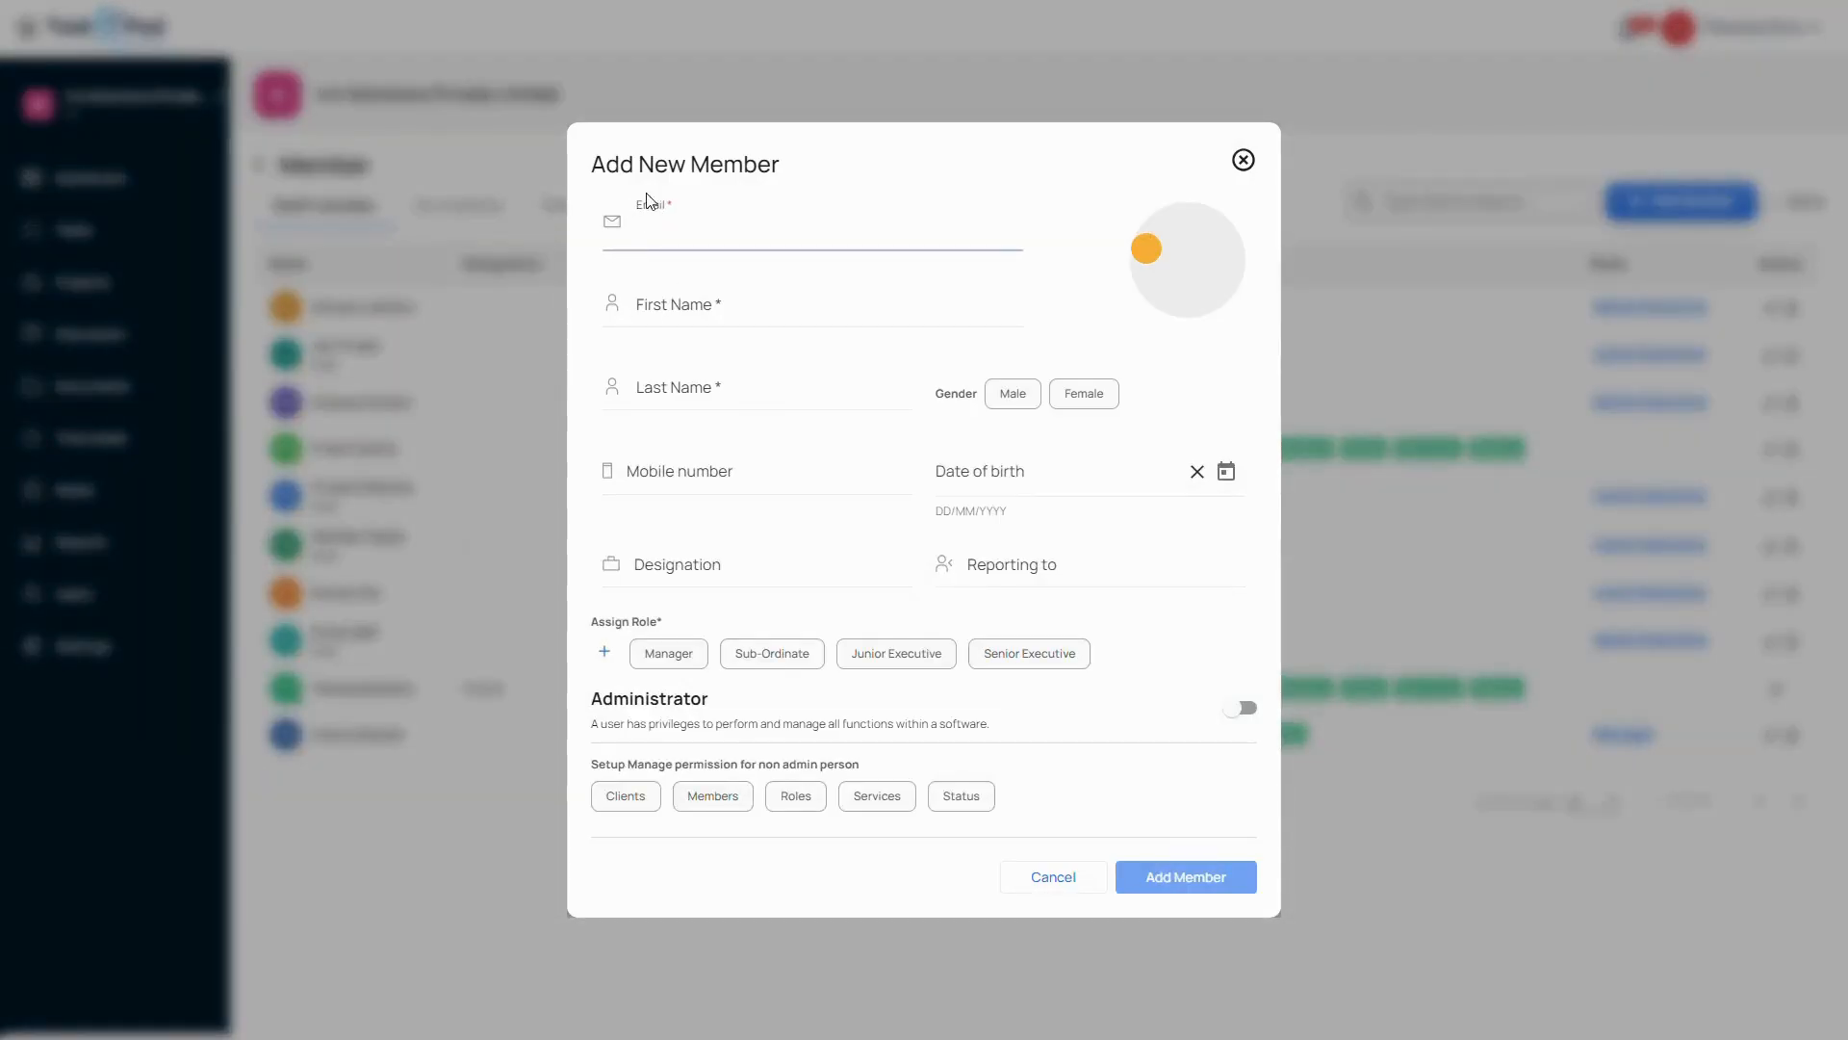
pyautogui.click(811, 227)
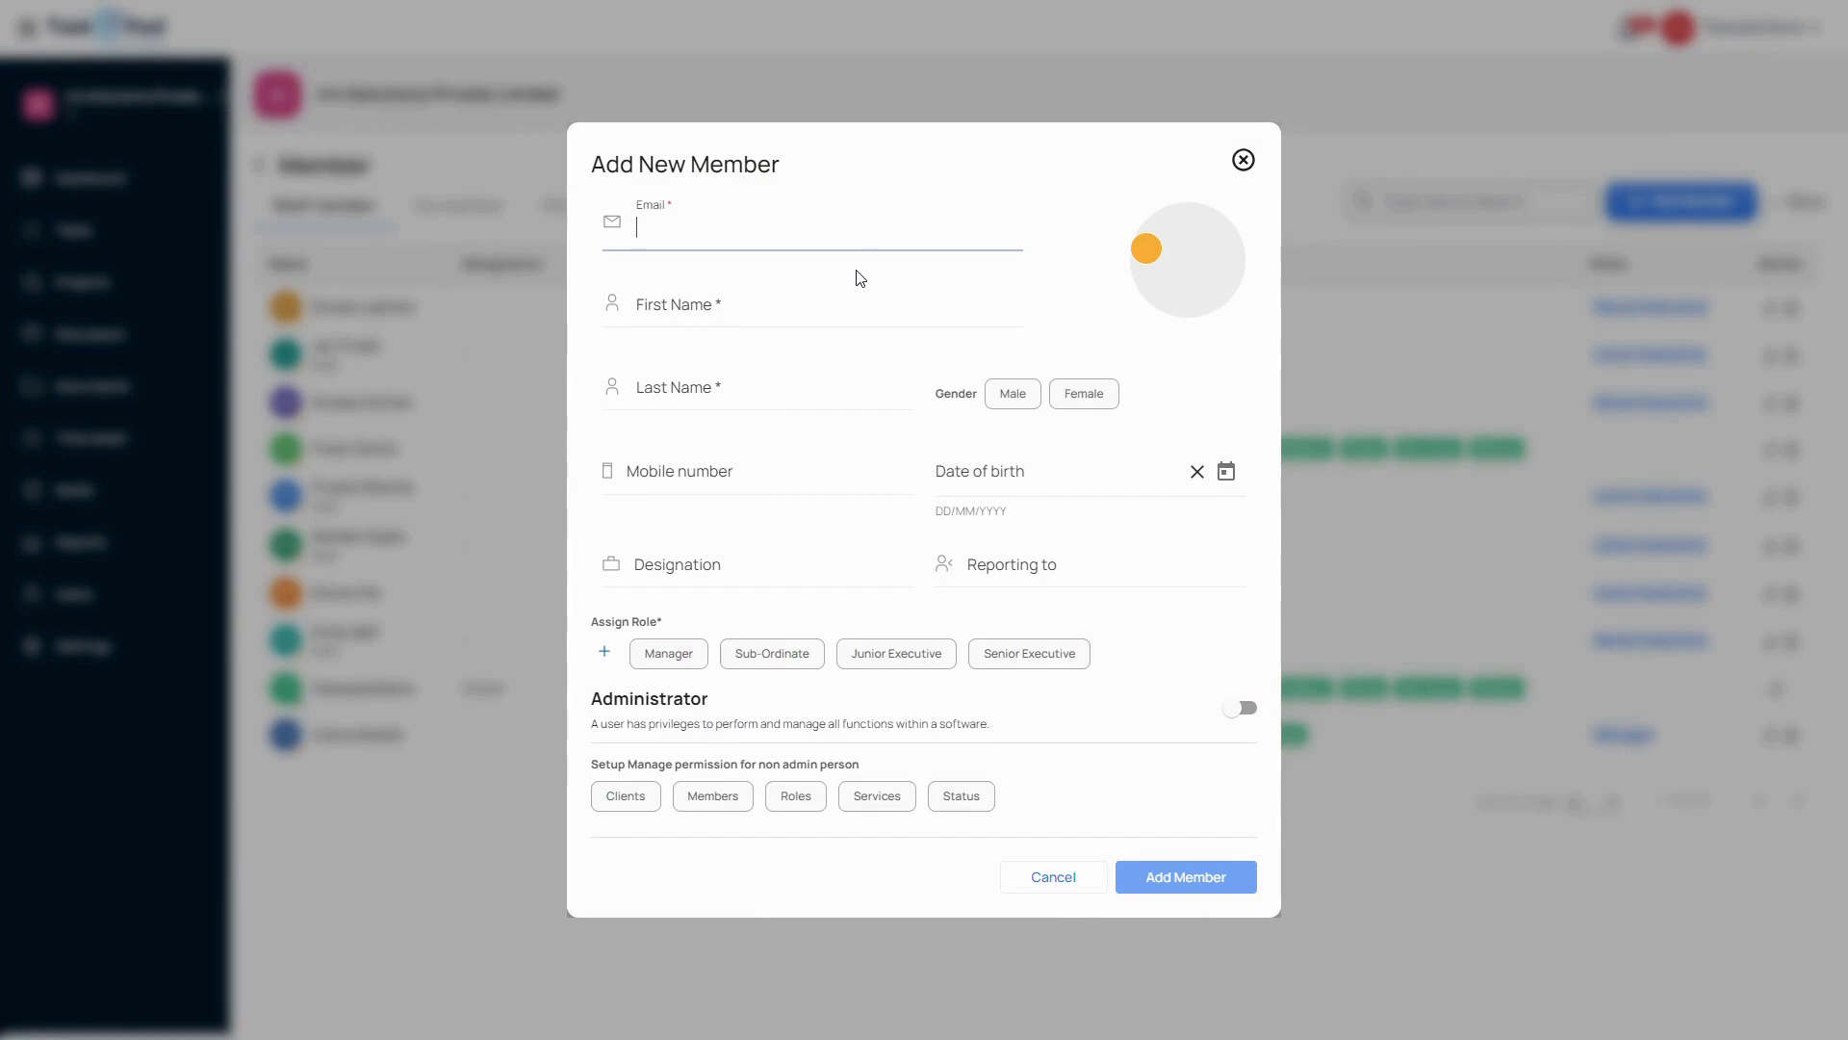
pyautogui.click(1010, 565)
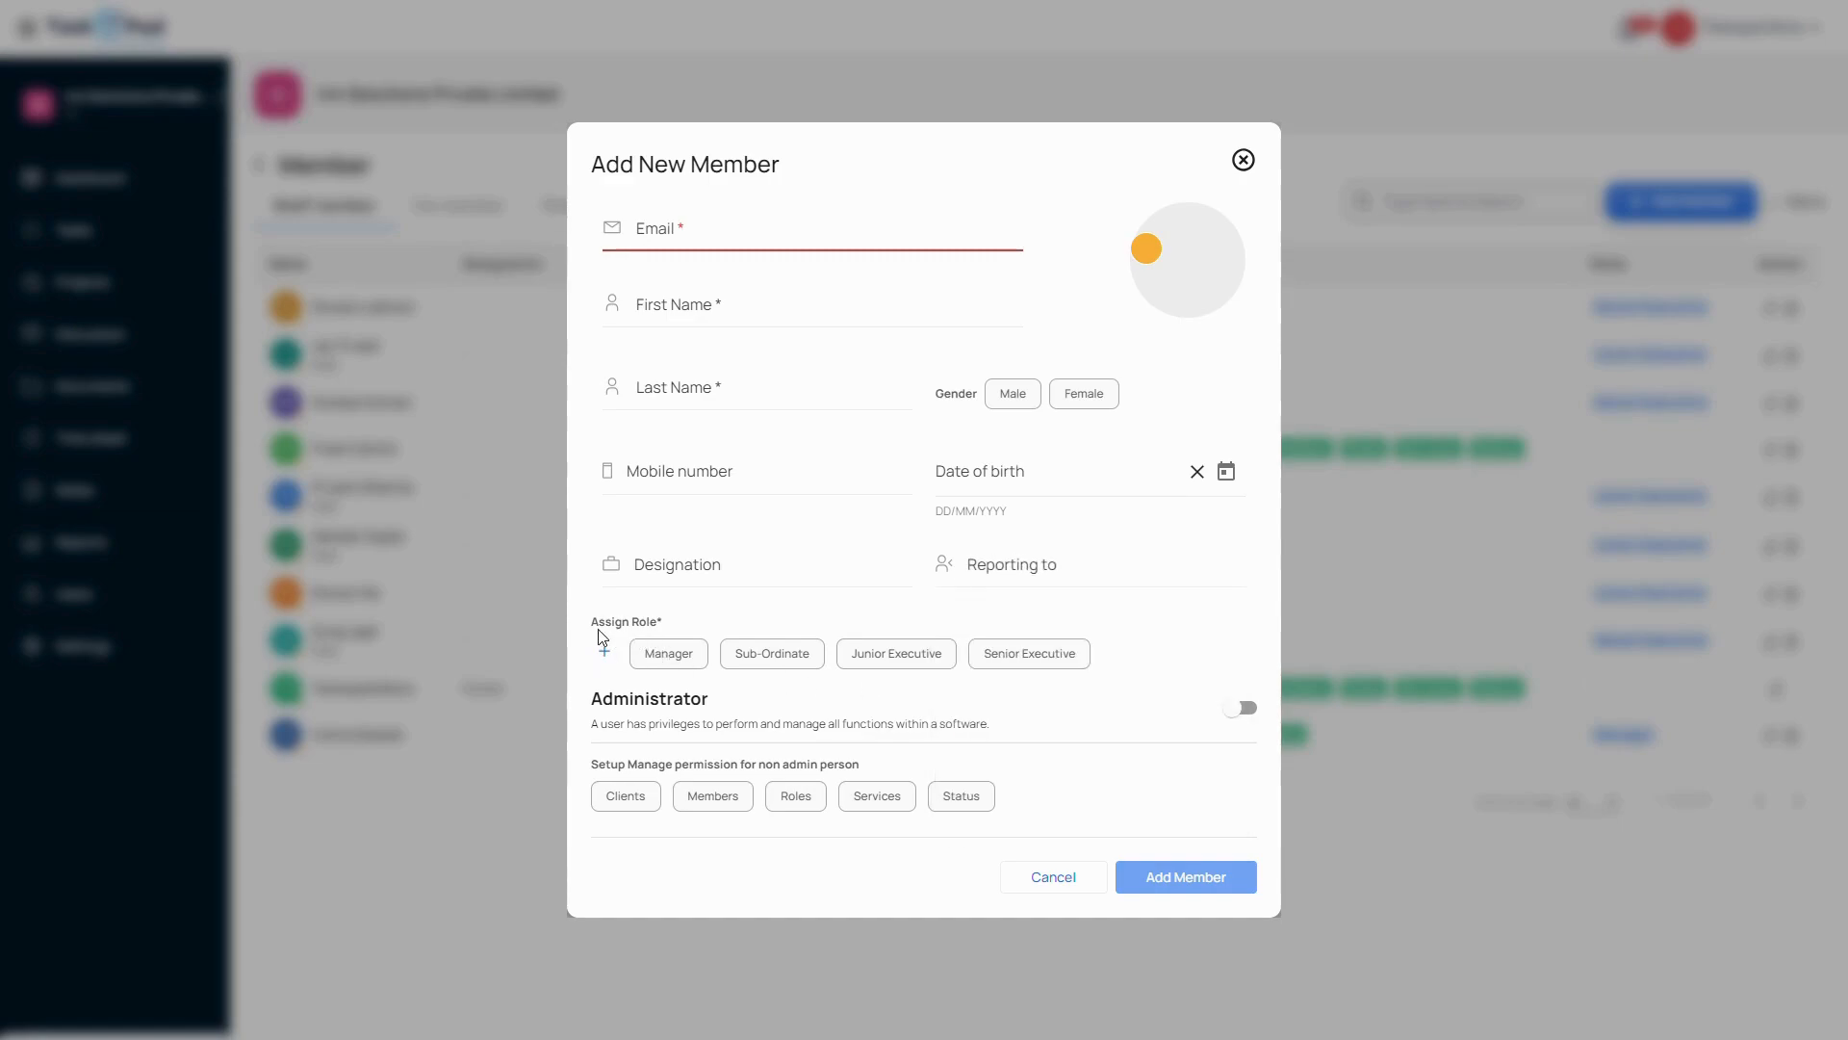
pyautogui.click(669, 652)
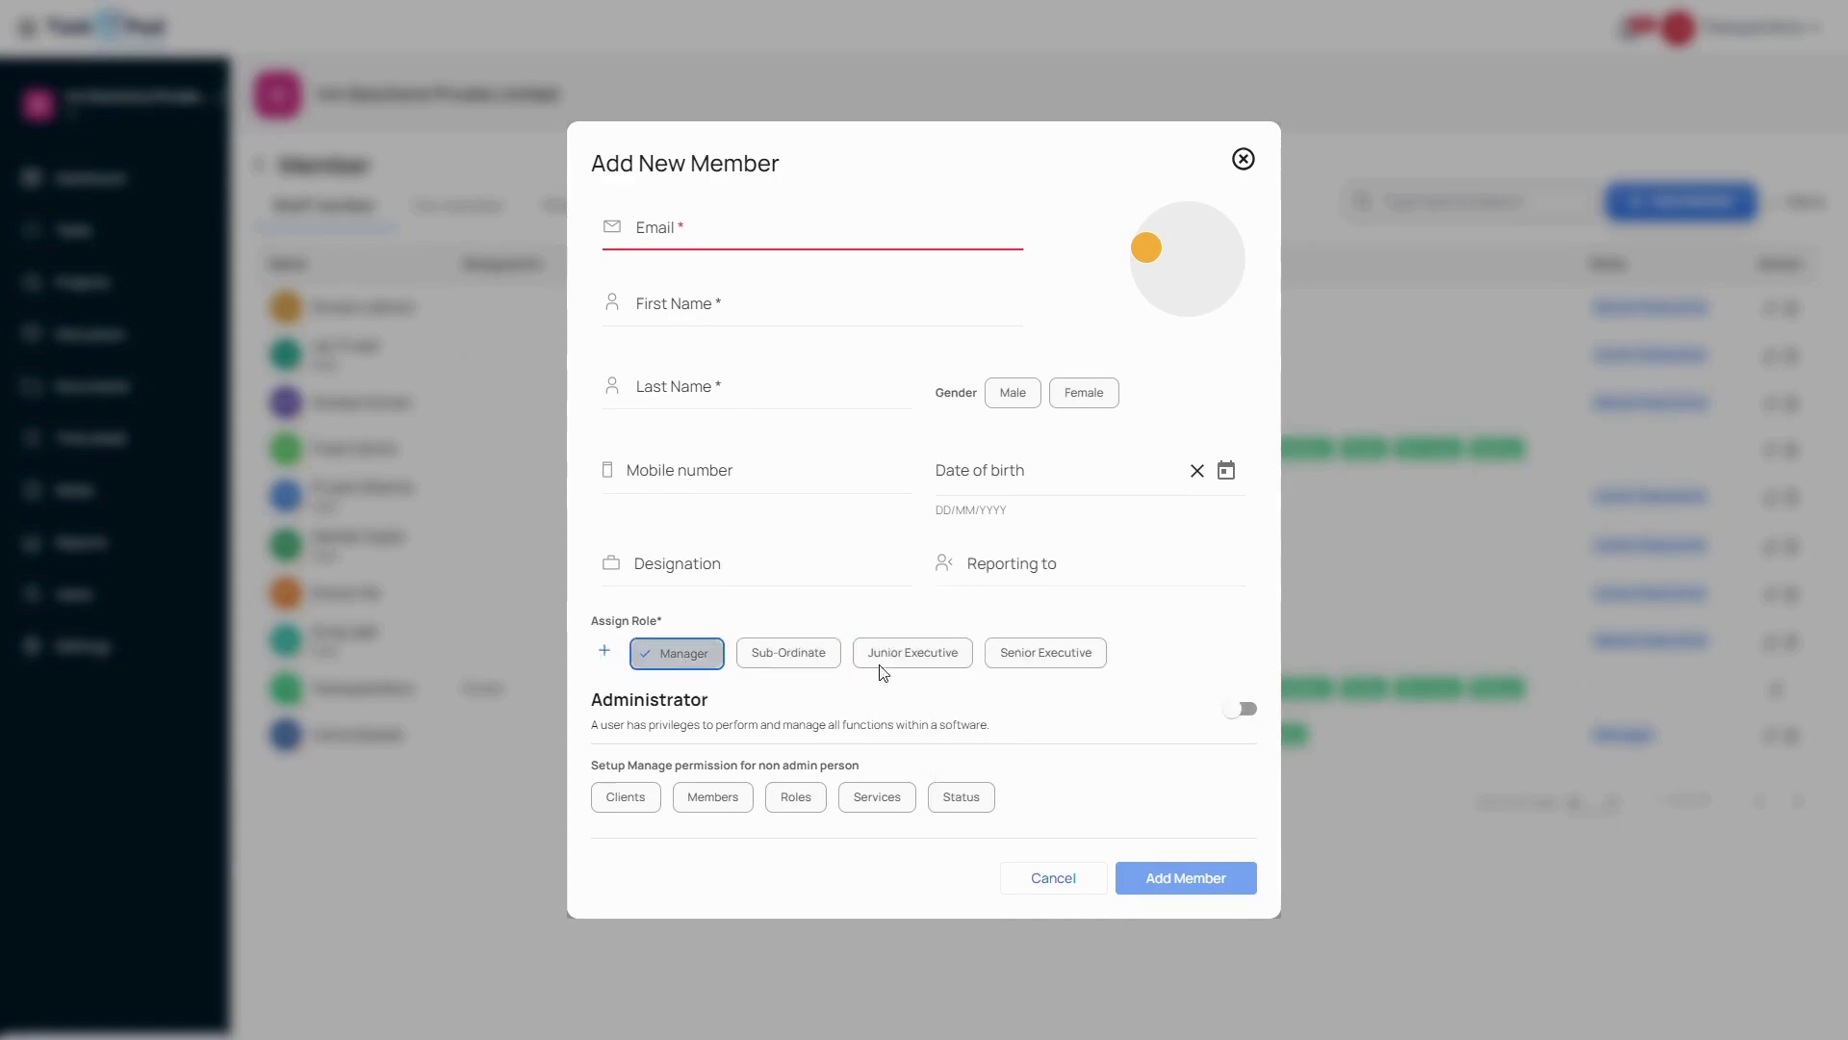
pyautogui.click(1242, 159)
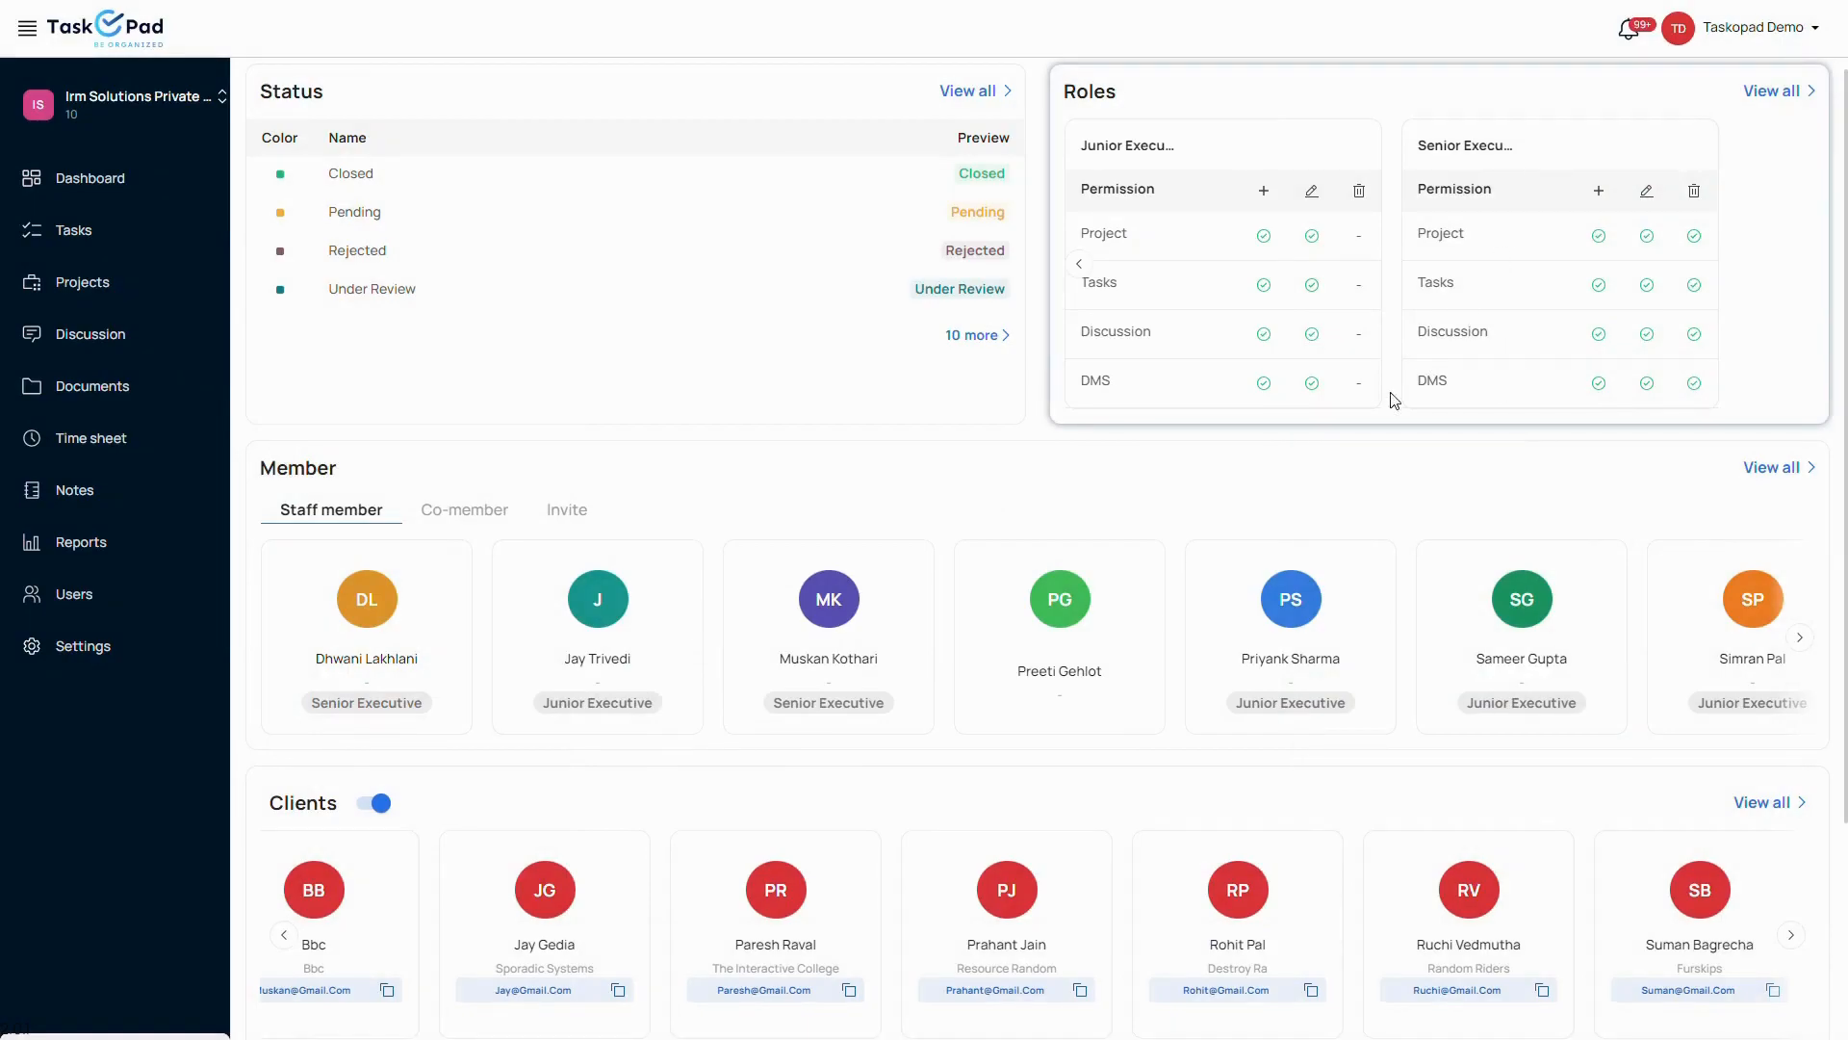
pyautogui.scroll(-3)
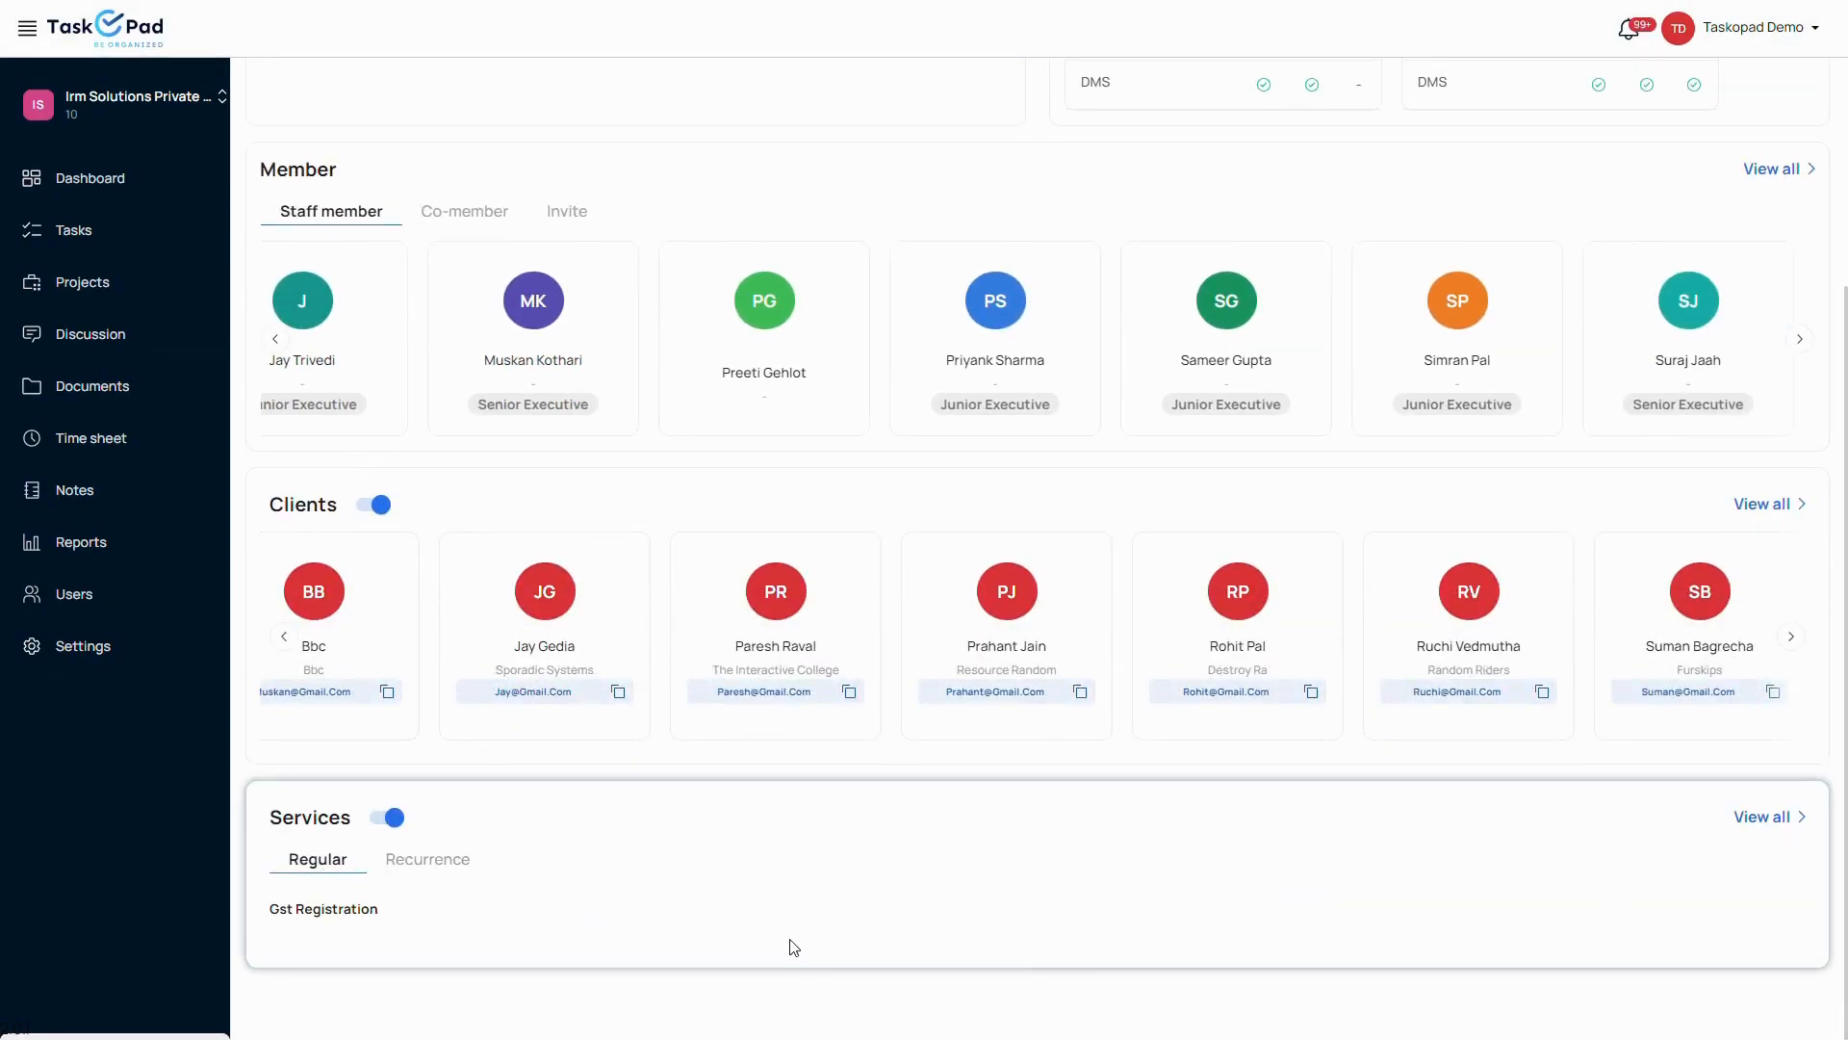
pyautogui.scroll(3)
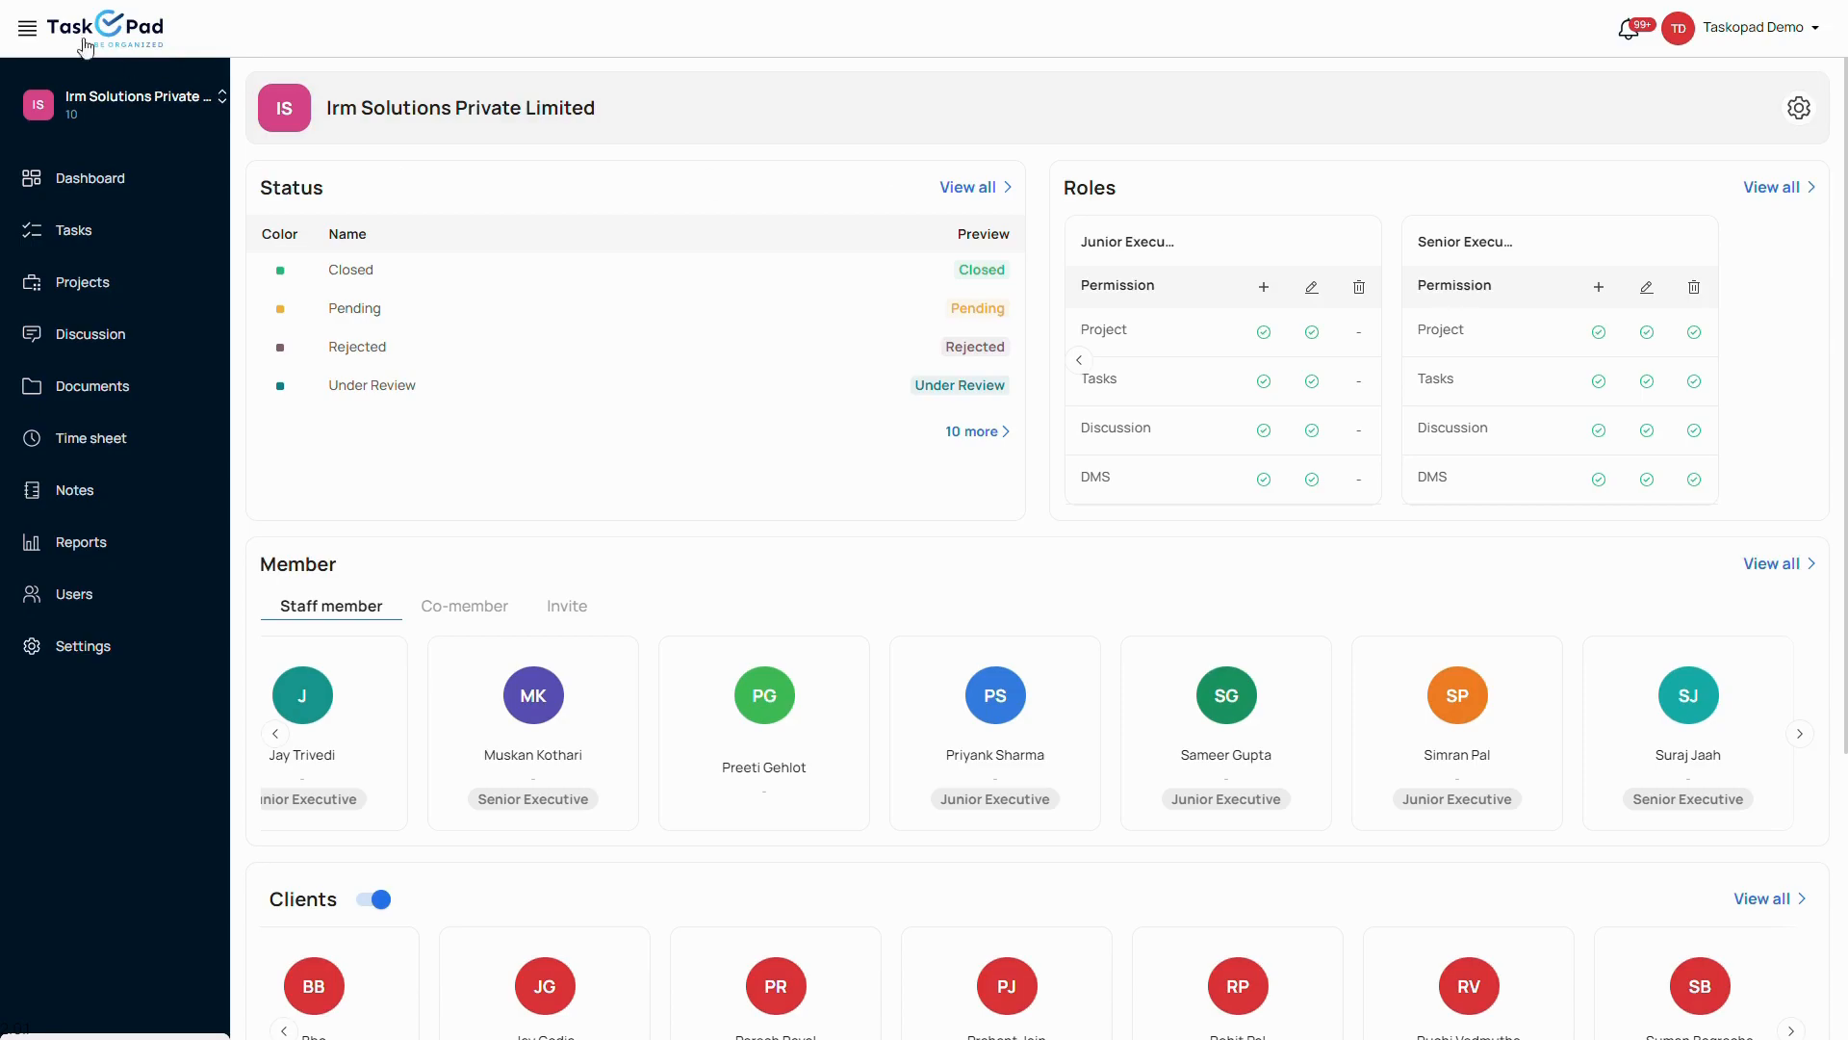
pyautogui.scroll(-3)
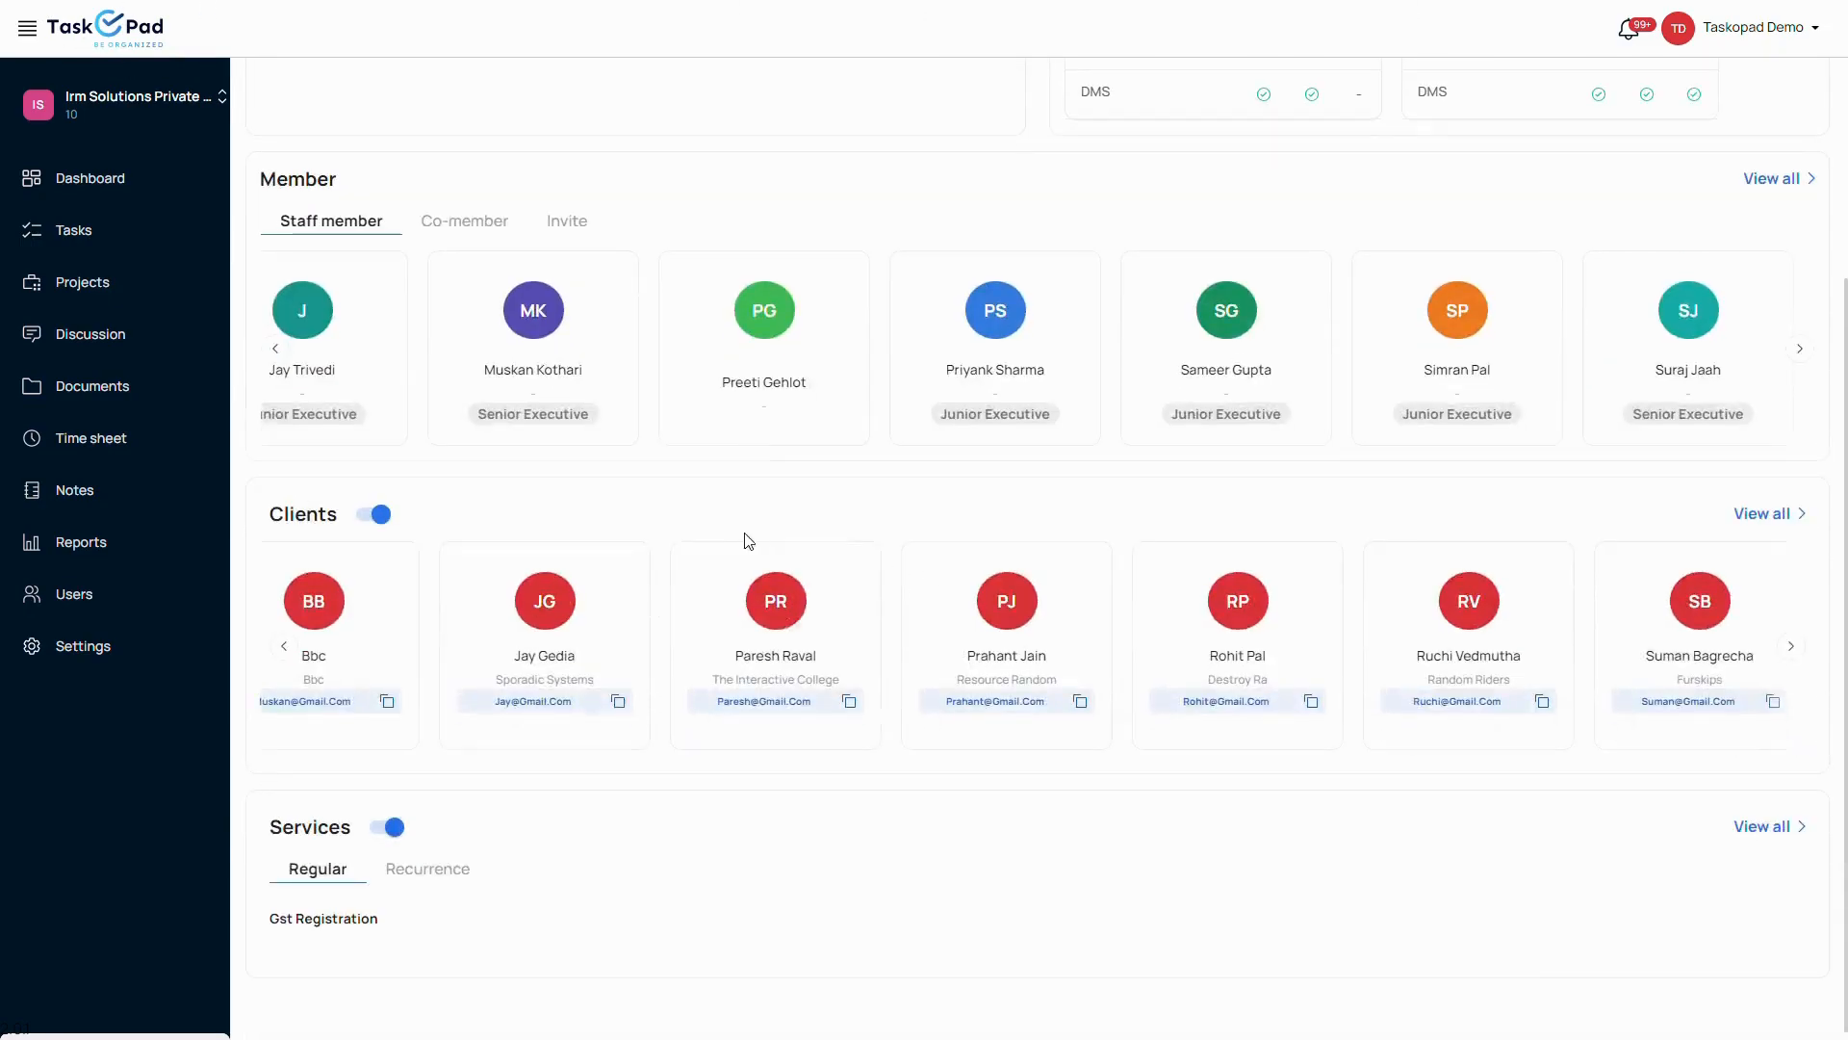
pyautogui.click(276, 348)
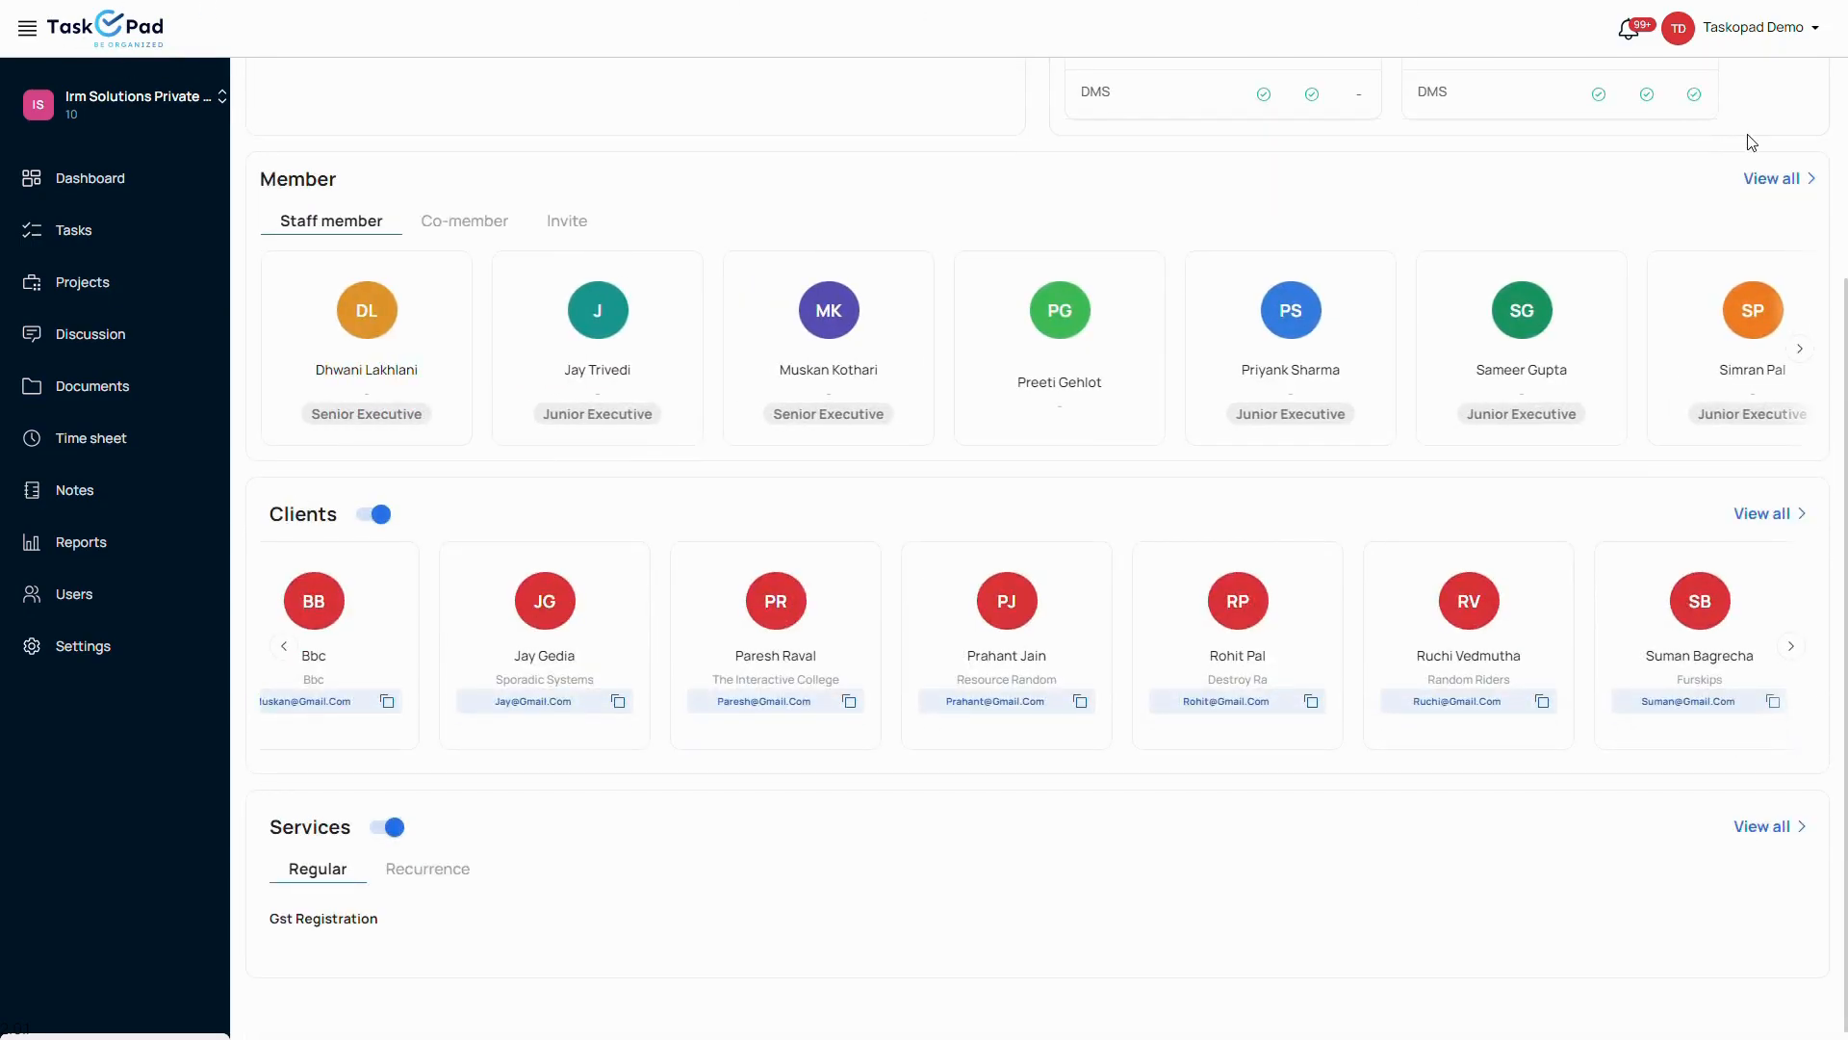
# Show the task List view with 3 tasks today and 91 overdue
pyautogui.click(71, 229)
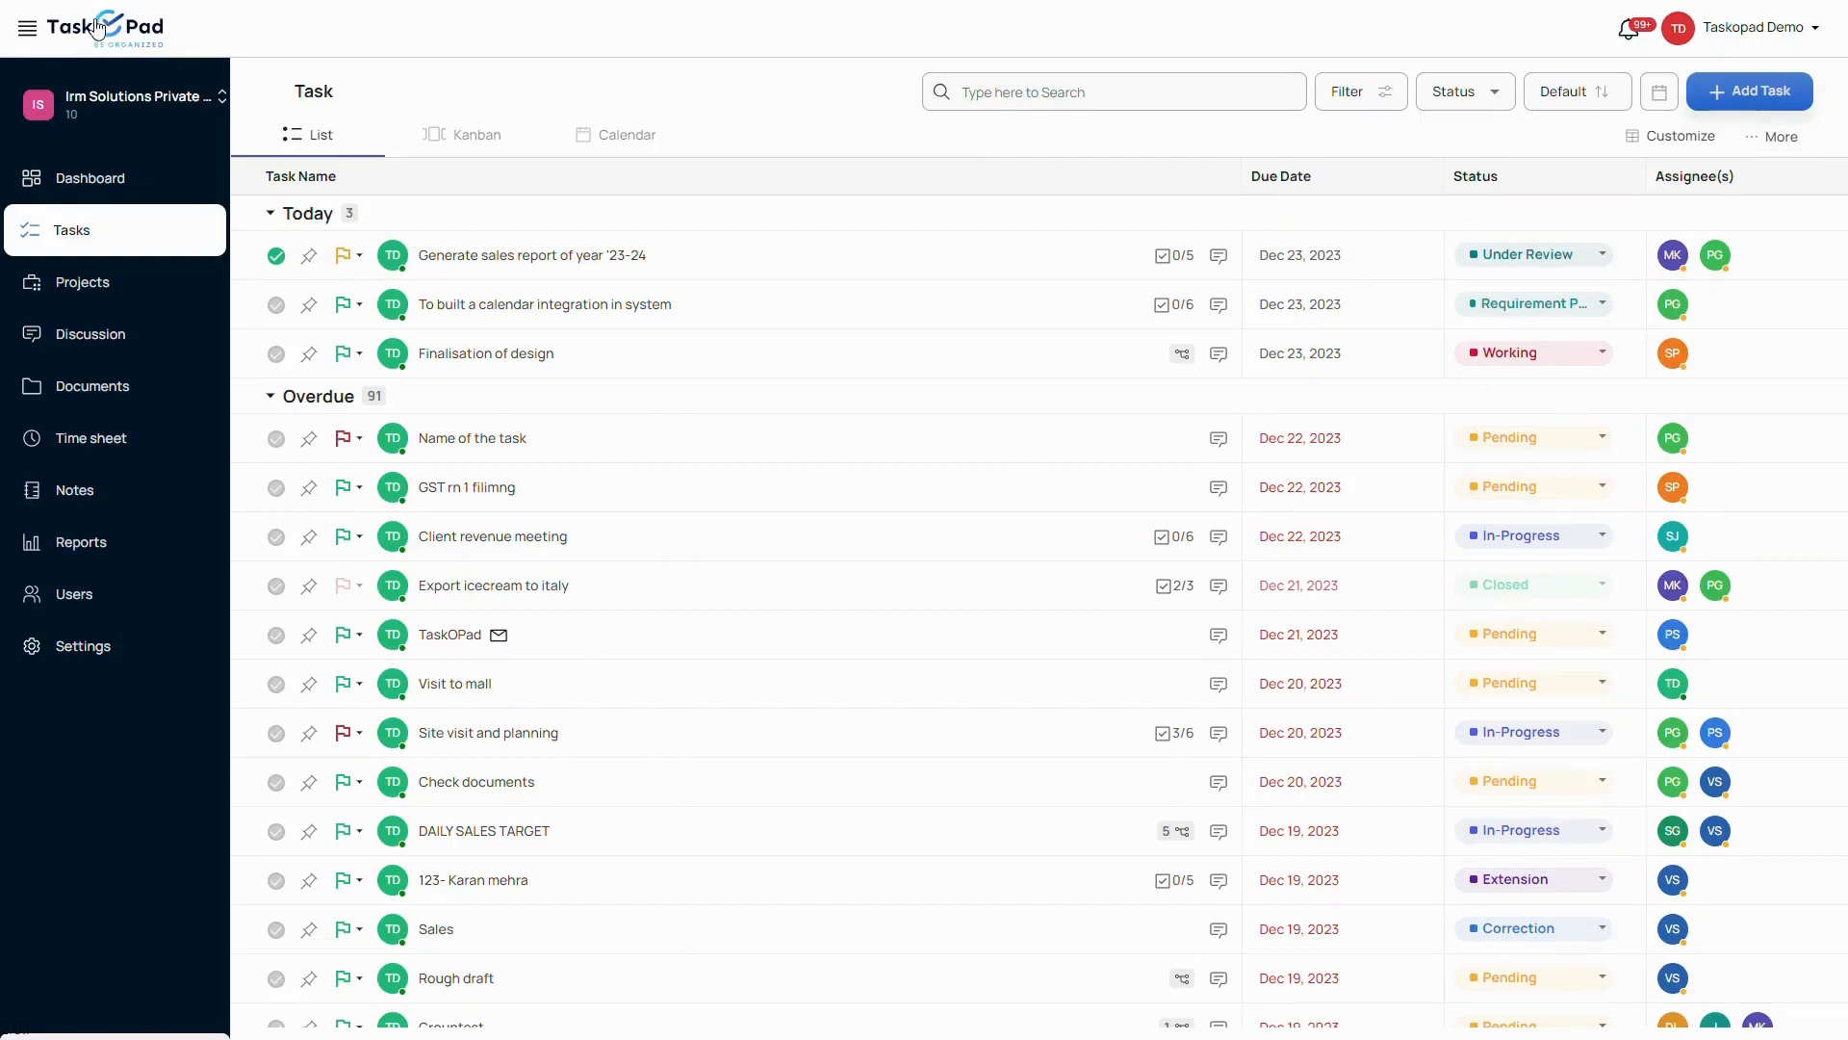
pyautogui.moveTo(187, 216)
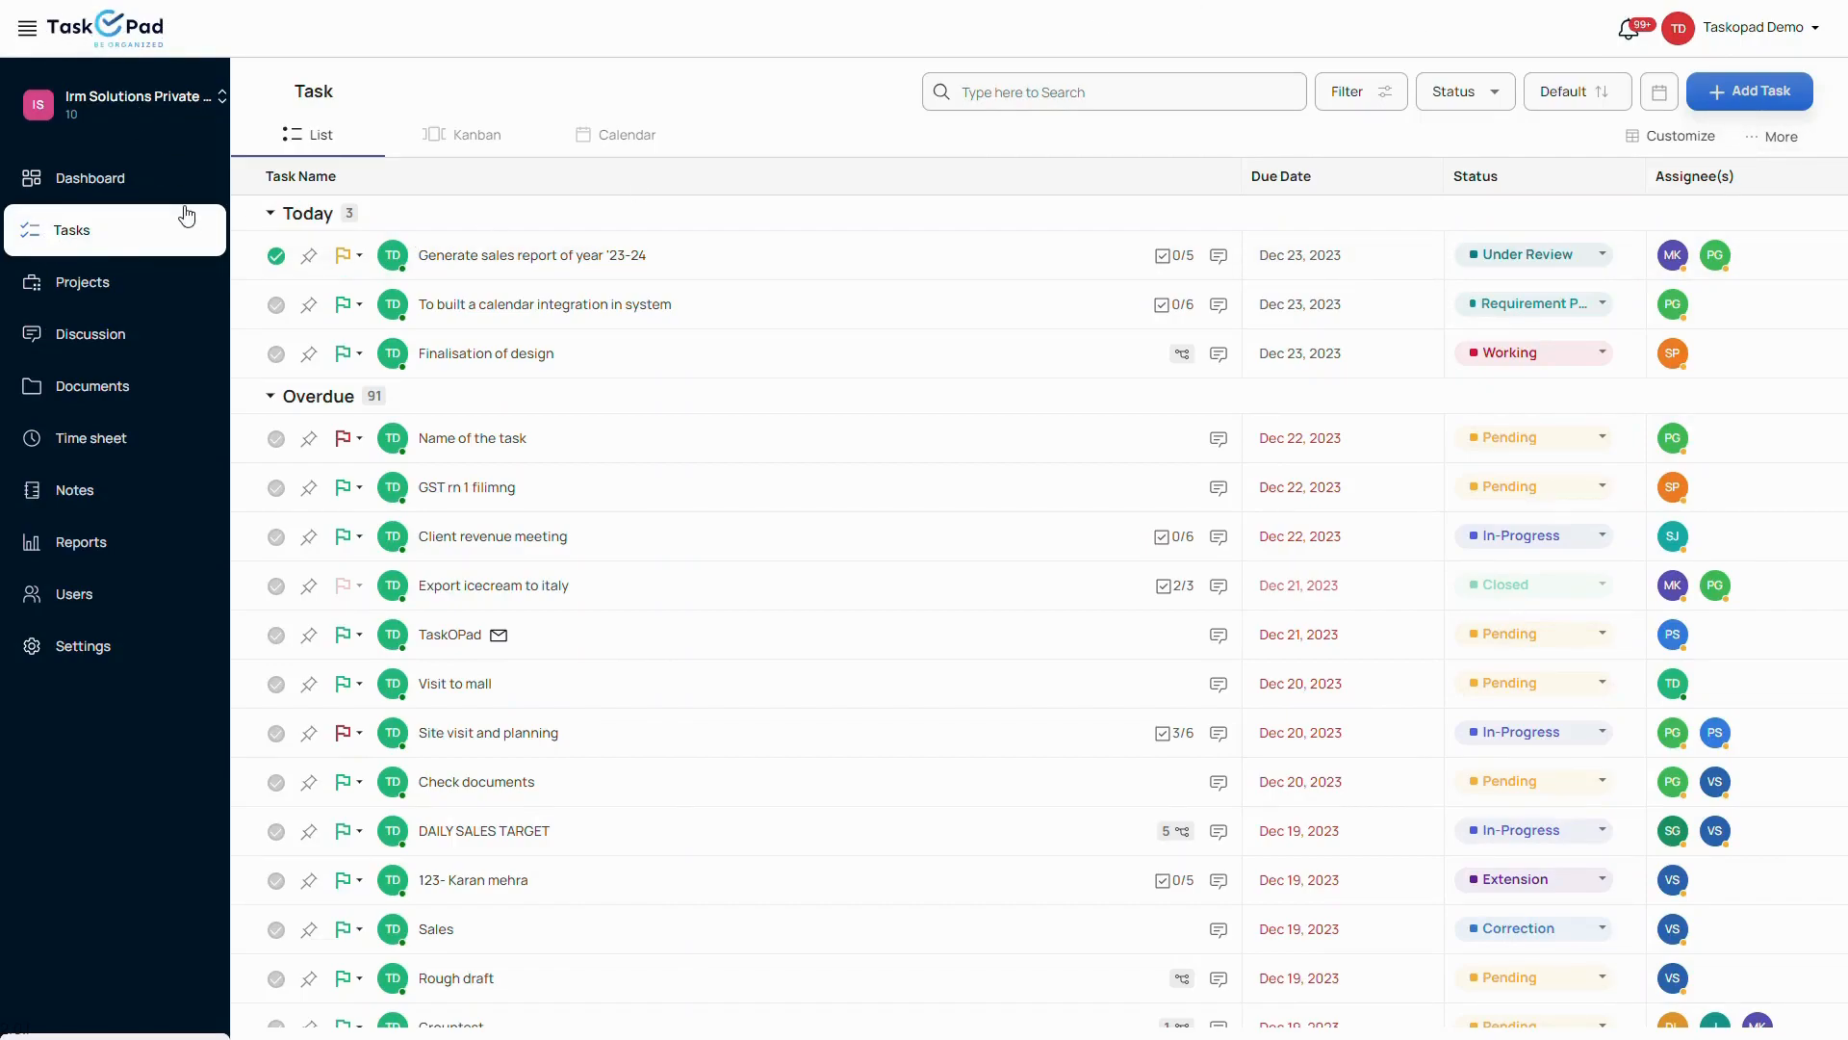
pyautogui.moveTo(1715, 829)
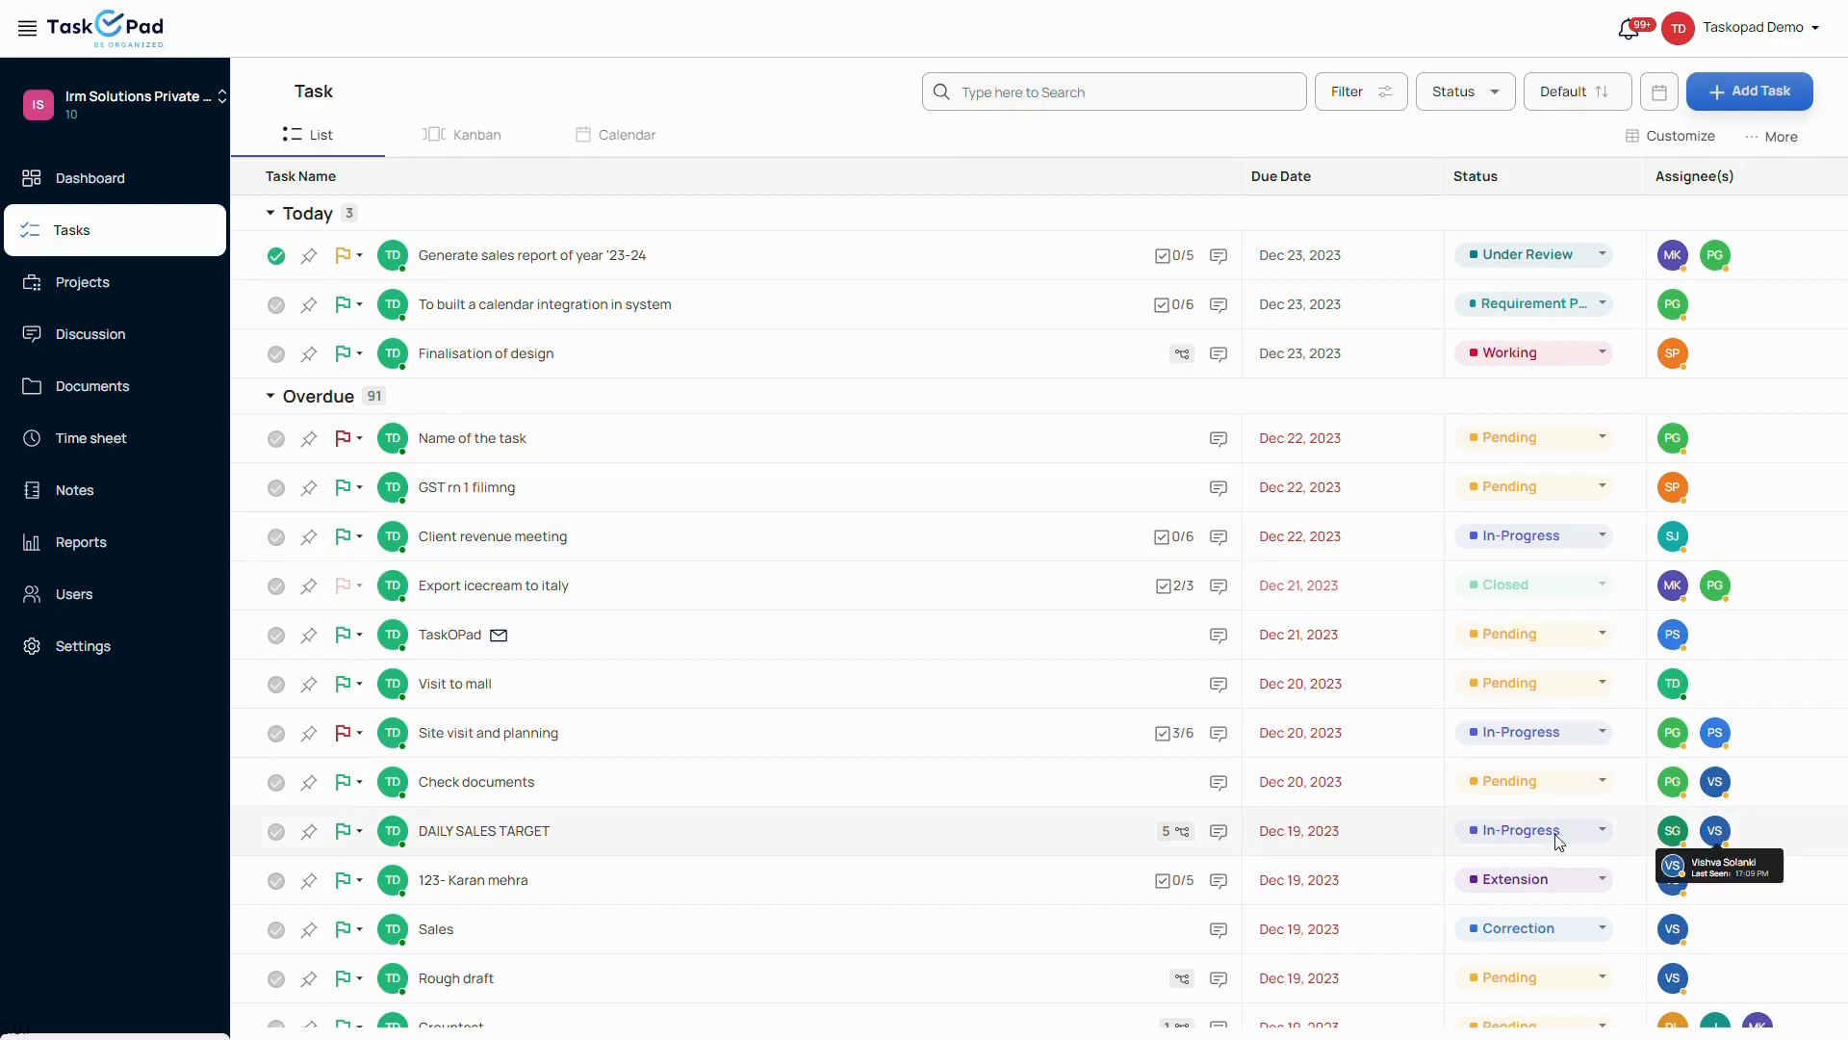
pyautogui.moveTo(370, 386)
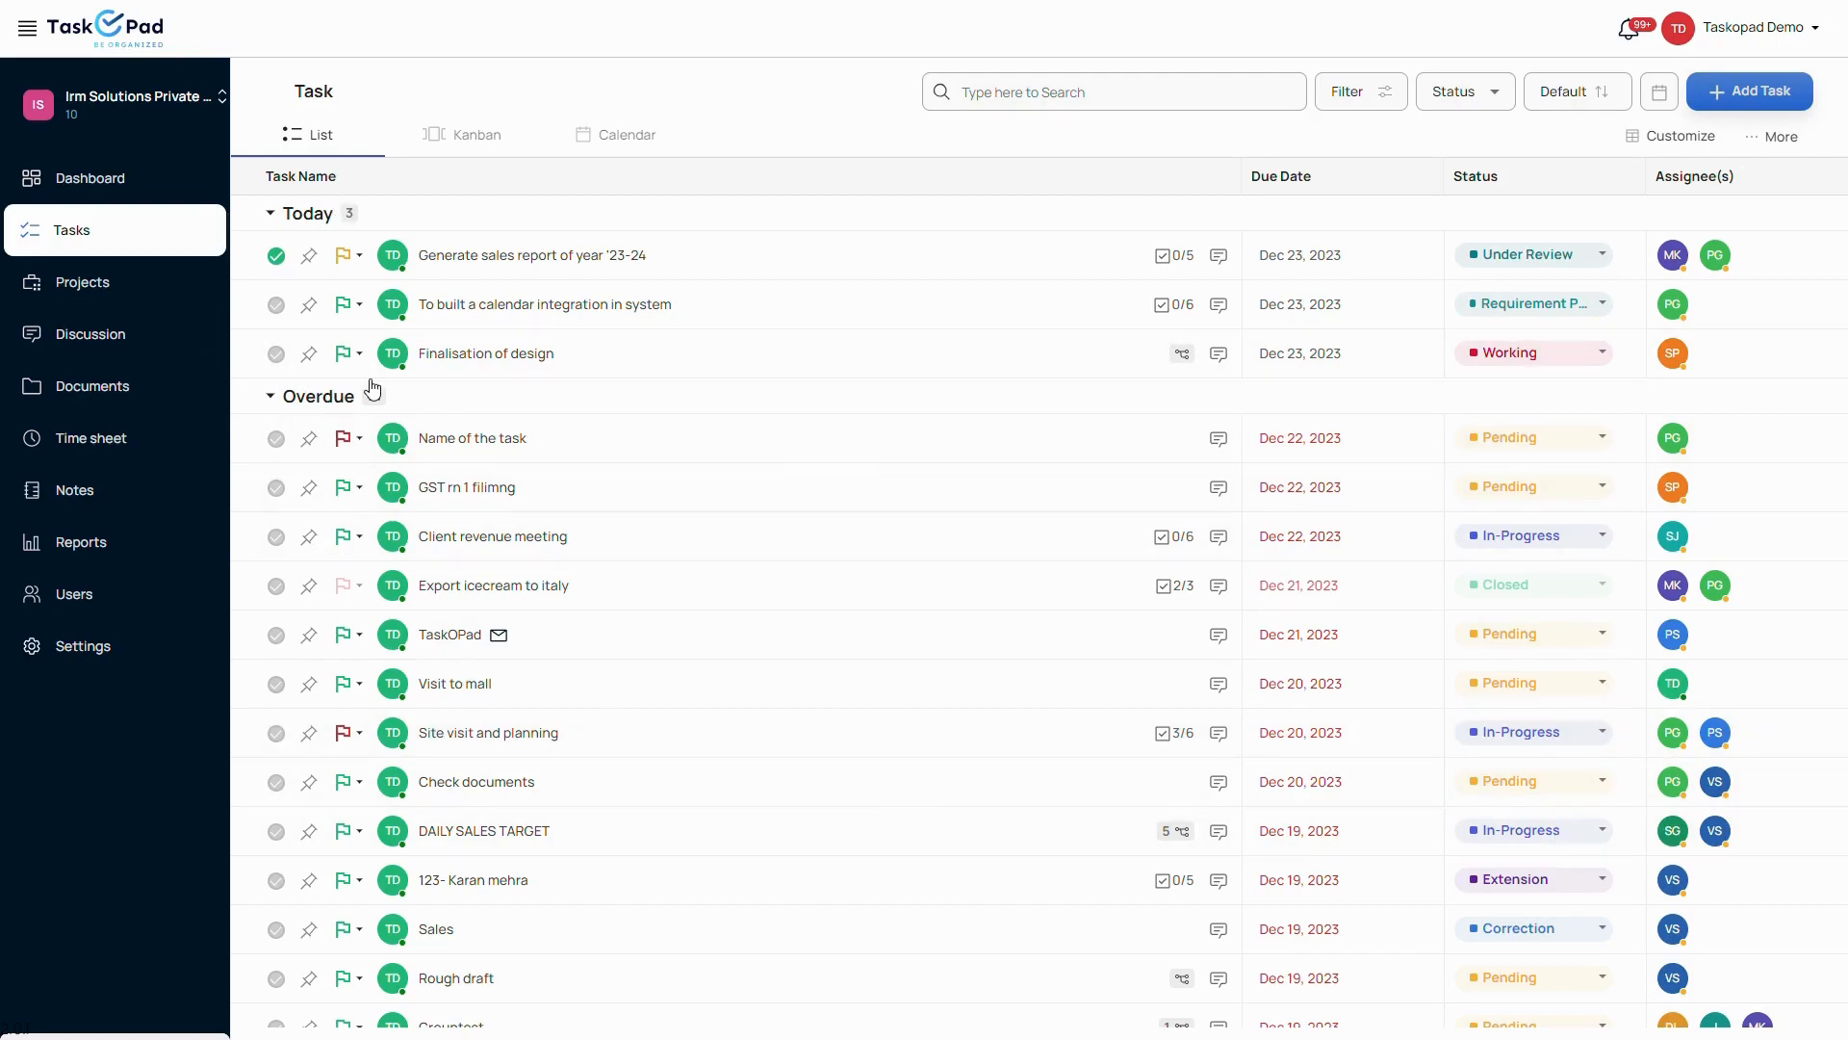
pyautogui.scroll(-3)
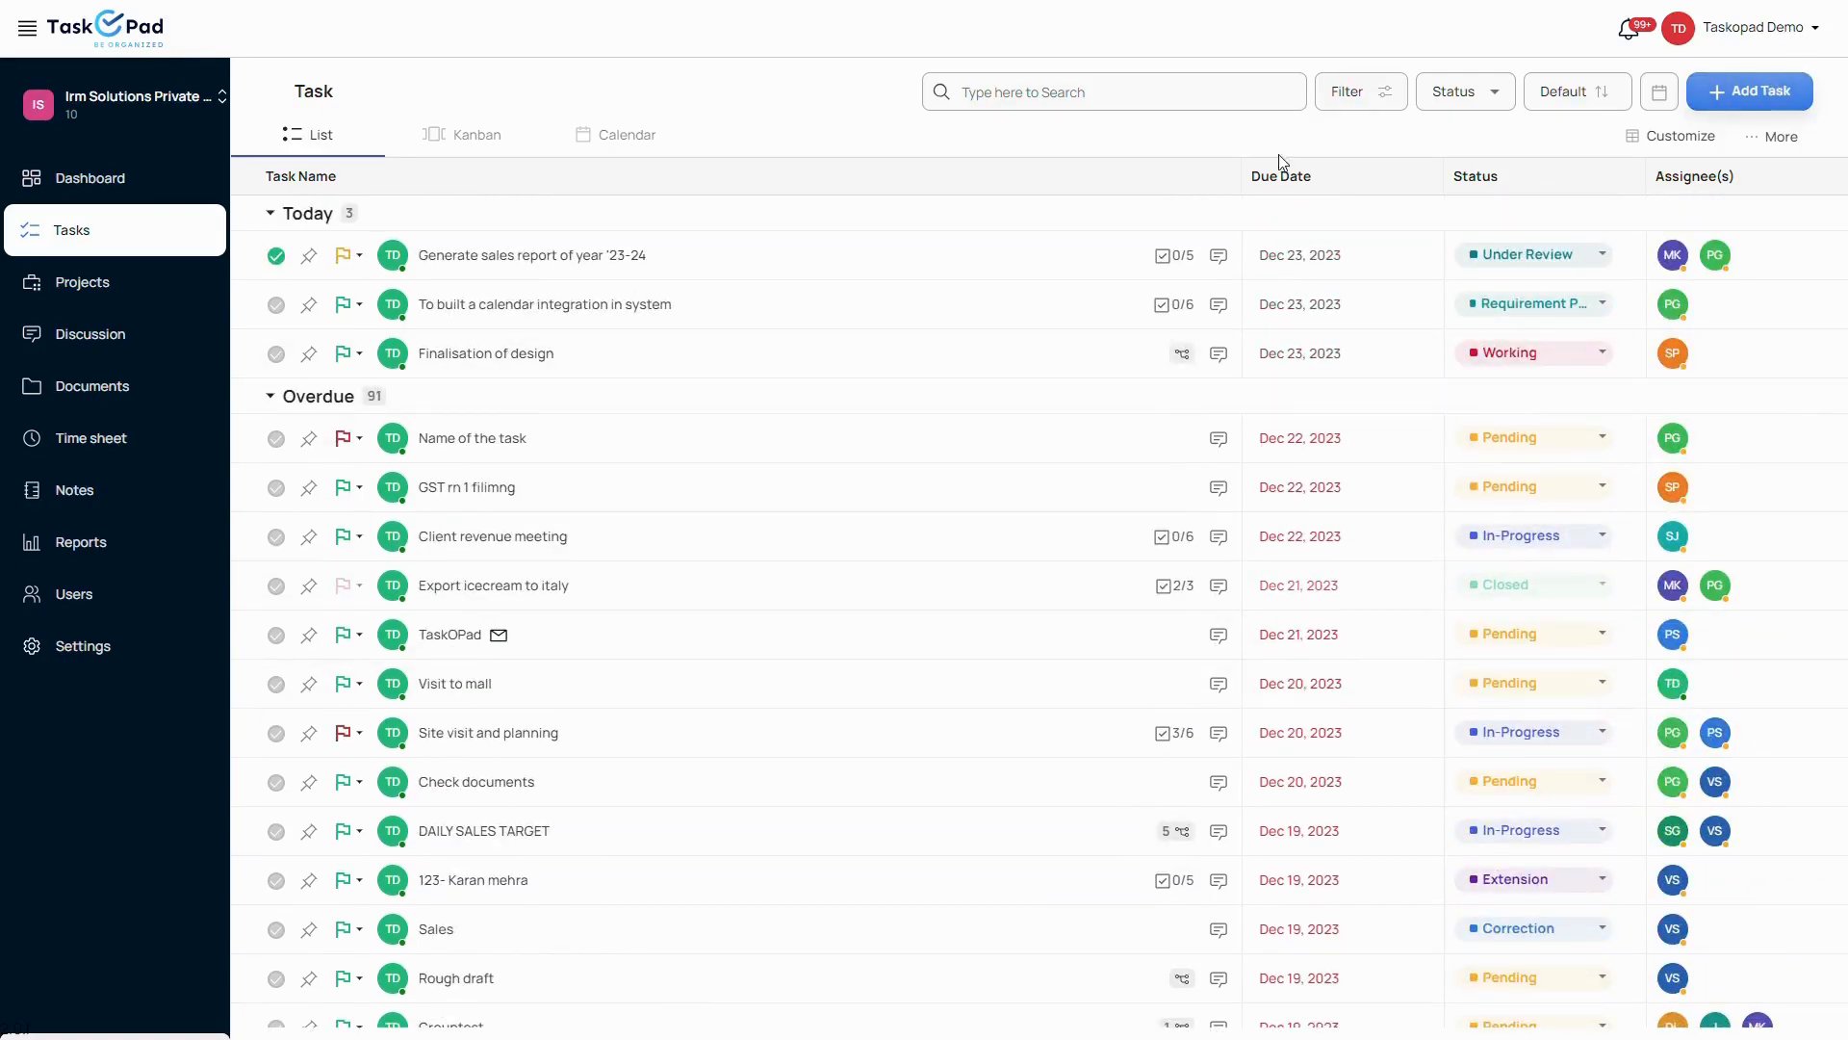
# Draft a new task 'MIS report' due Dec 23, 2023 with Recurring Tasks switched on
pyautogui.click(1750, 90)
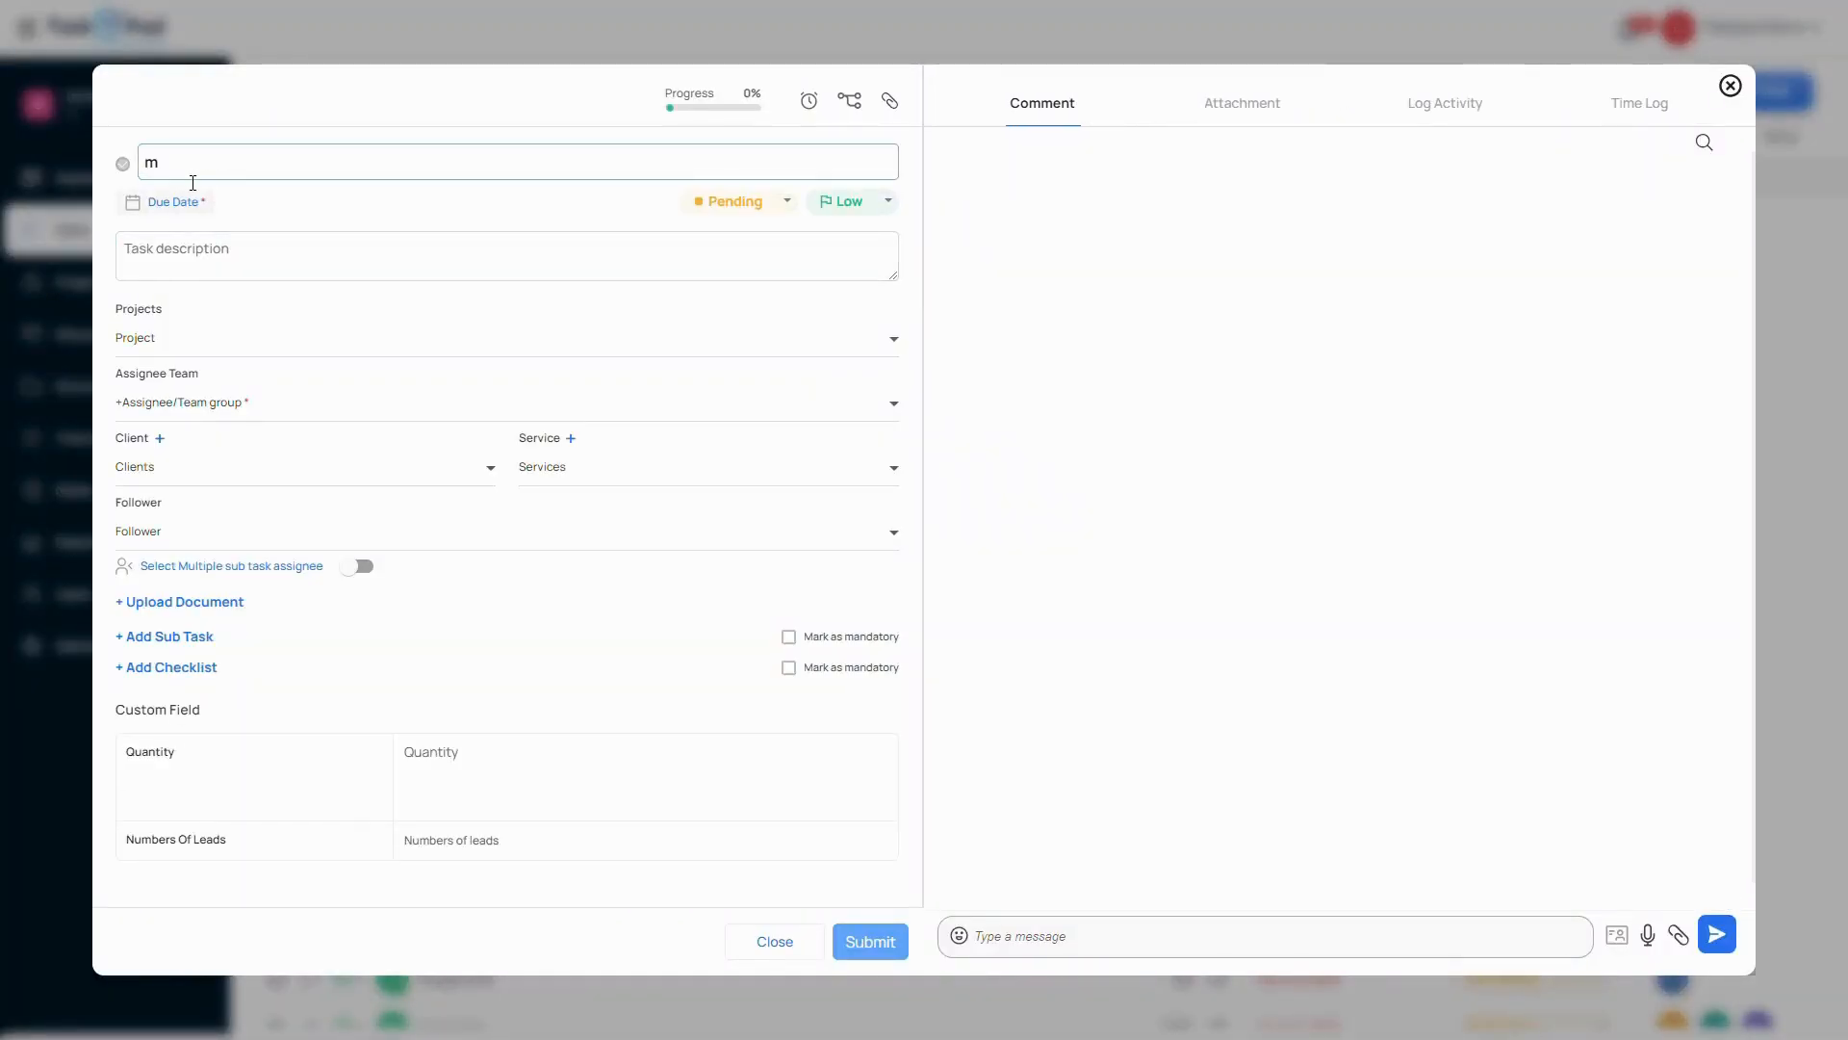
pyautogui.write('IS report')
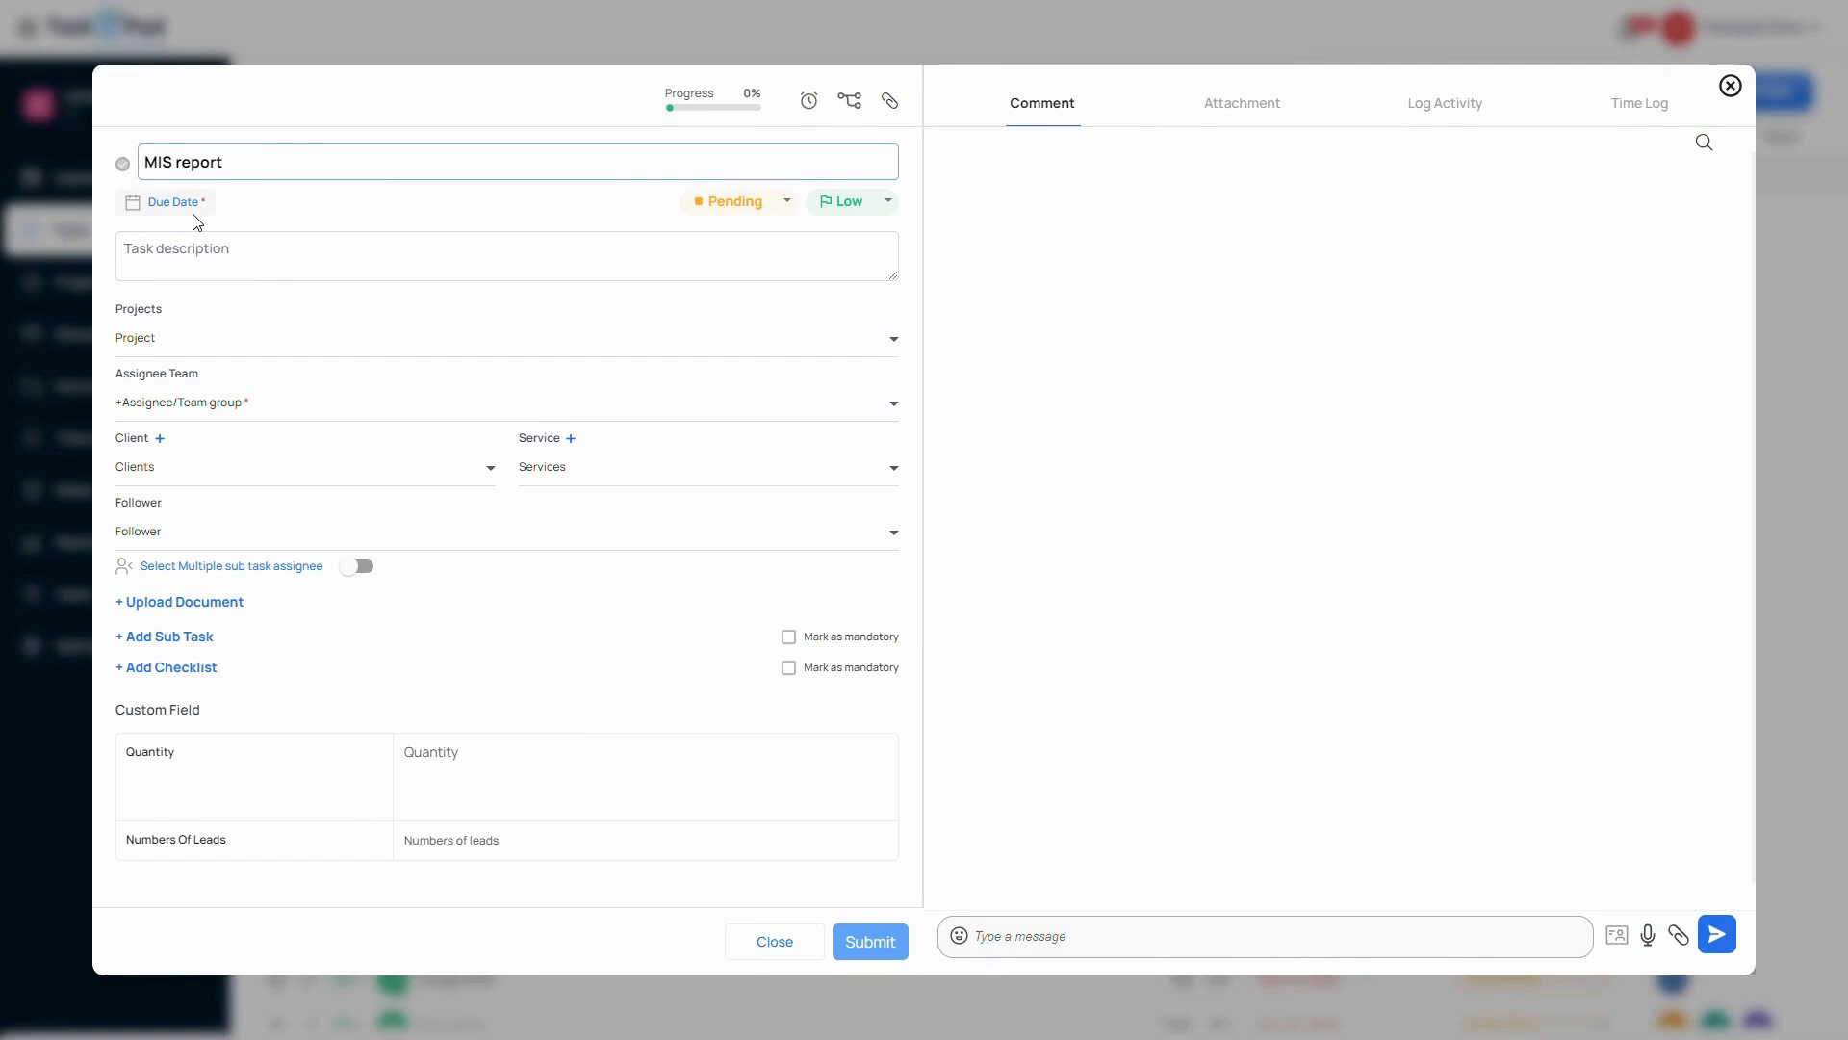
pyautogui.moveTo(149, 217)
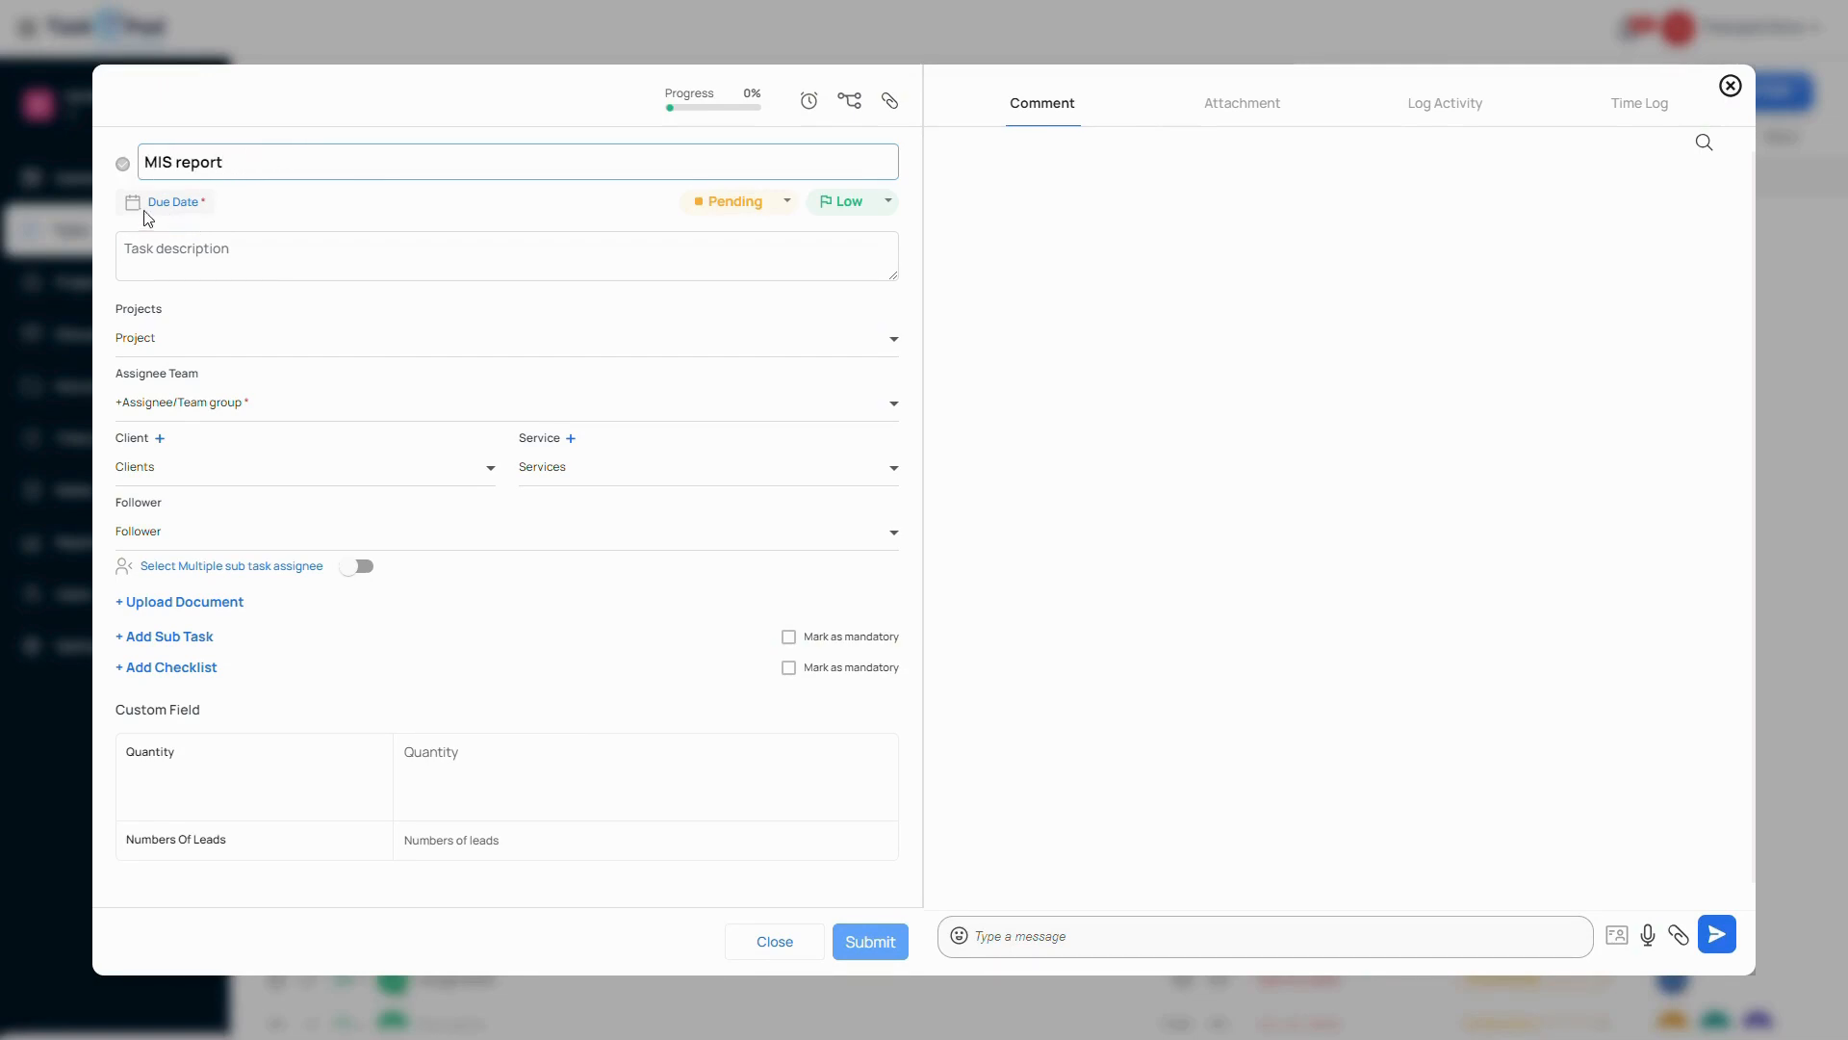
pyautogui.click(171, 202)
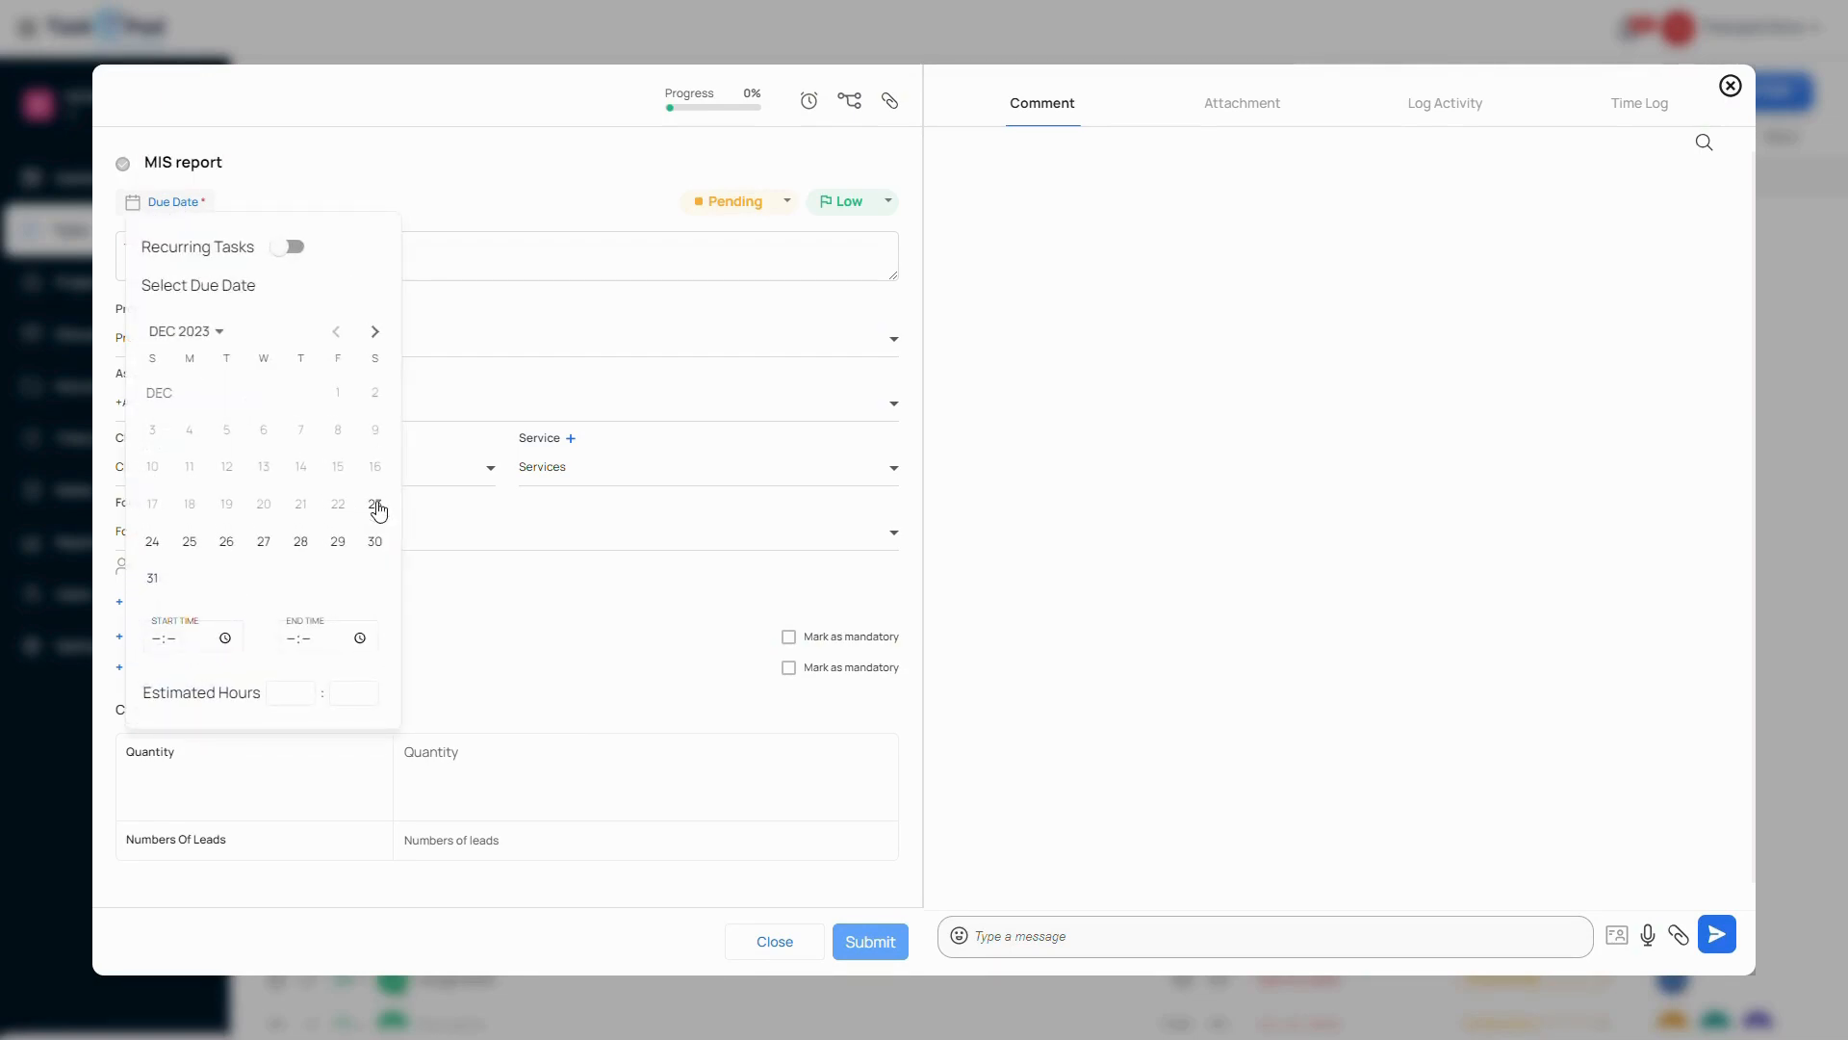
pyautogui.click(375, 502)
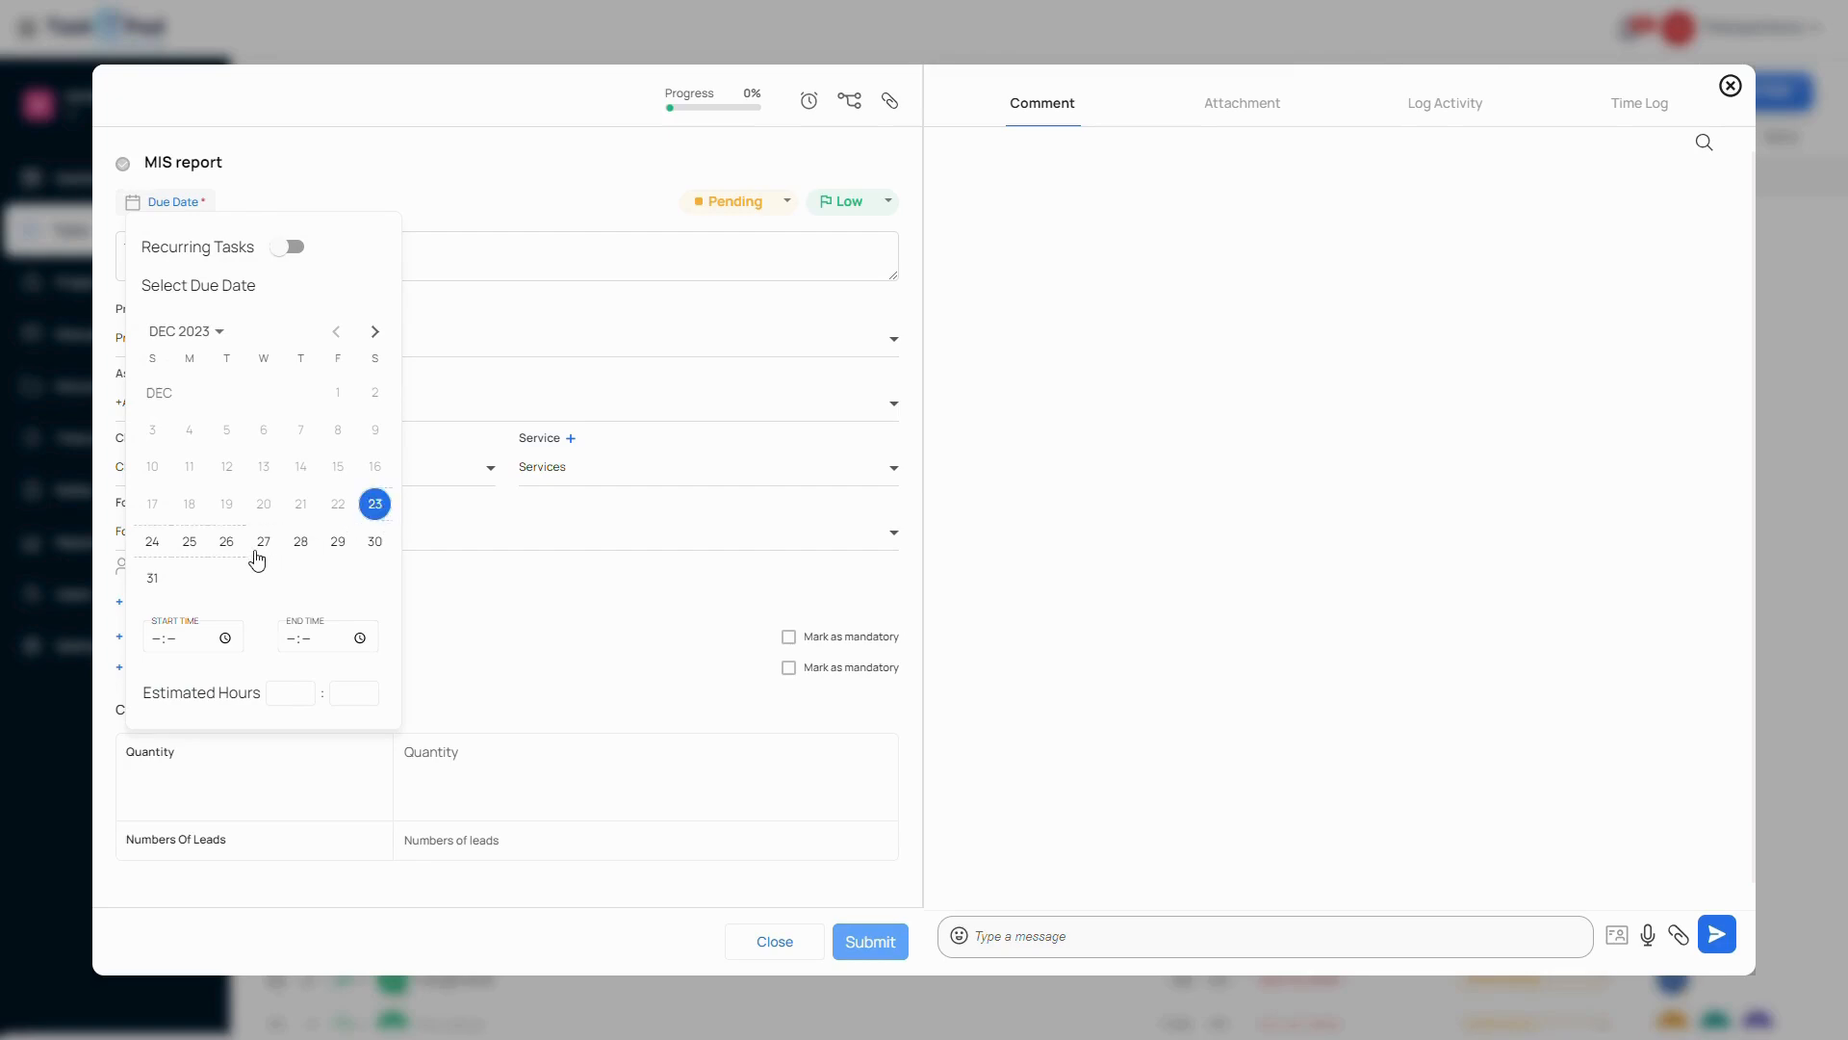
pyautogui.click(373, 502)
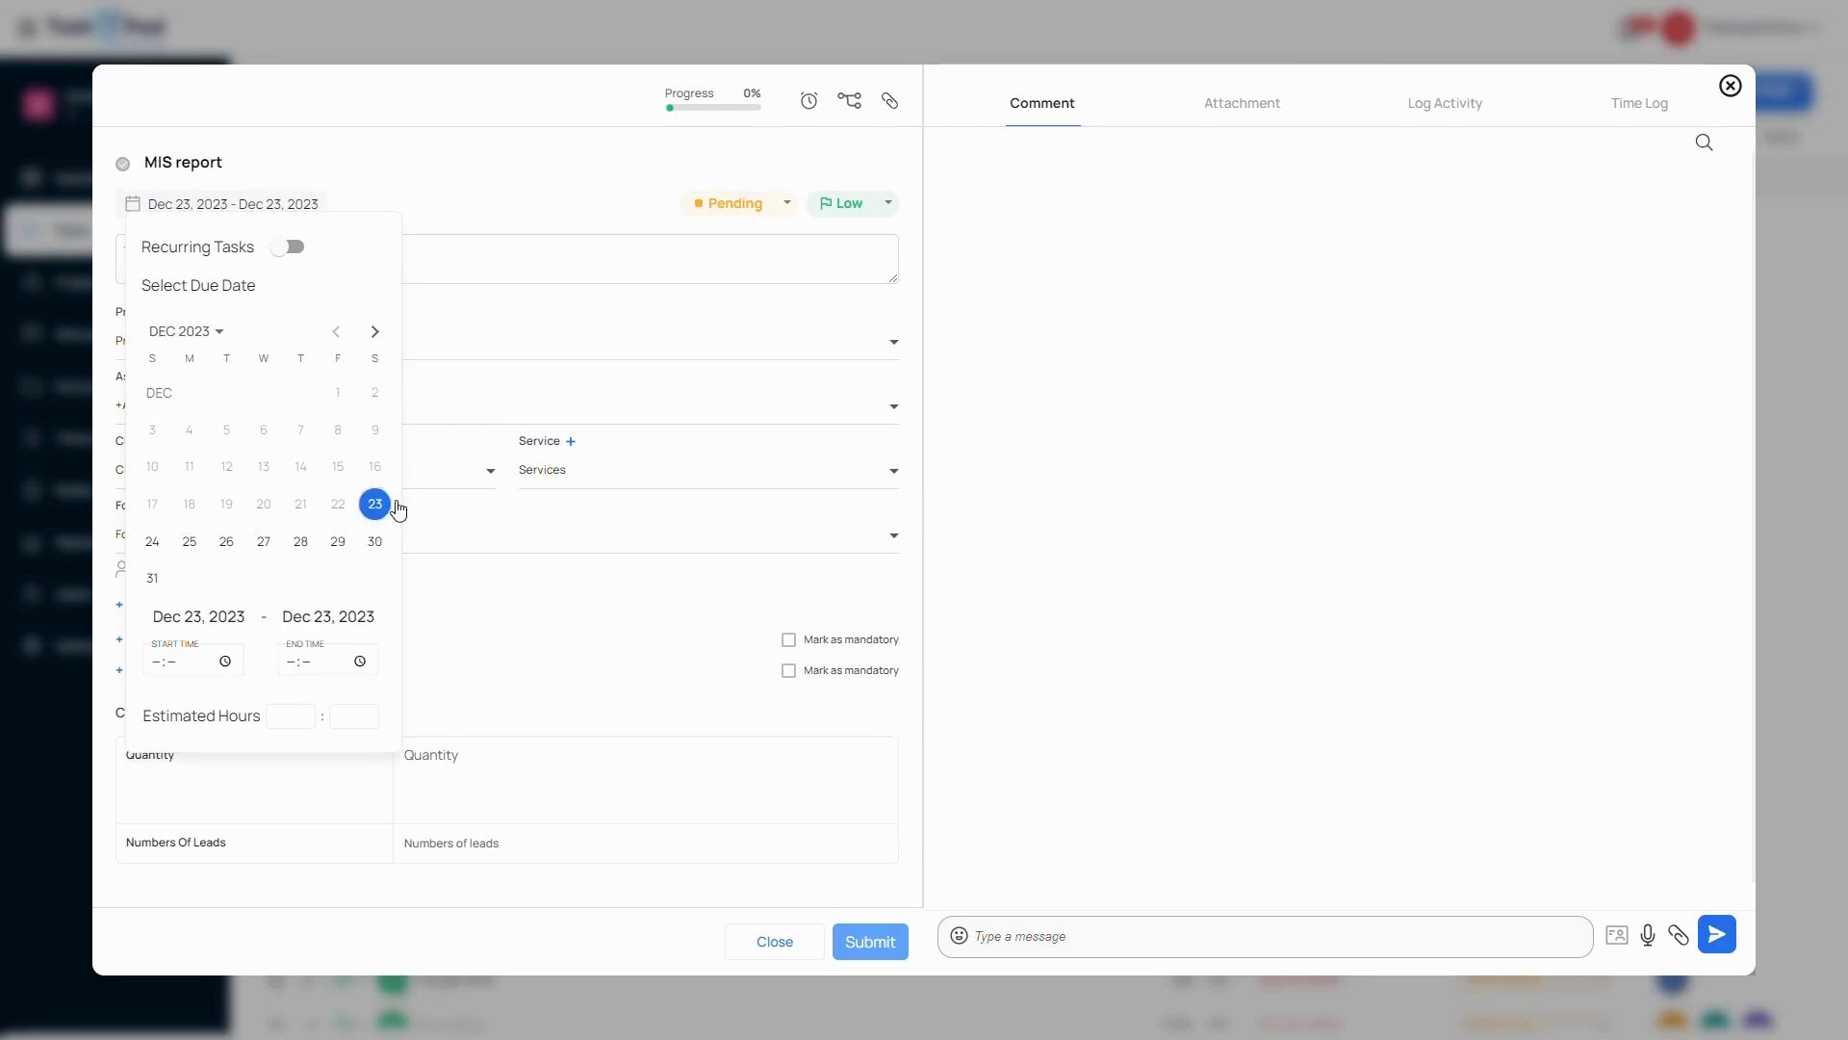
pyautogui.click(287, 246)
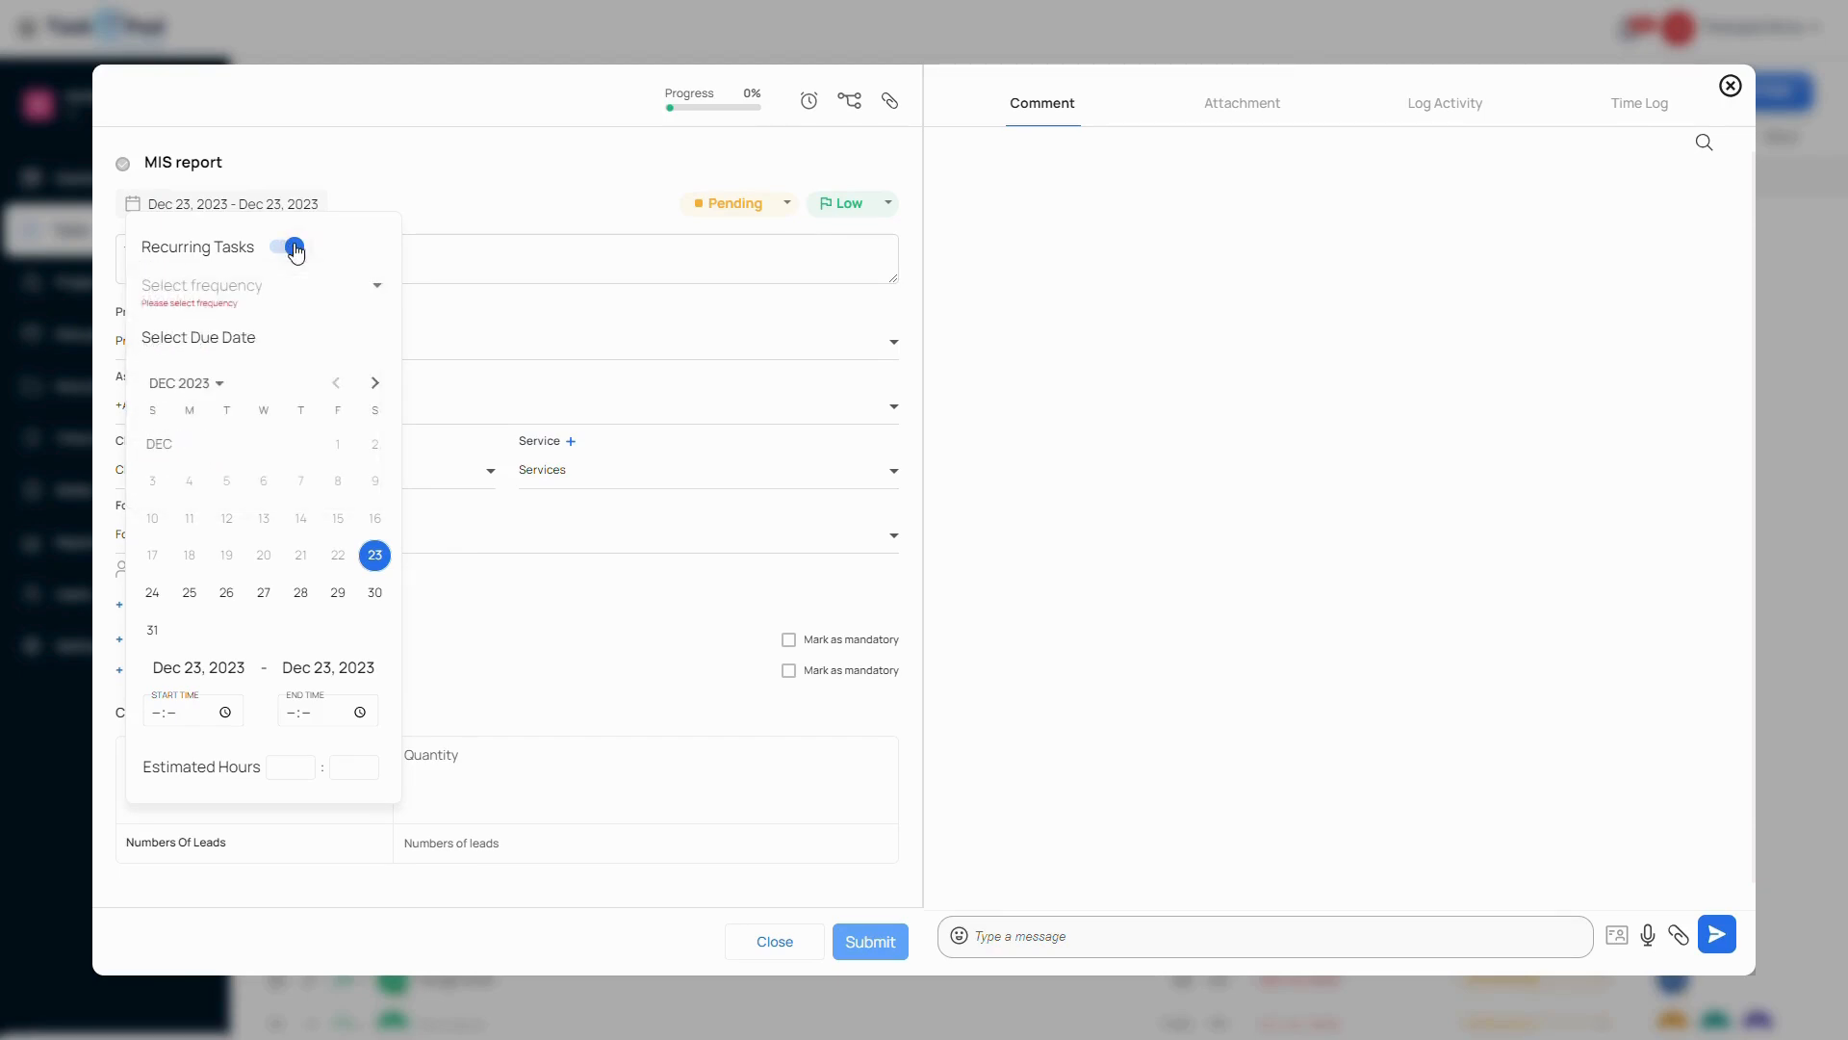
pyautogui.click(283, 249)
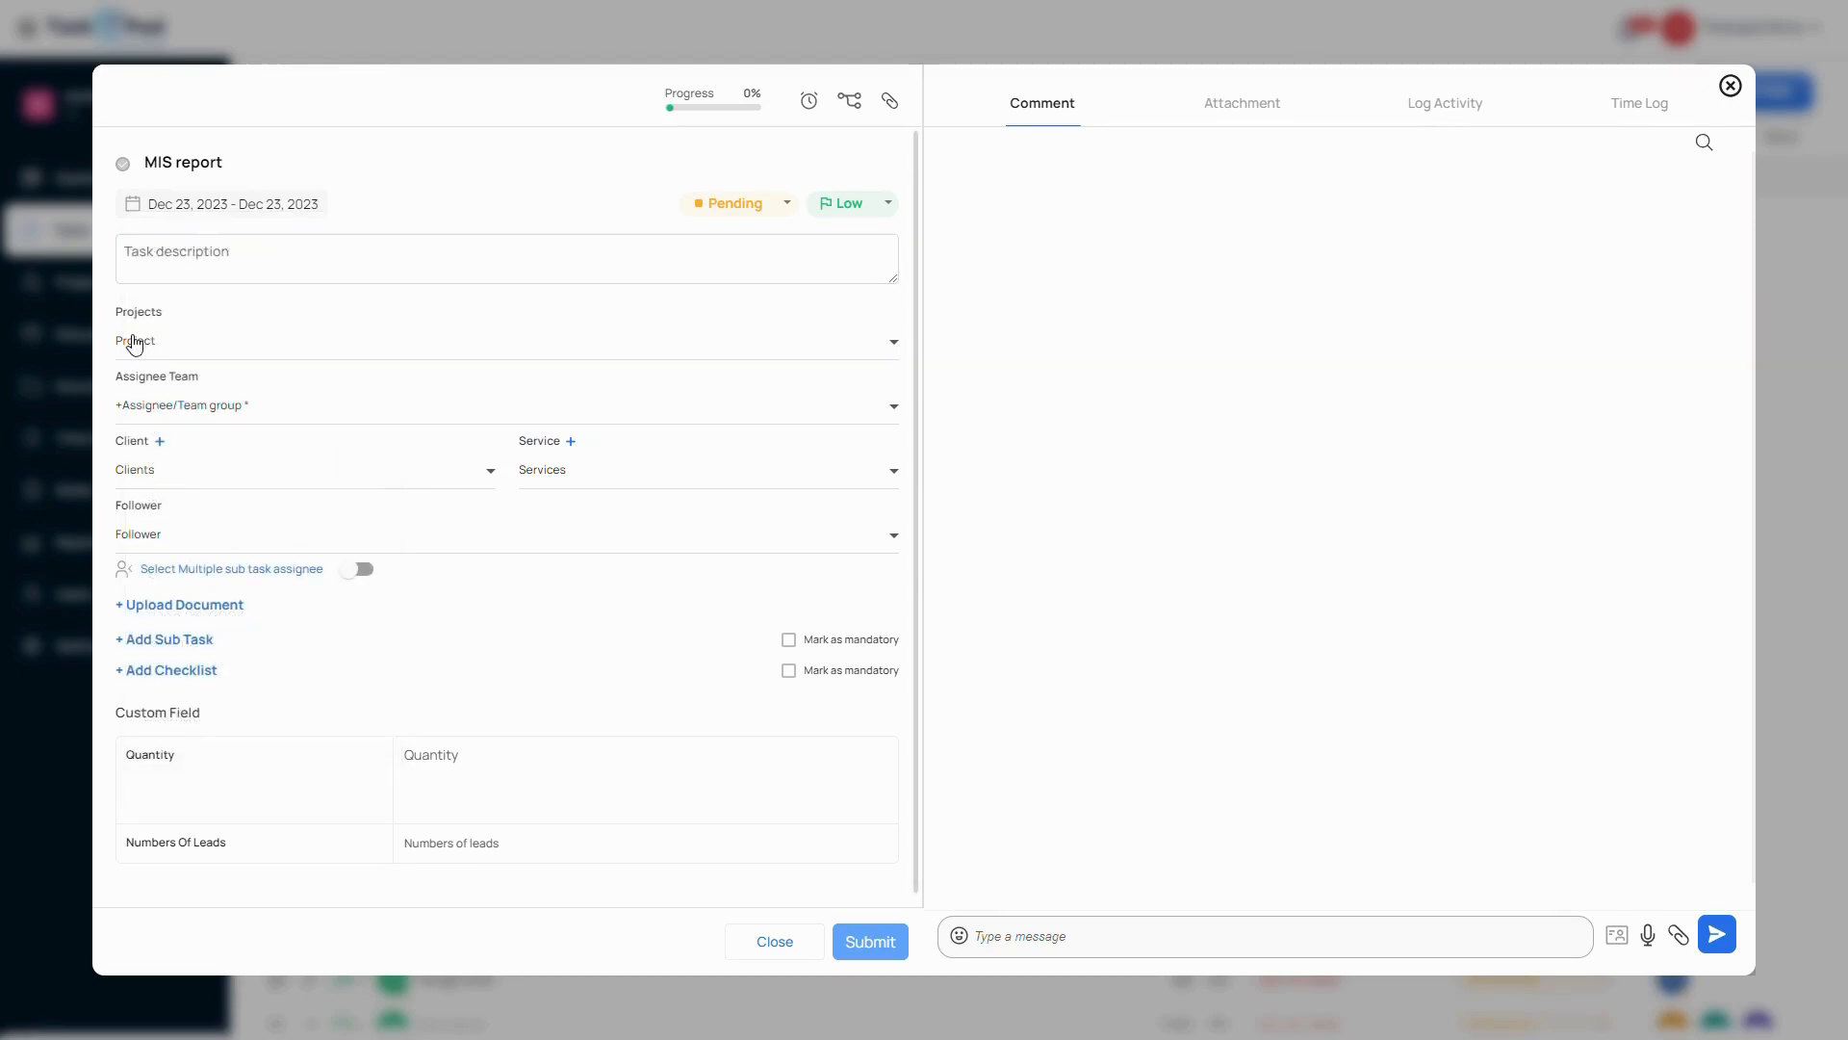
pyautogui.moveTo(154, 412)
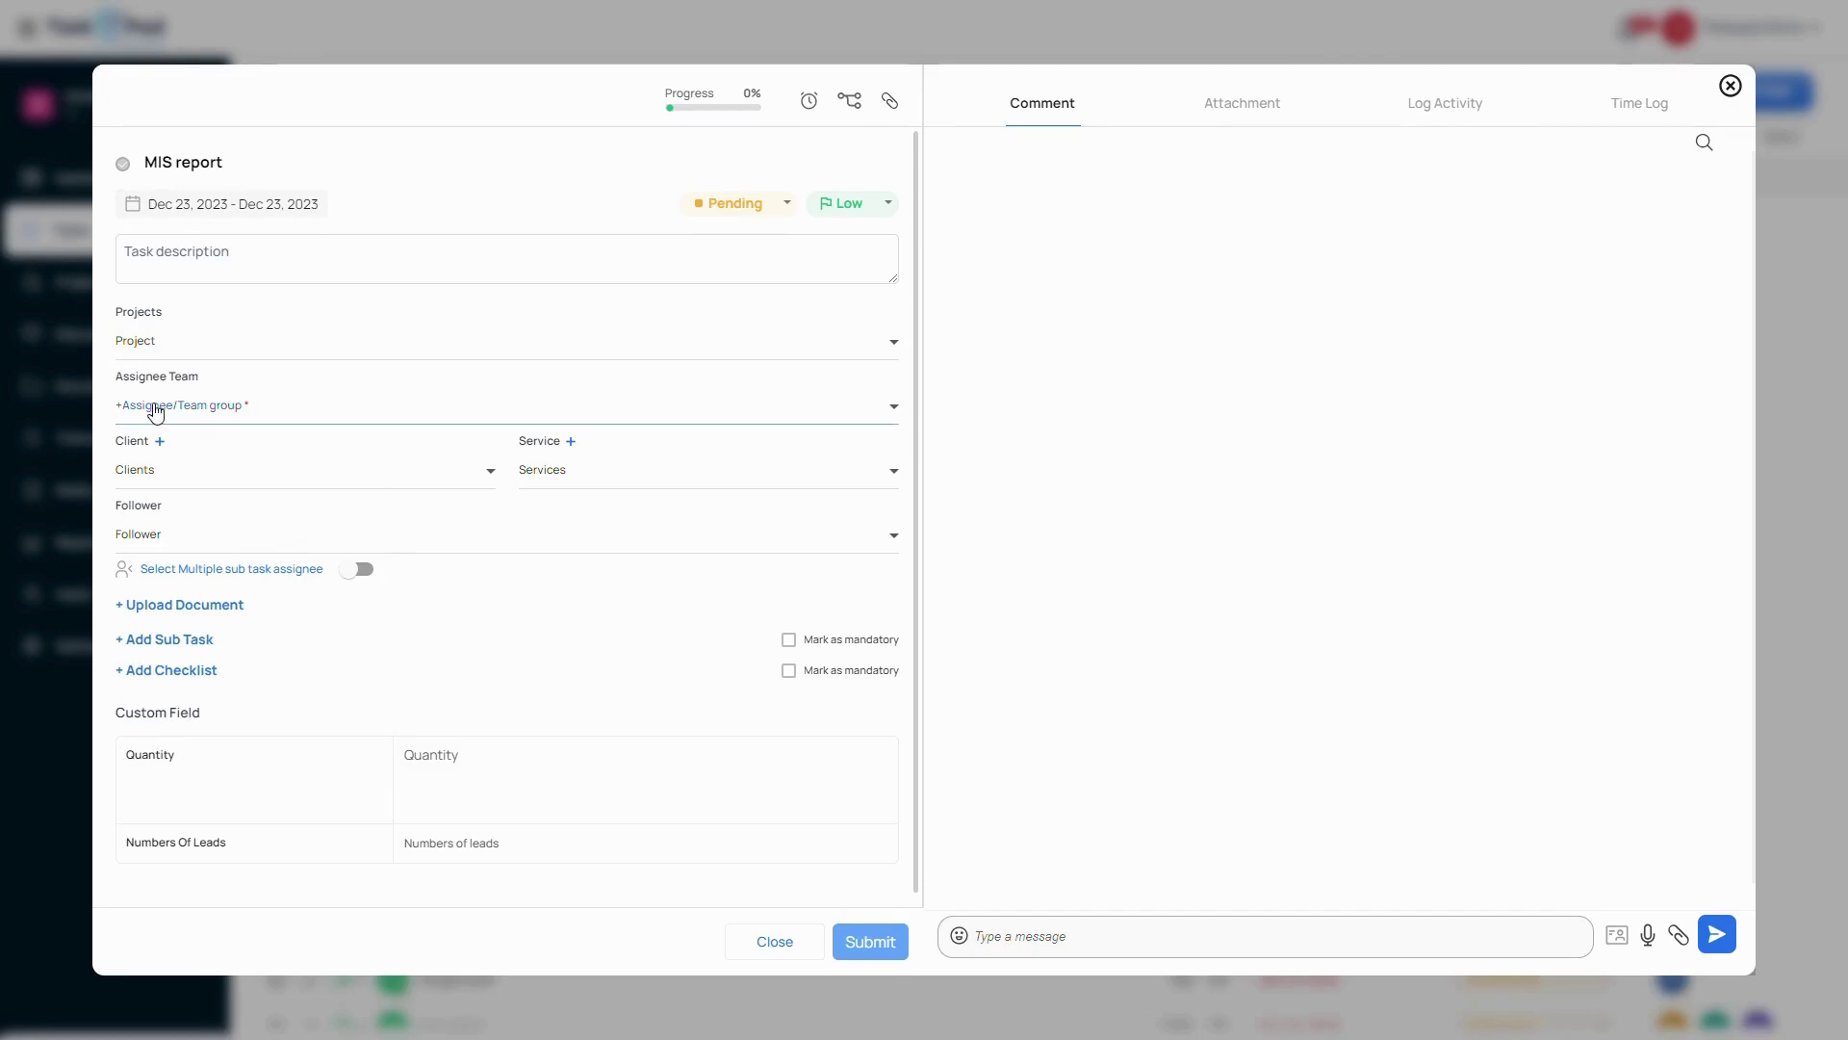
pyautogui.click(179, 404)
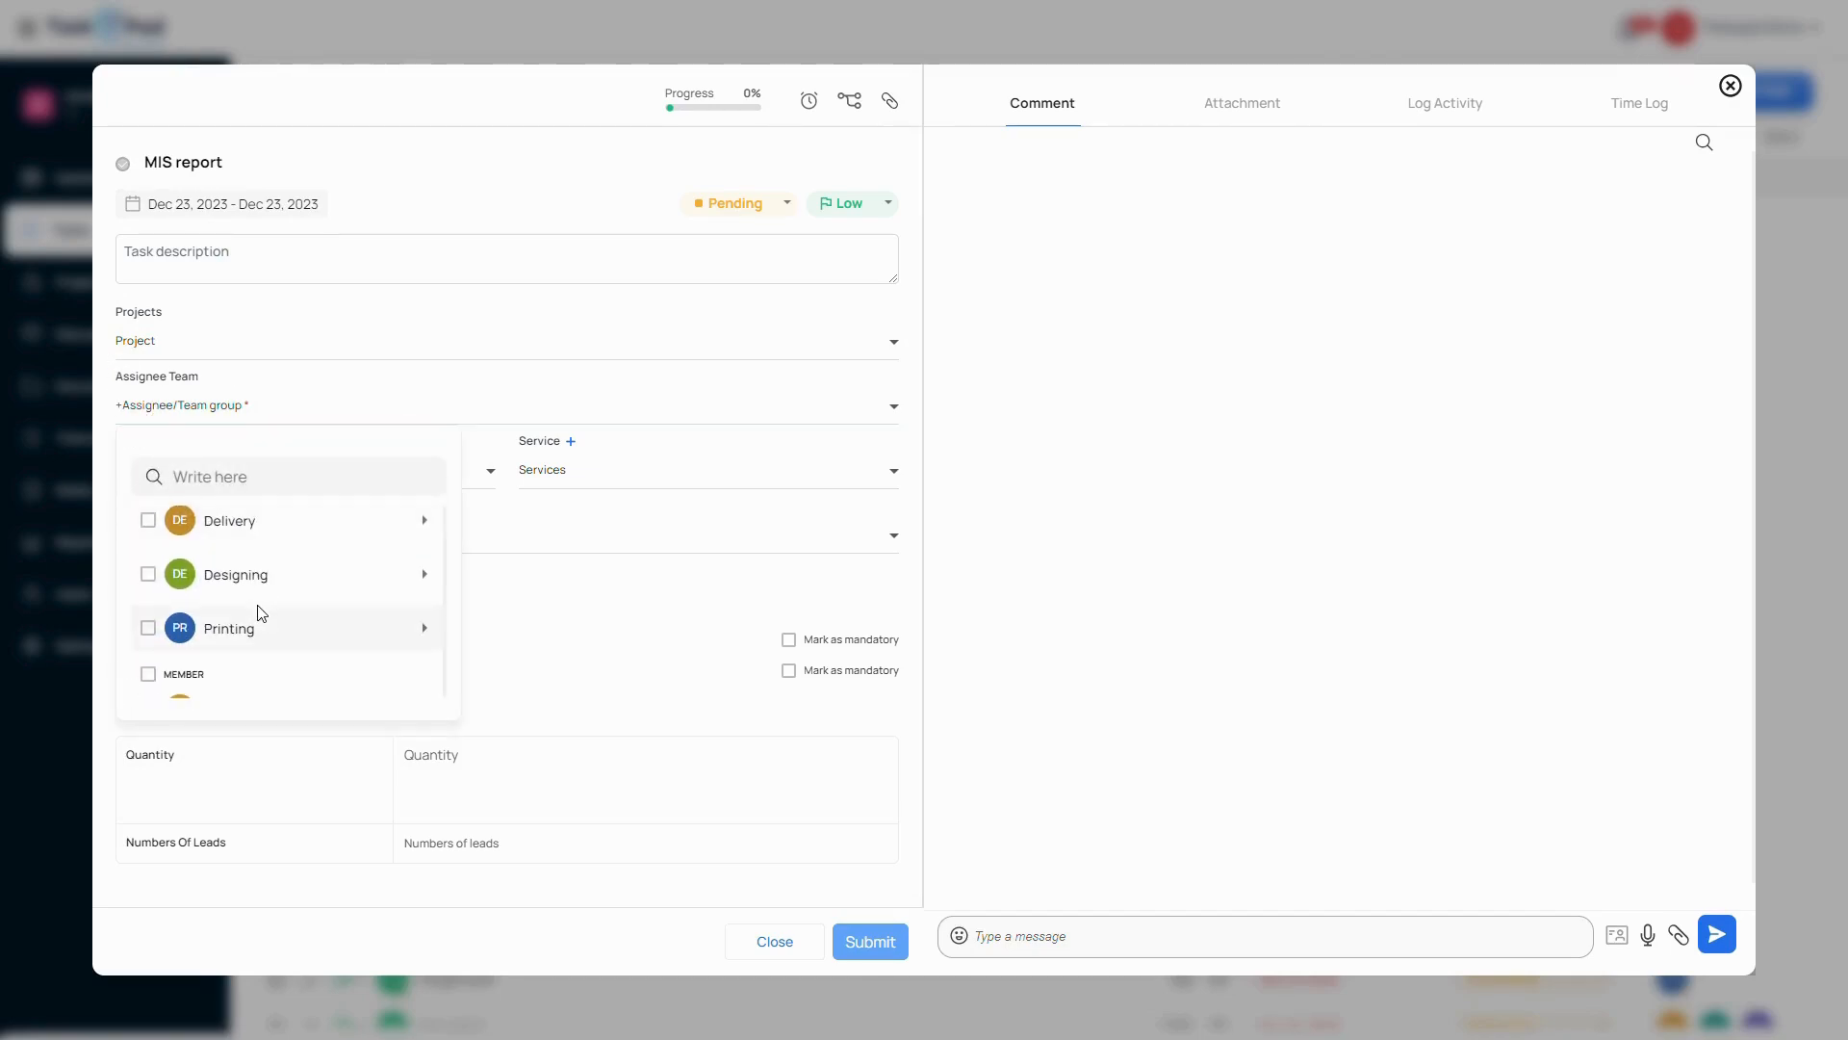
pyautogui.scroll(3)
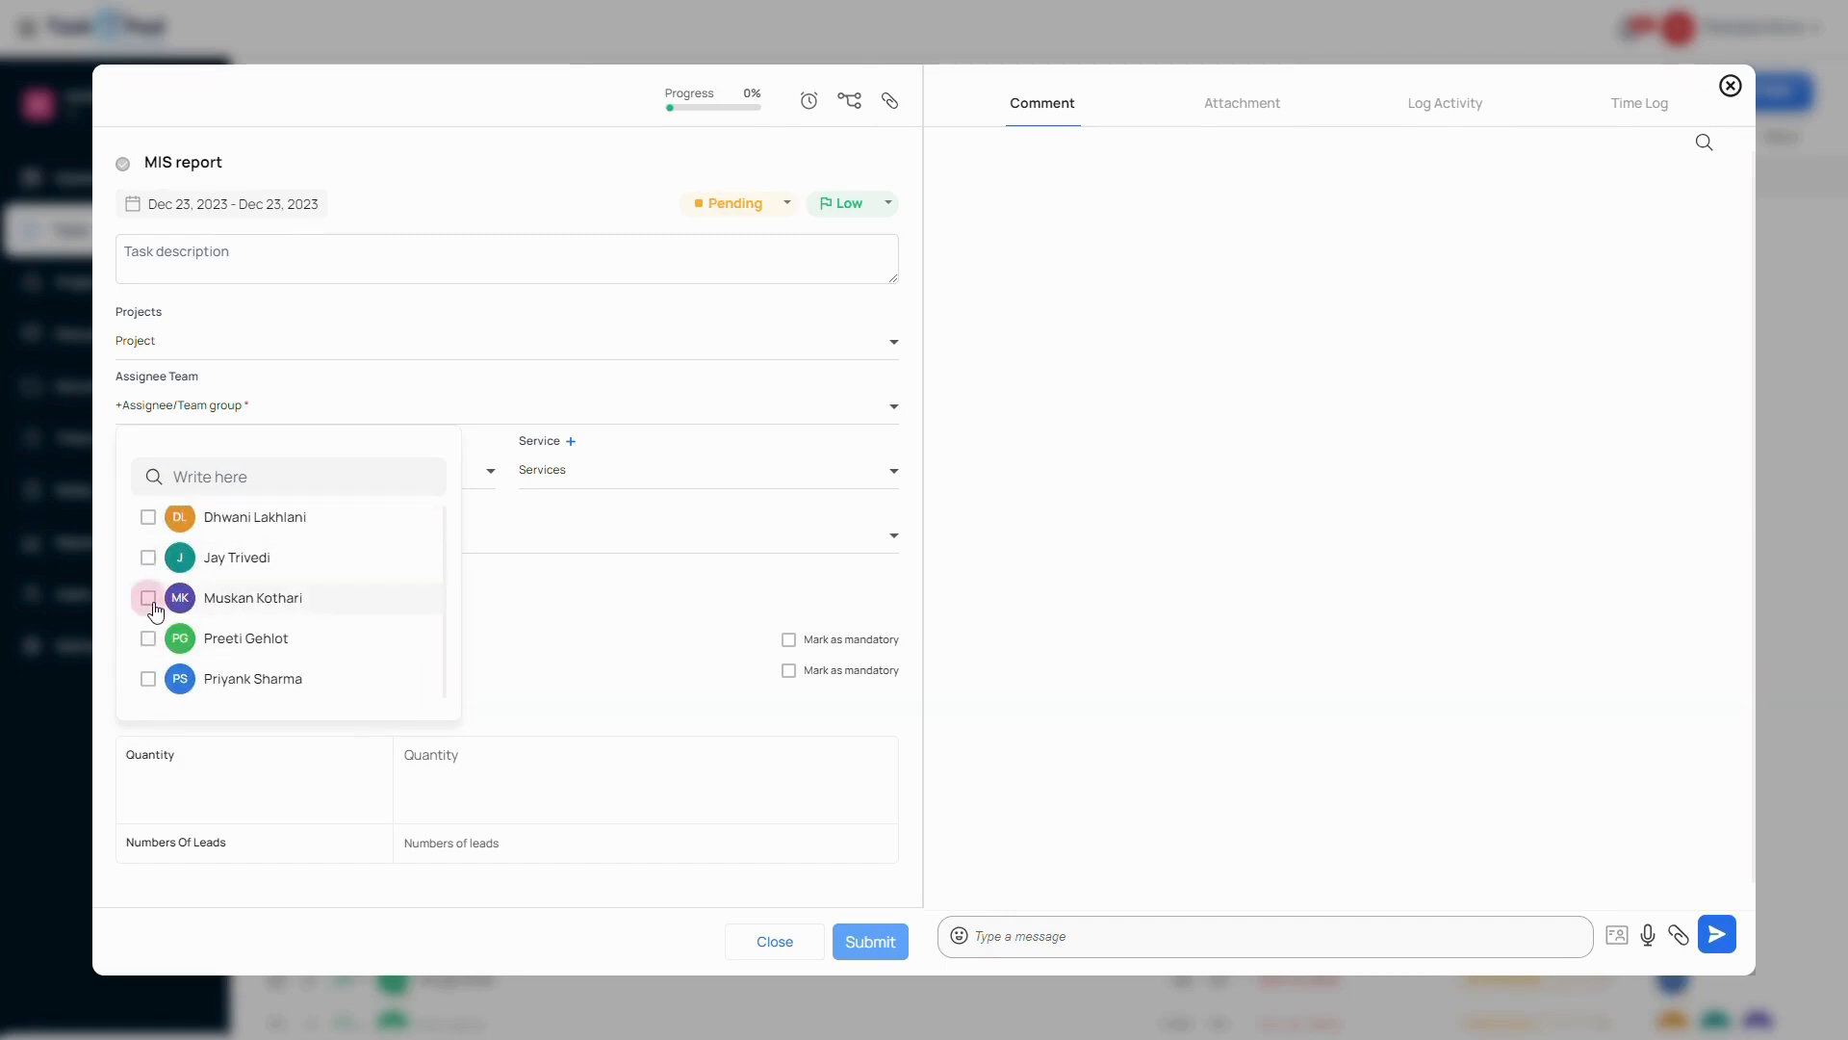
pyautogui.click(148, 597)
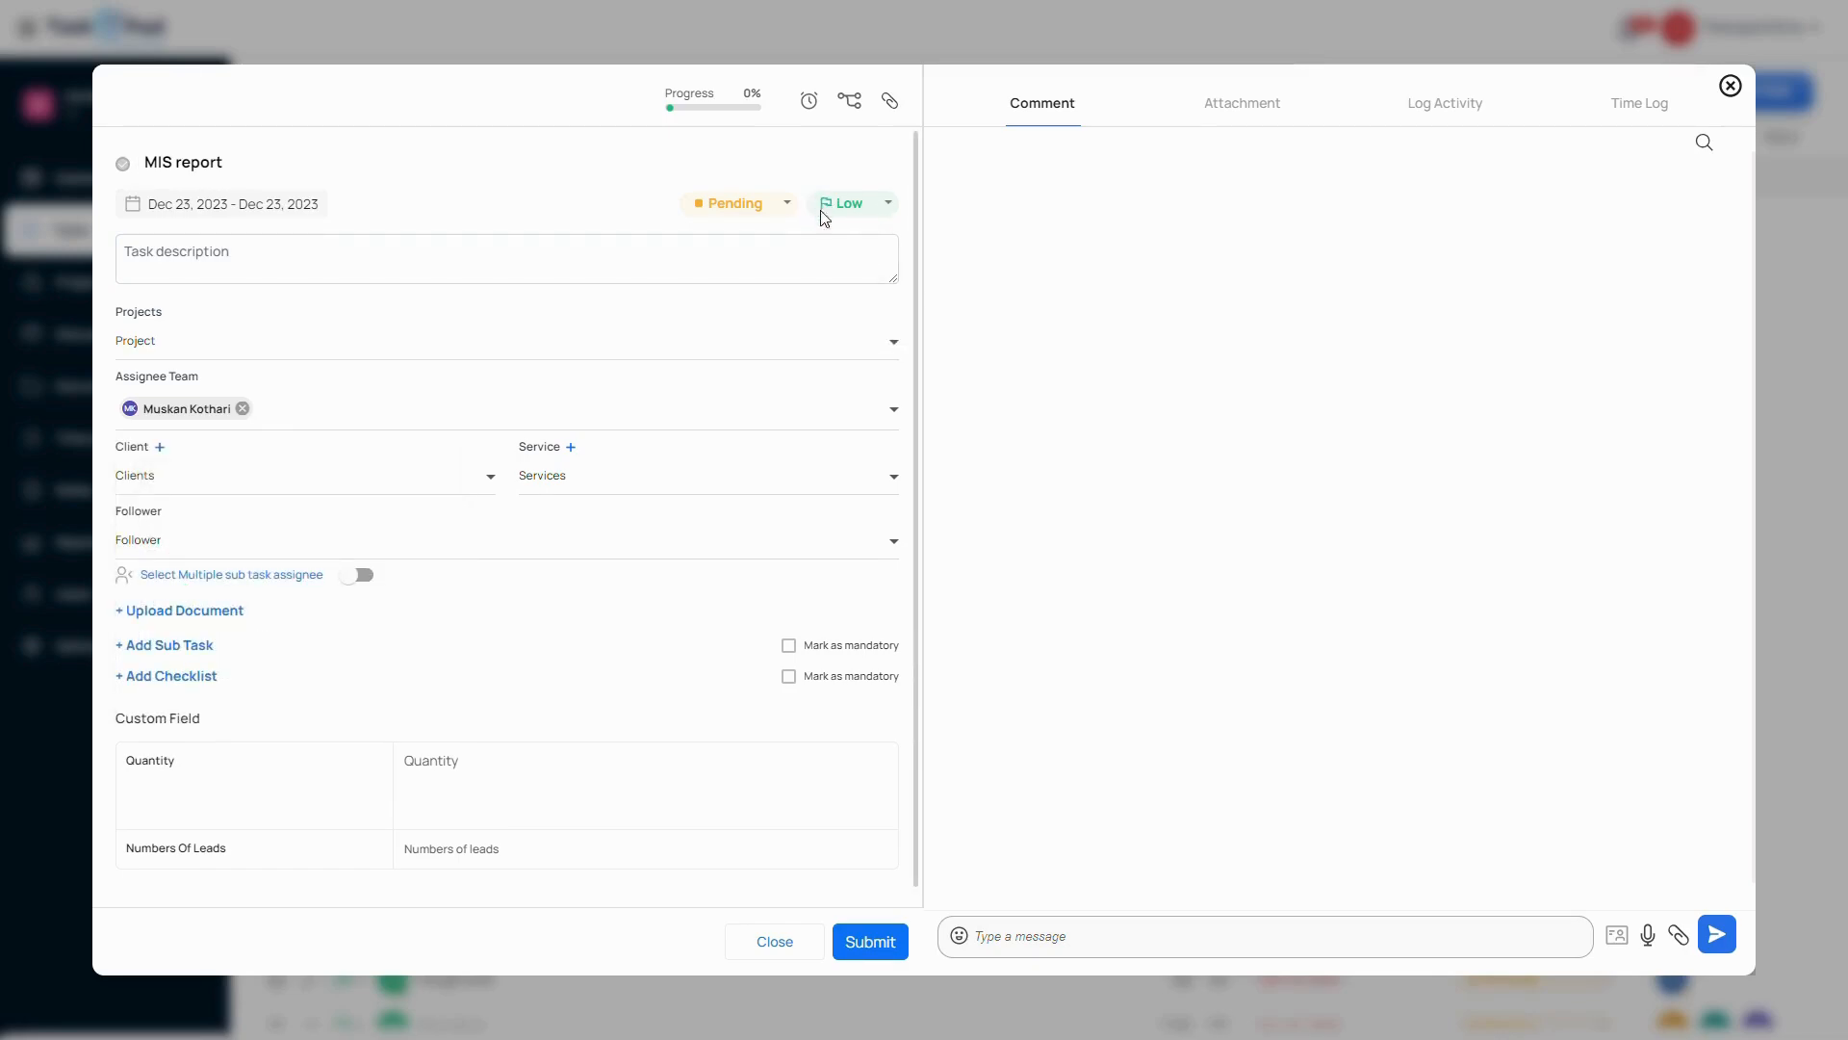
pyautogui.click(849, 202)
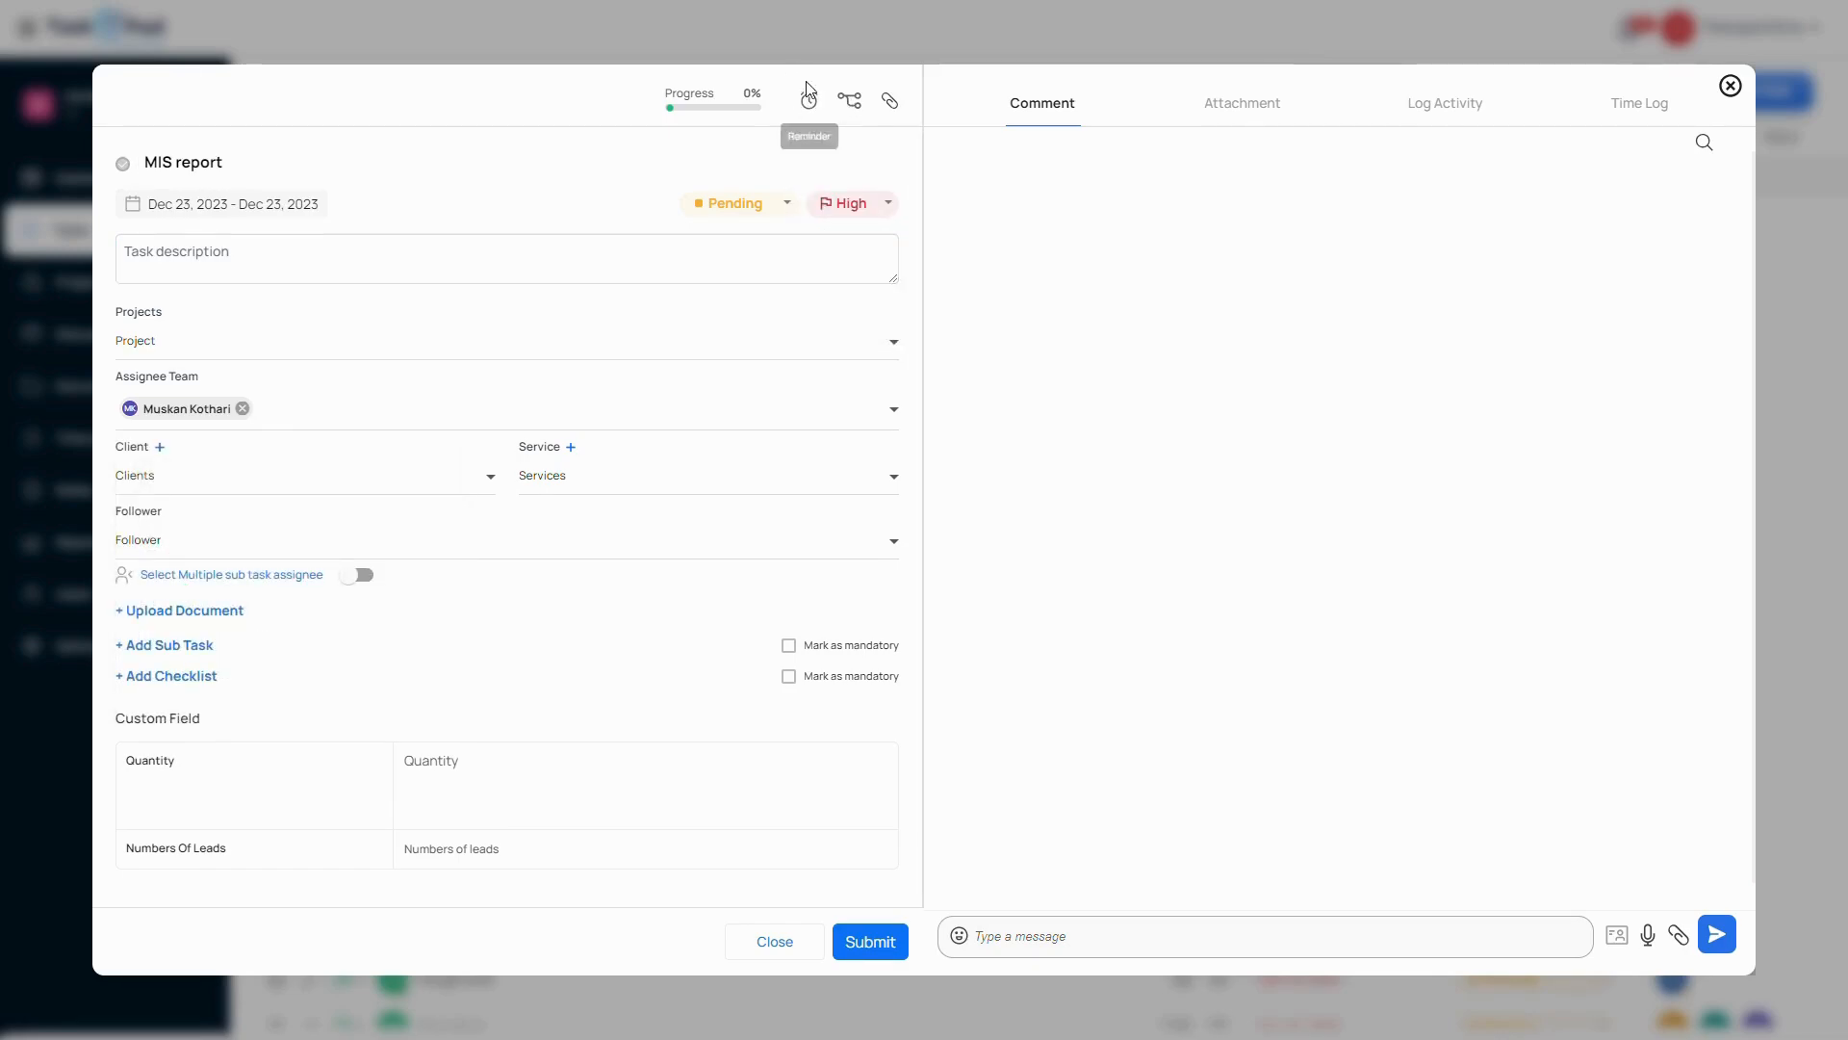
pyautogui.moveTo(269, 682)
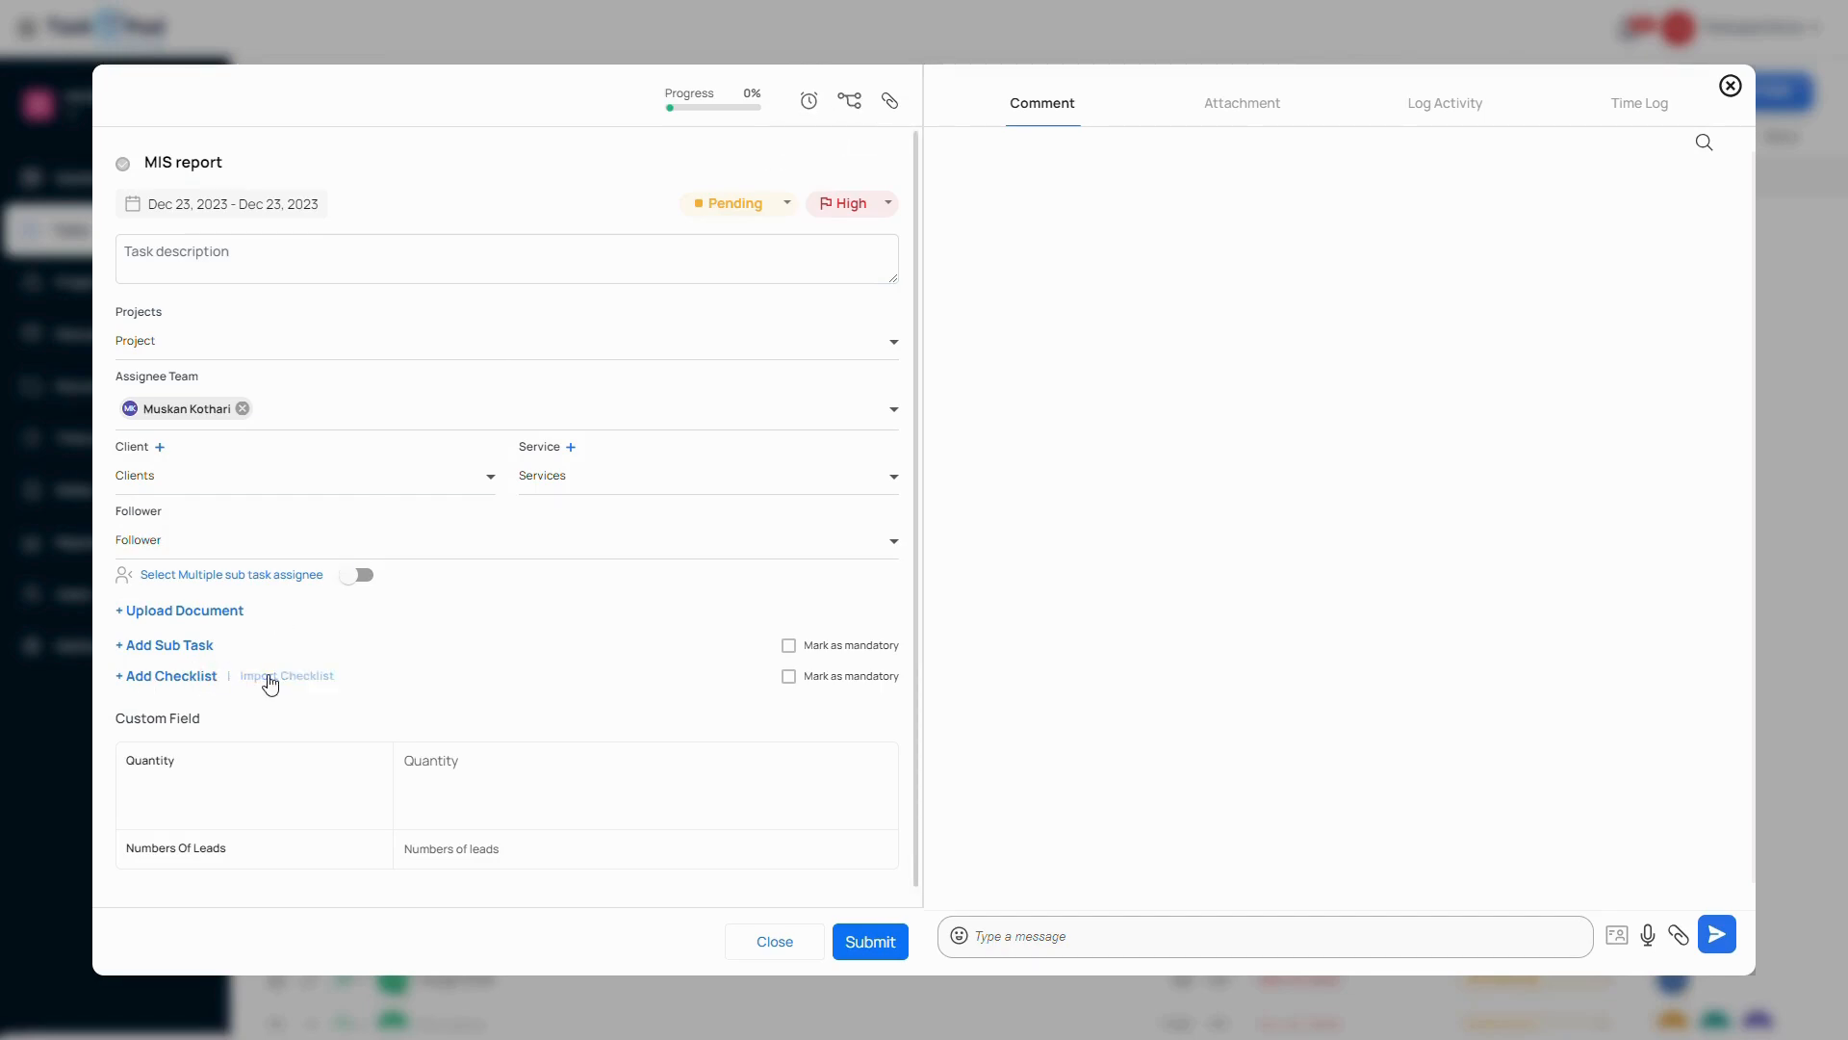
pyautogui.click(287, 676)
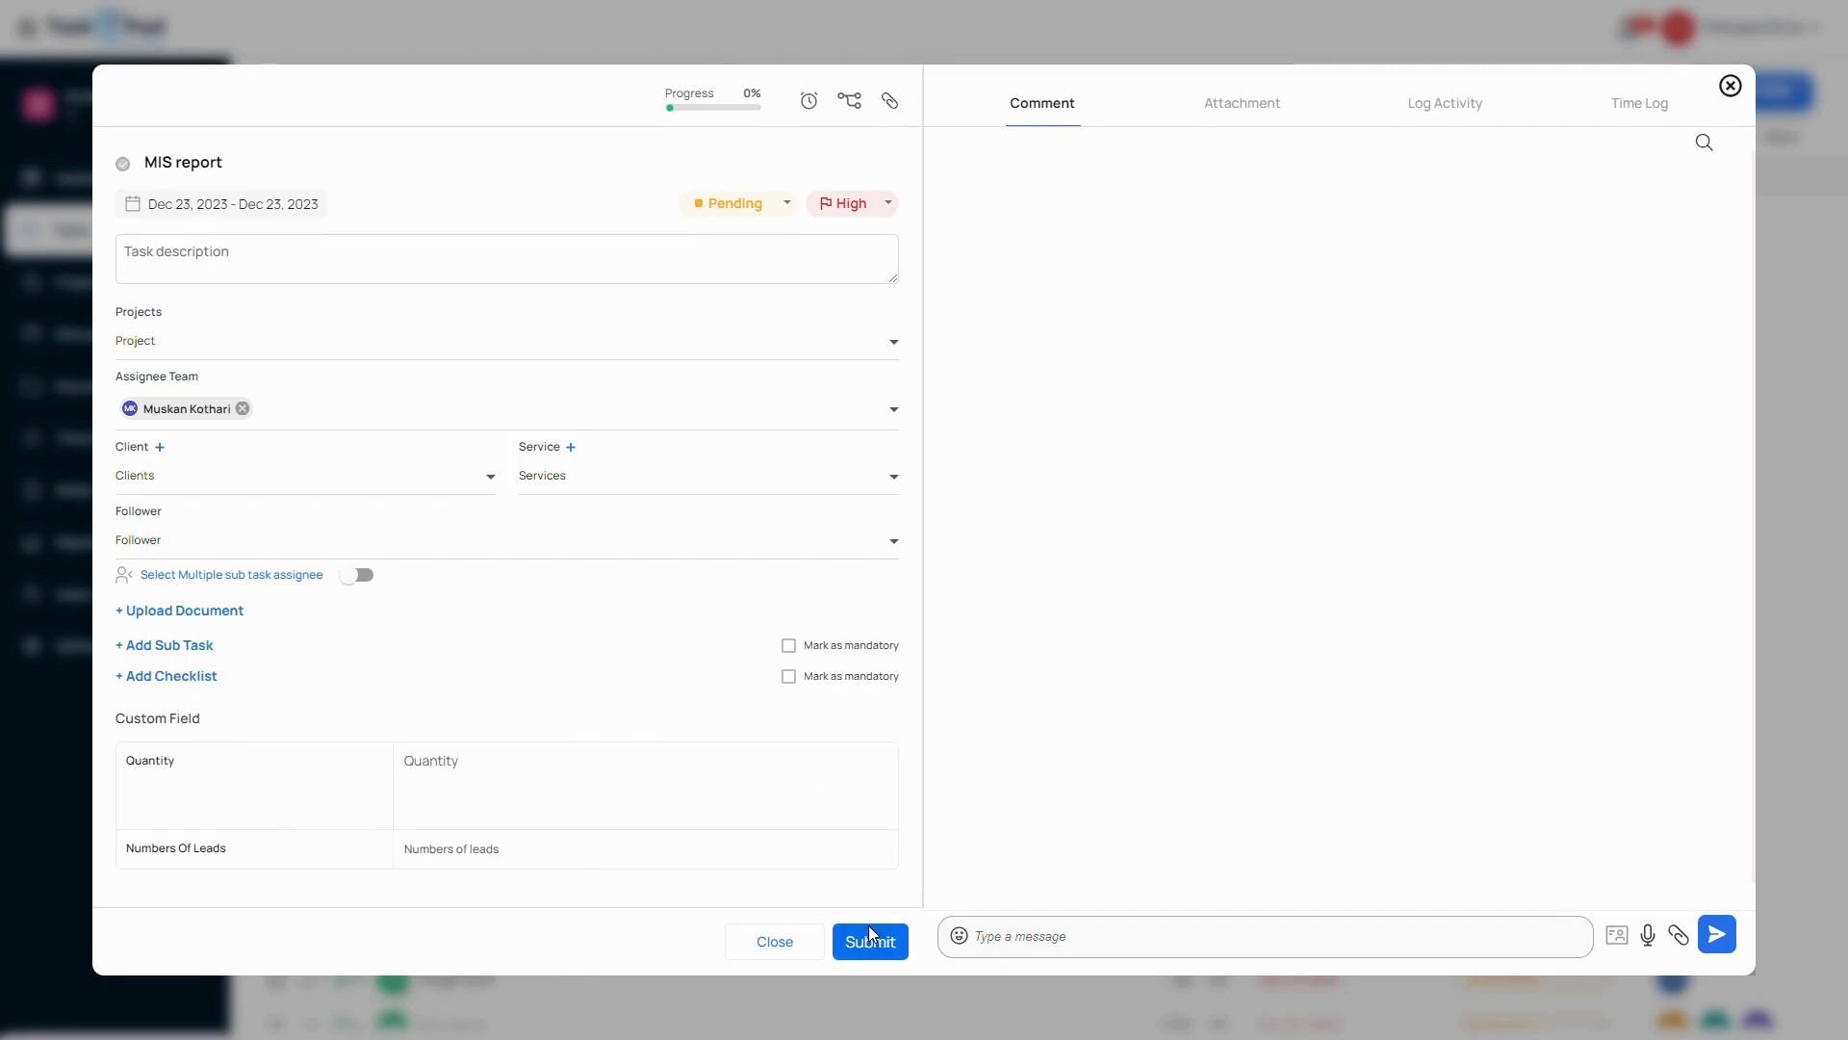
pyautogui.click(870, 942)
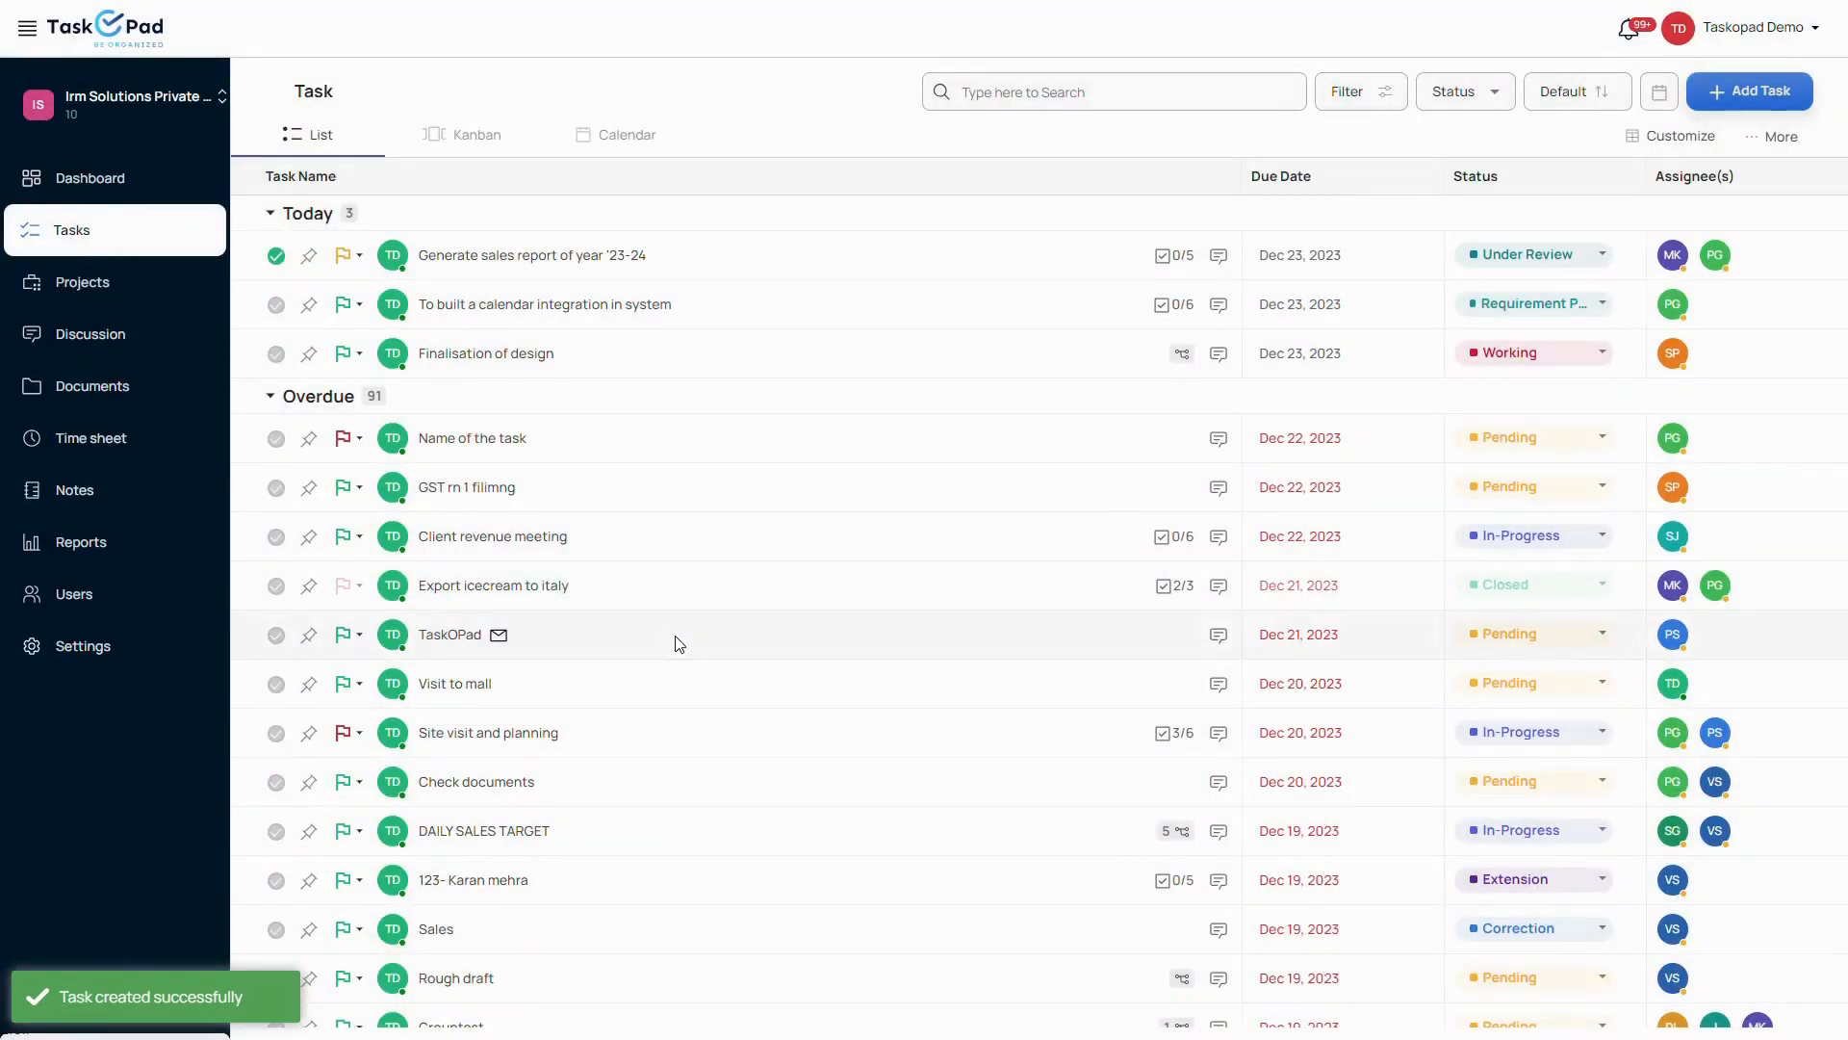
# Reach the assignee's task list showing MIS report under Today
pyautogui.click(1750, 90)
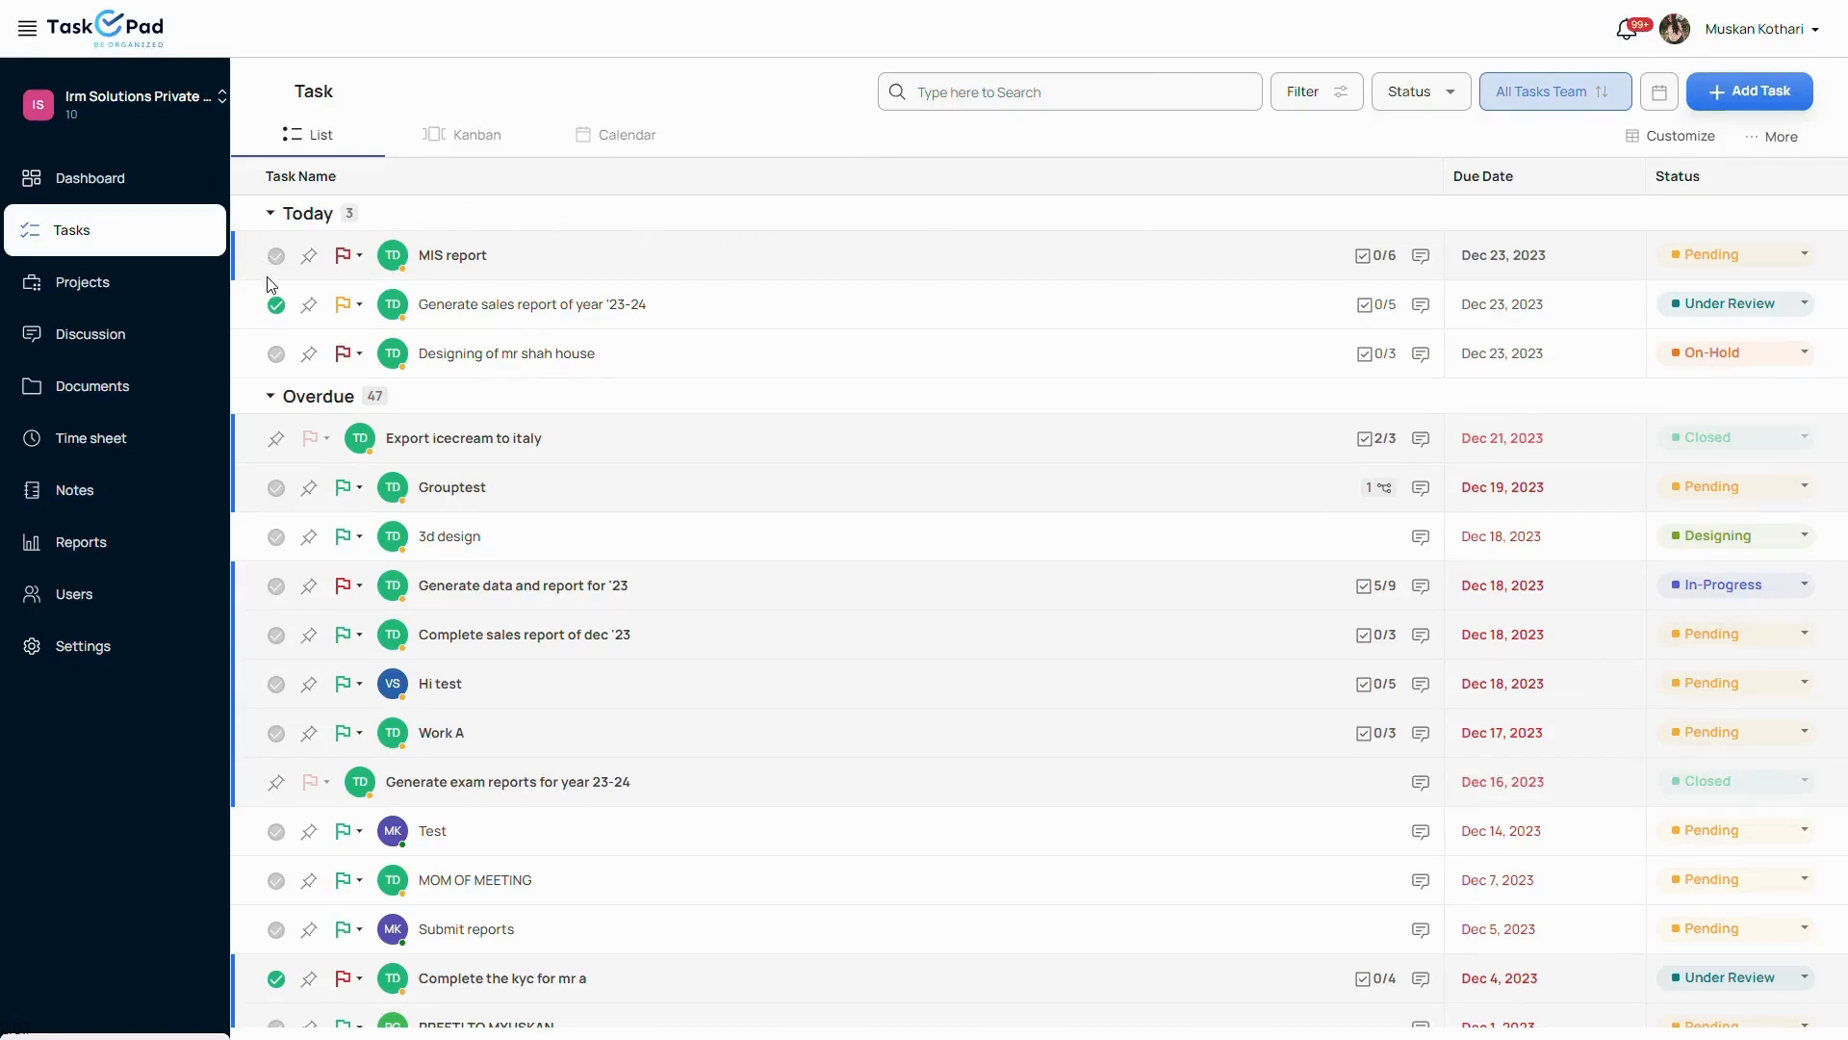
pyautogui.moveTo(1141, 275)
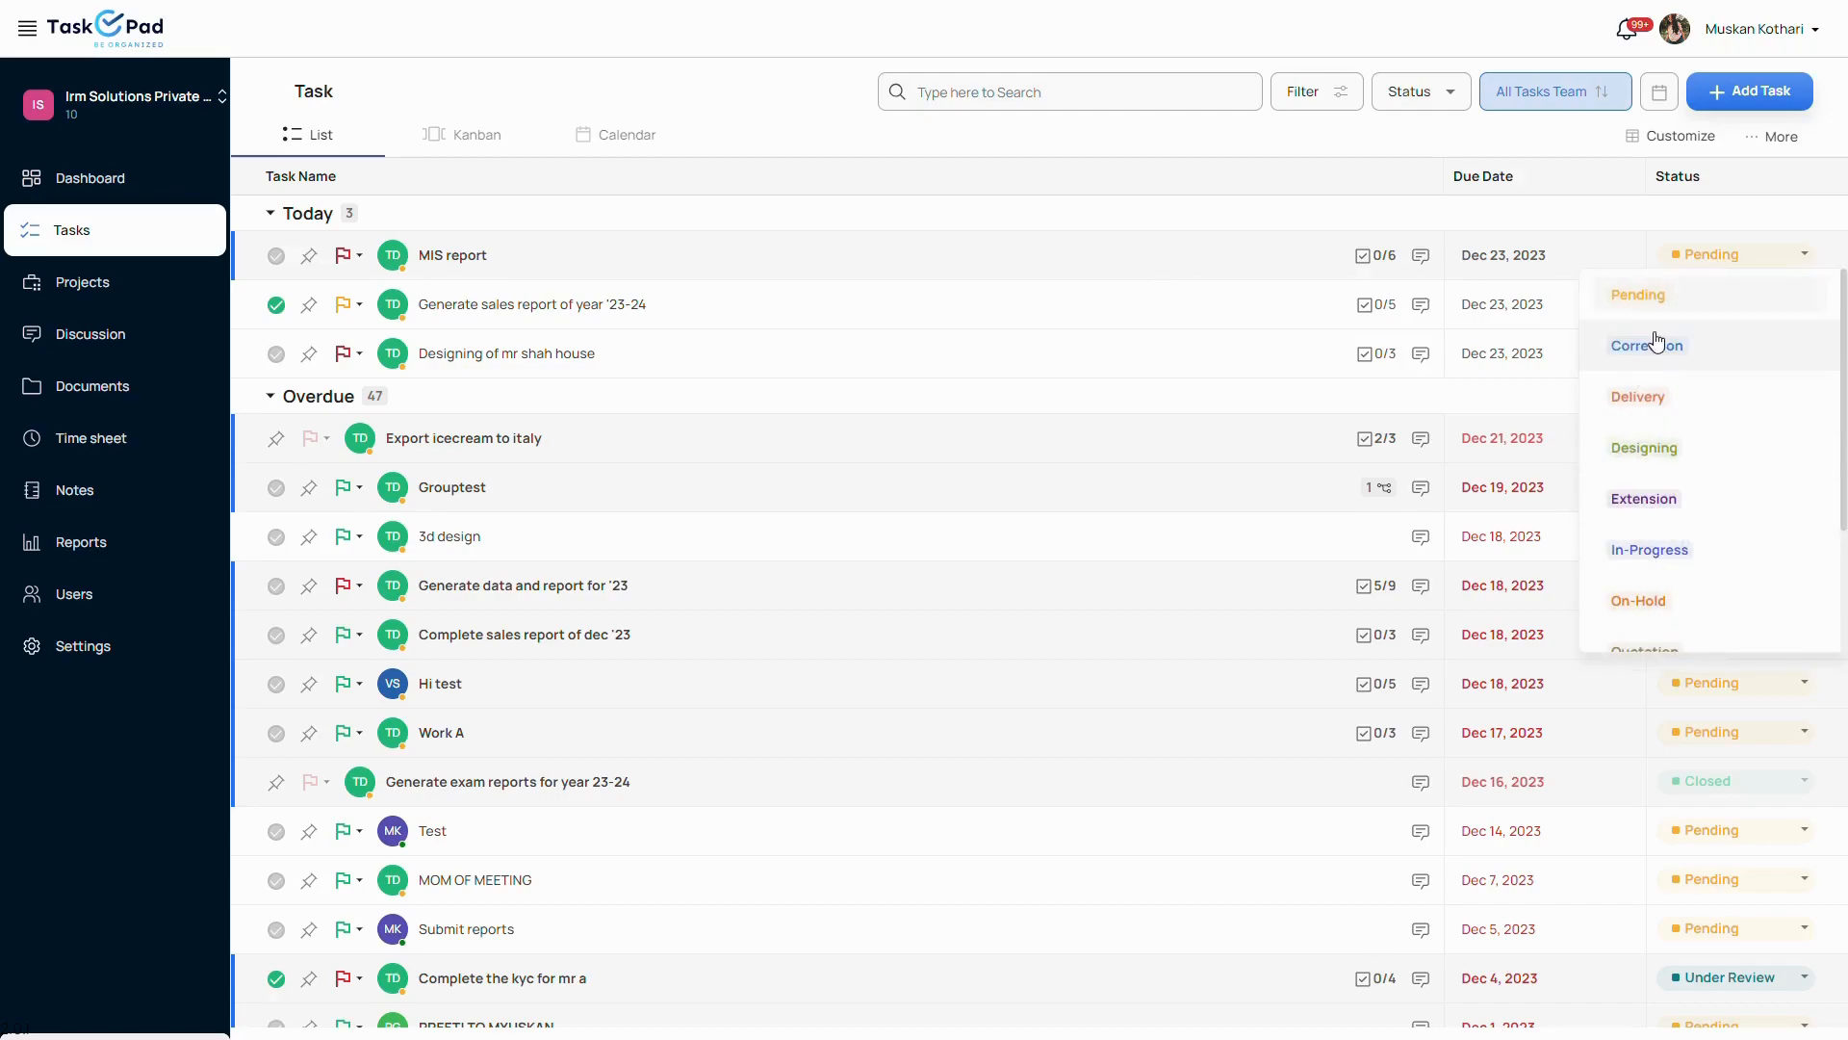
pyautogui.moveTo(1679, 448)
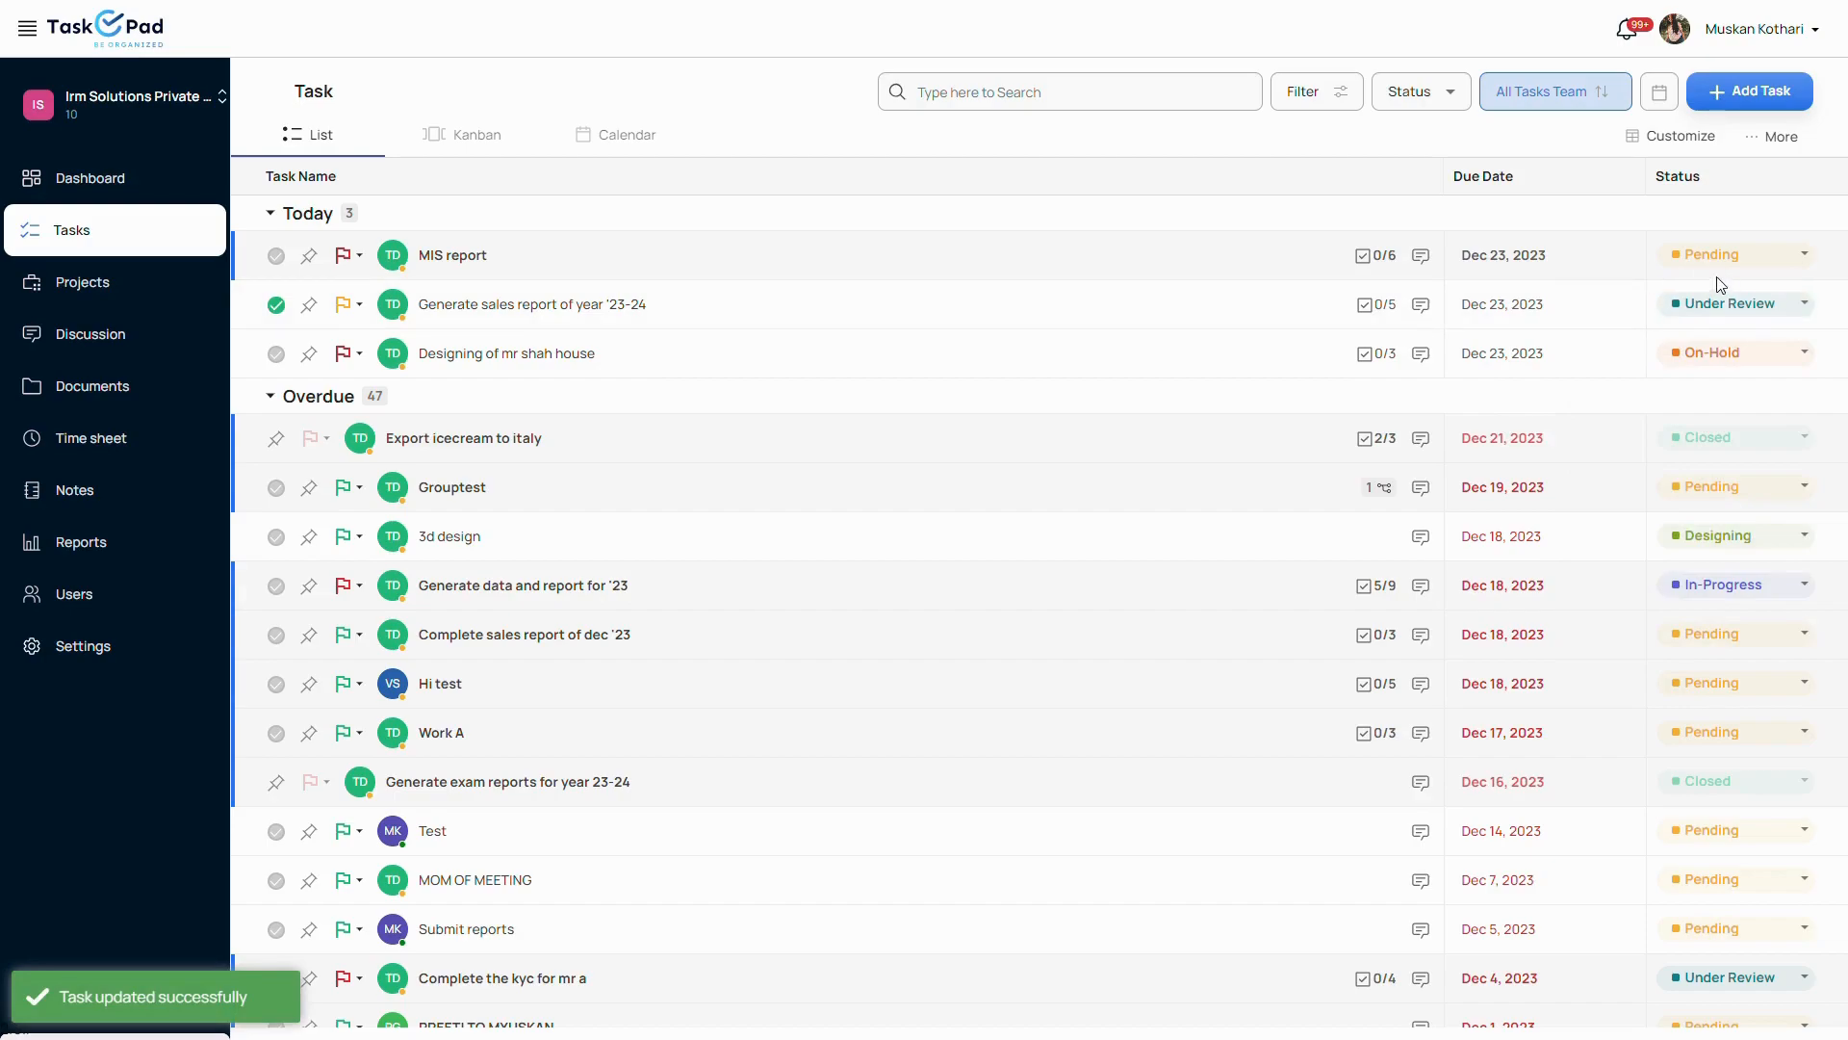
# View the MIS report task details and post the 'hiii' comment on it
pyautogui.click(1733, 254)
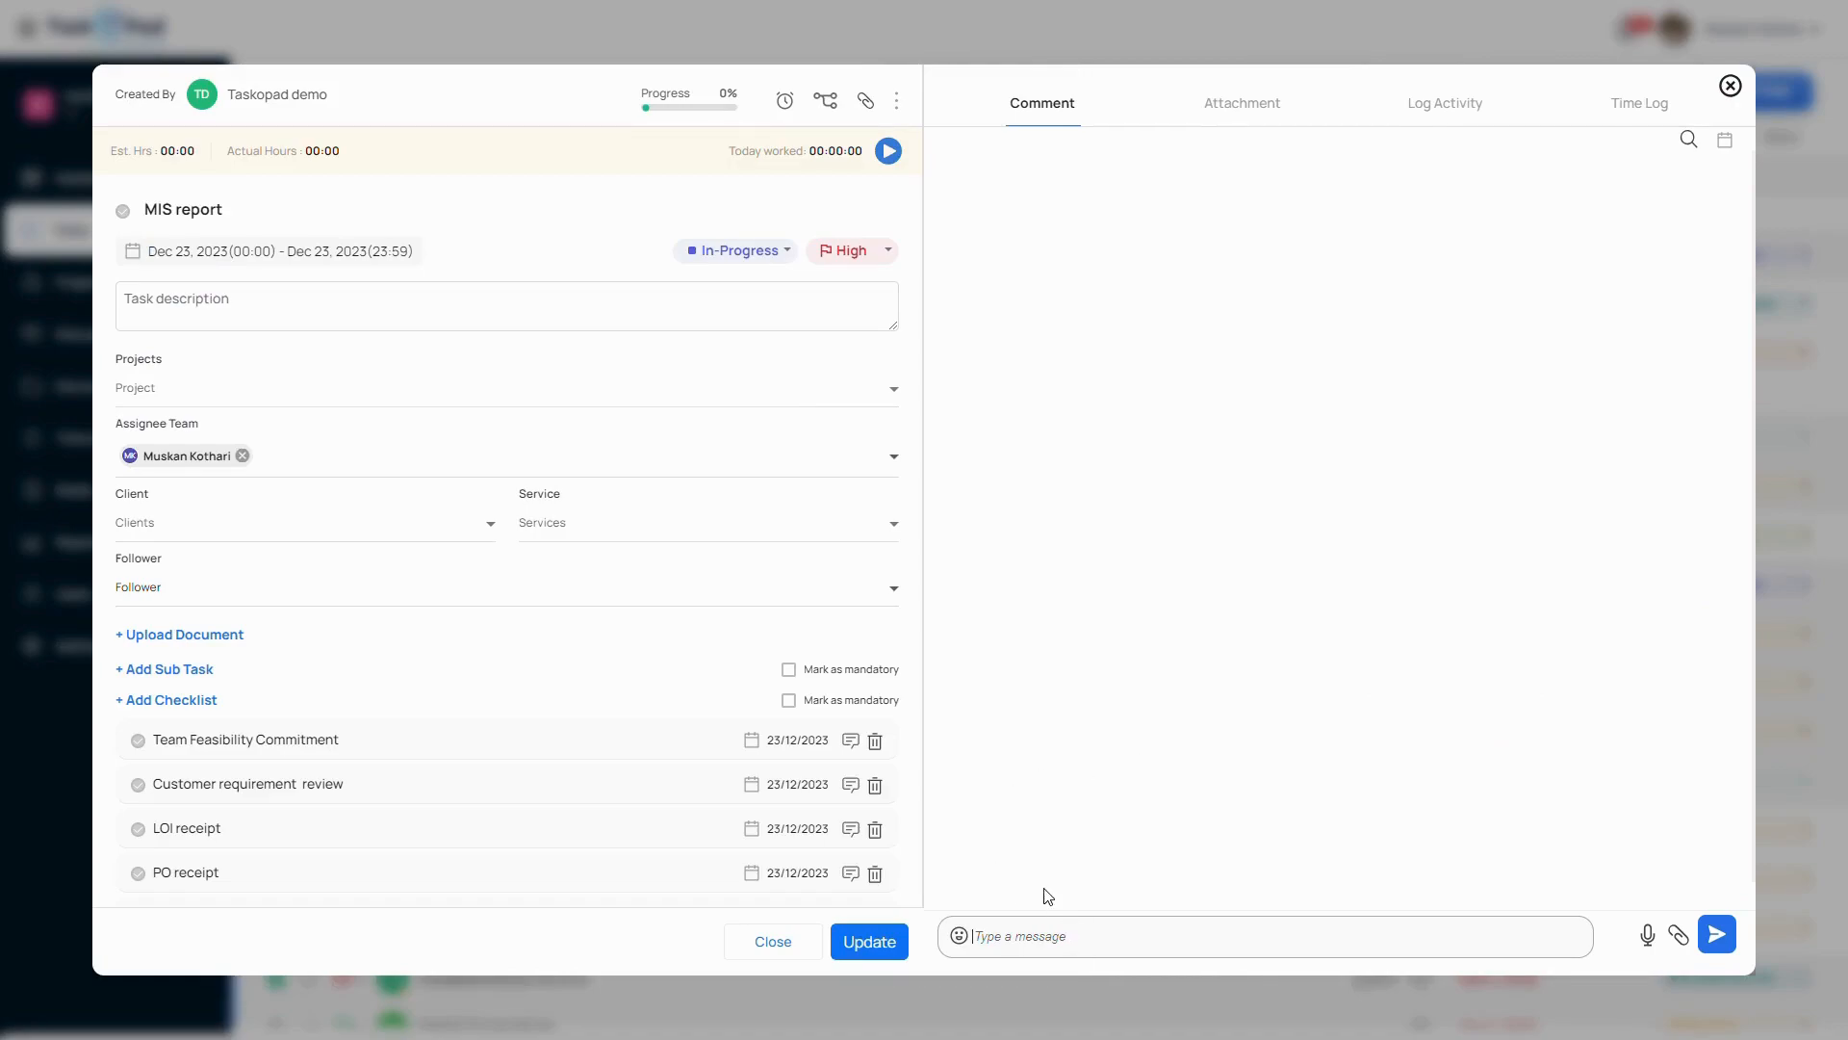
pyautogui.click(1715, 934)
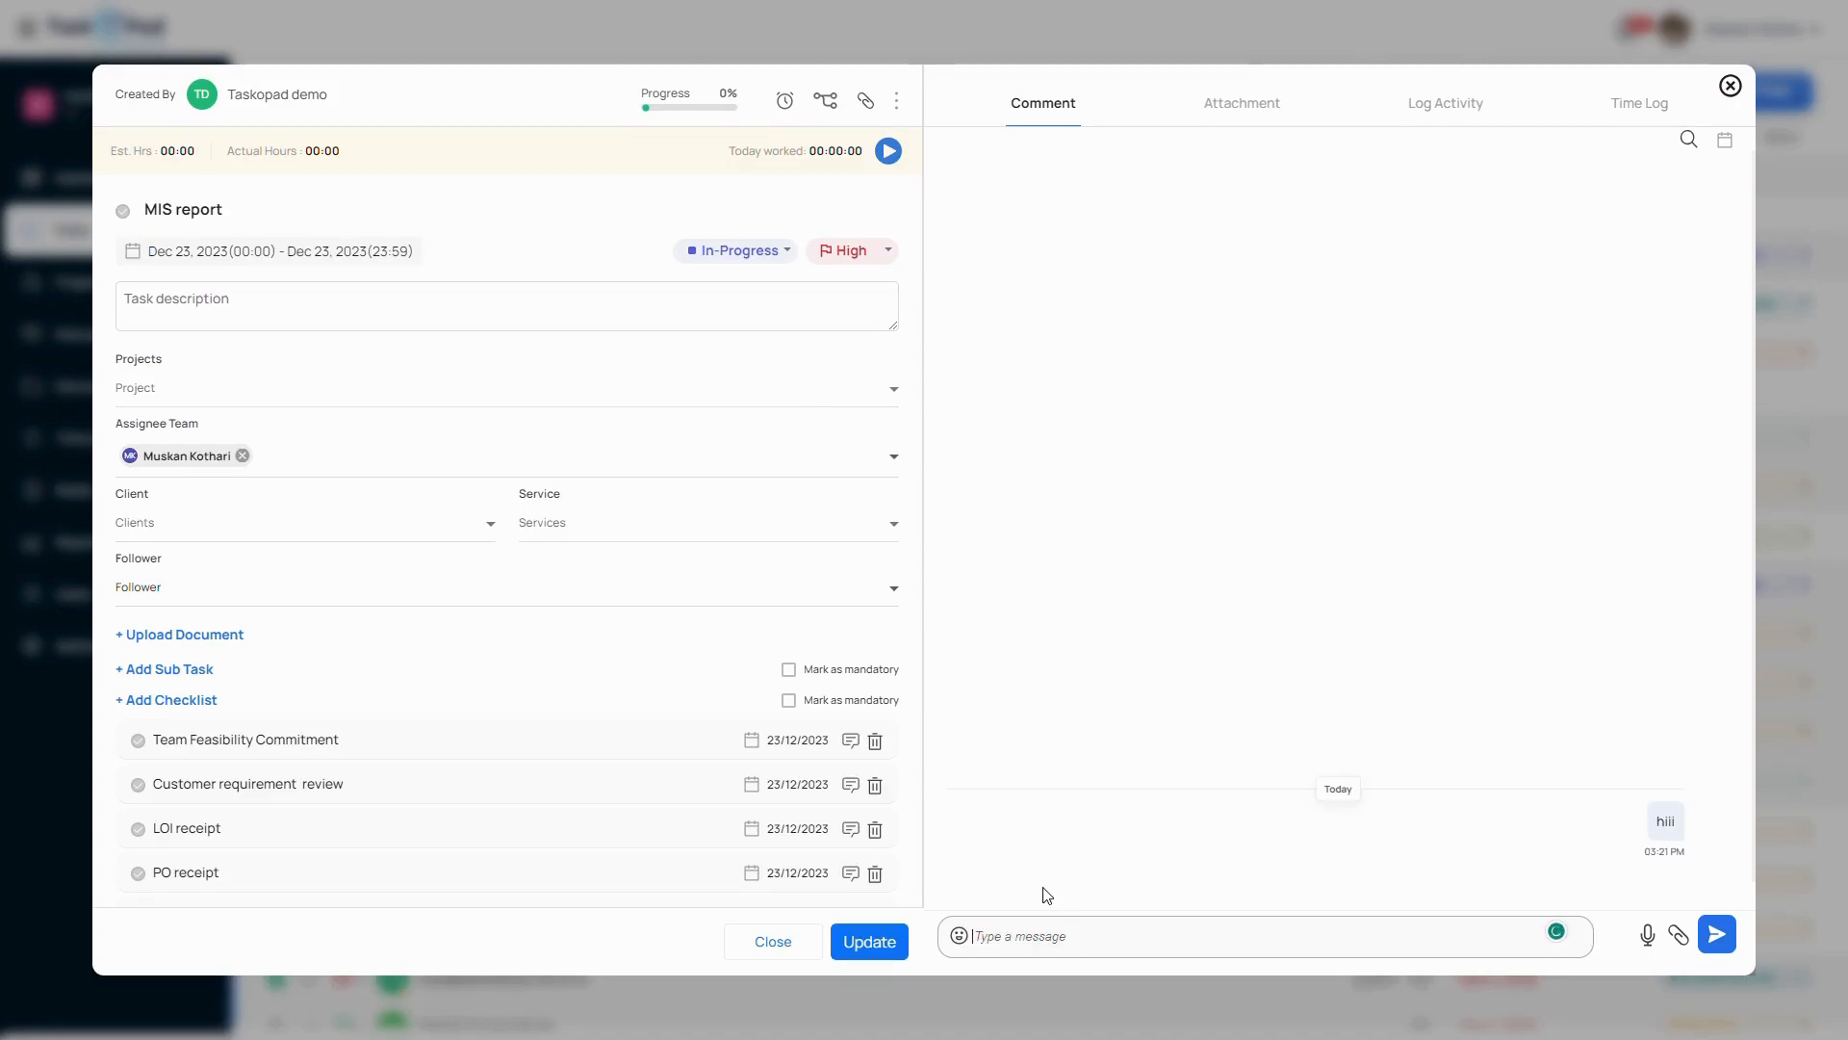
pyautogui.moveTo(1659, 935)
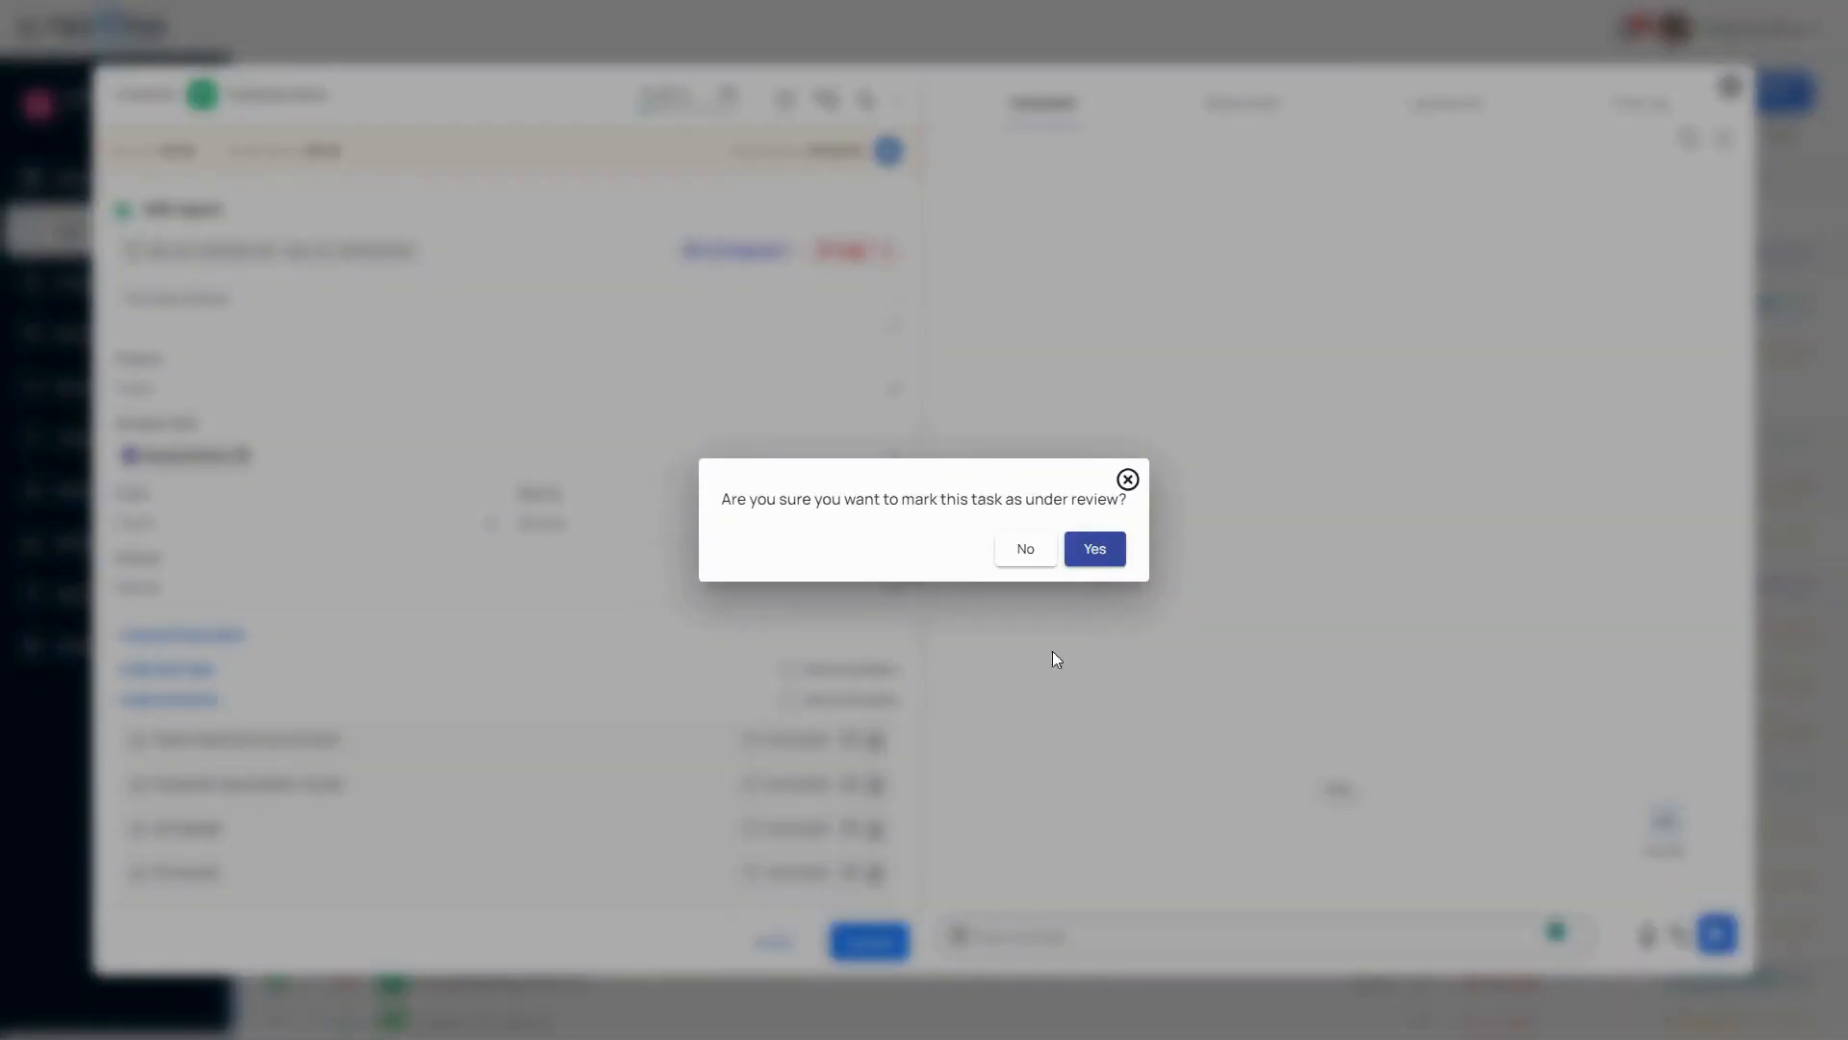
# Confirm Yes to mark the MIS report task as under review
pyautogui.click(1090, 549)
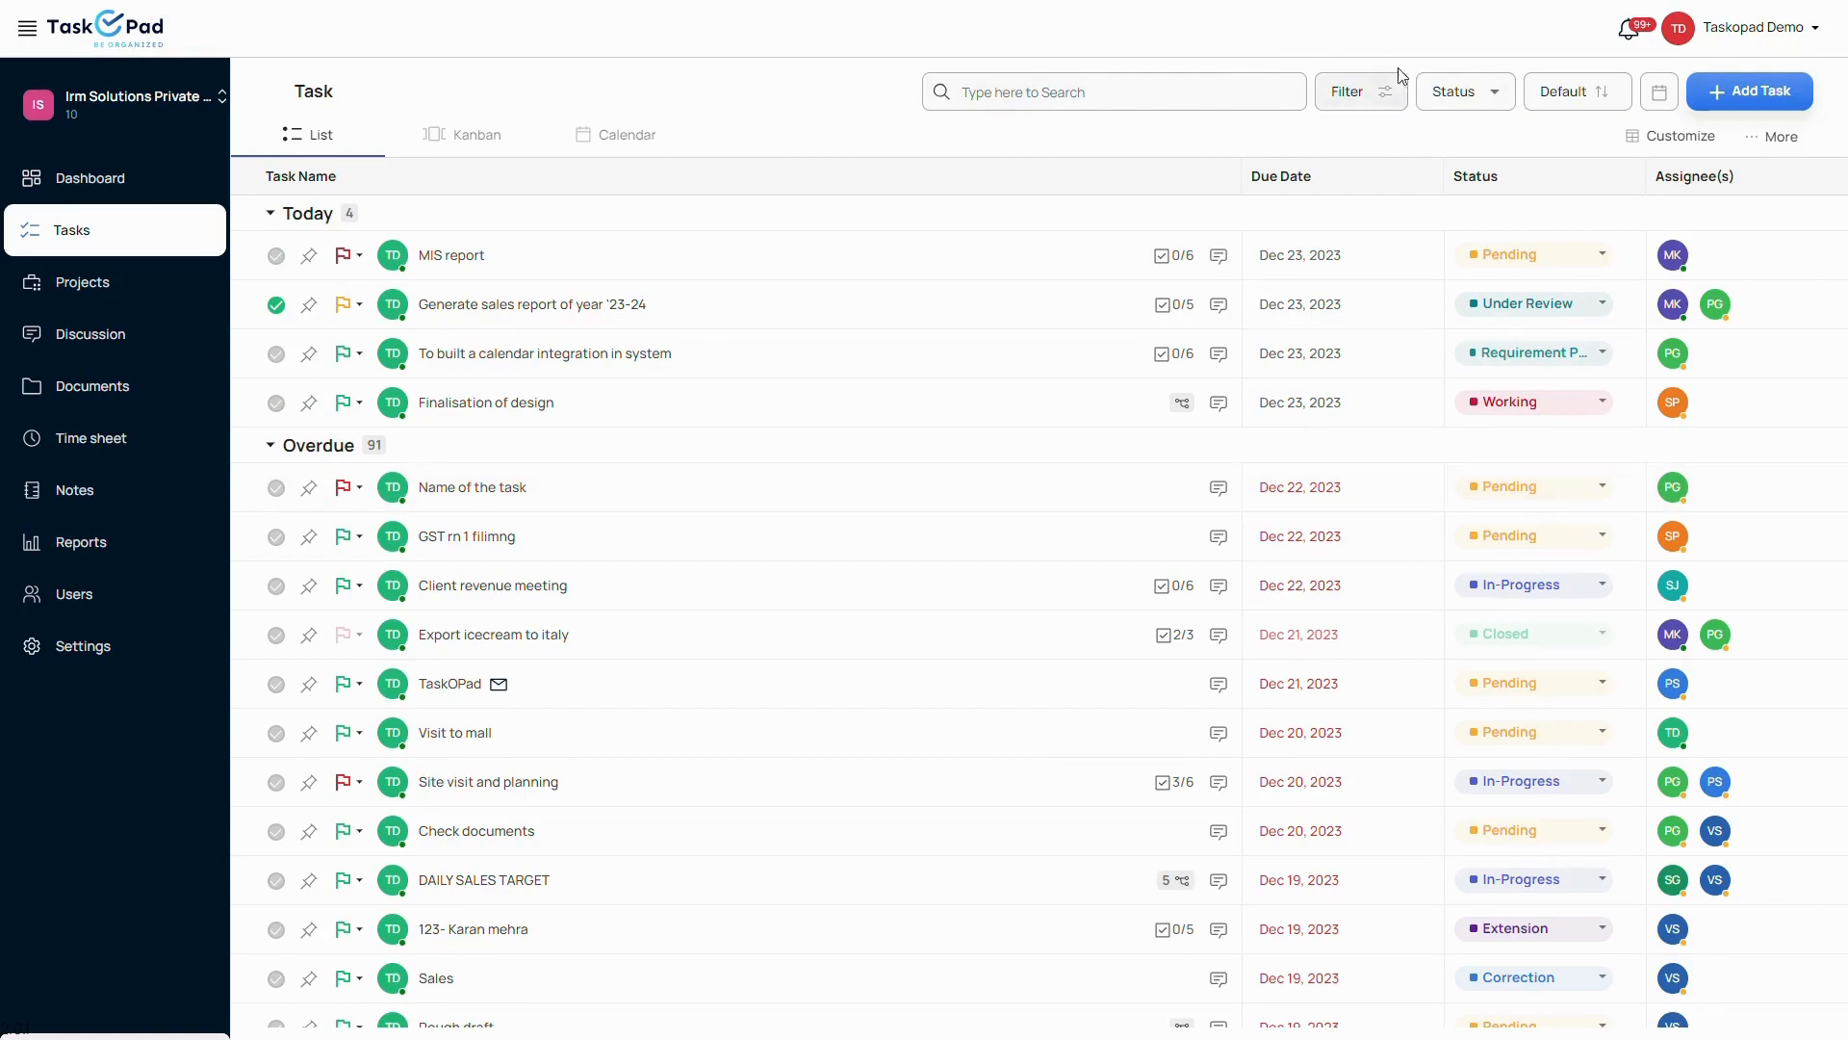
pyautogui.moveTo(314, 73)
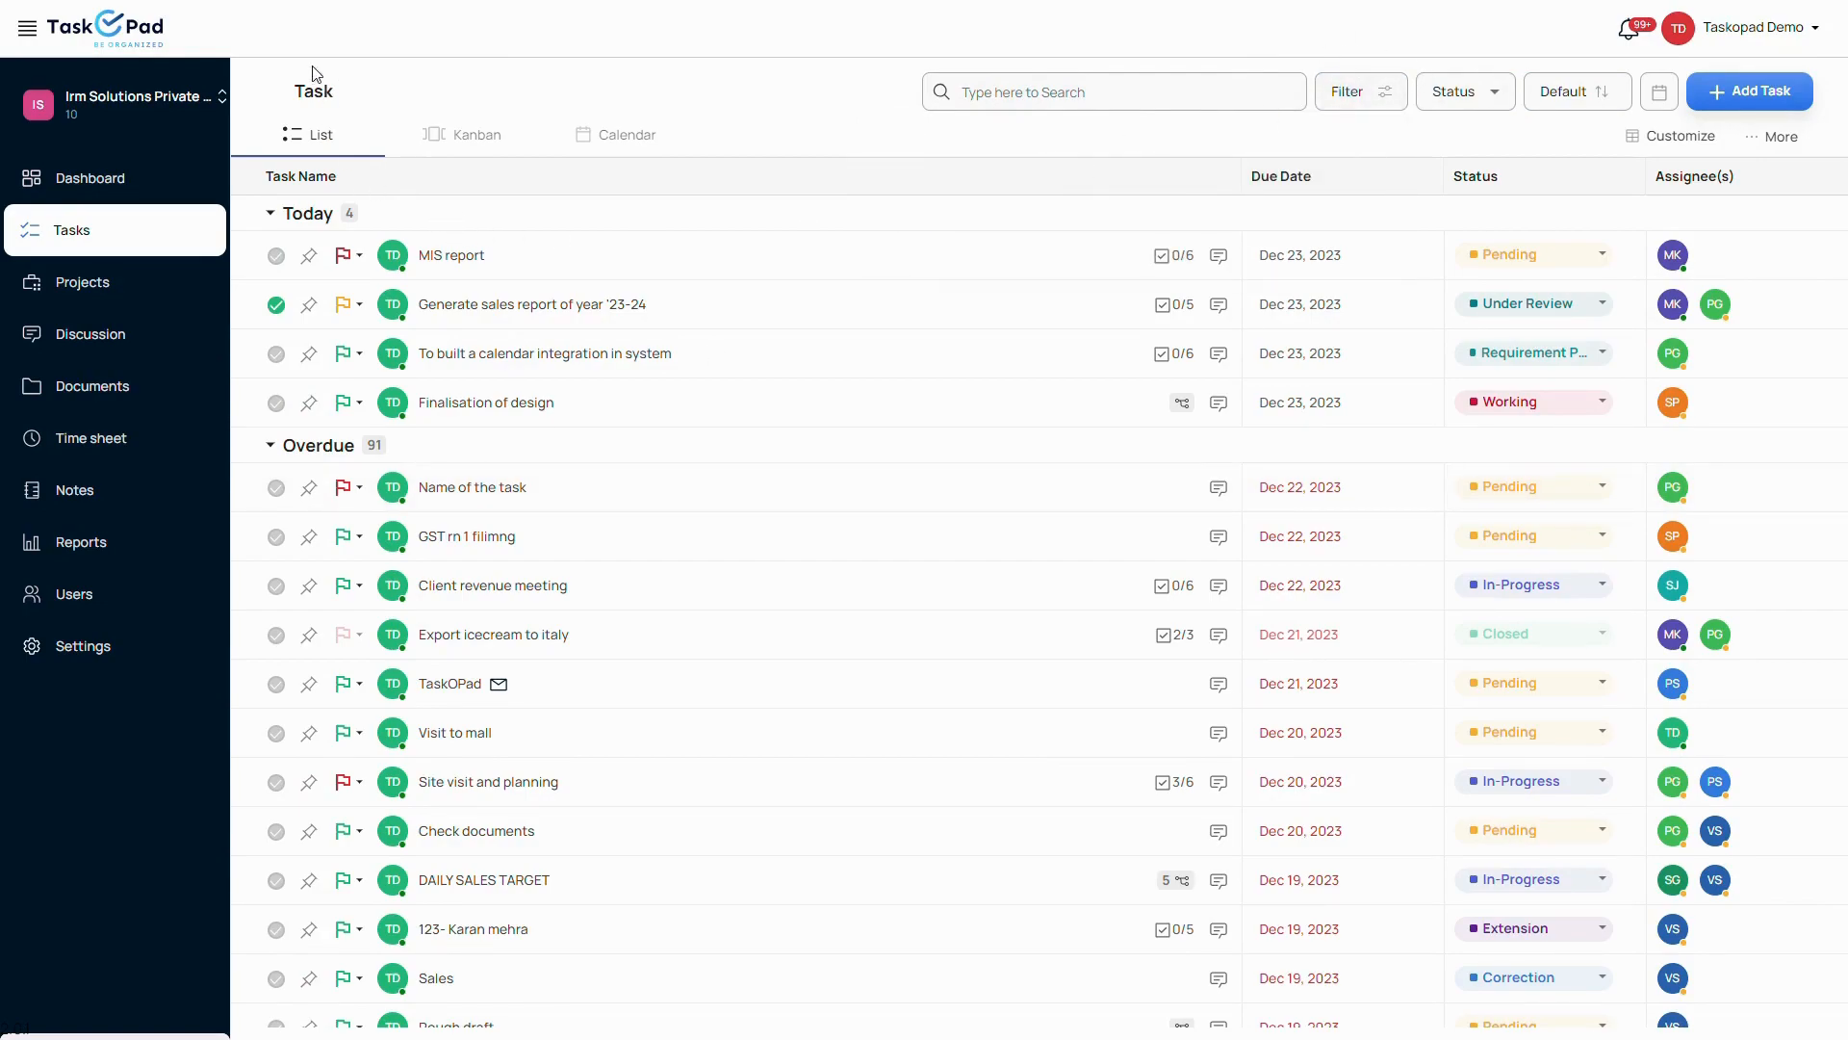
pyautogui.moveTo(668, 100)
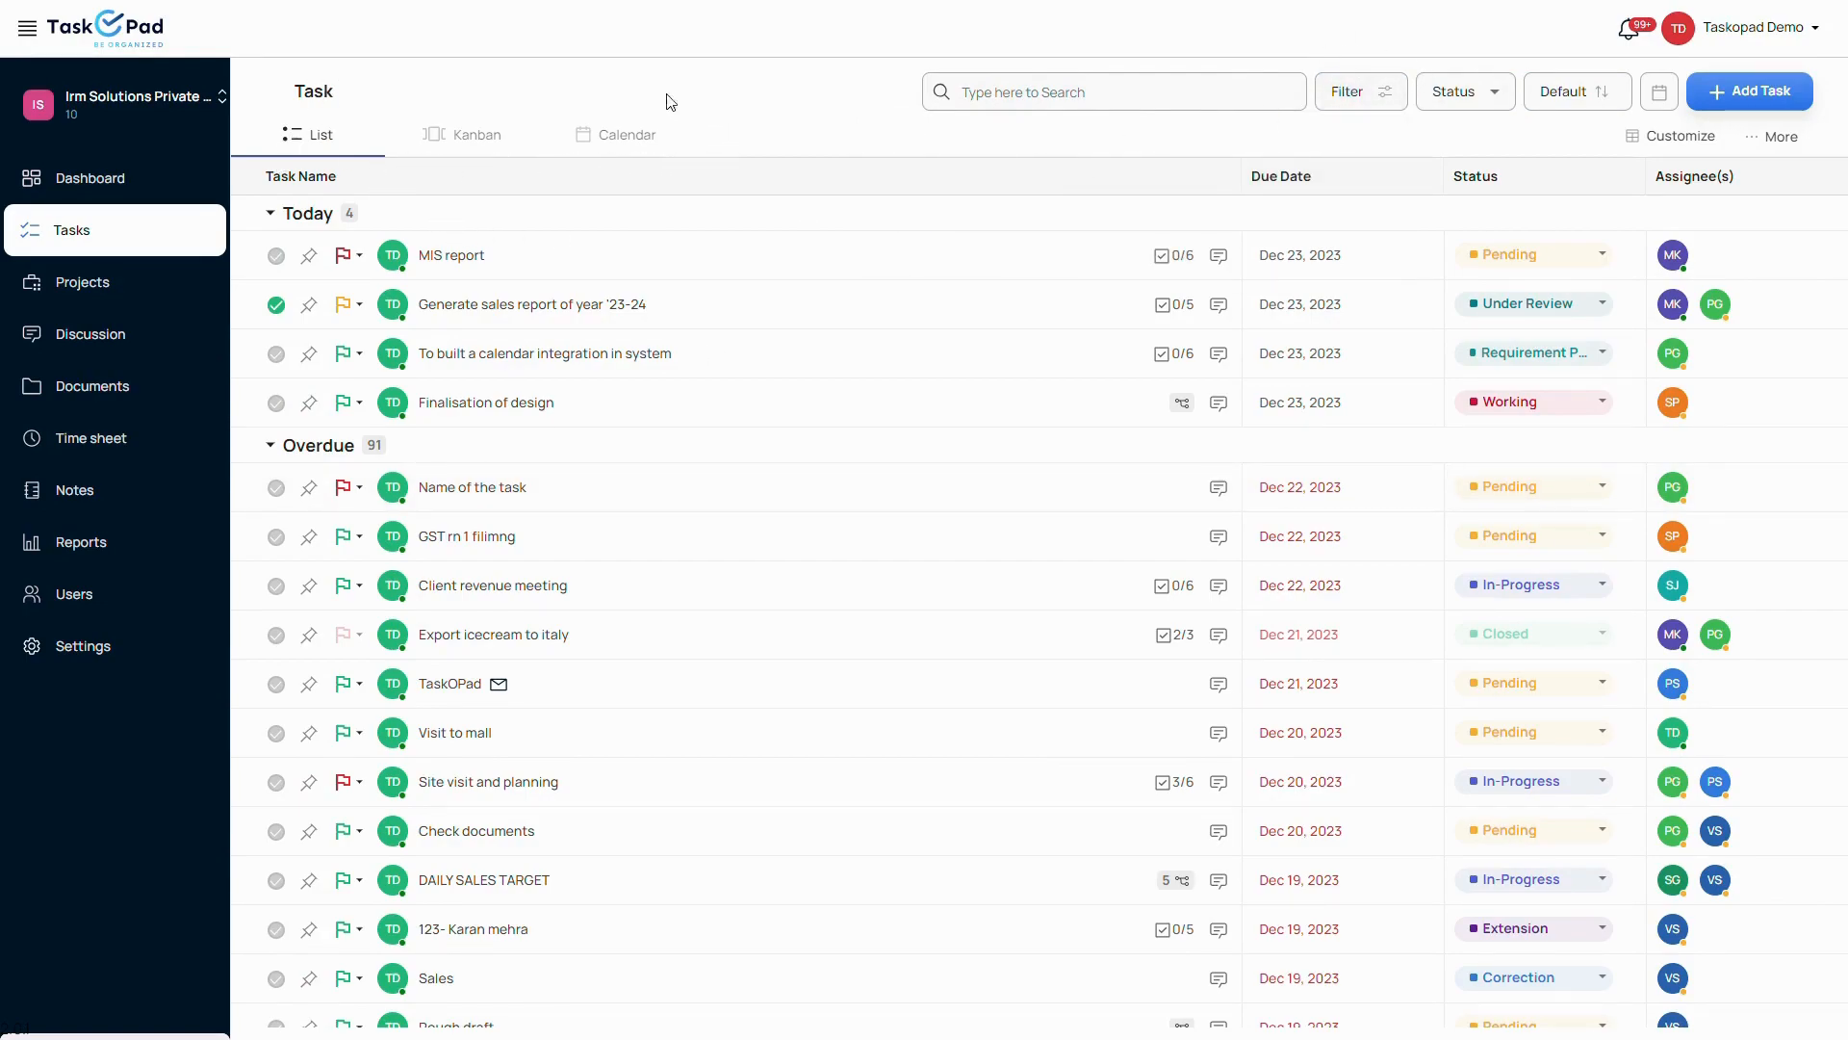
pyautogui.moveTo(1773, 129)
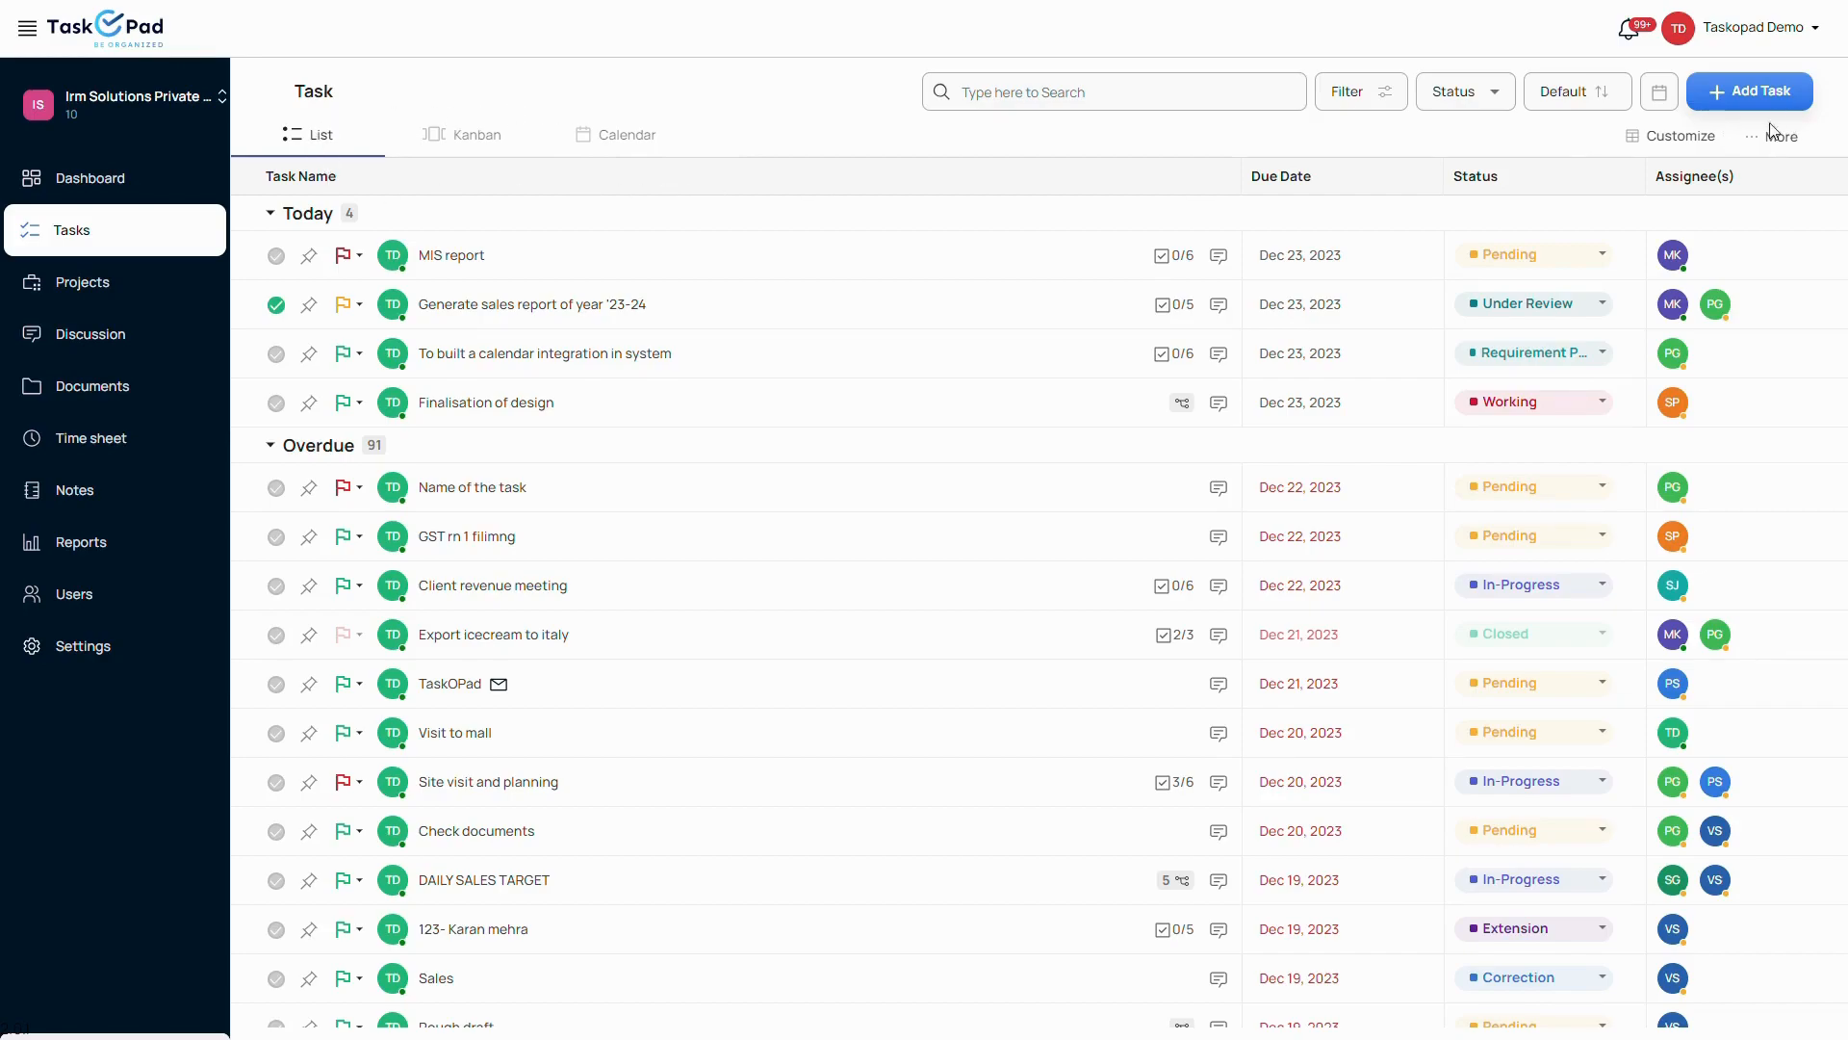
pyautogui.click(1782, 135)
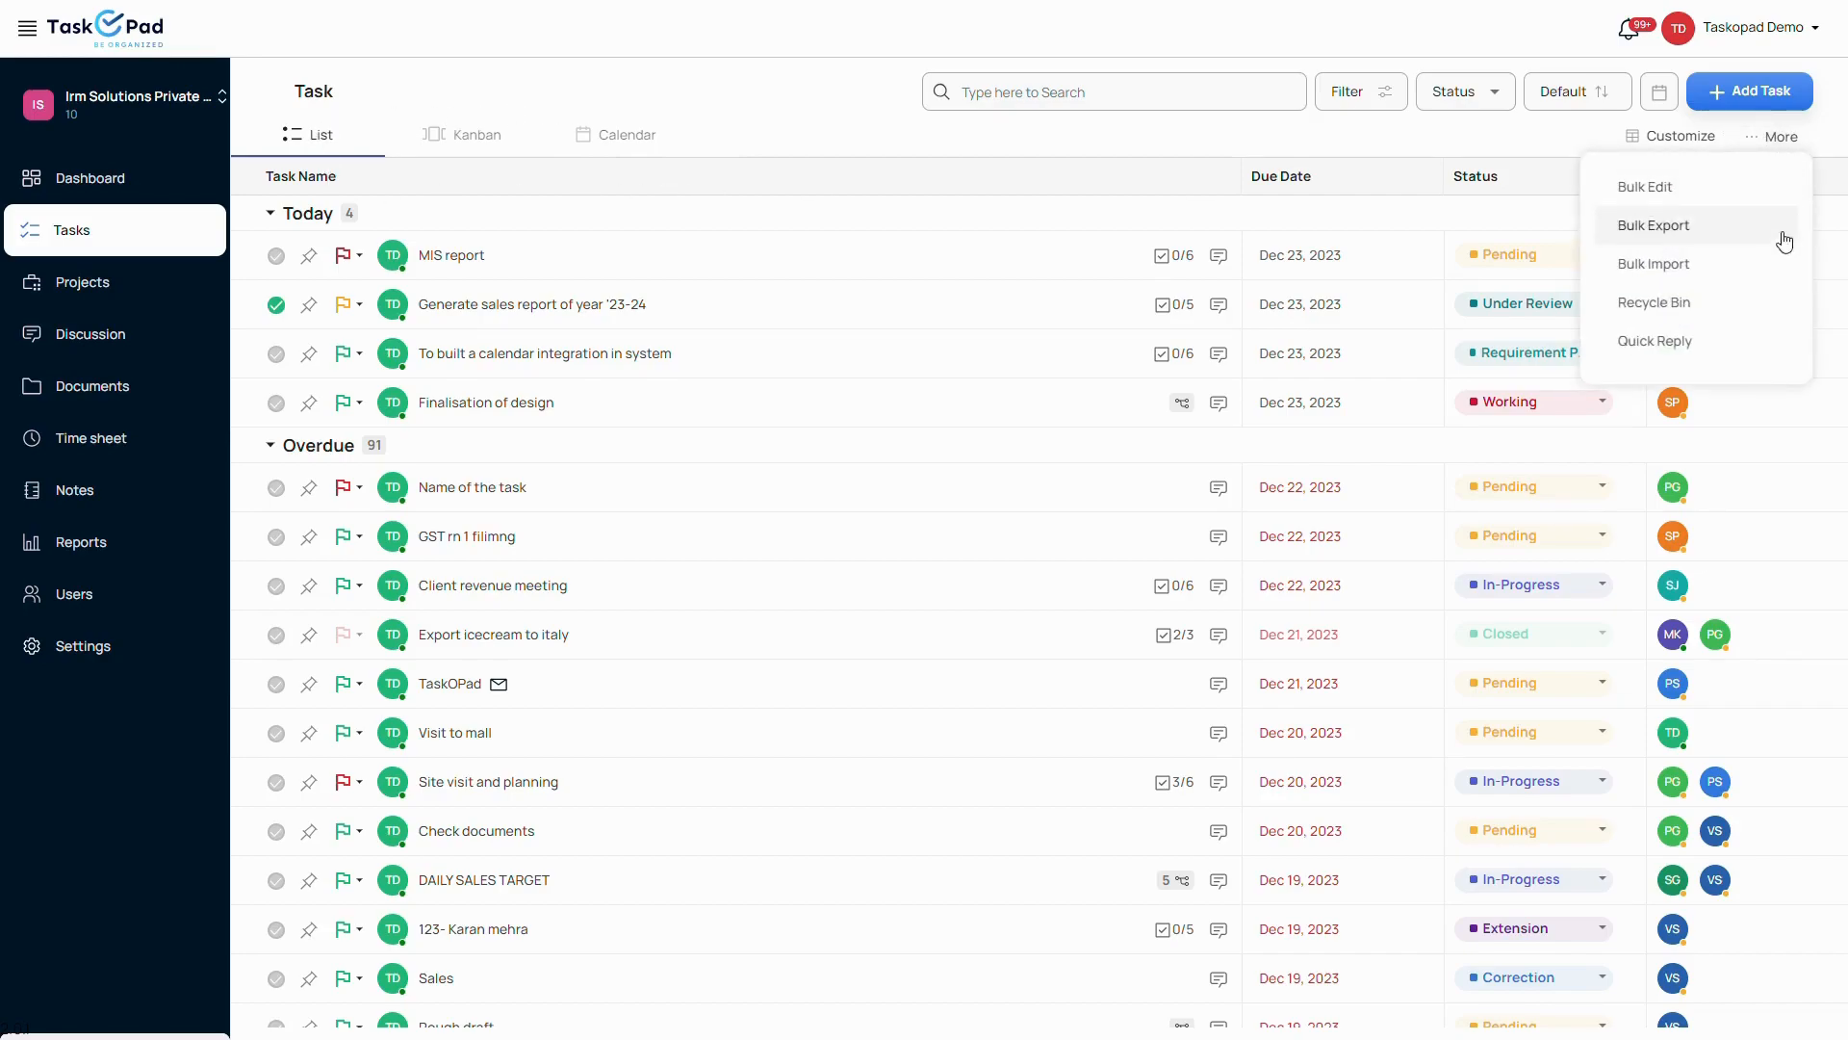
pyautogui.moveTo(1594, 216)
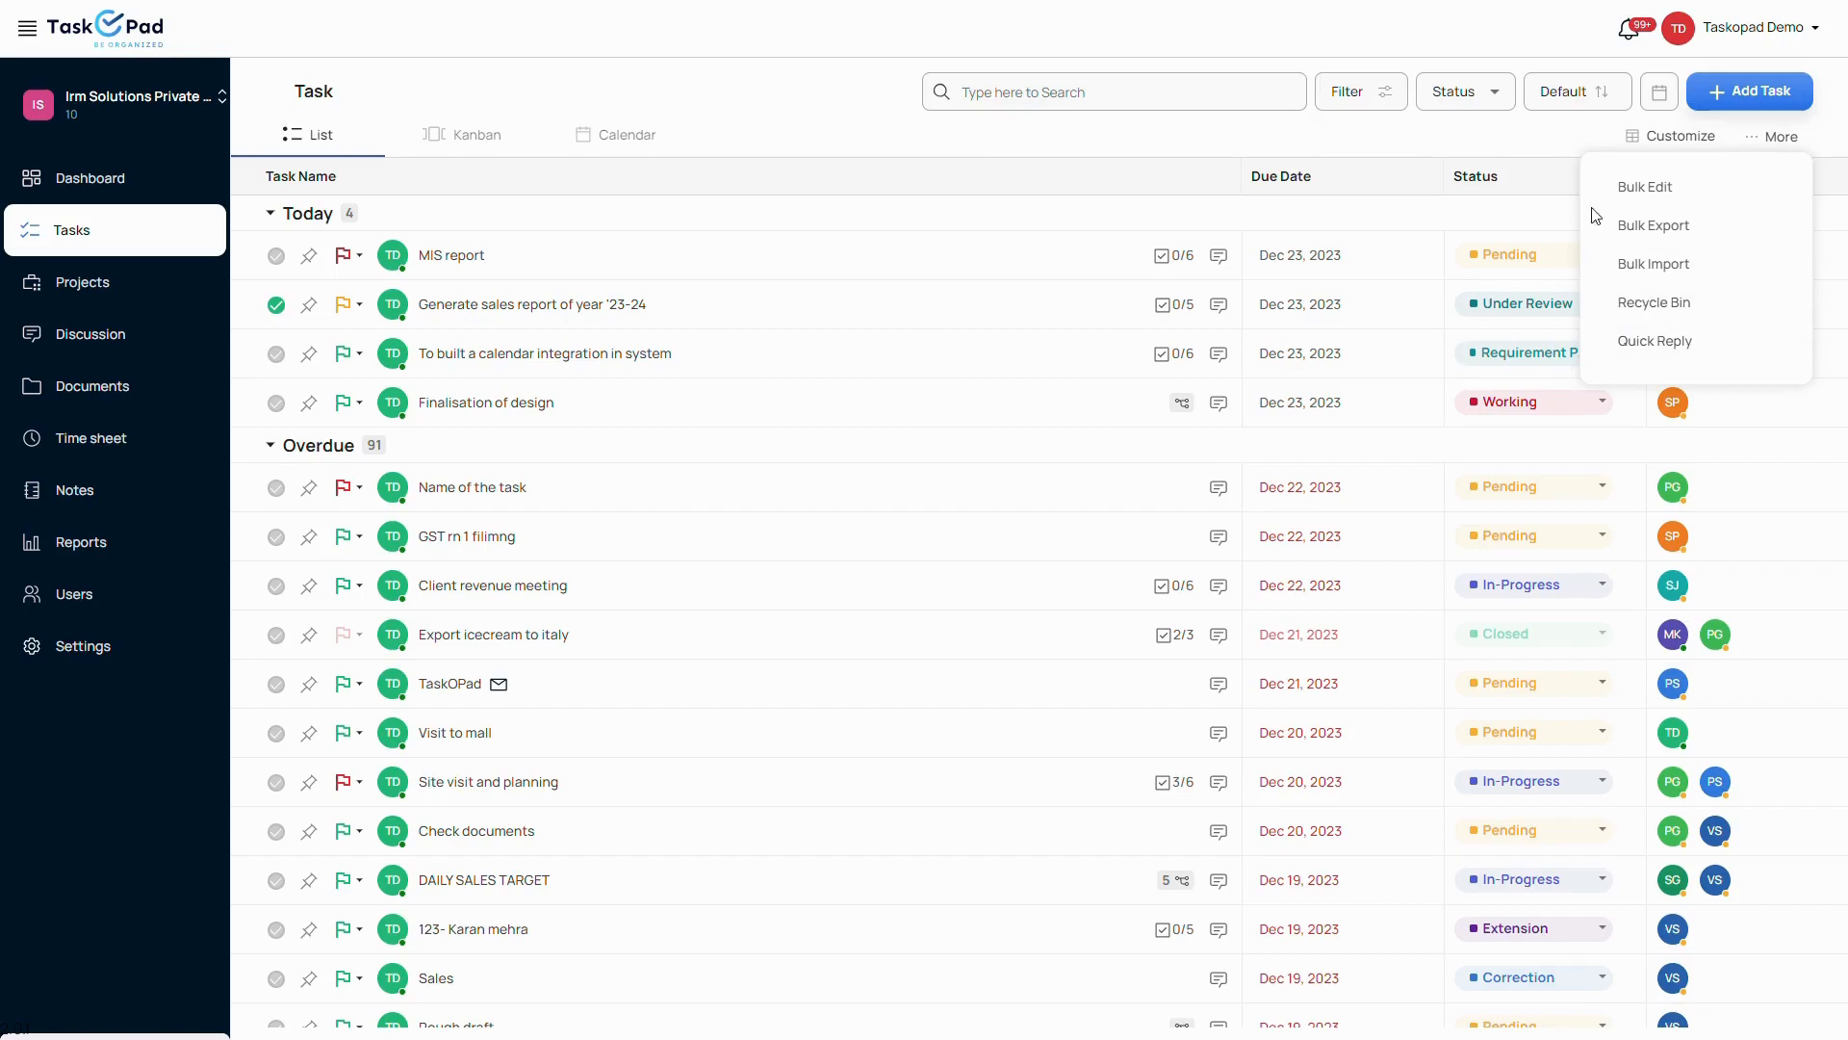
pyautogui.moveTo(366, 60)
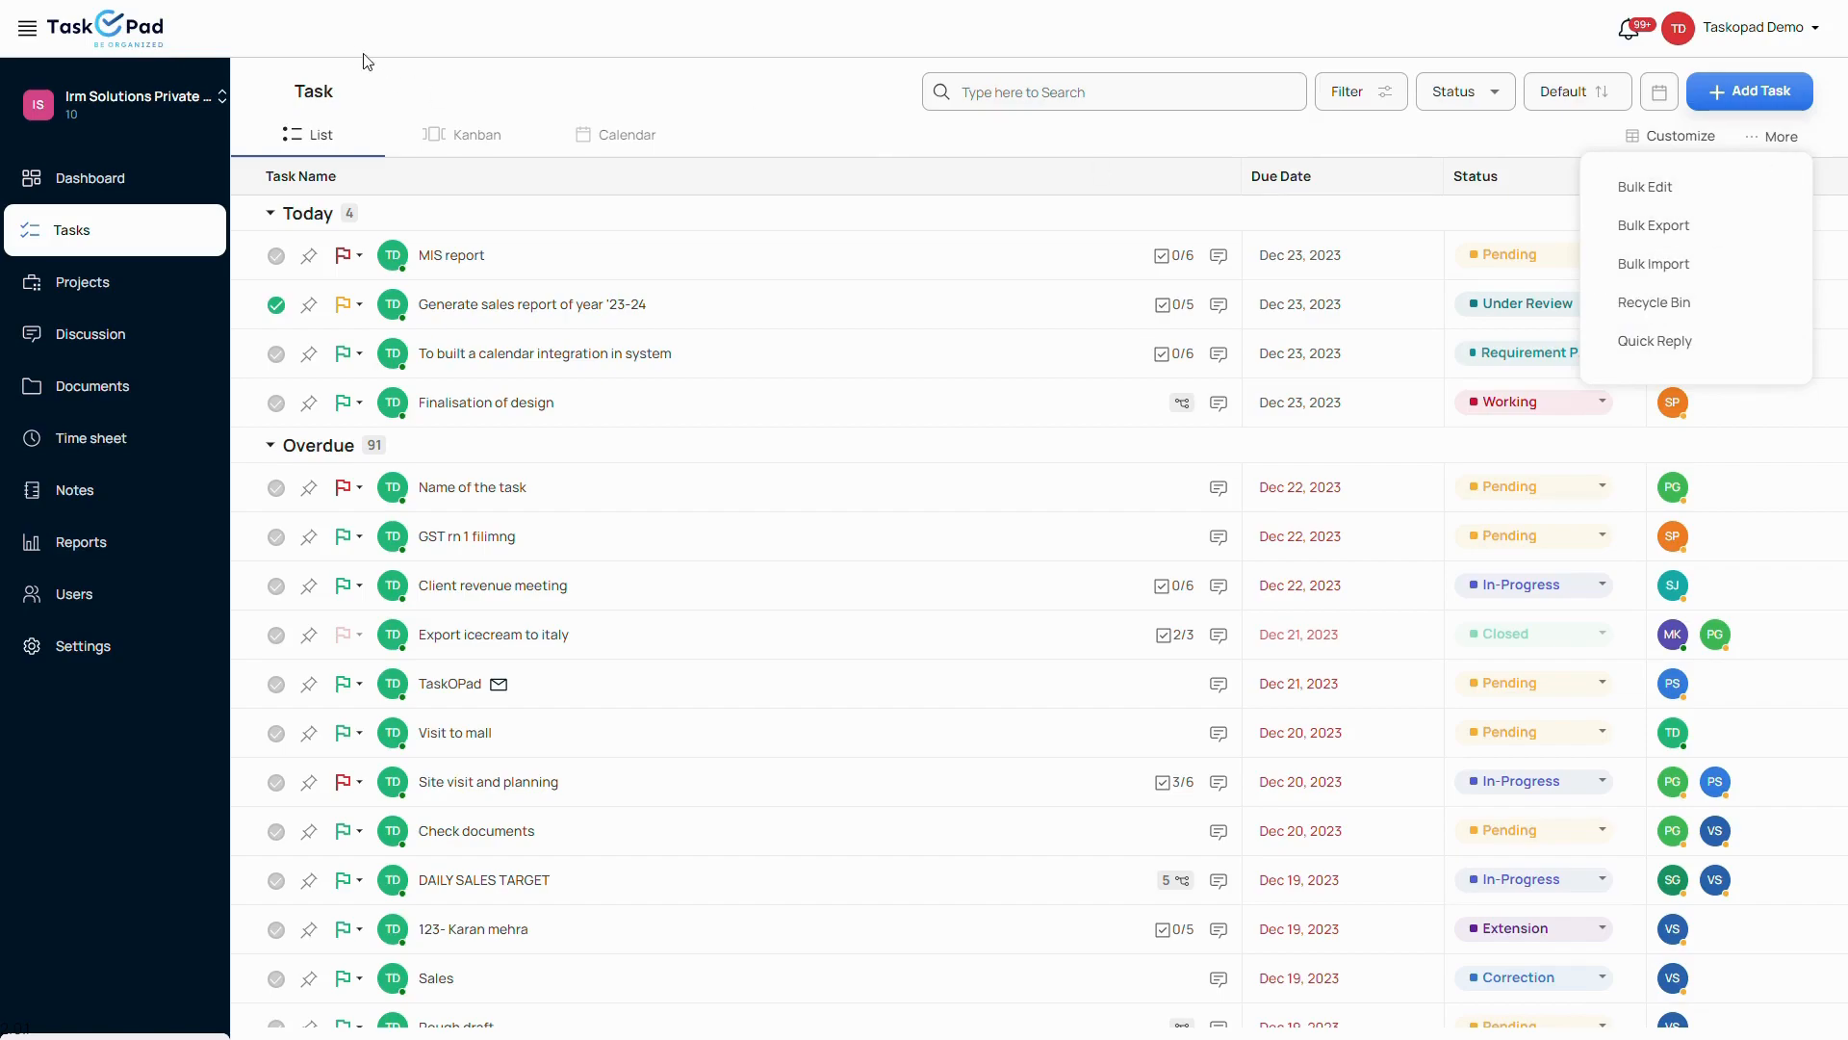
pyautogui.moveTo(6, 248)
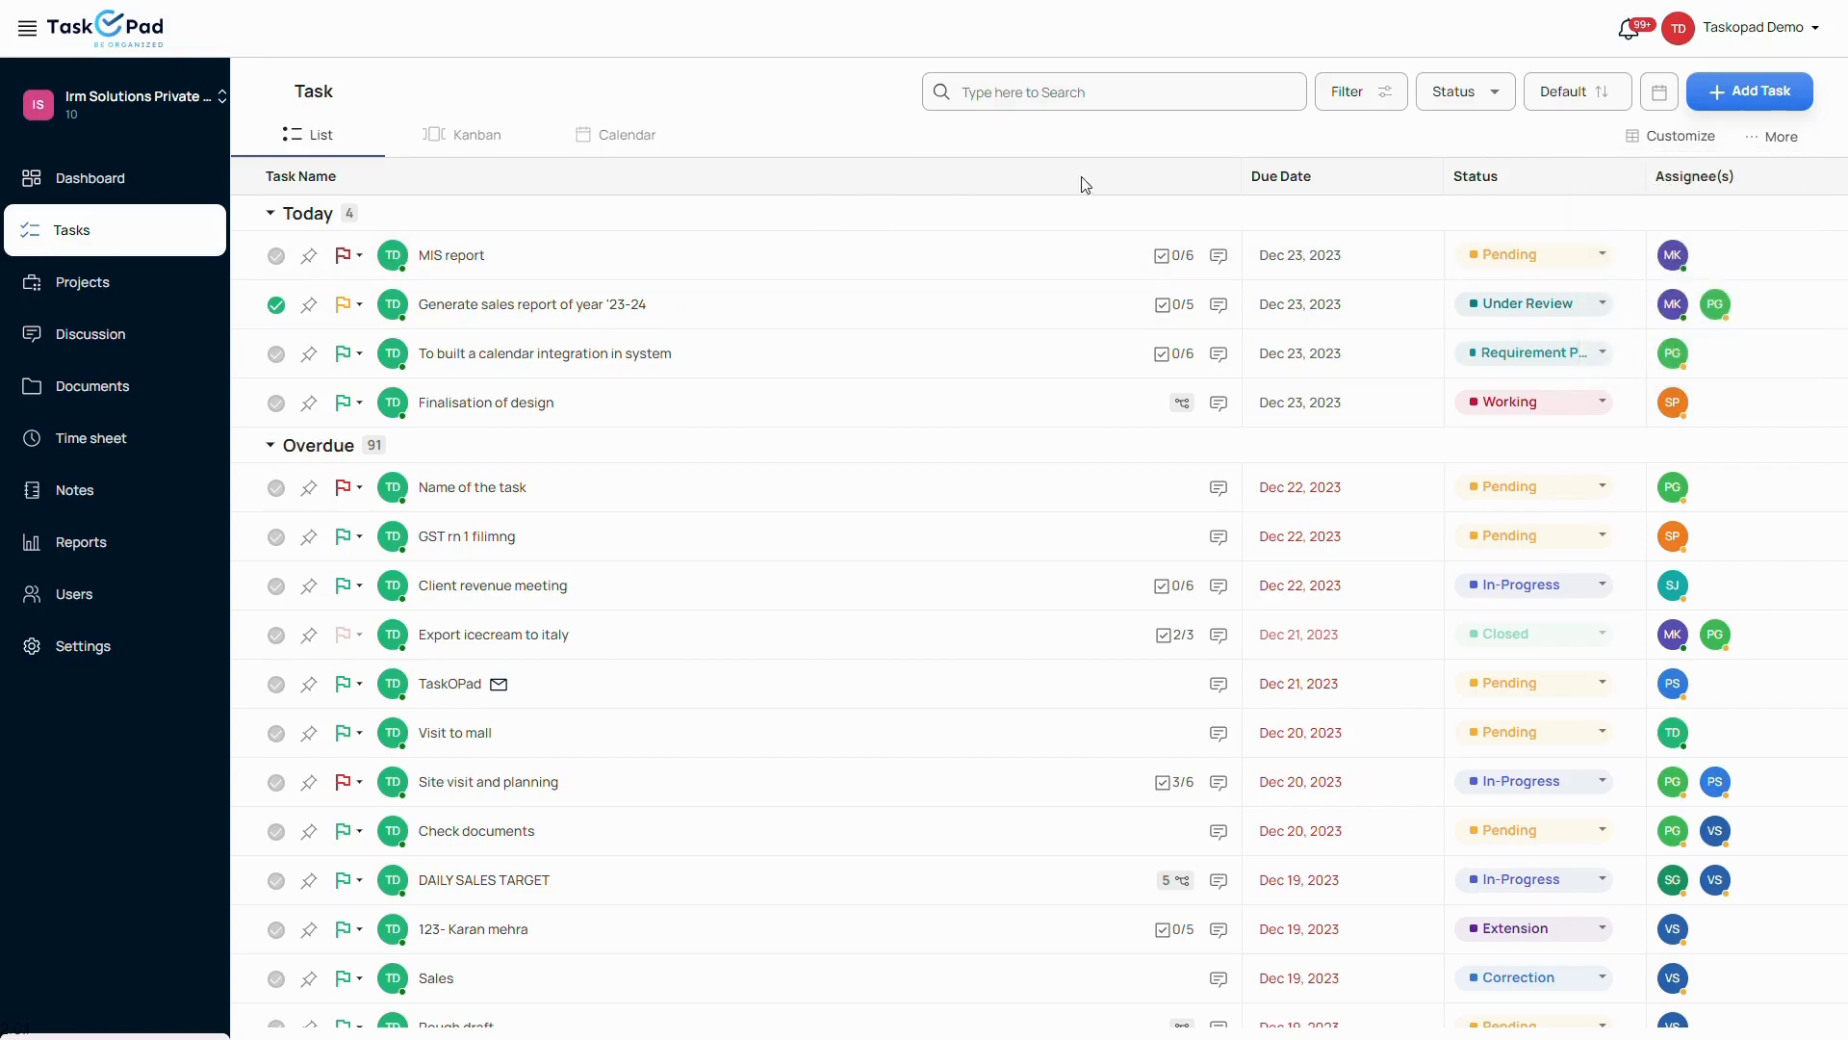
pyautogui.click(81, 281)
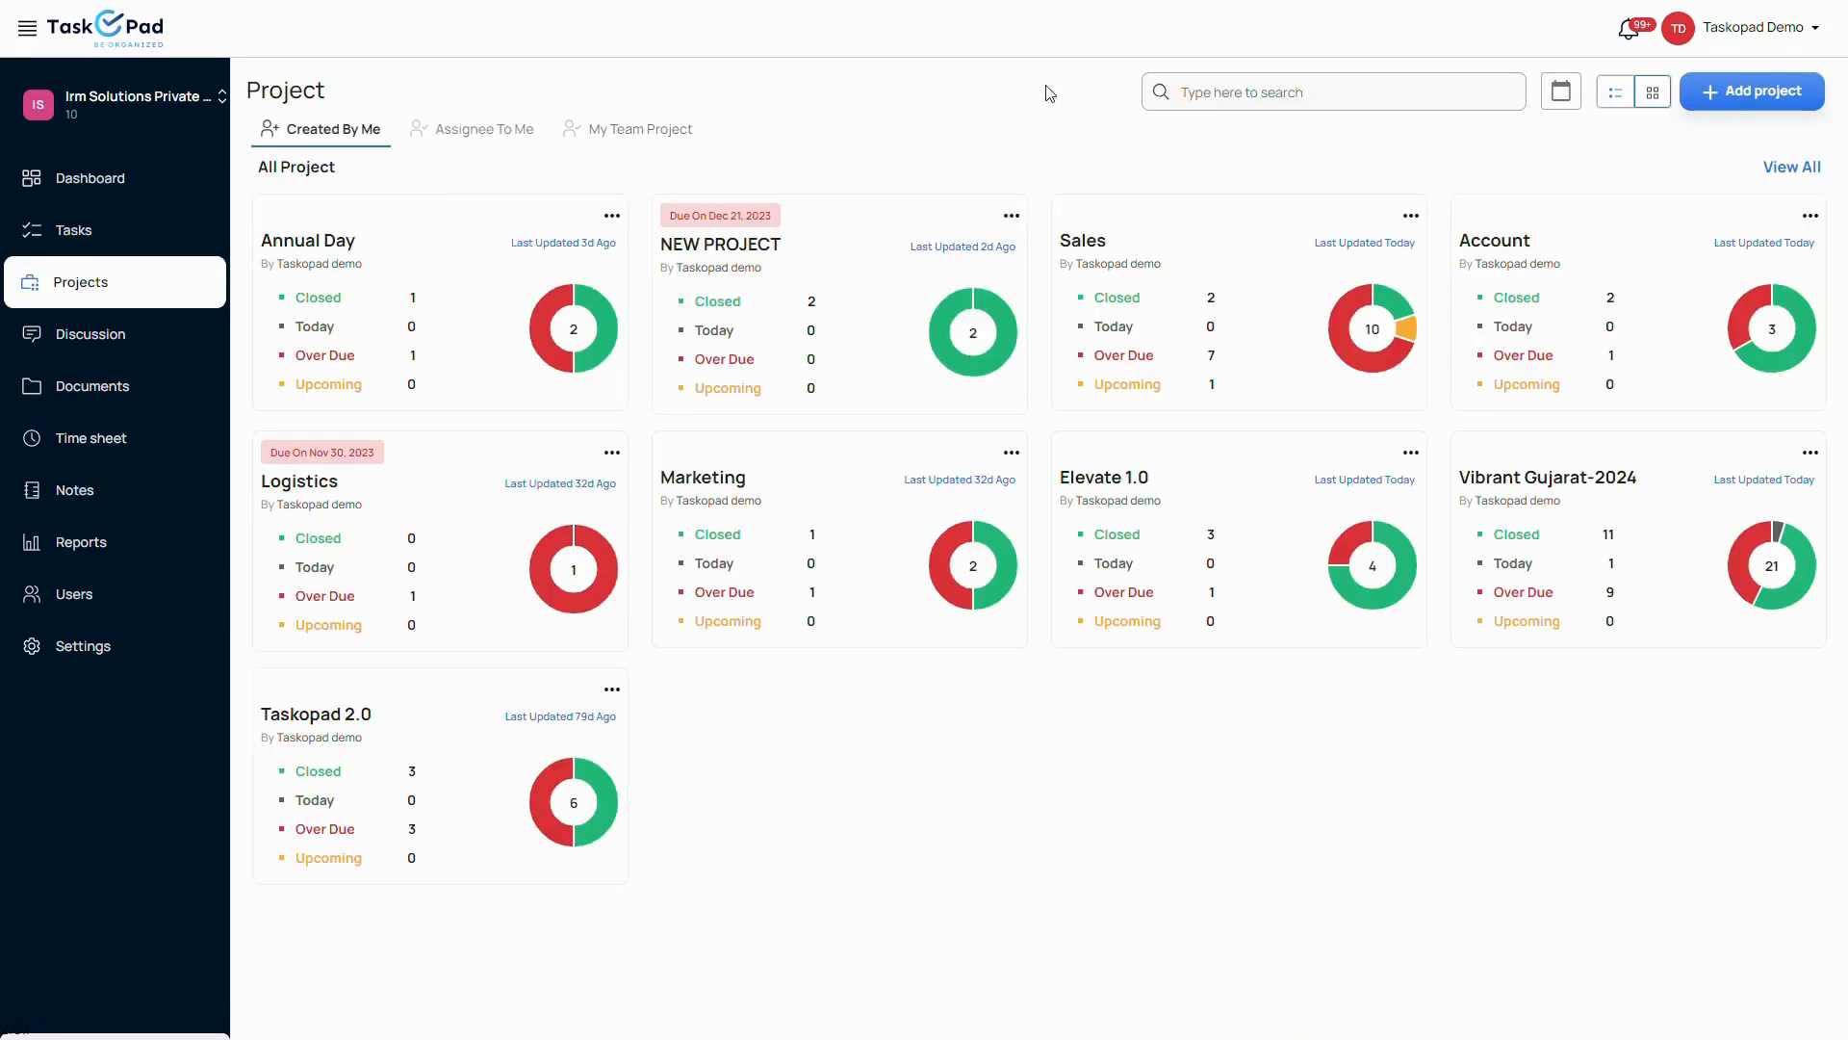
pyautogui.moveTo(1798, 54)
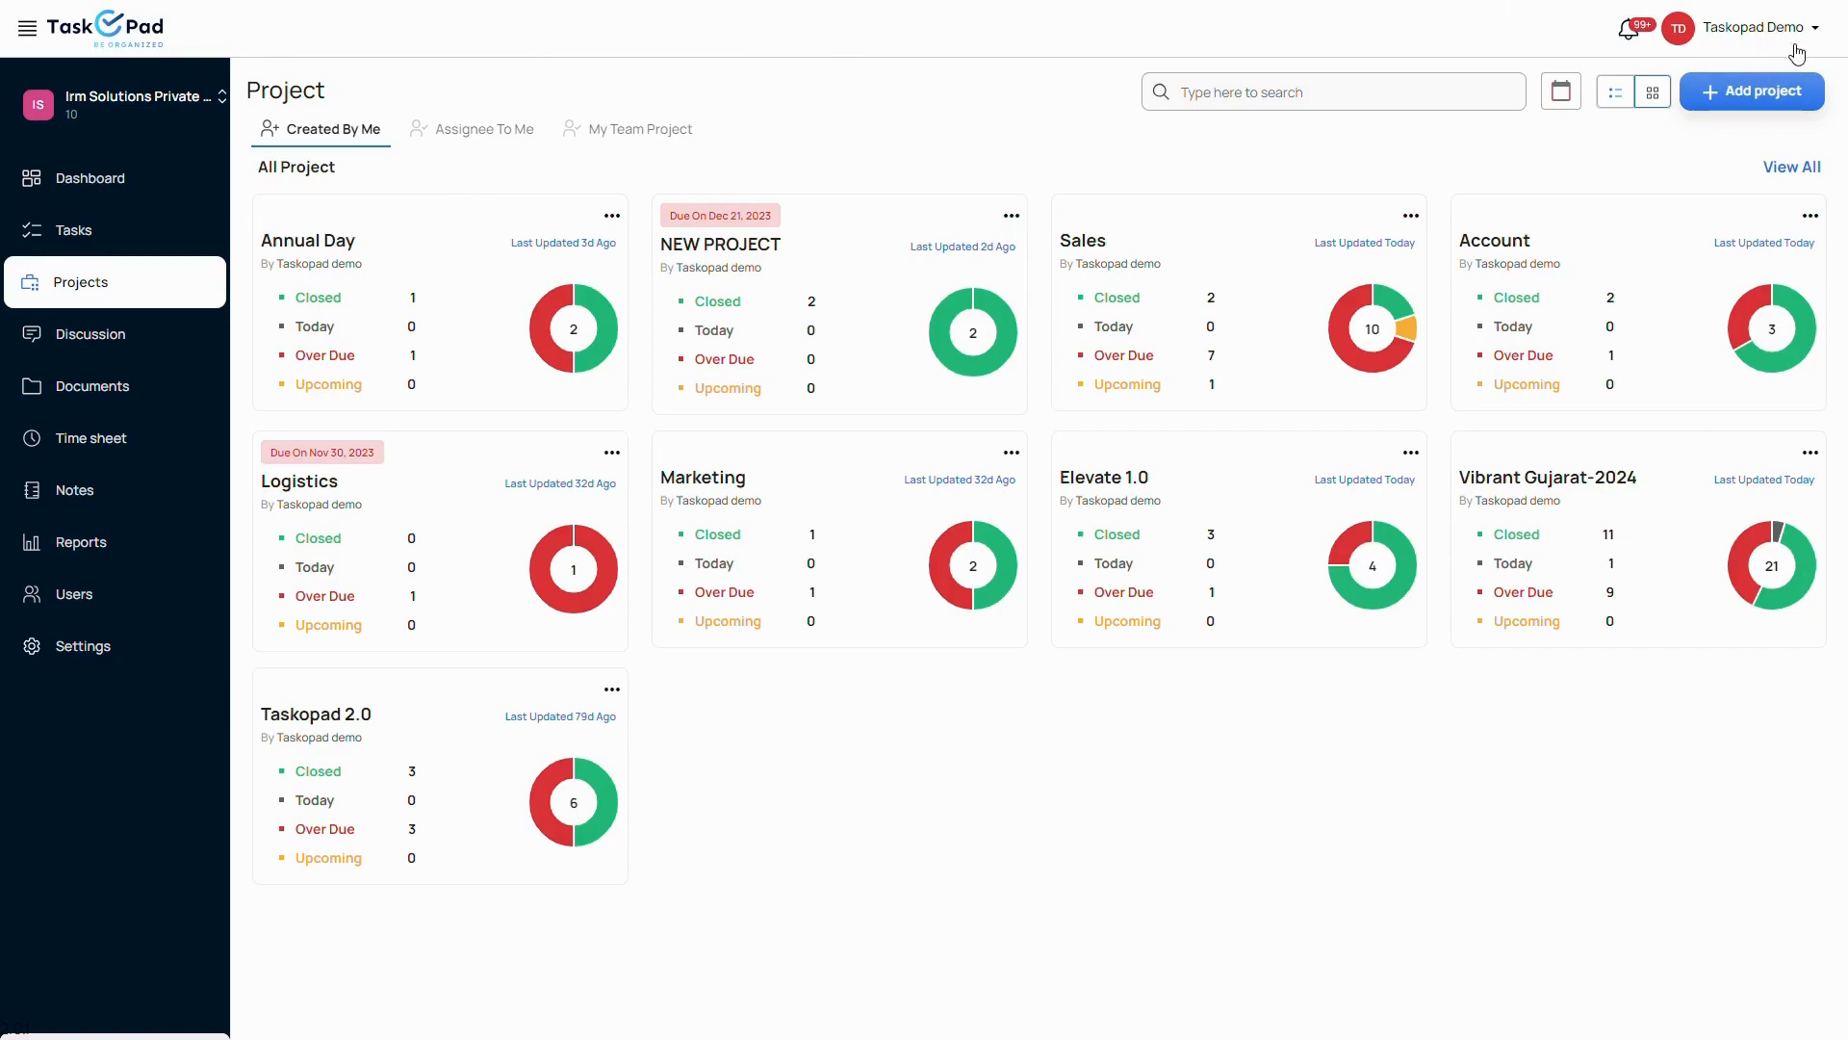
pyautogui.moveTo(1665, 77)
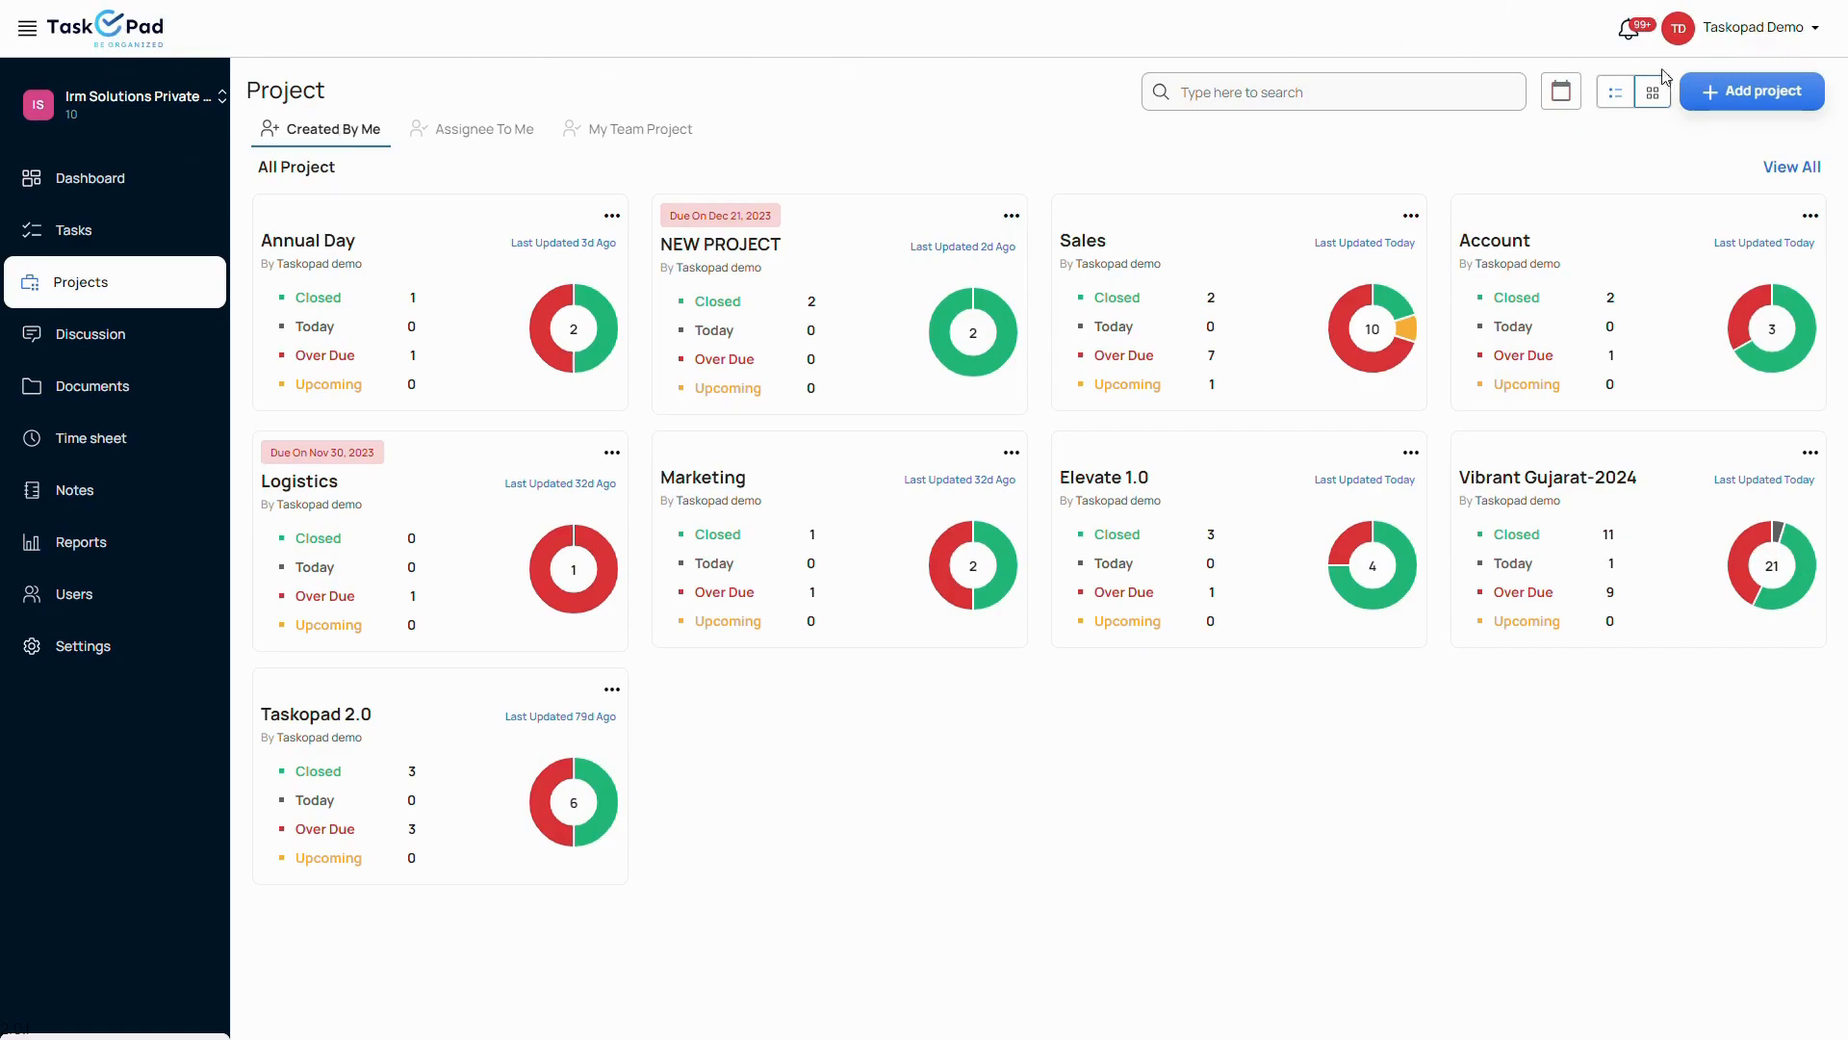
pyautogui.moveTo(1756, 570)
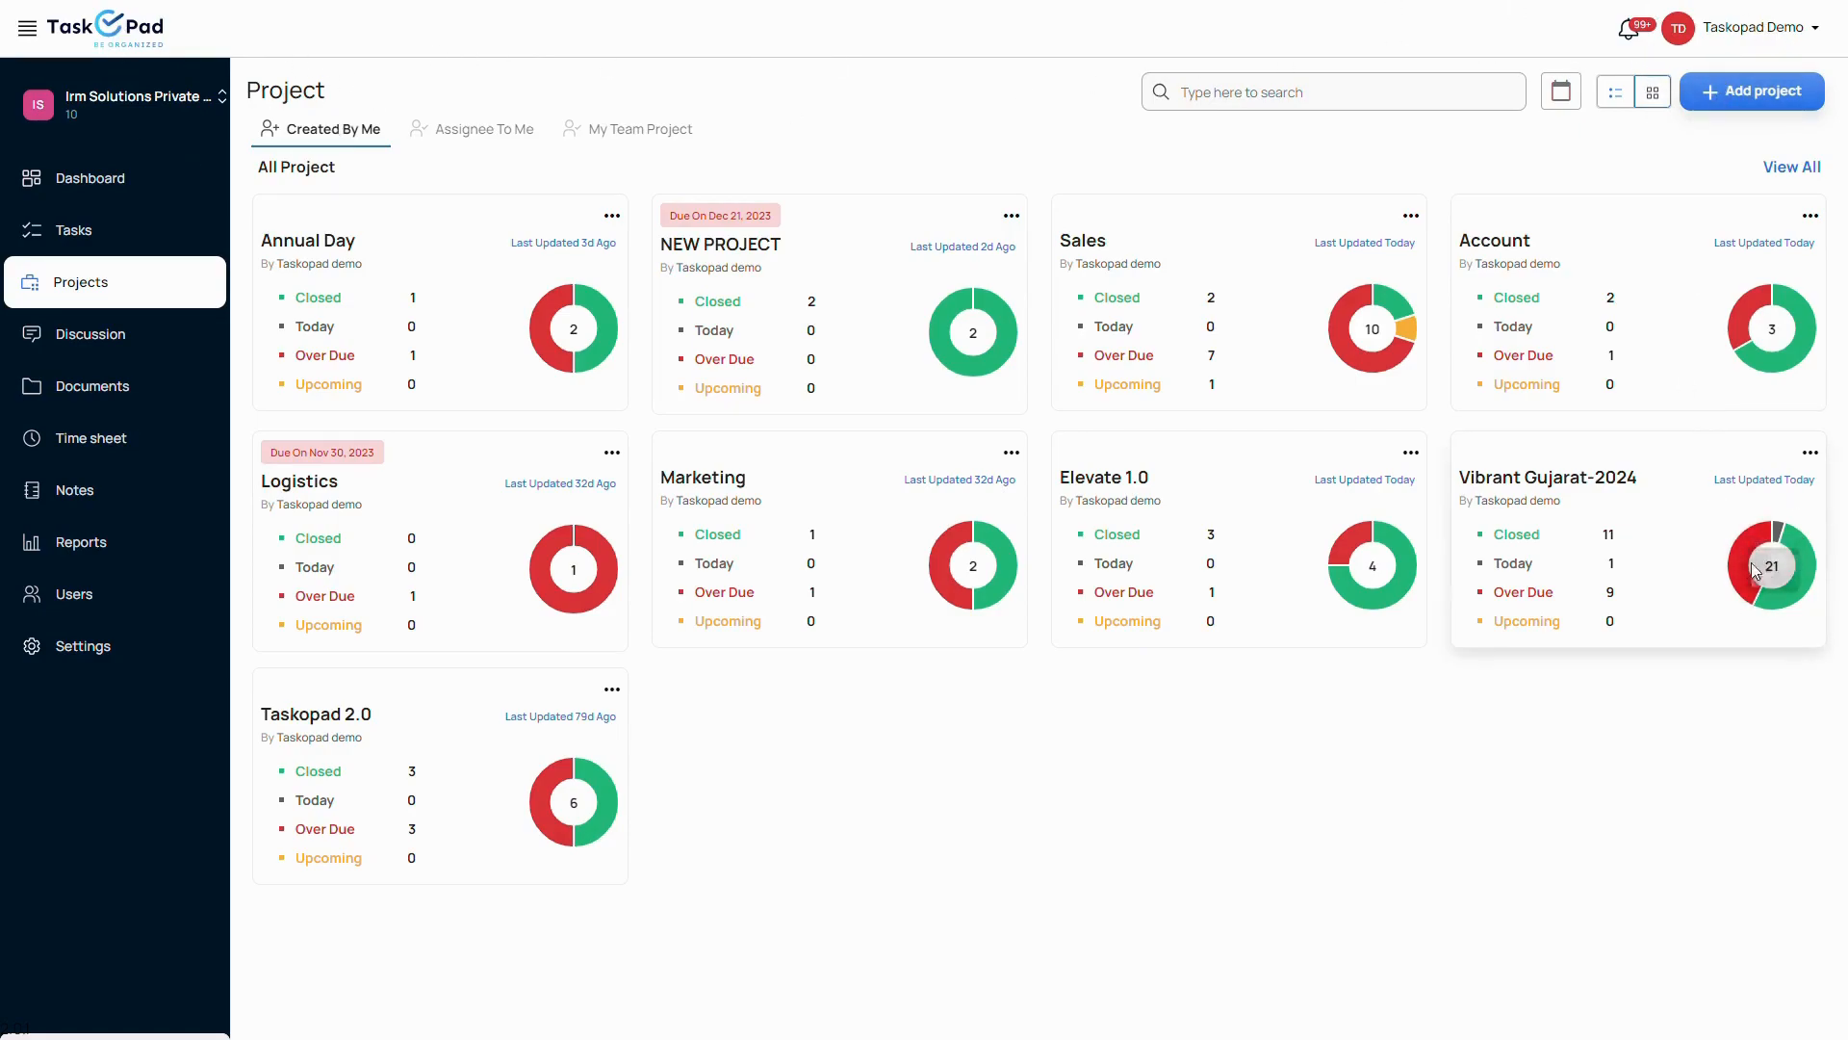
pyautogui.moveTo(1614, 781)
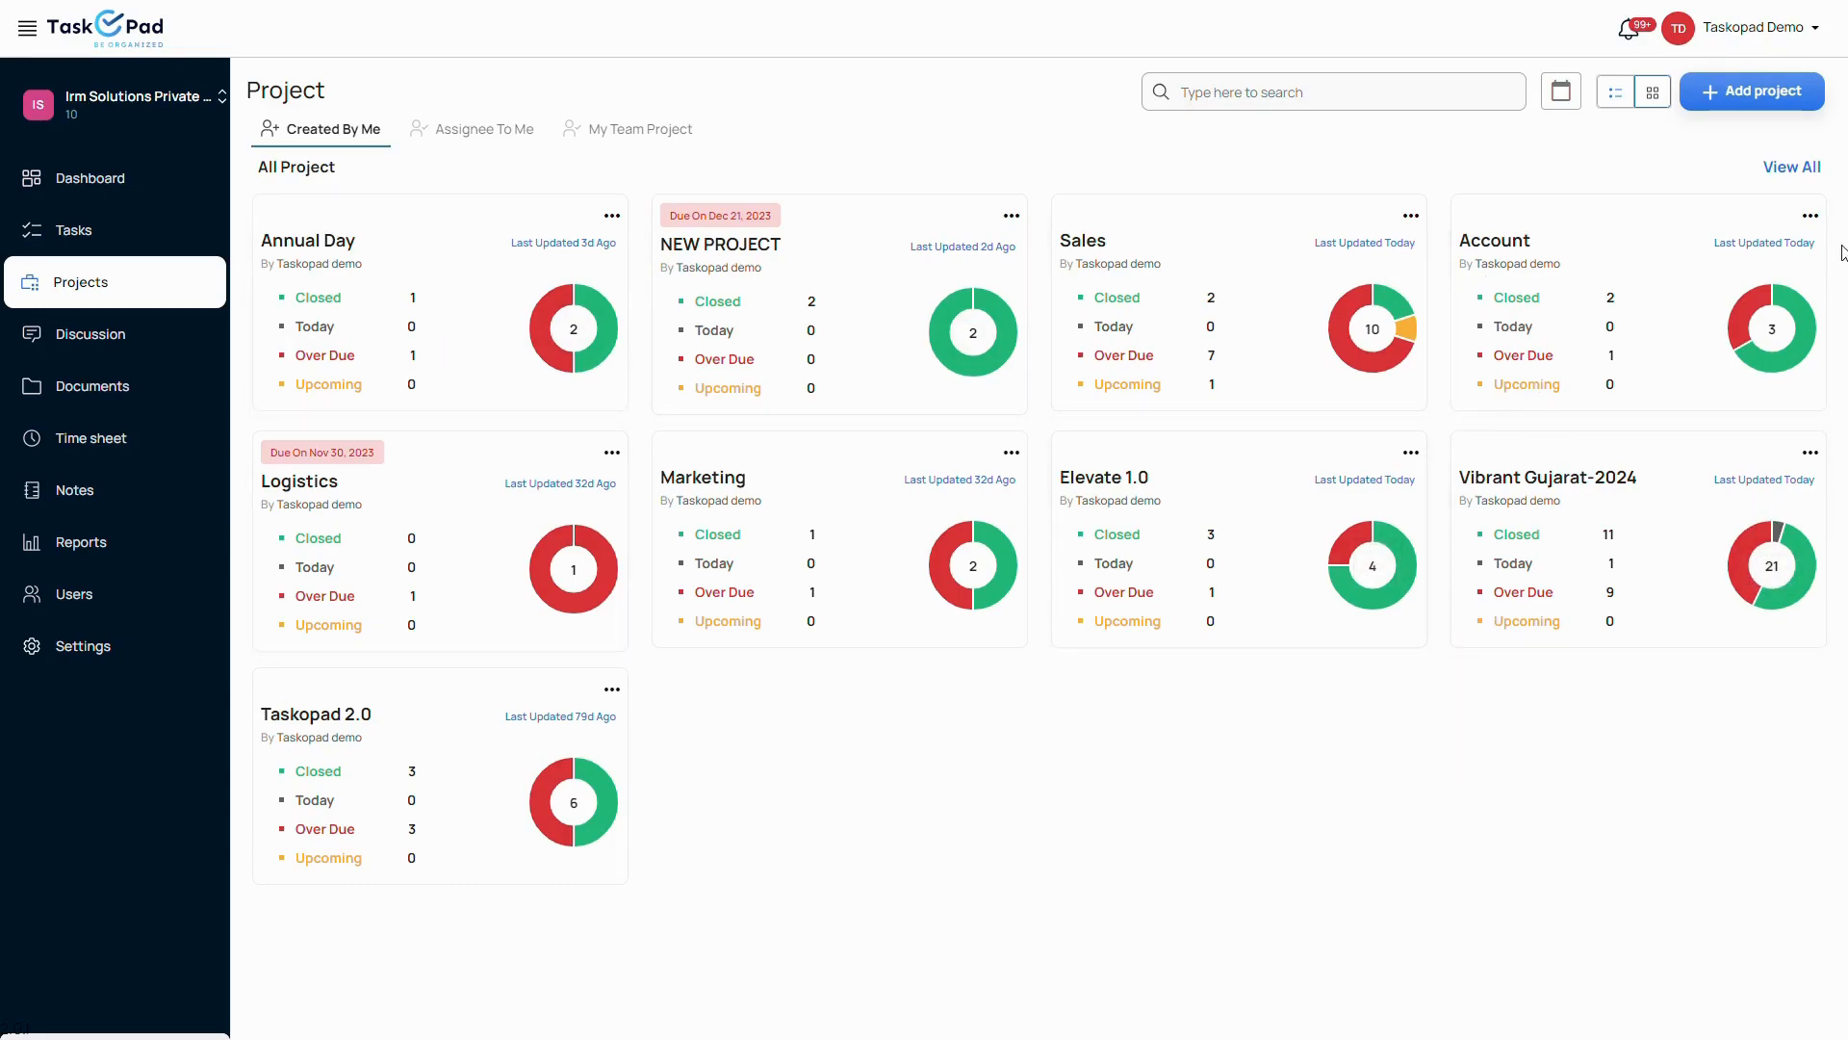
# View the Sales Discussion group chat and browse its message history
pyautogui.click(88, 334)
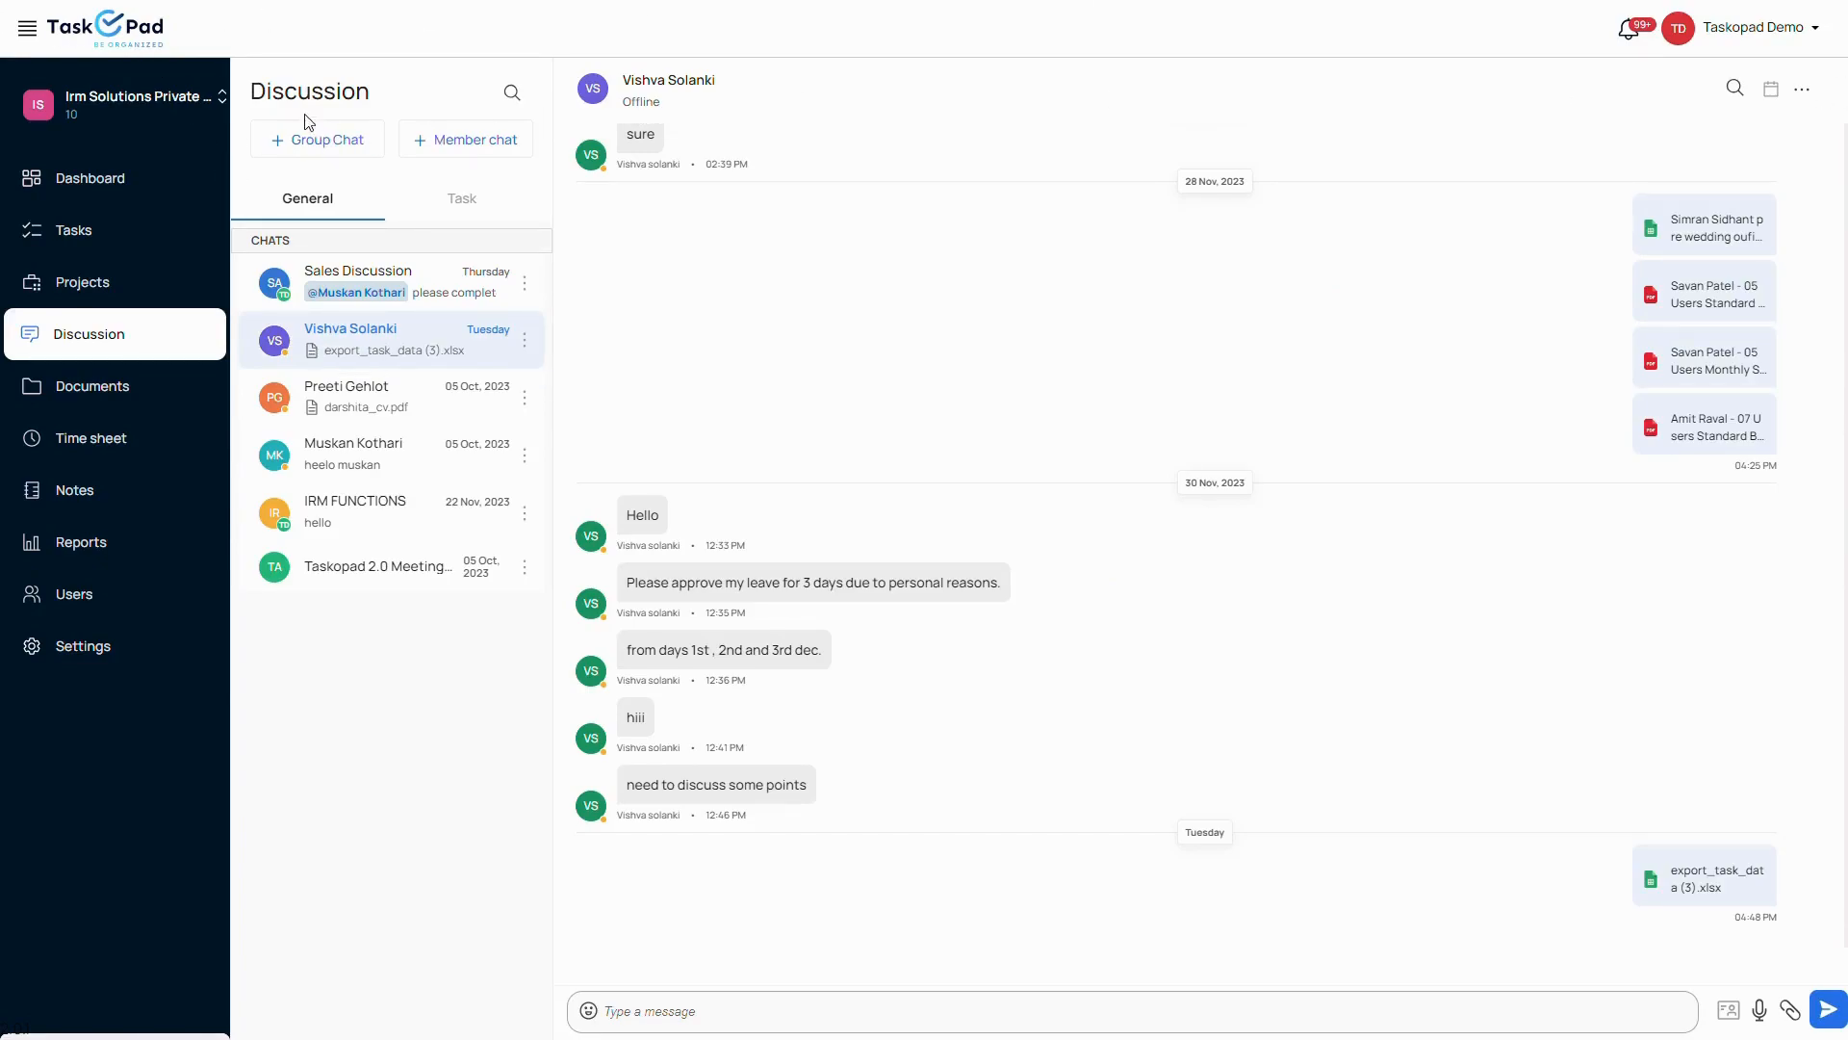
pyautogui.moveTo(393, 156)
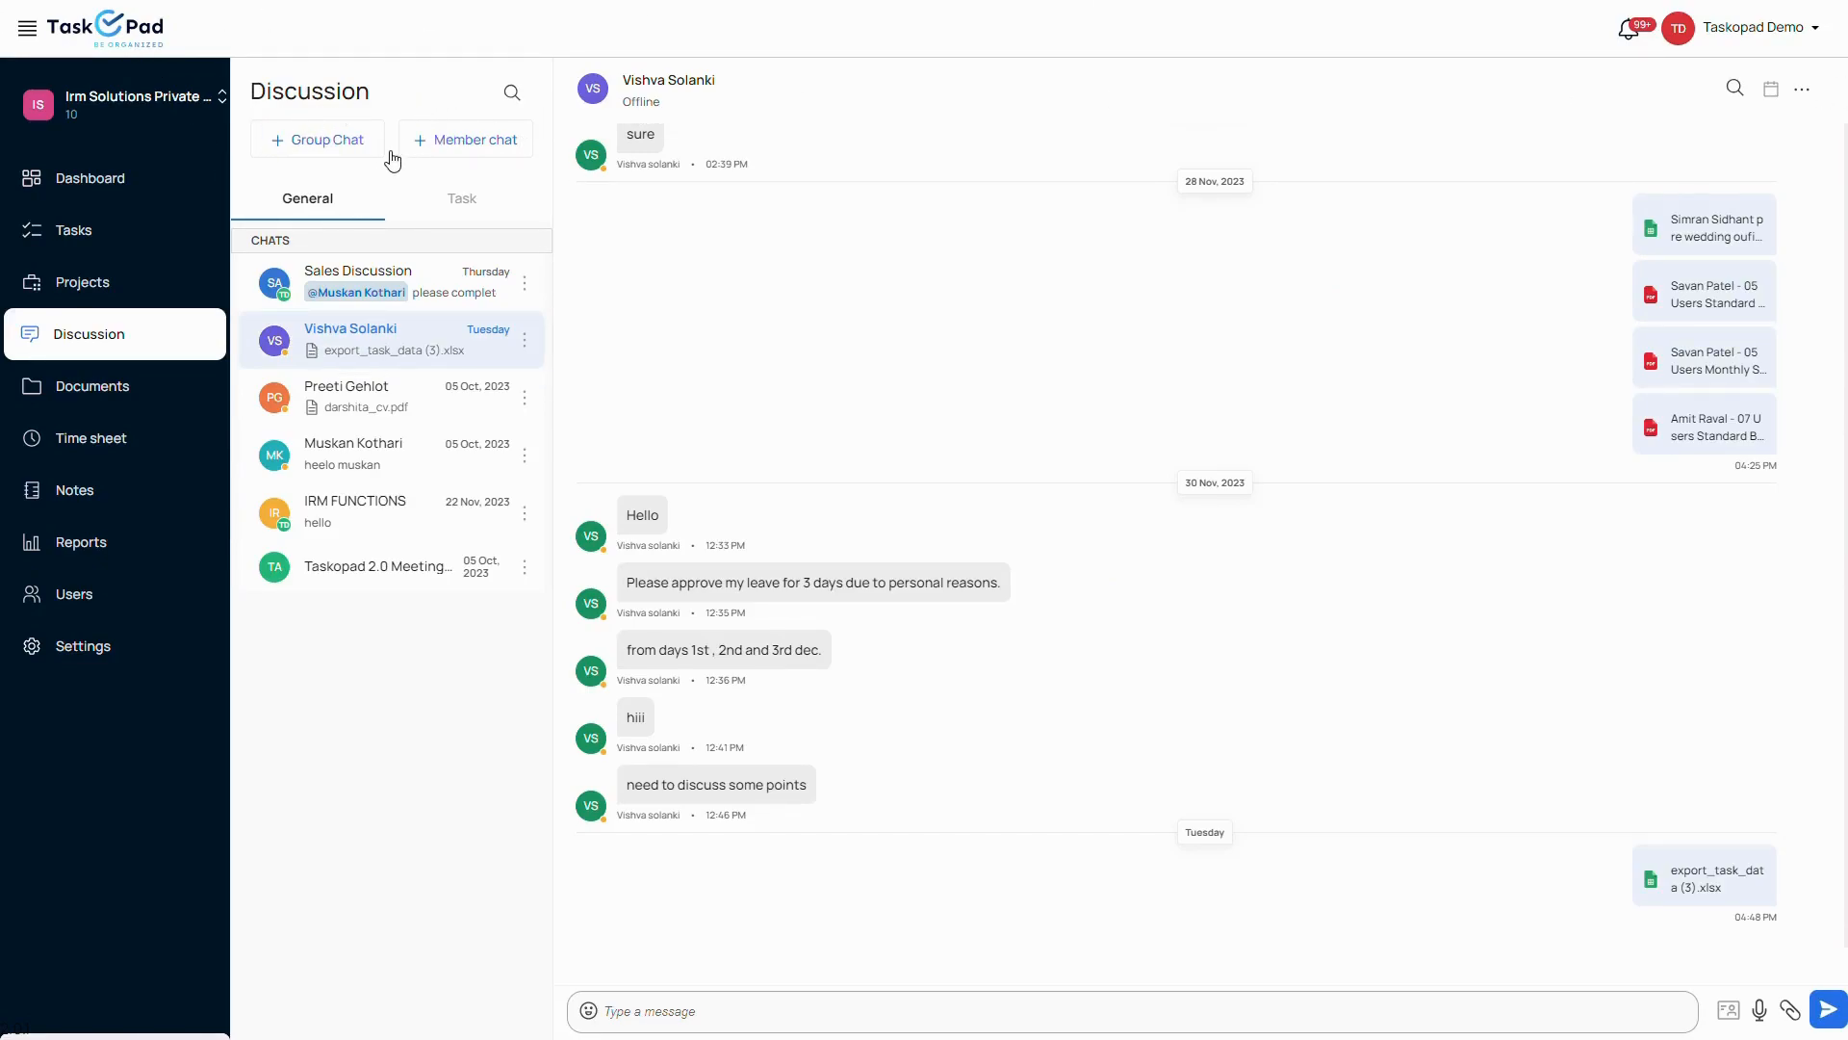
pyautogui.moveTo(306, 302)
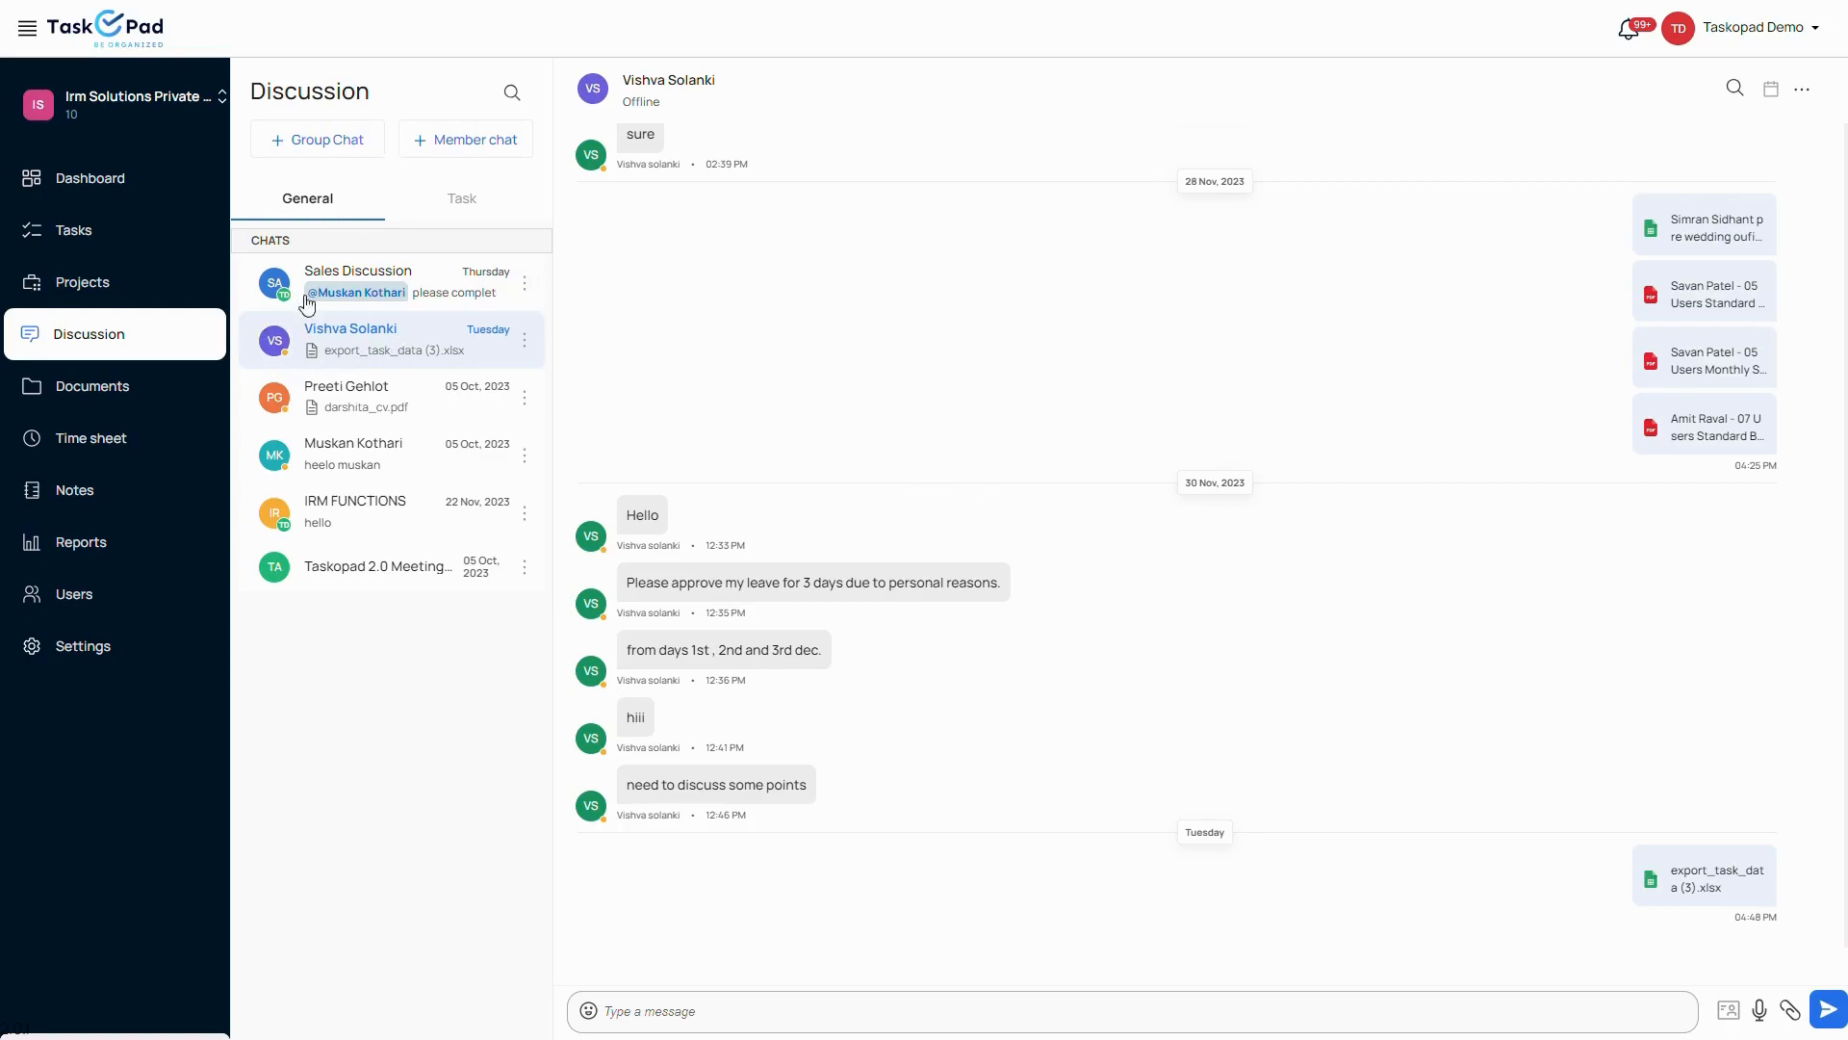
pyautogui.click(358, 281)
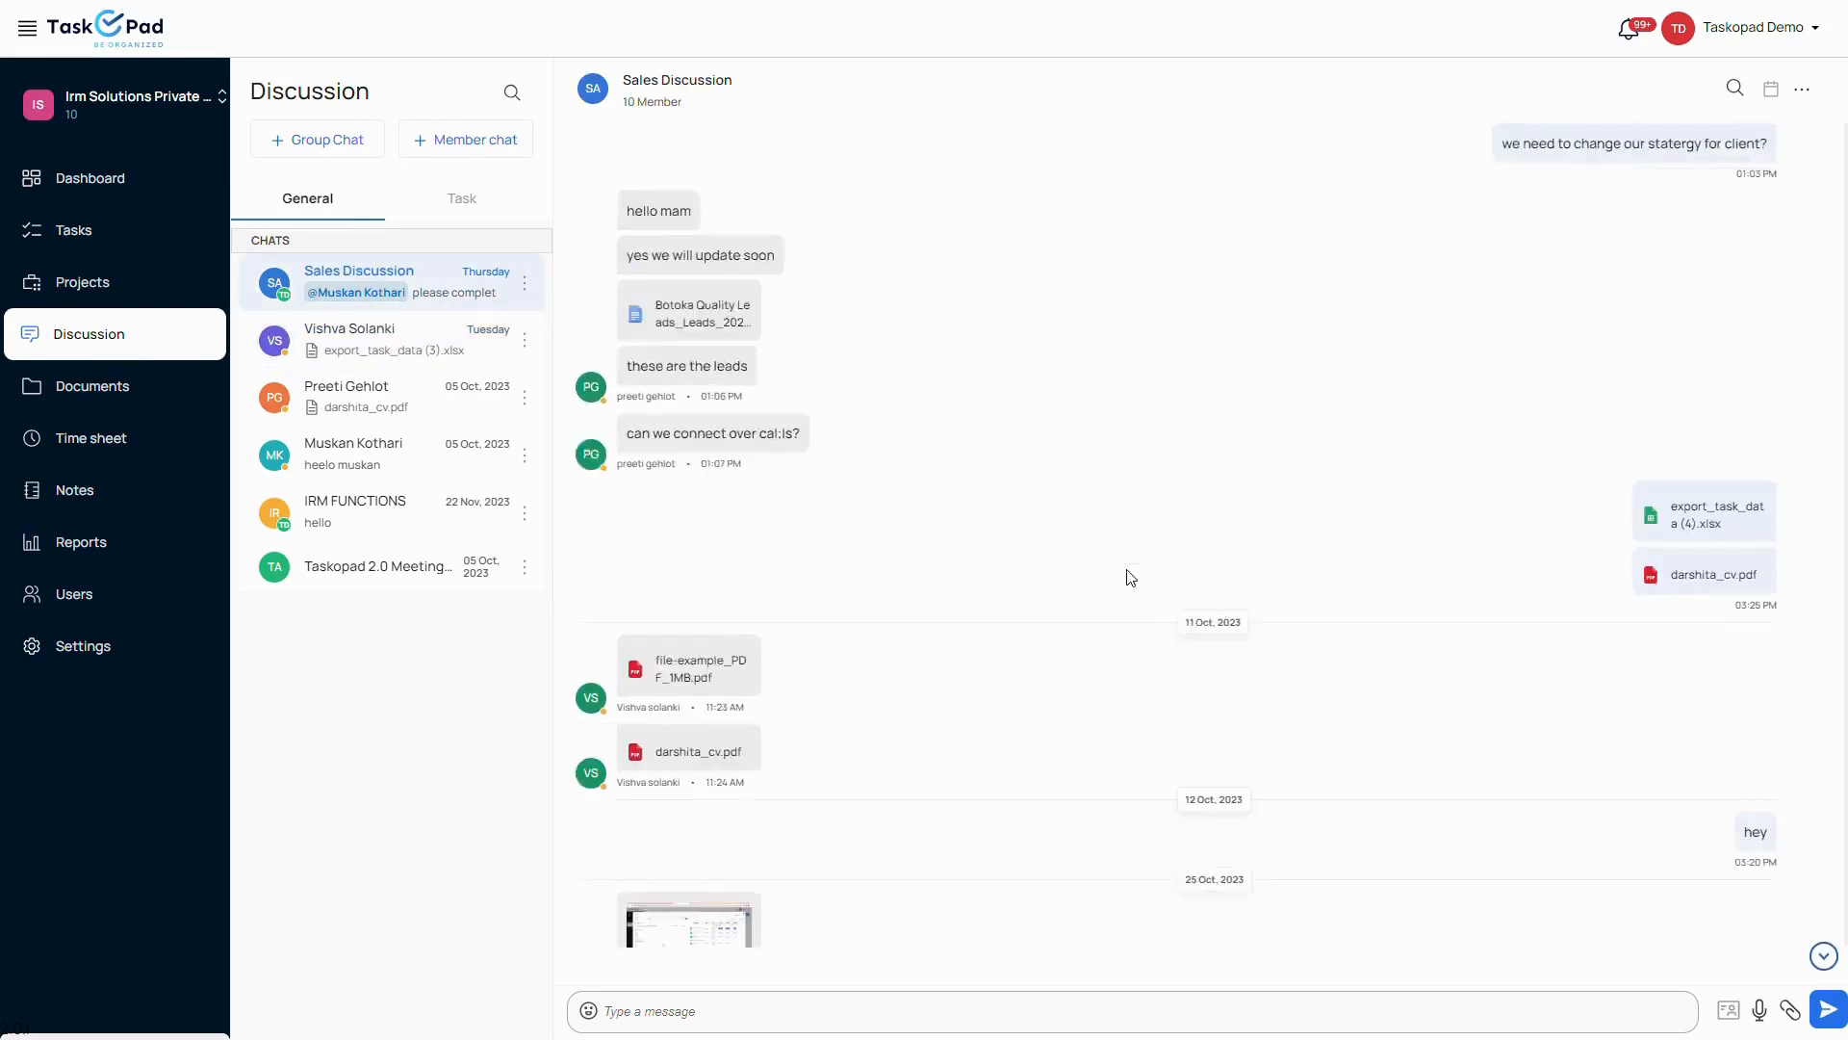
pyautogui.scroll(-3)
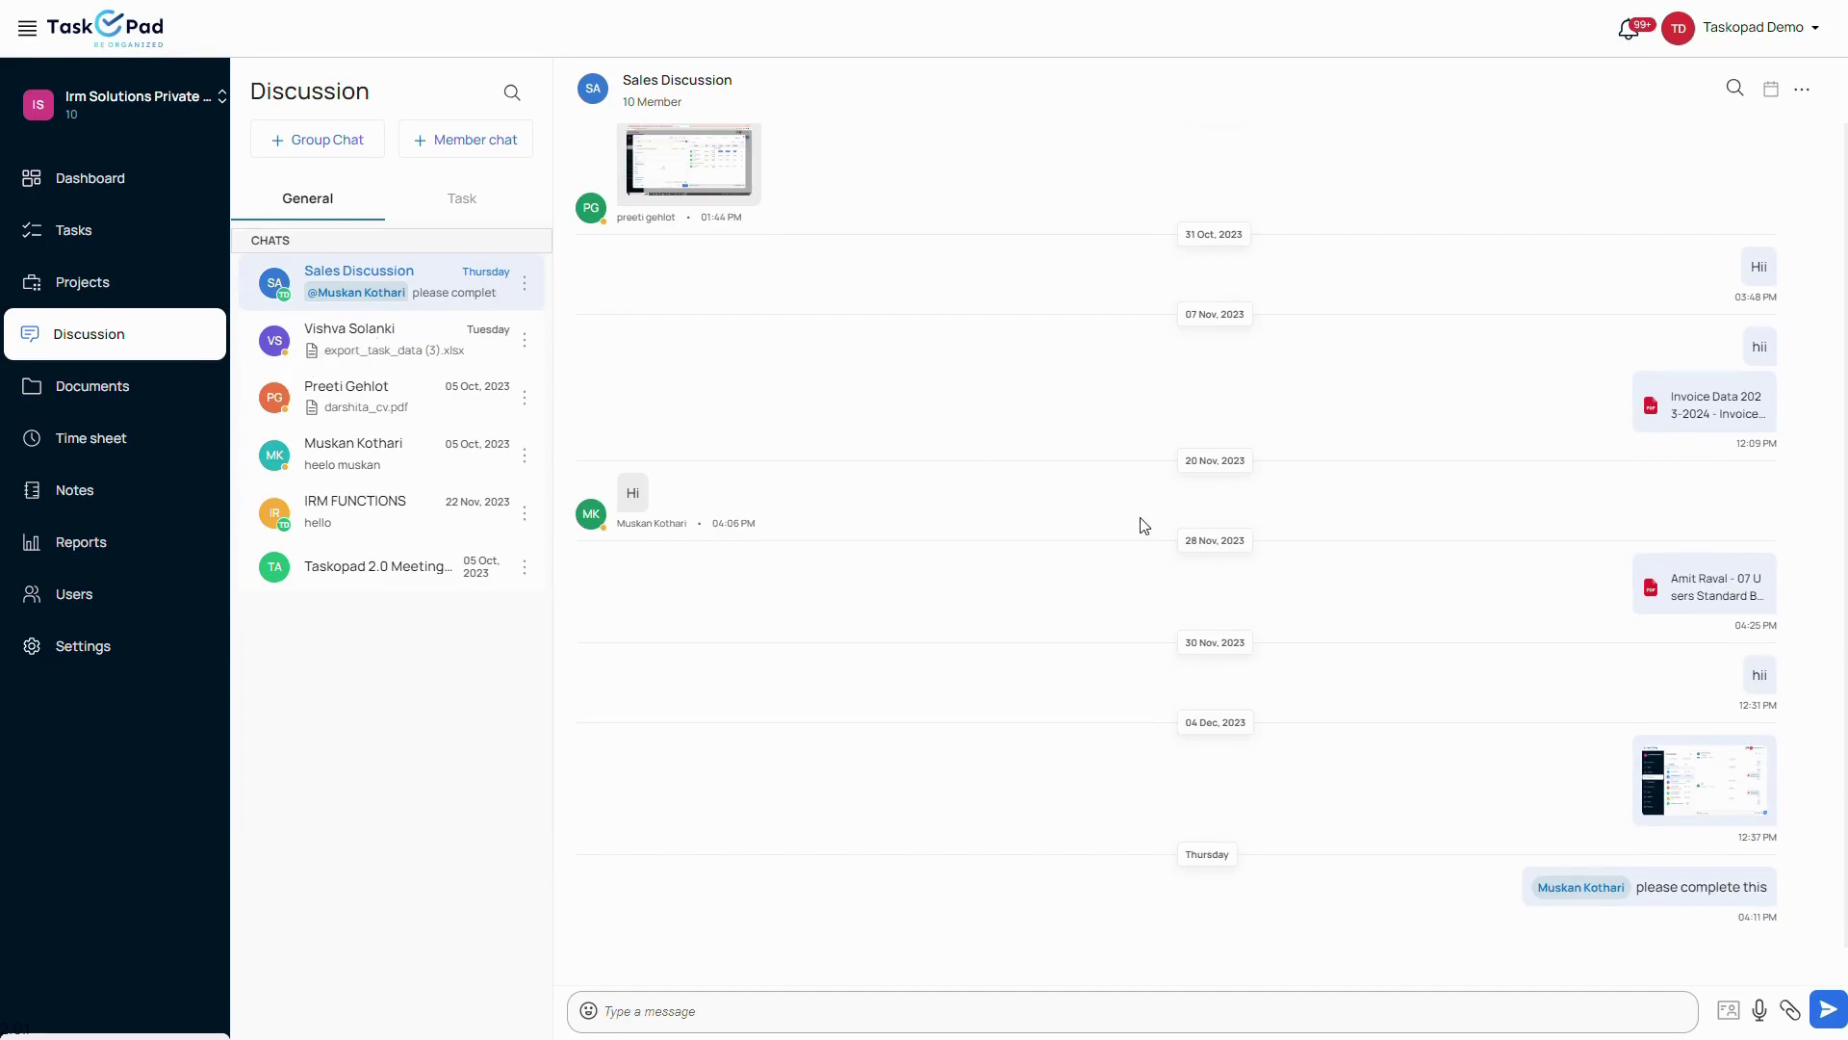
pyautogui.moveTo(1758, 139)
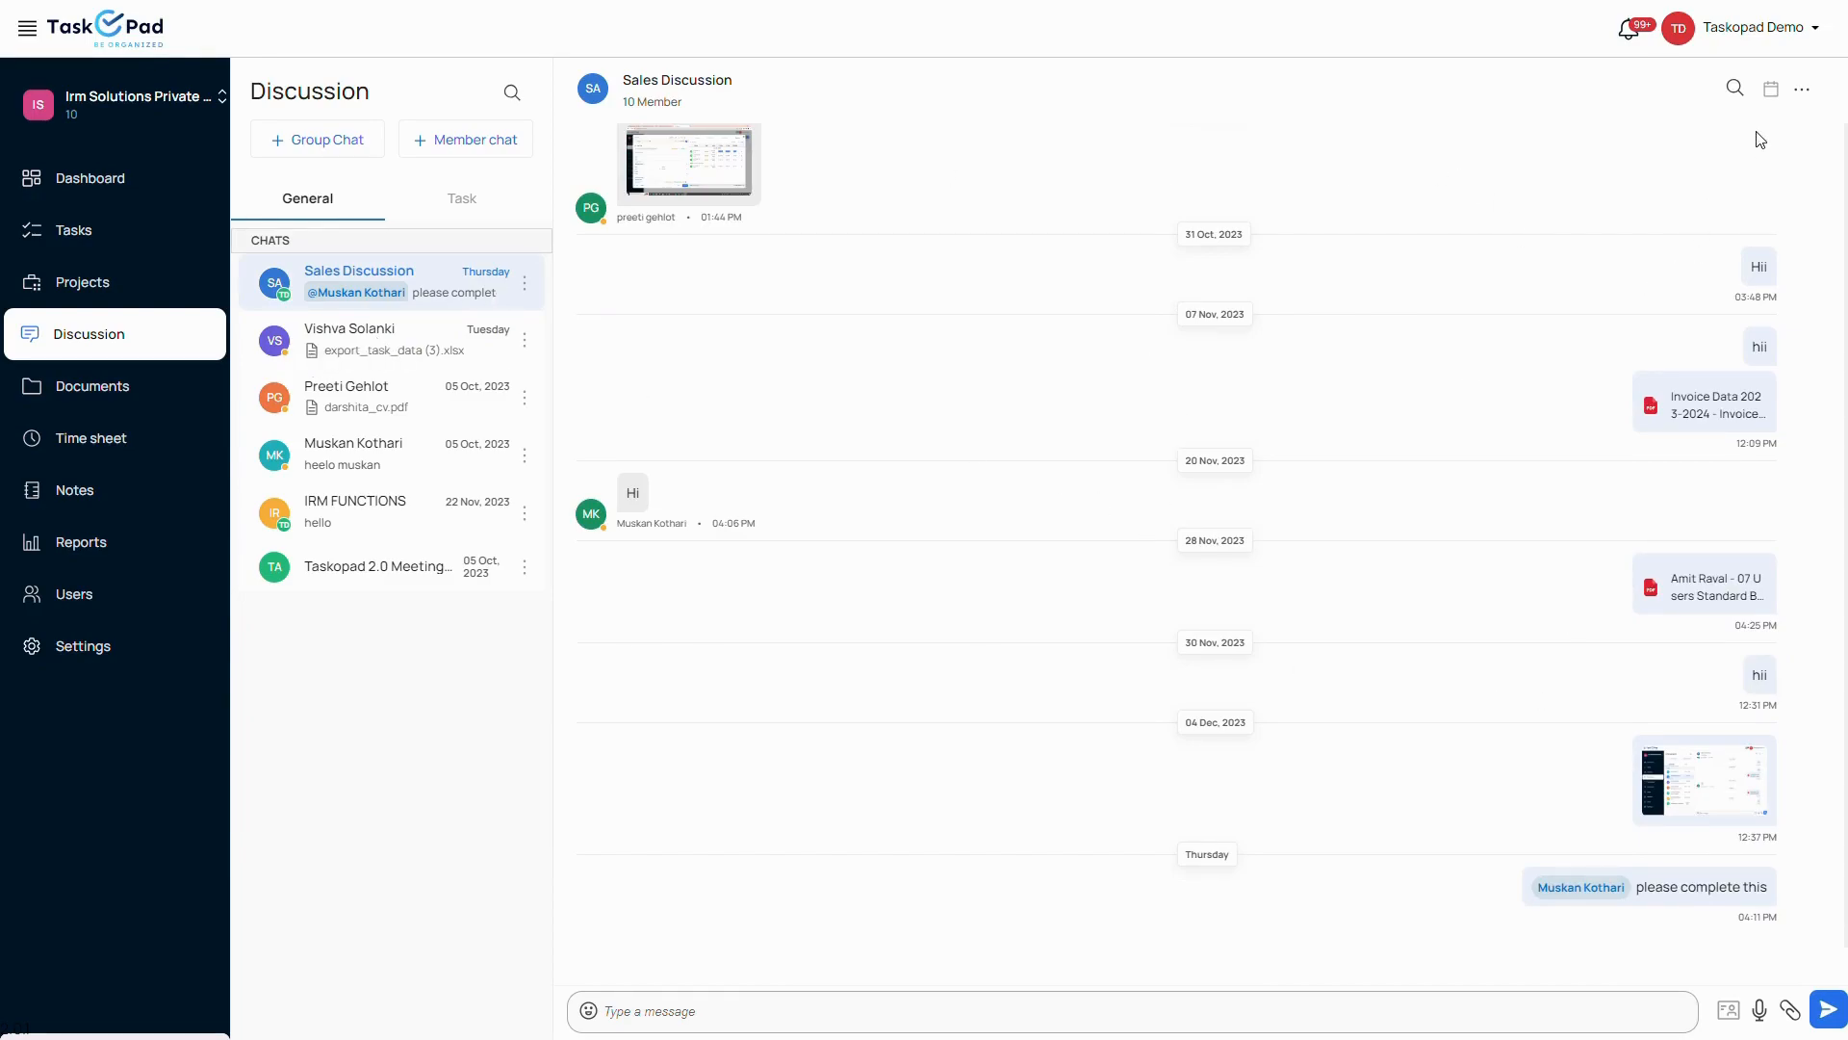
# Start a new folder inside the Irm Solutions Private Limited documents folder
pyautogui.click(91, 385)
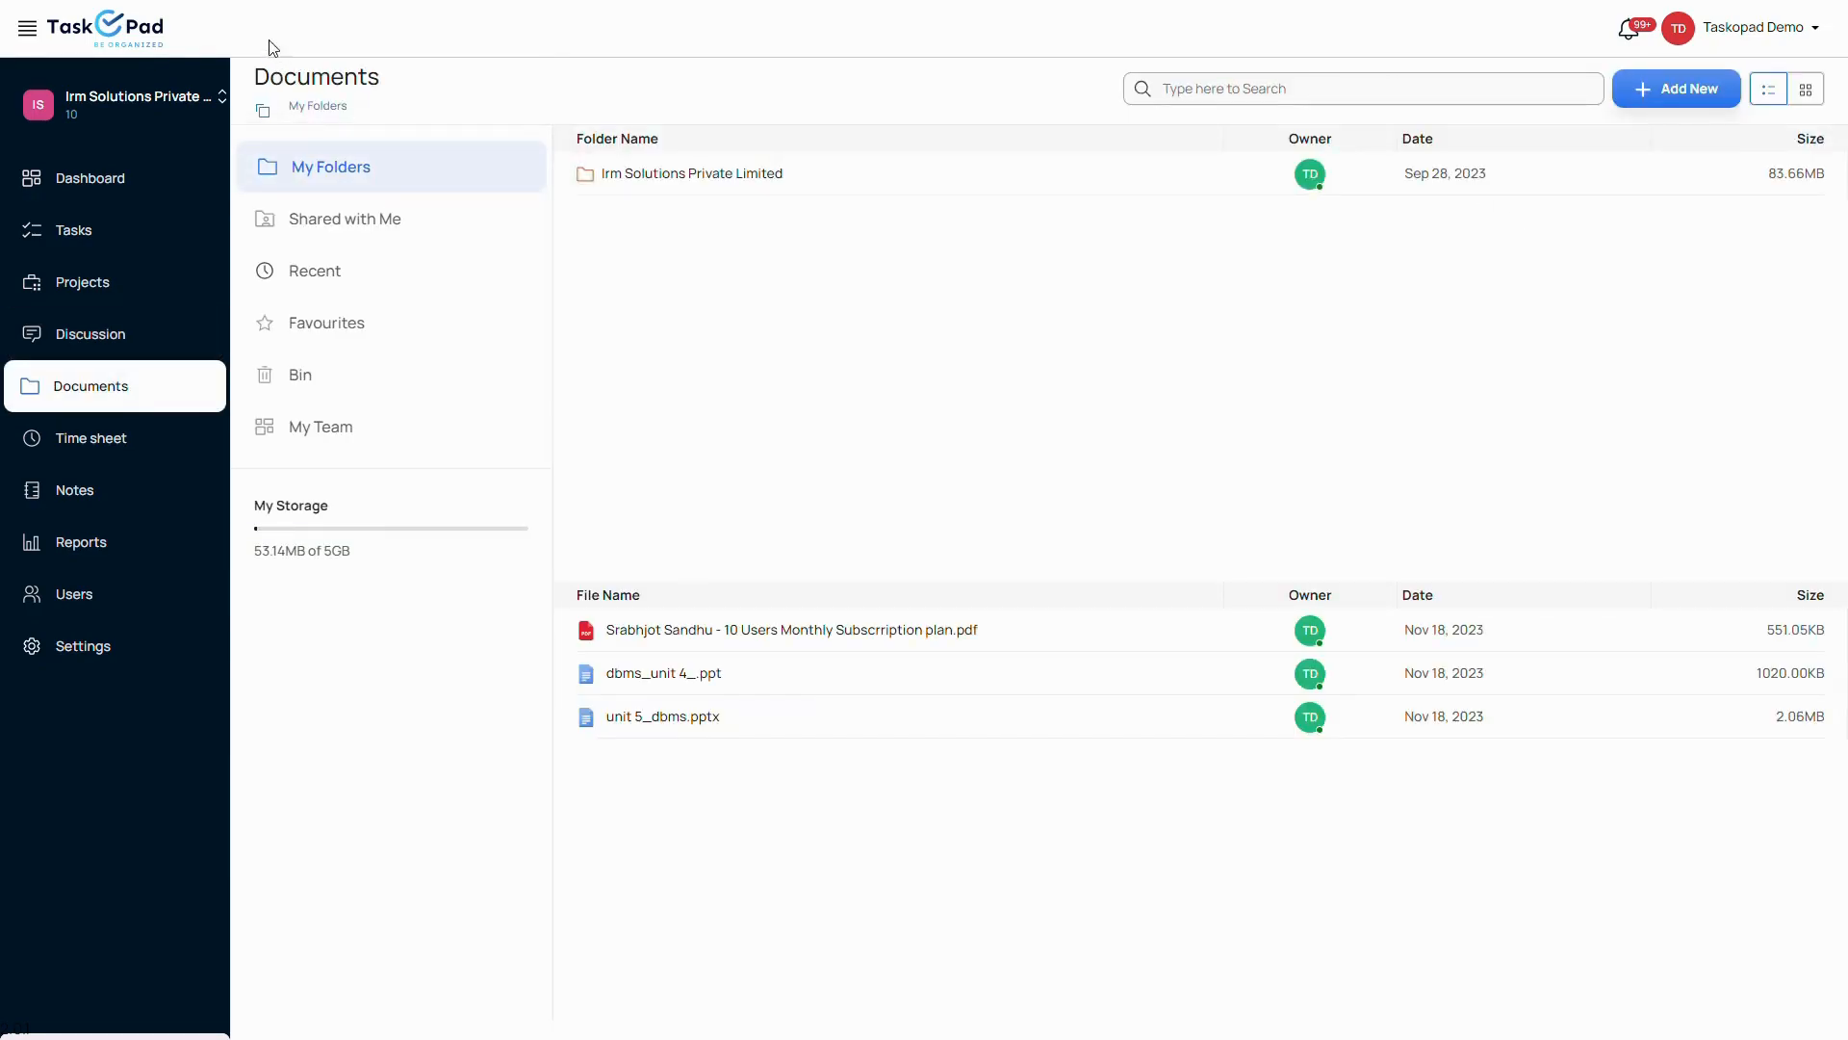
pyautogui.moveTo(165, 622)
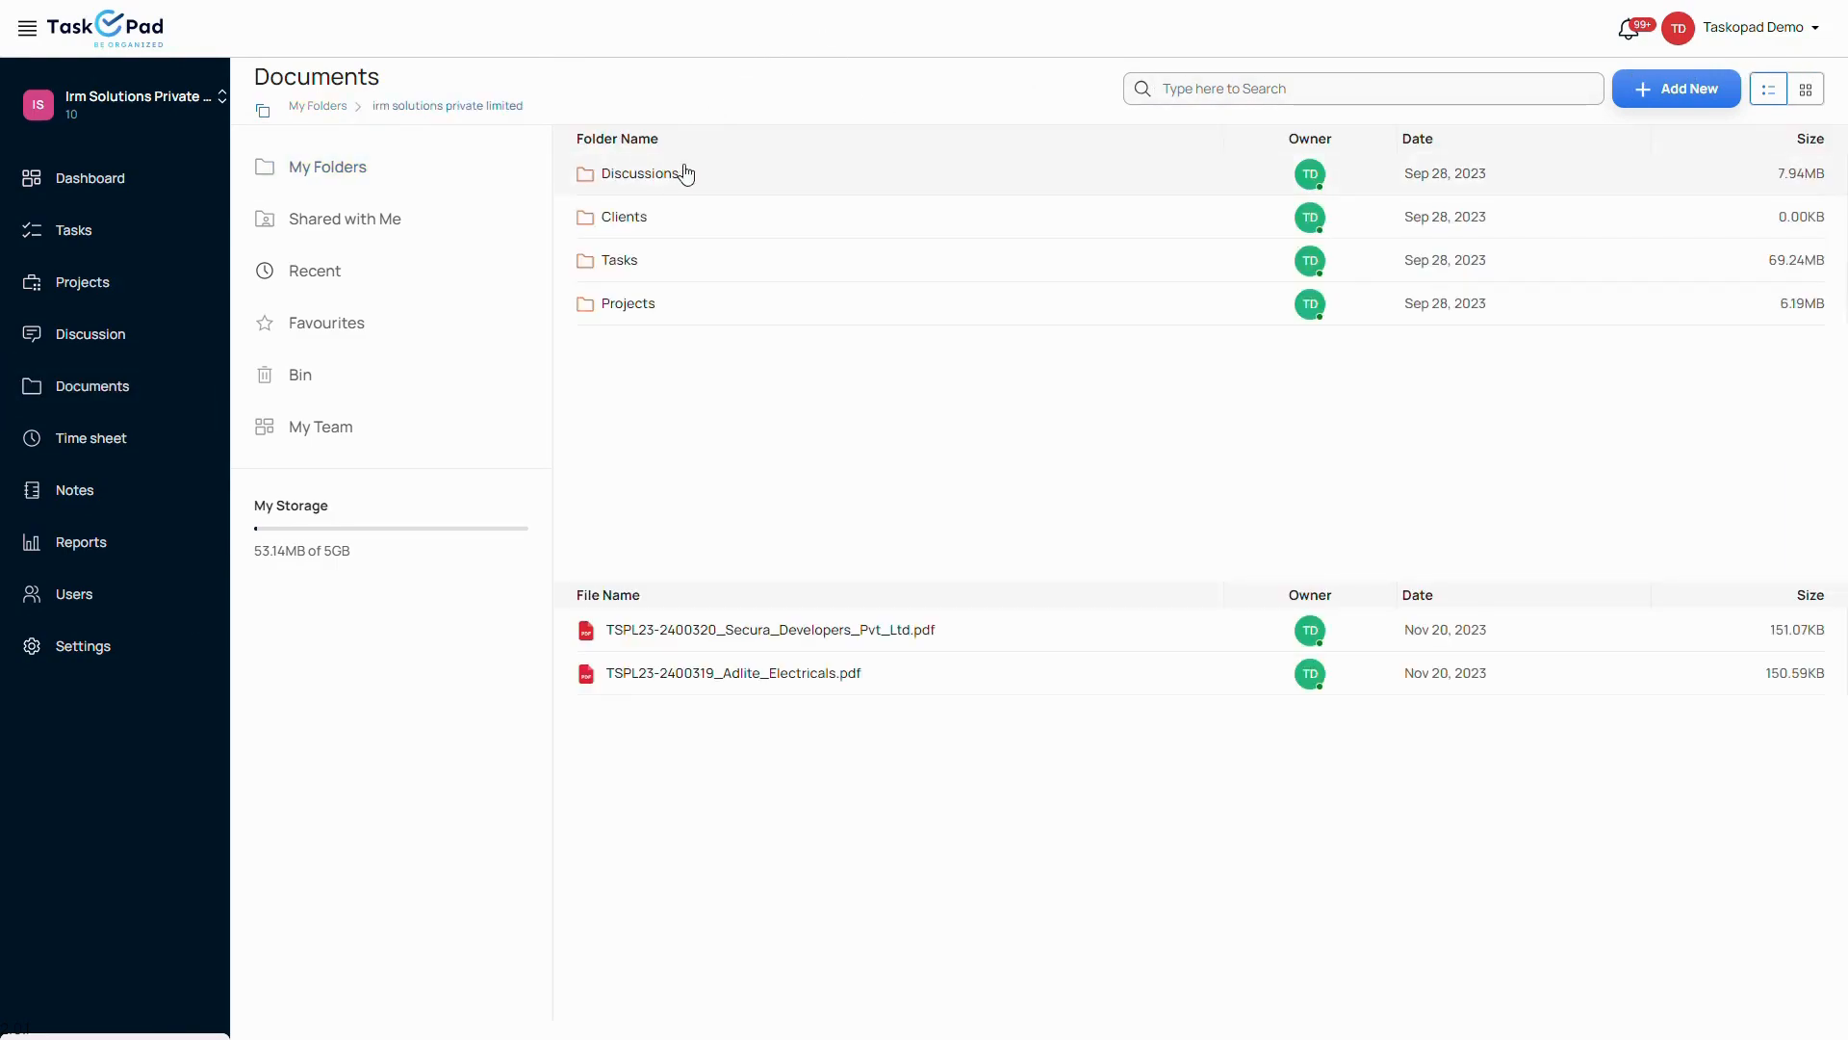
pyautogui.moveTo(1074, 129)
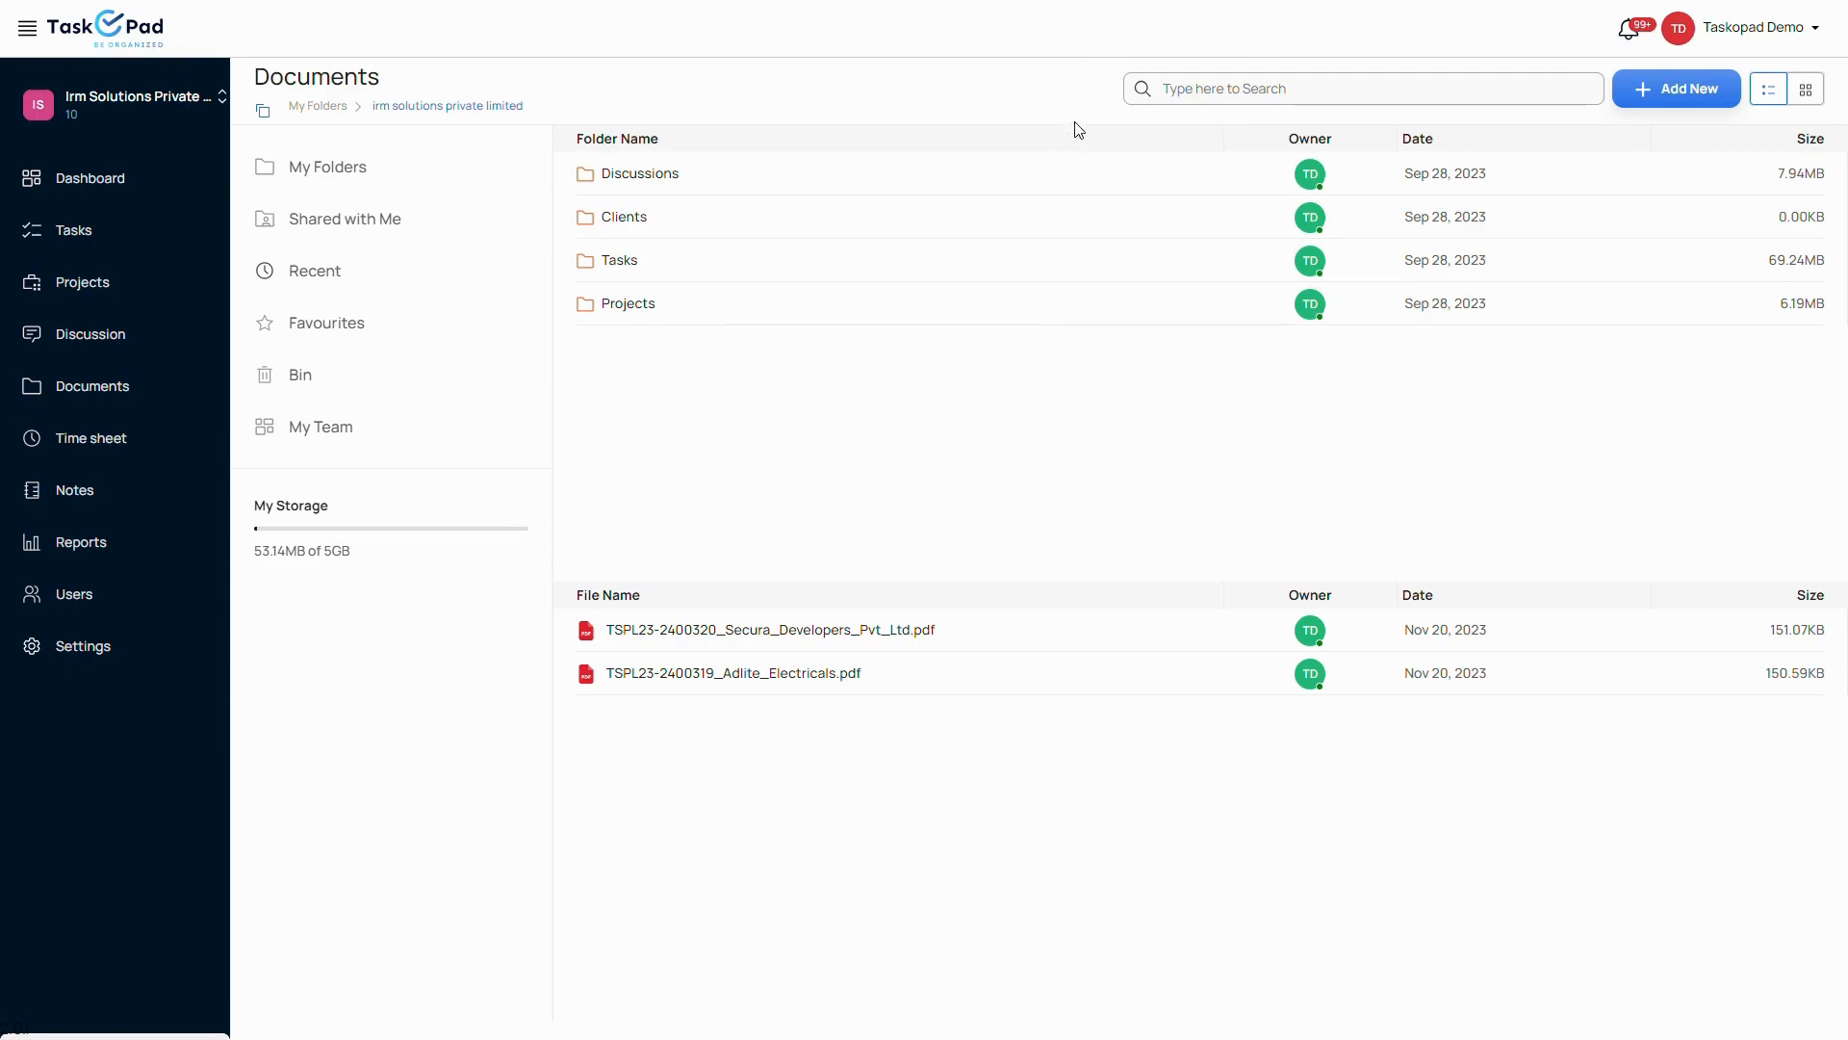
pyautogui.moveTo(1616, 102)
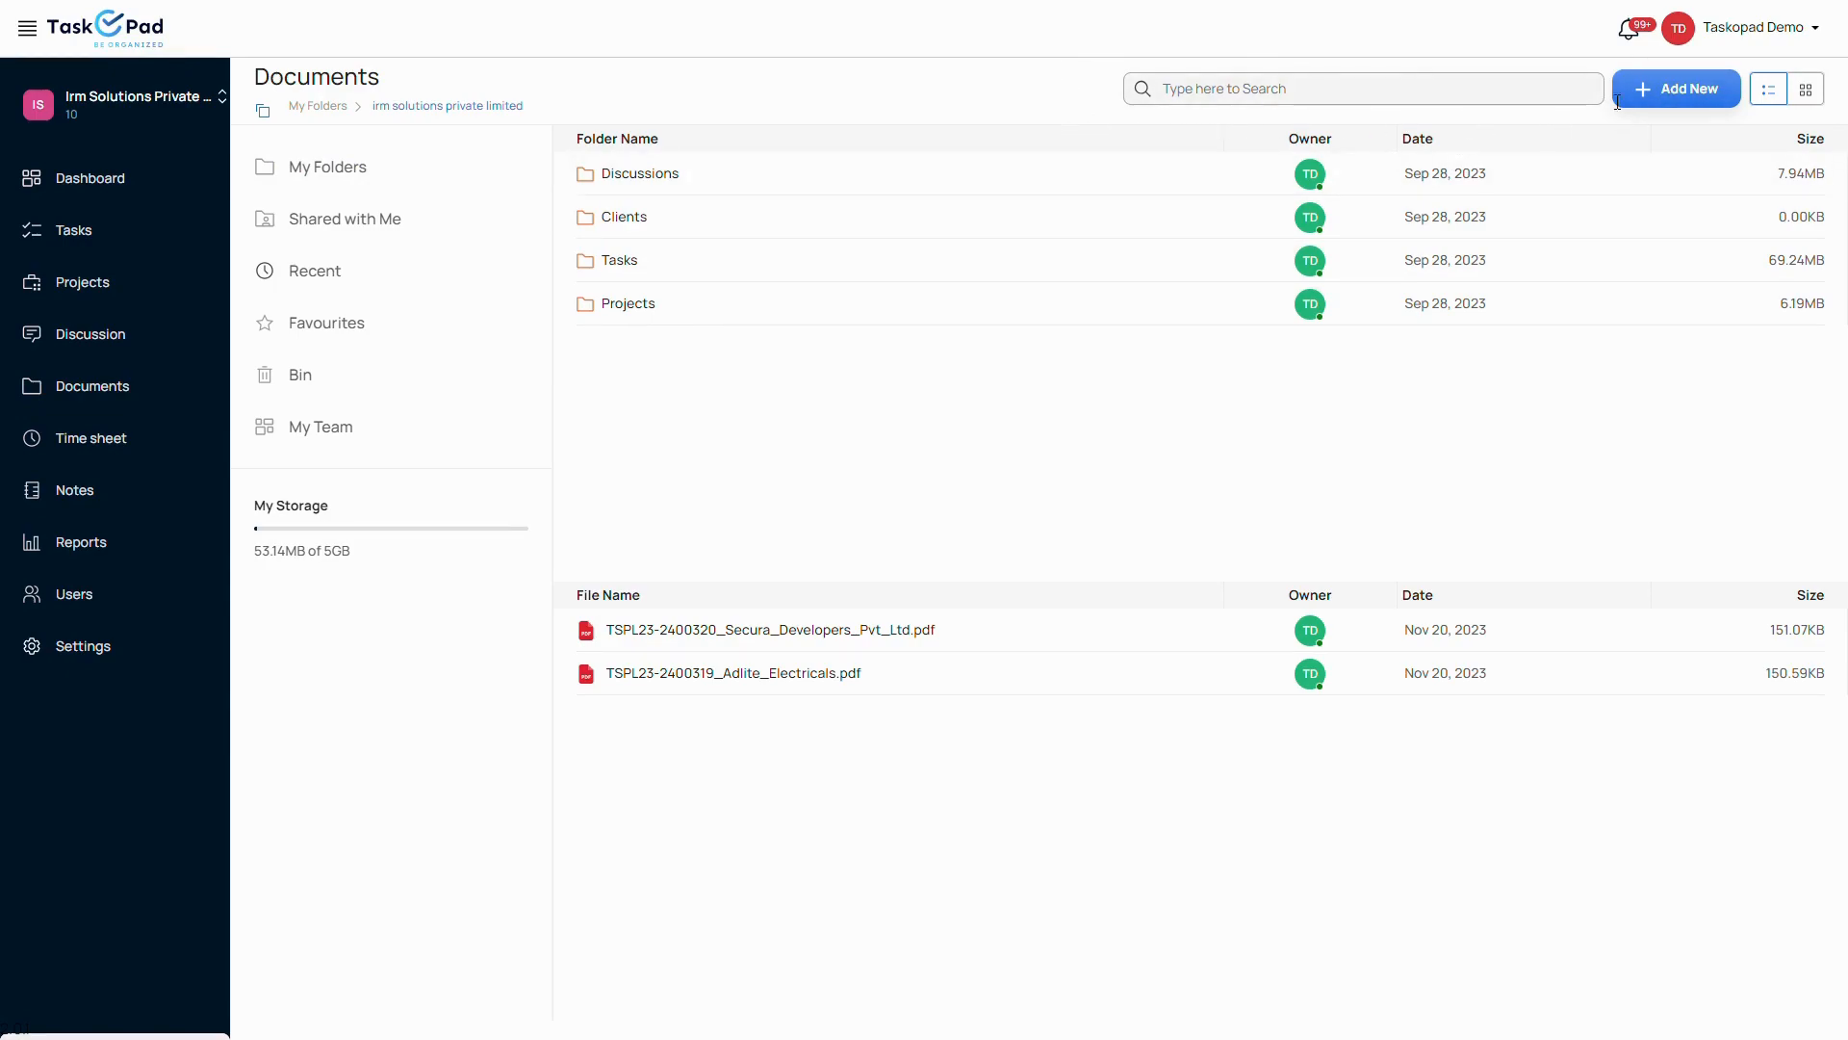
pyautogui.click(1675, 89)
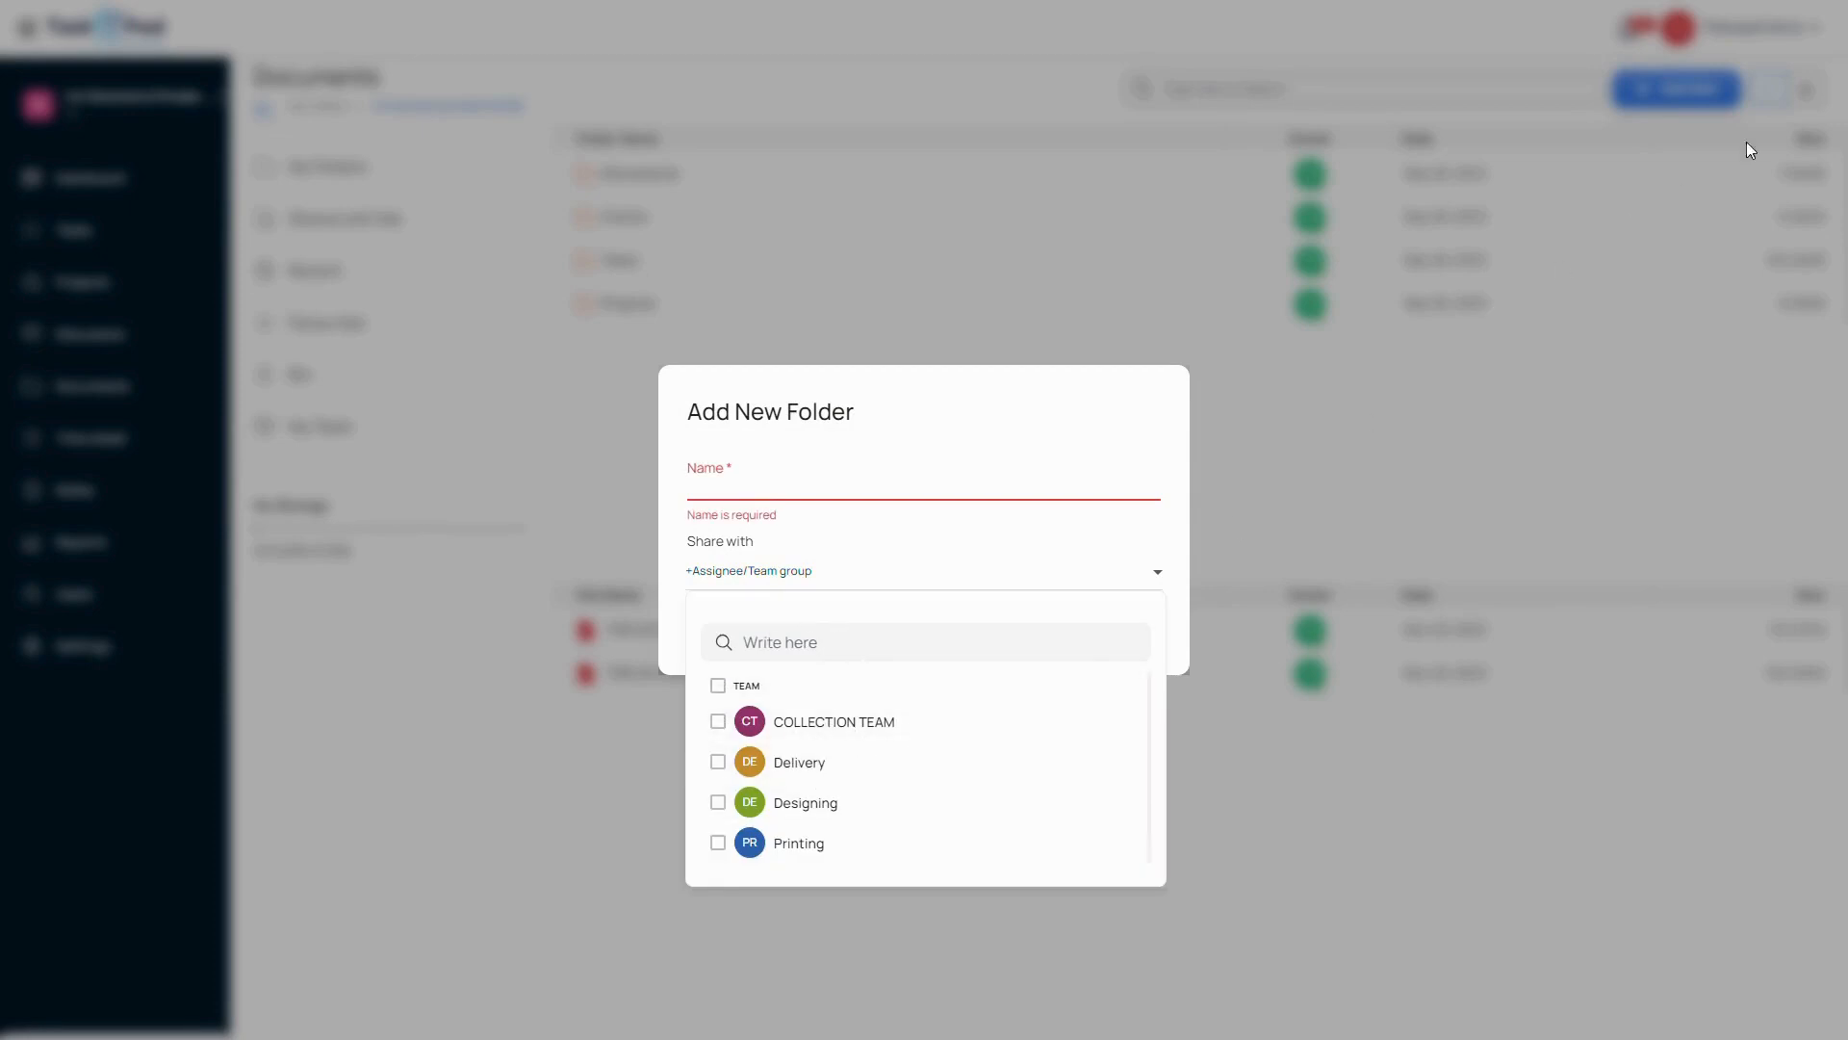
# Run the User Wise Report to see member breakdowns, then return to the Reports list
pyautogui.click(79, 543)
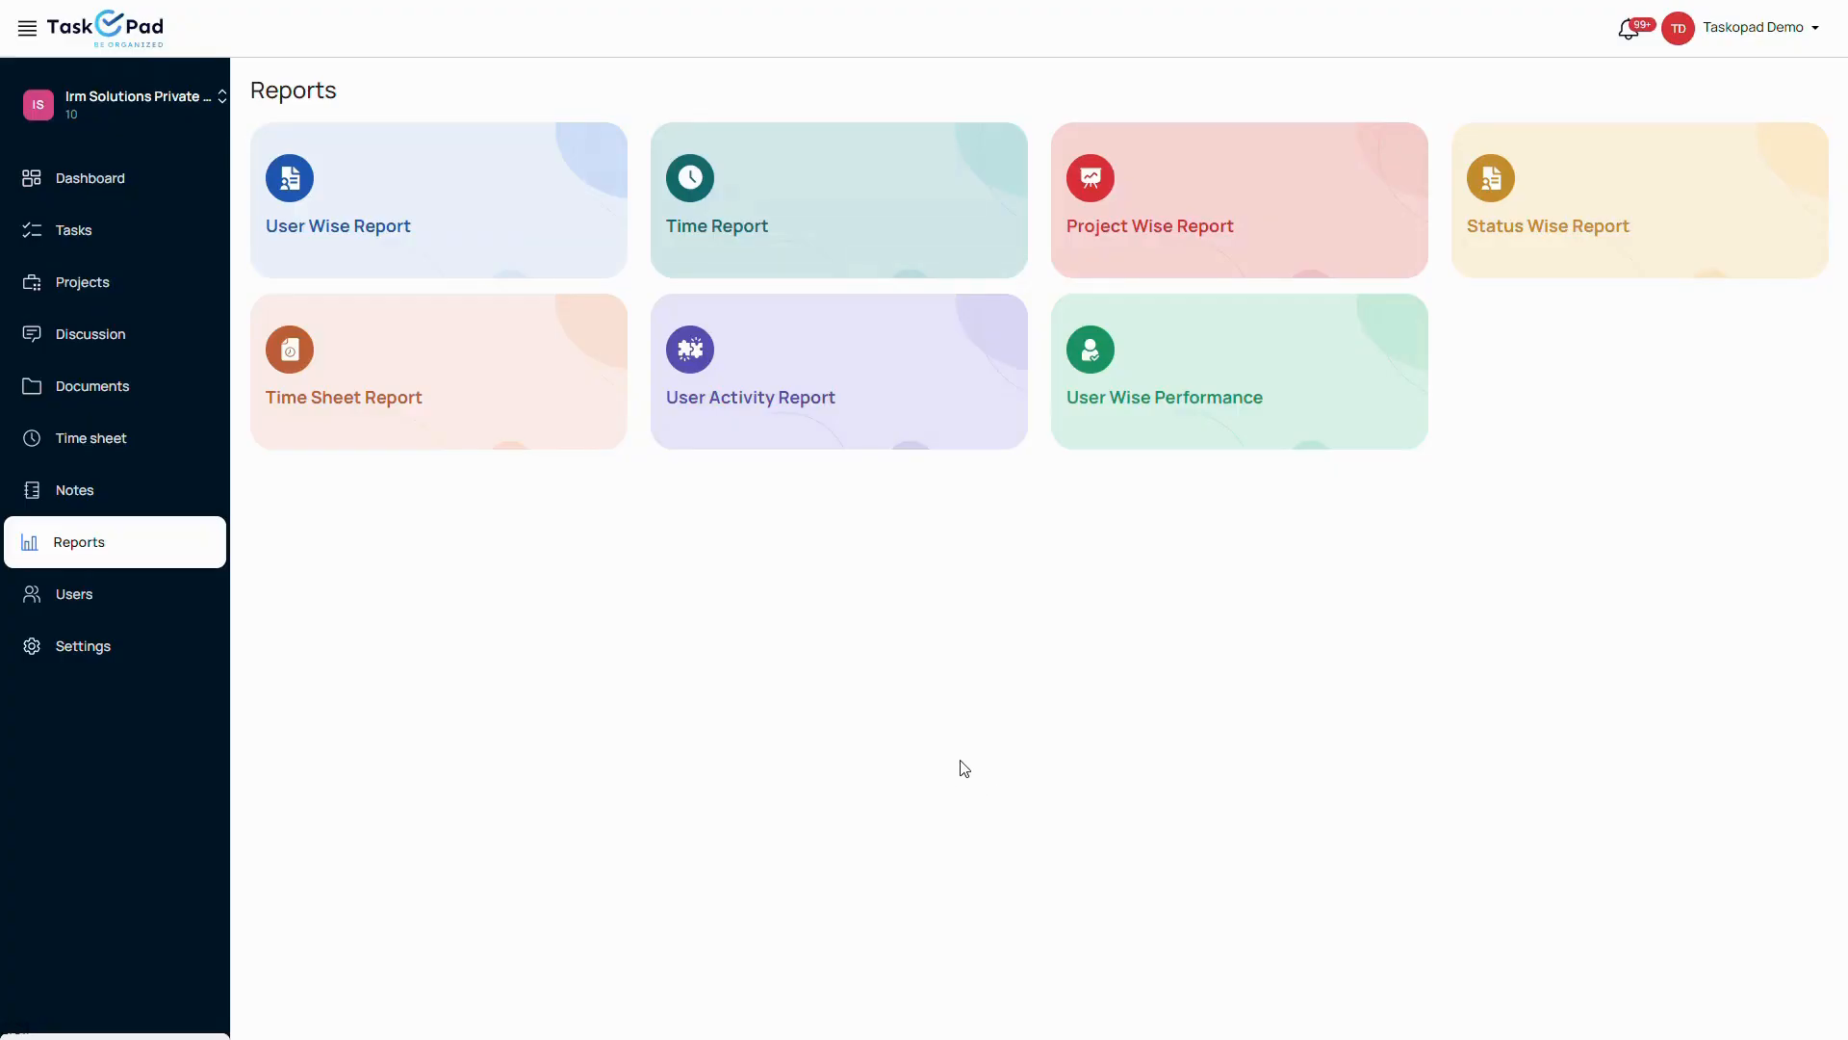
pyautogui.moveTo(282, 113)
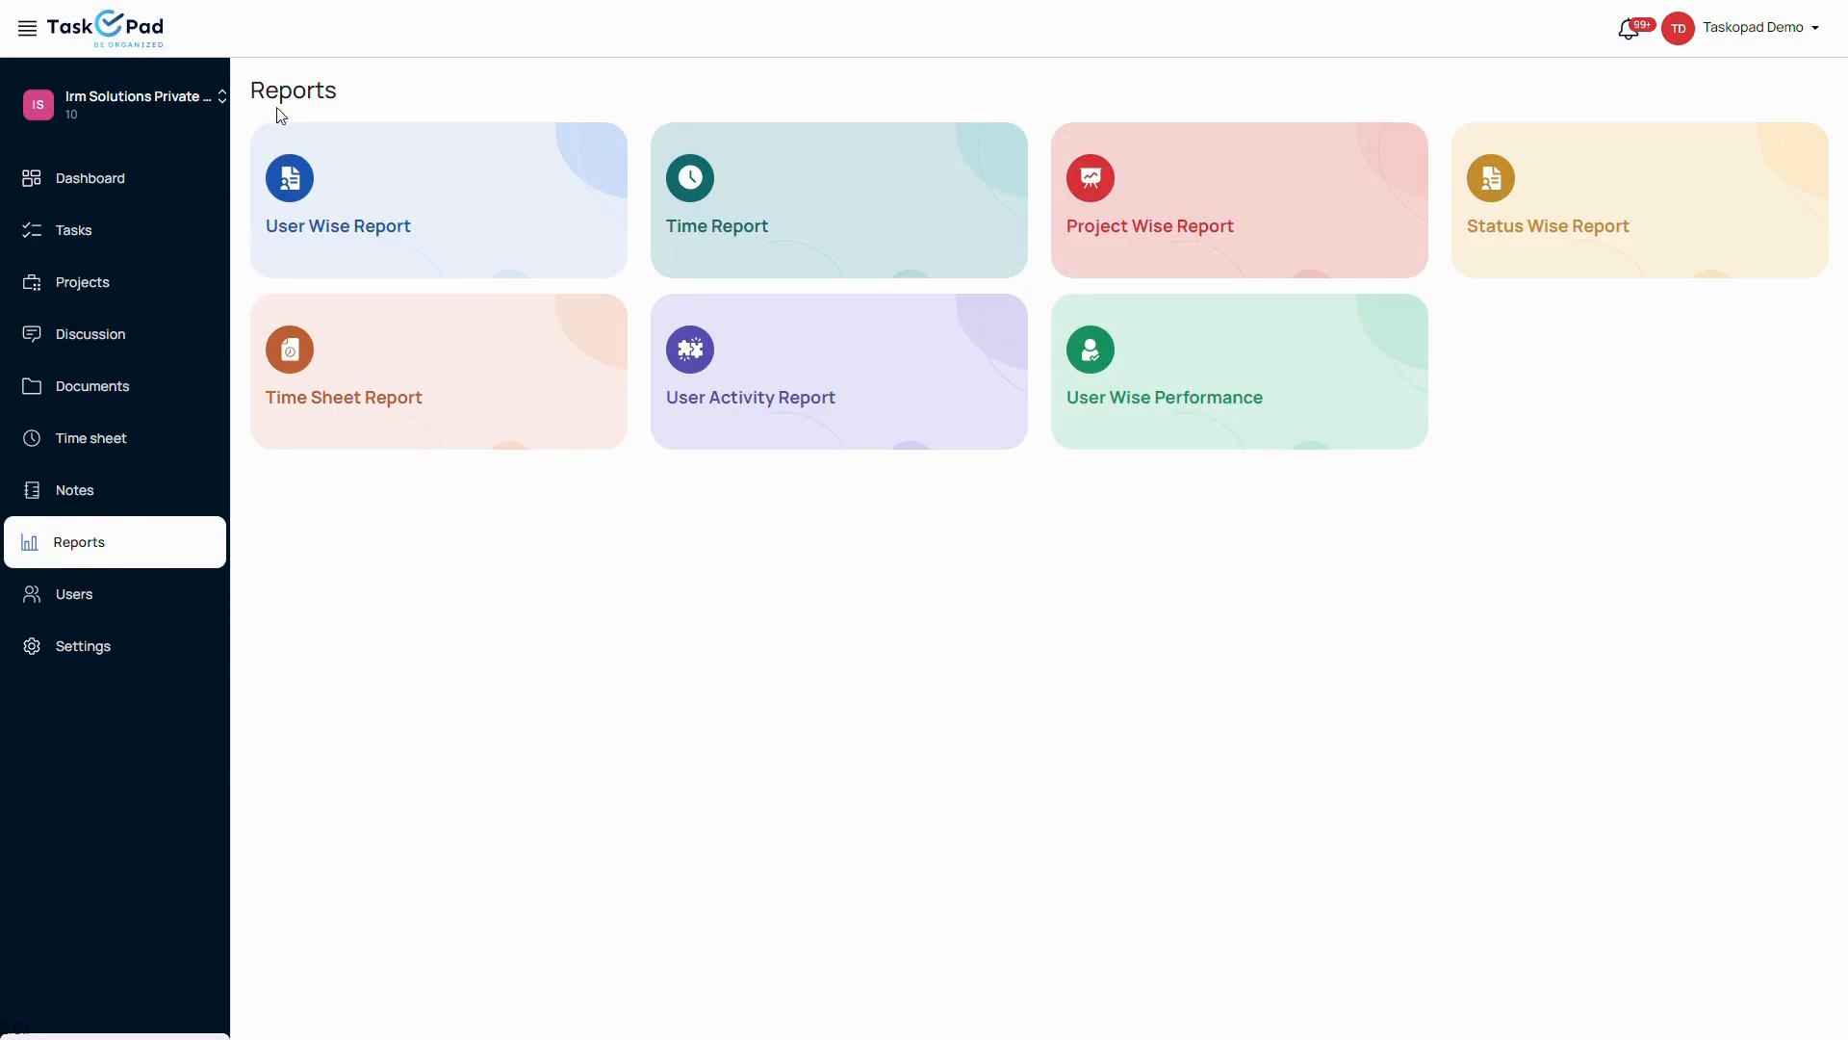
pyautogui.click(437, 200)
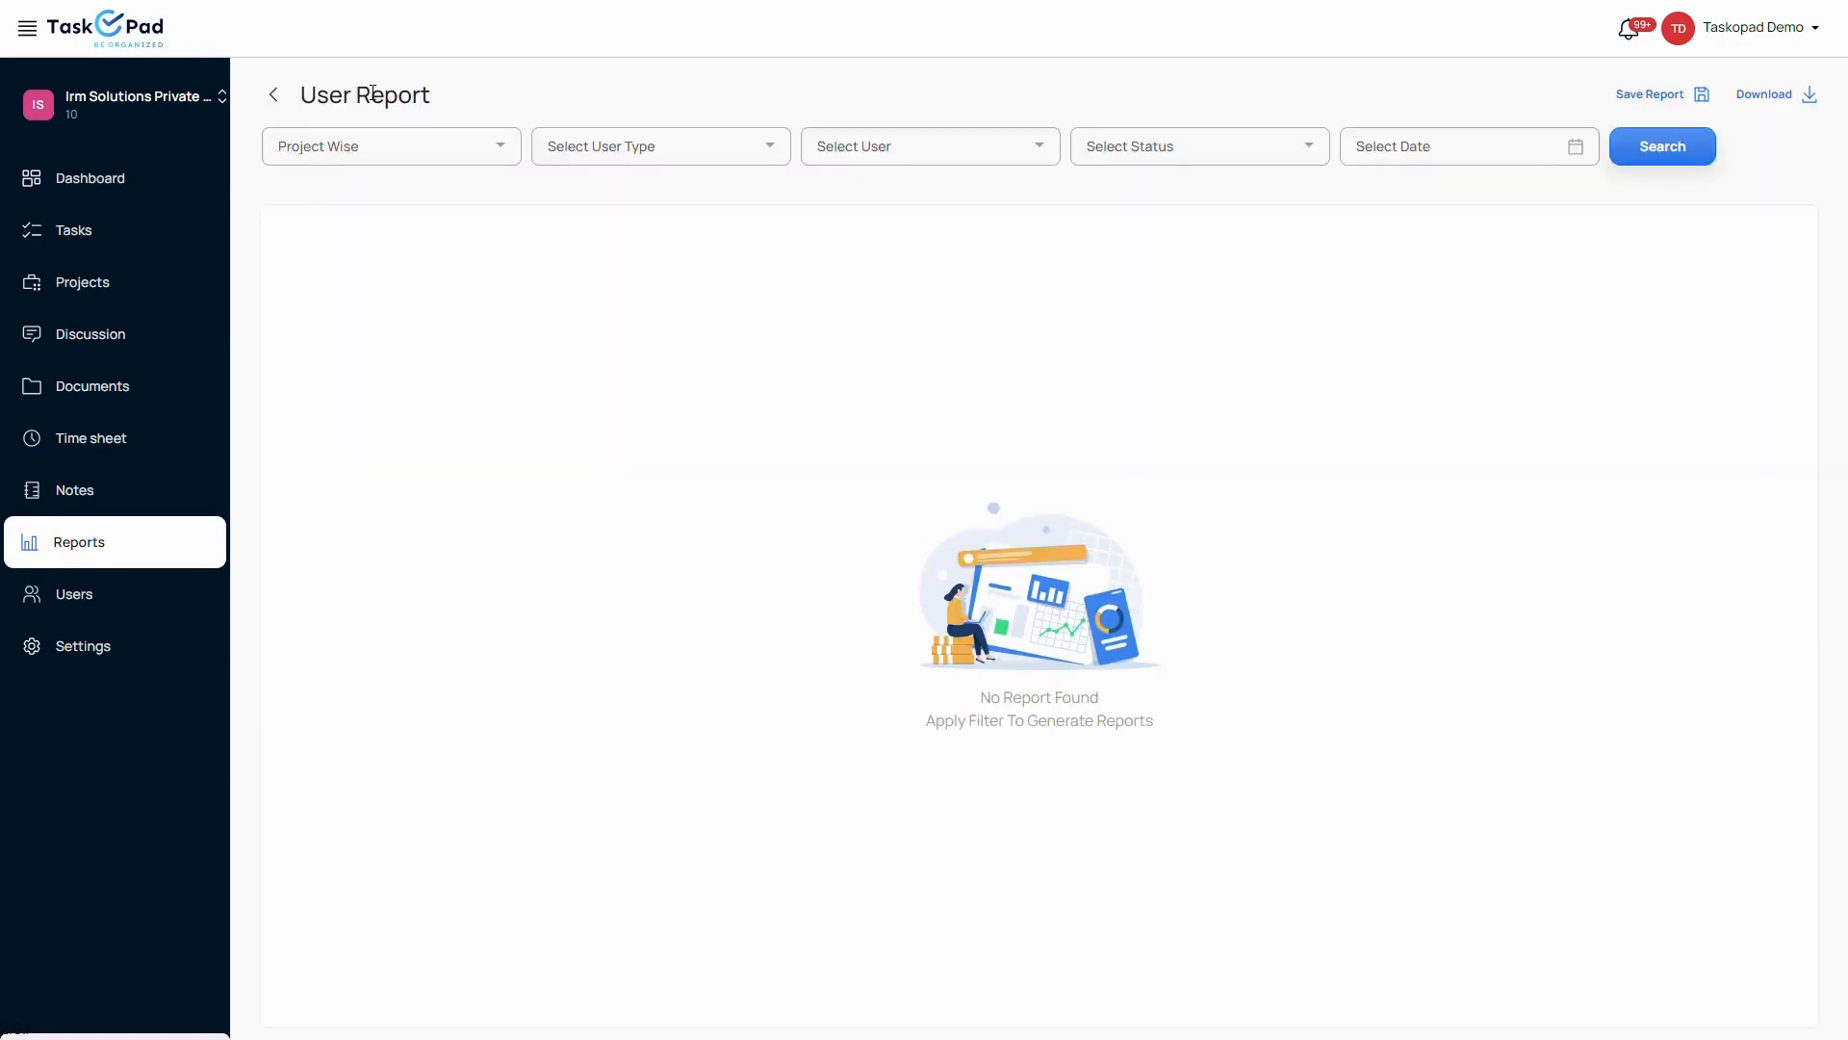
pyautogui.click(1654, 94)
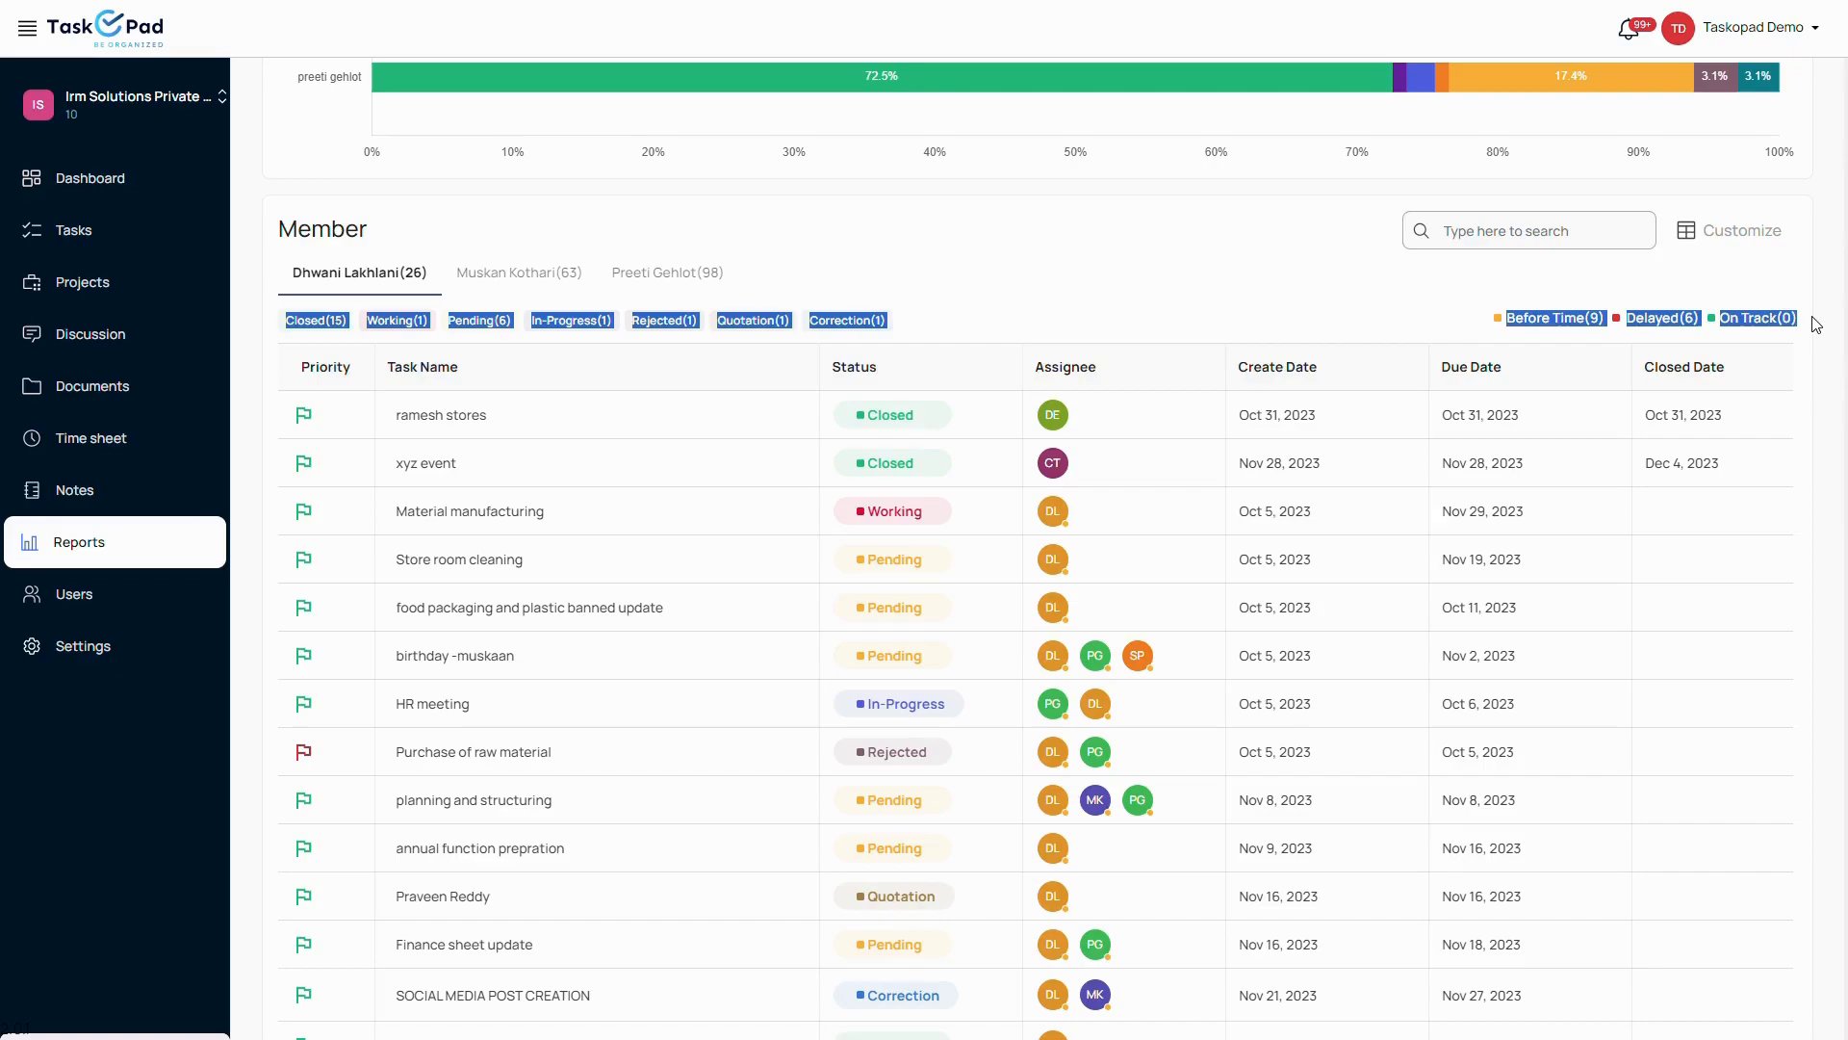
pyautogui.click(79, 541)
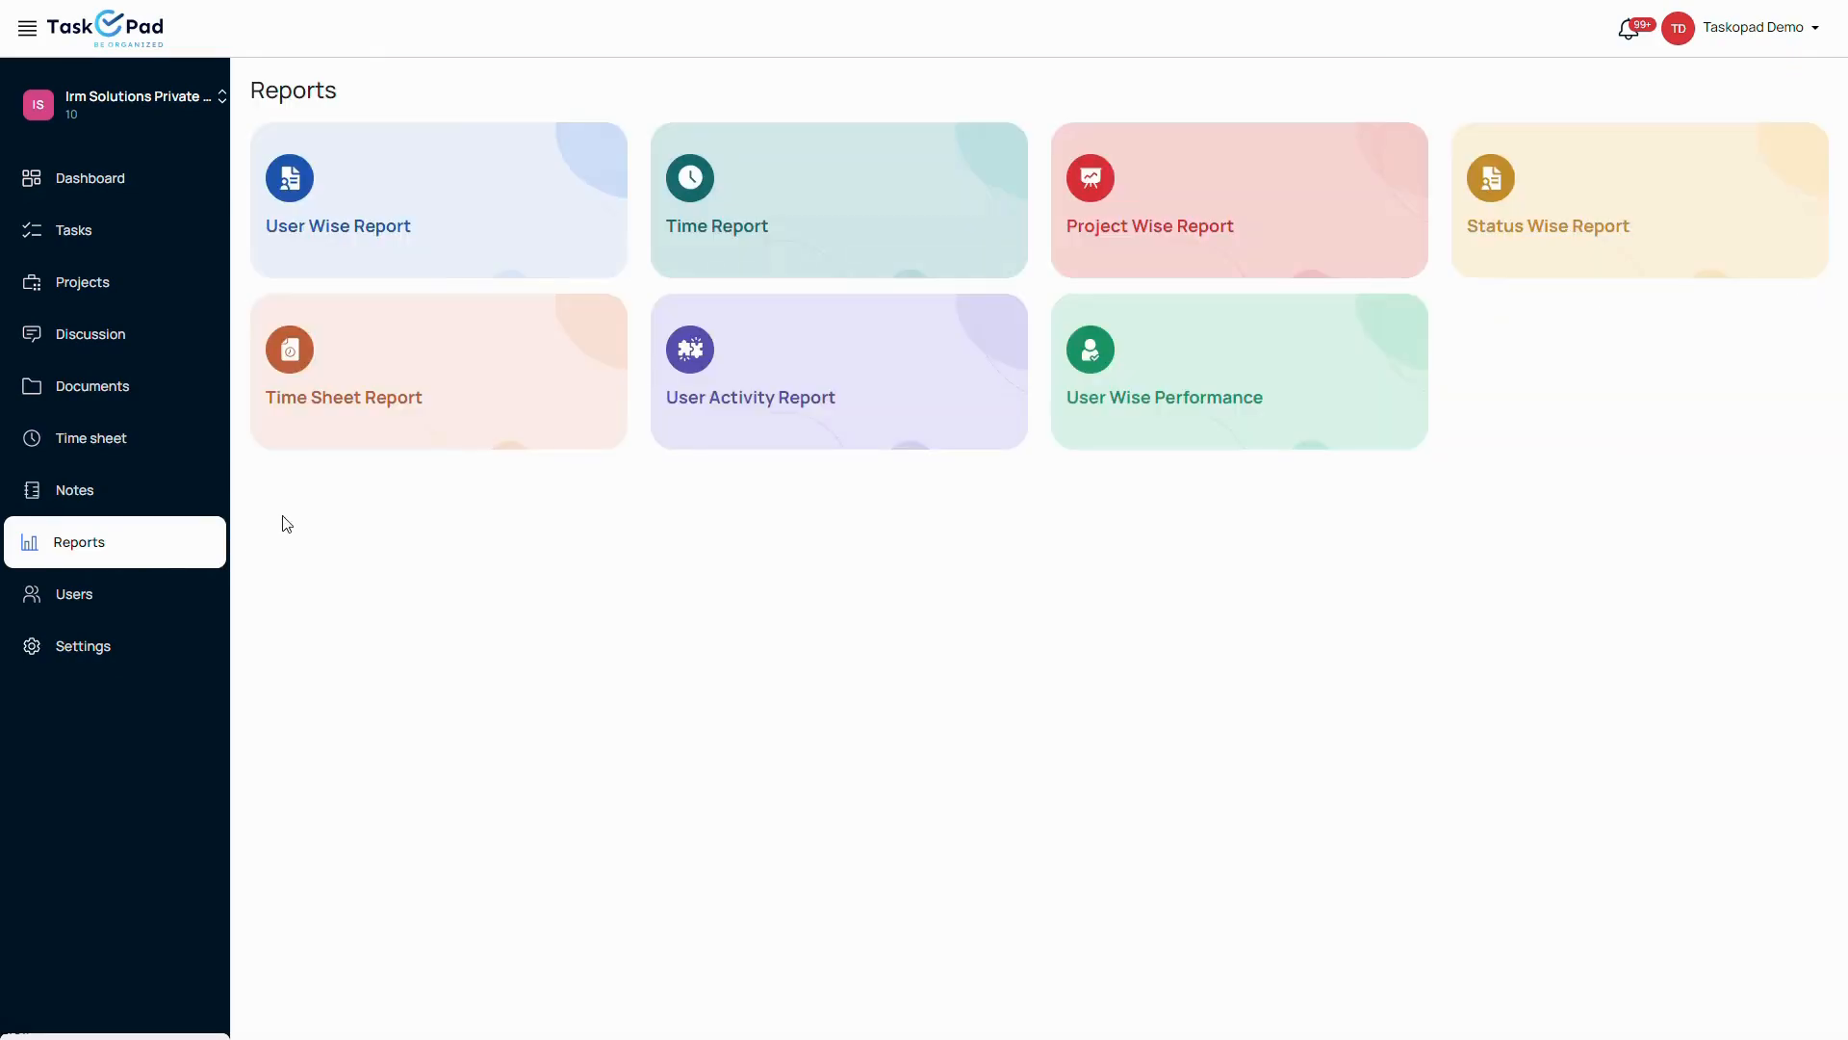
# View a note's Share Notes list, then return to the Dashboard with 102 total tasks
pyautogui.click(71, 489)
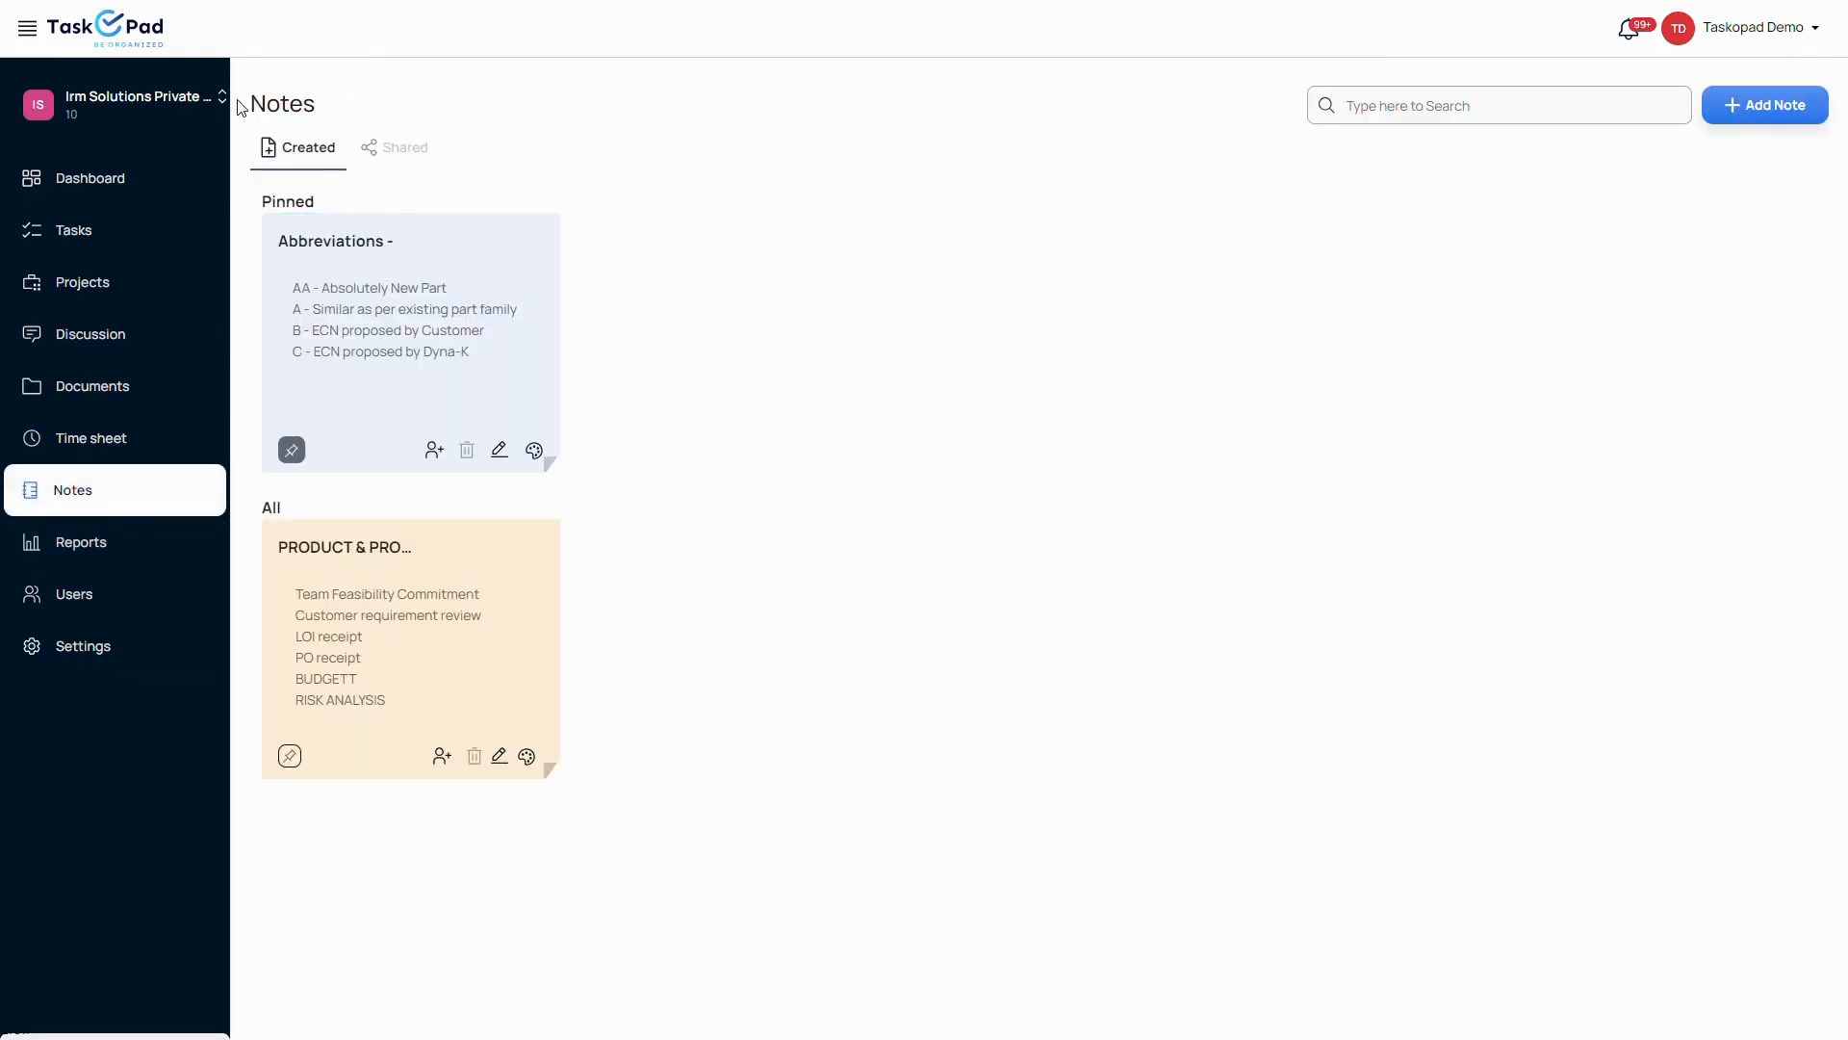
pyautogui.moveTo(1516, 219)
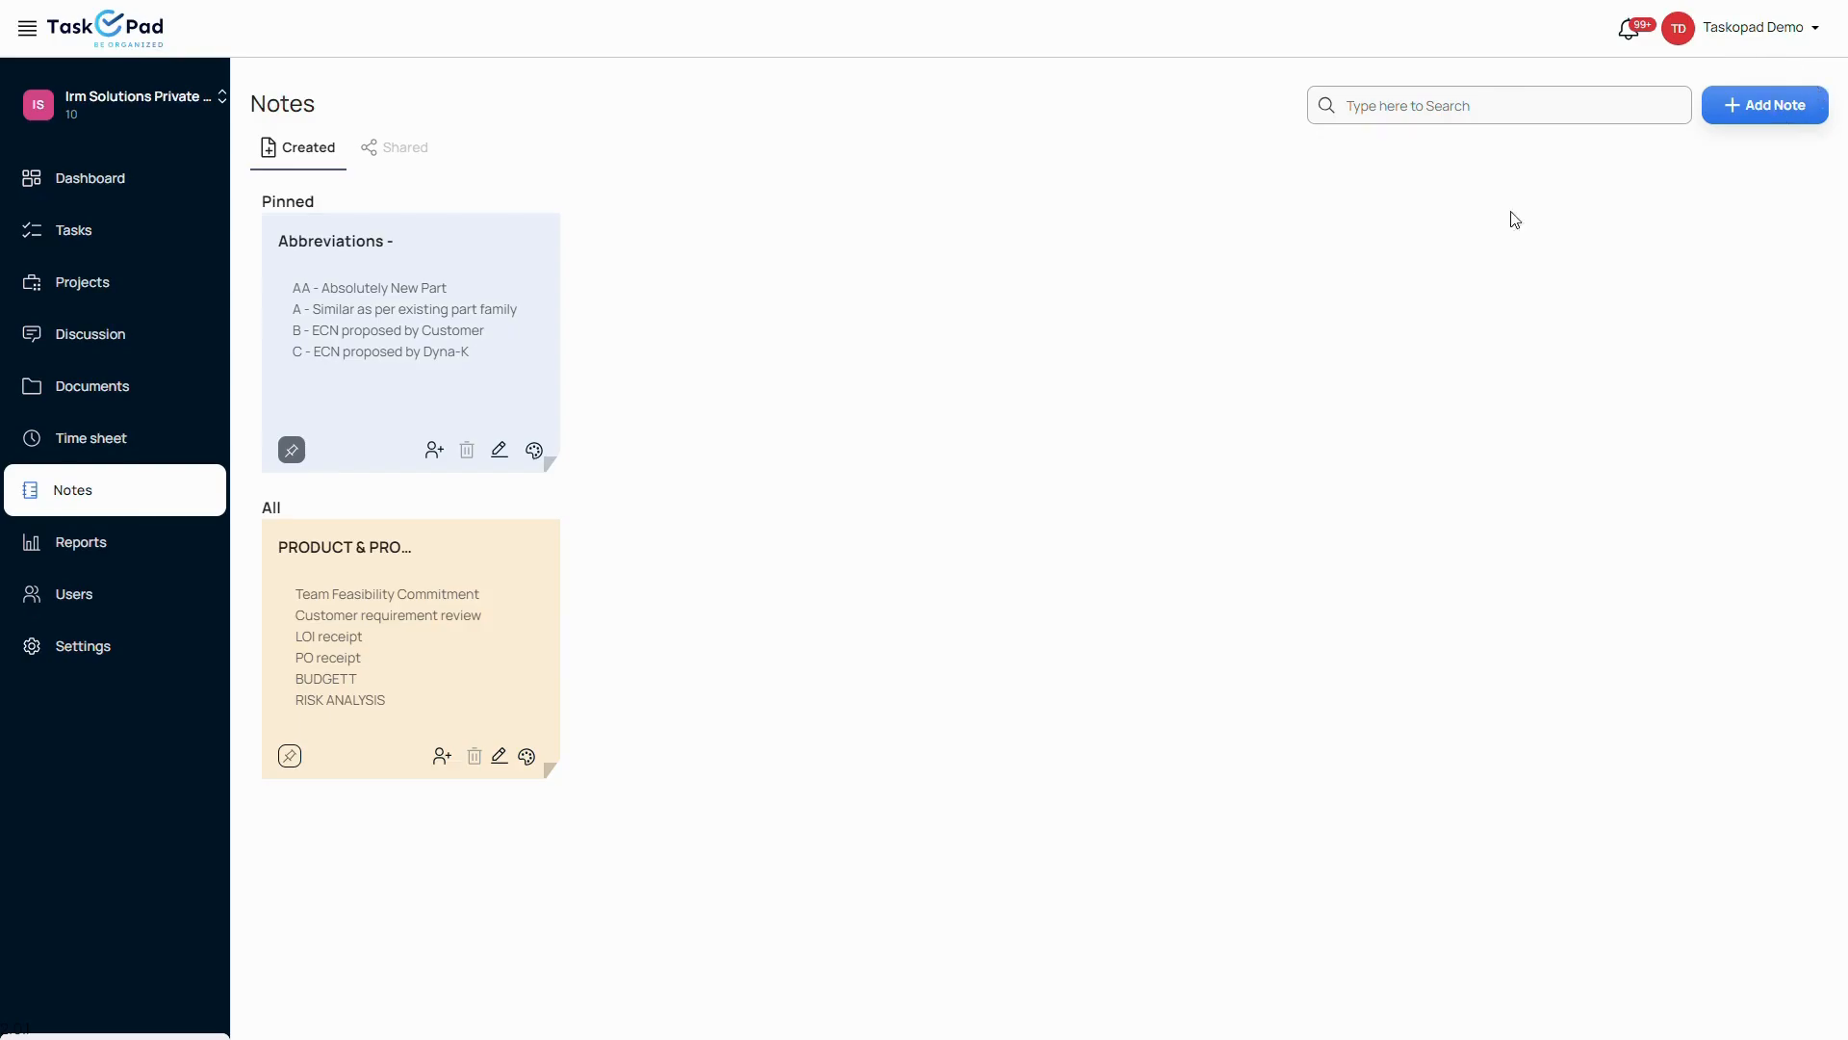
pyautogui.click(1764, 104)
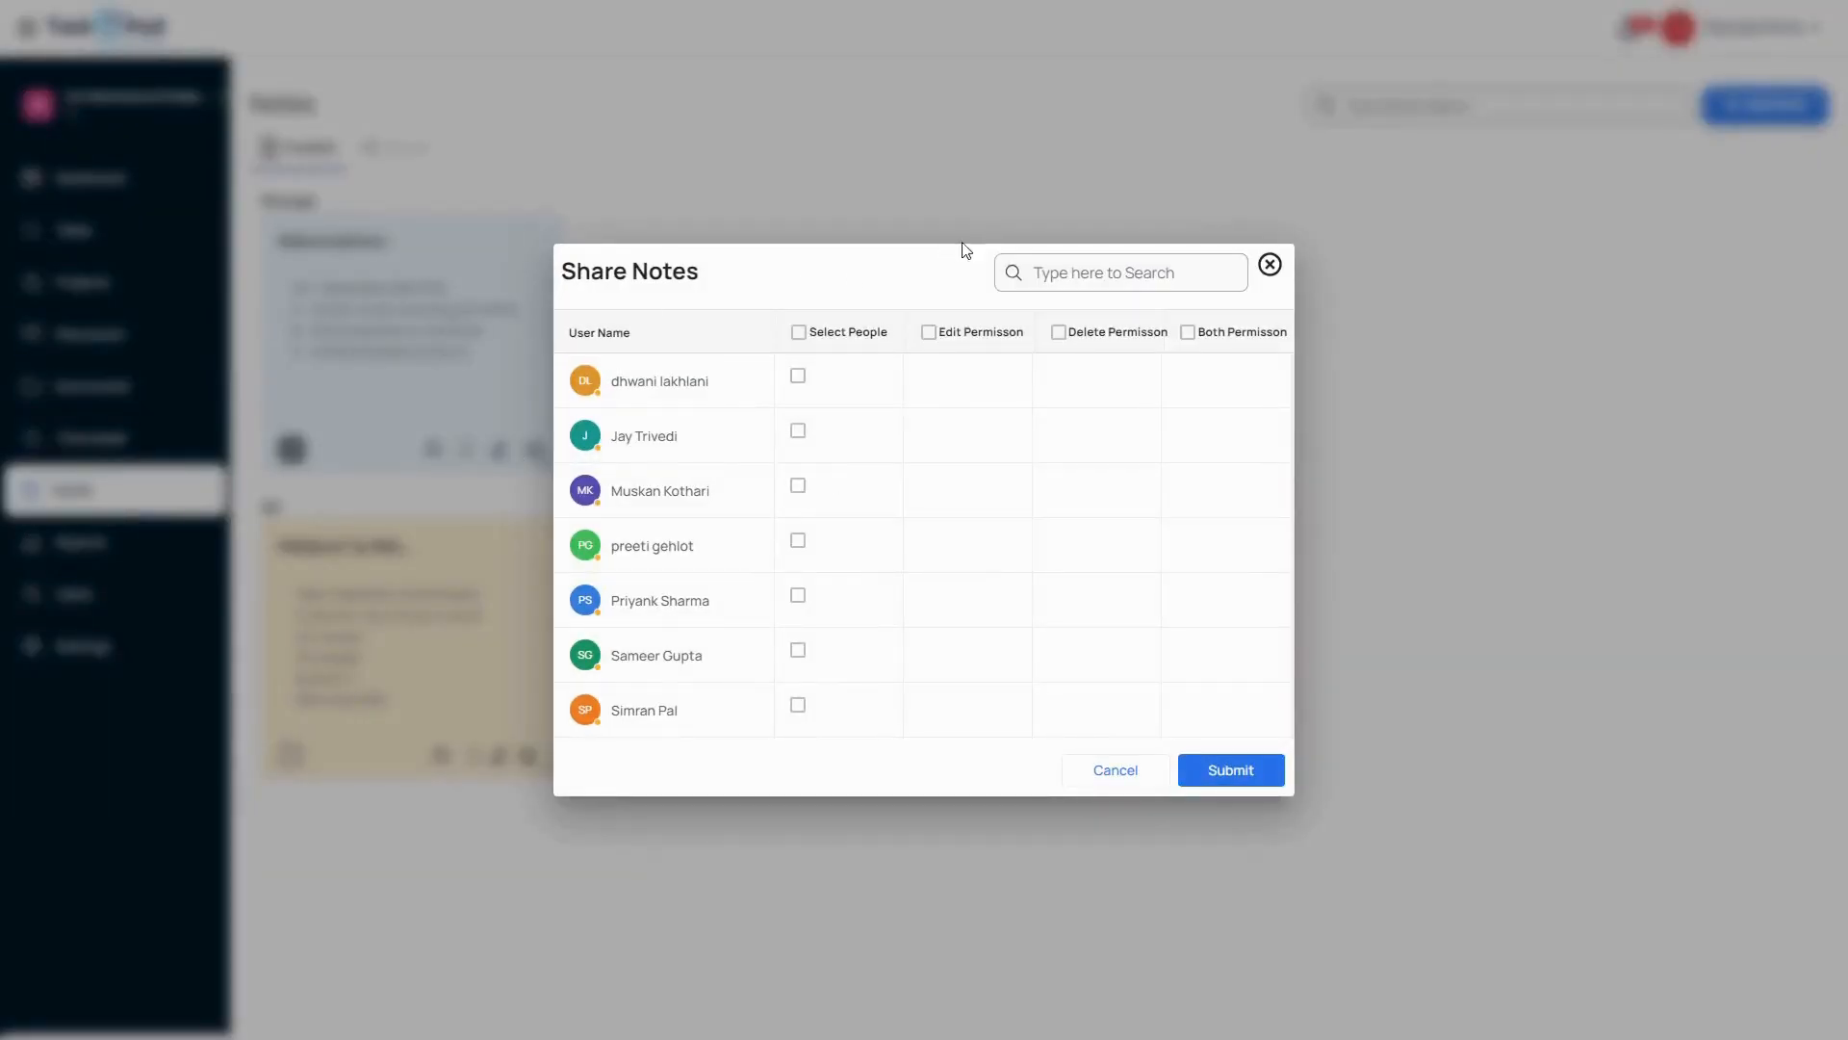
pyautogui.click(1269, 264)
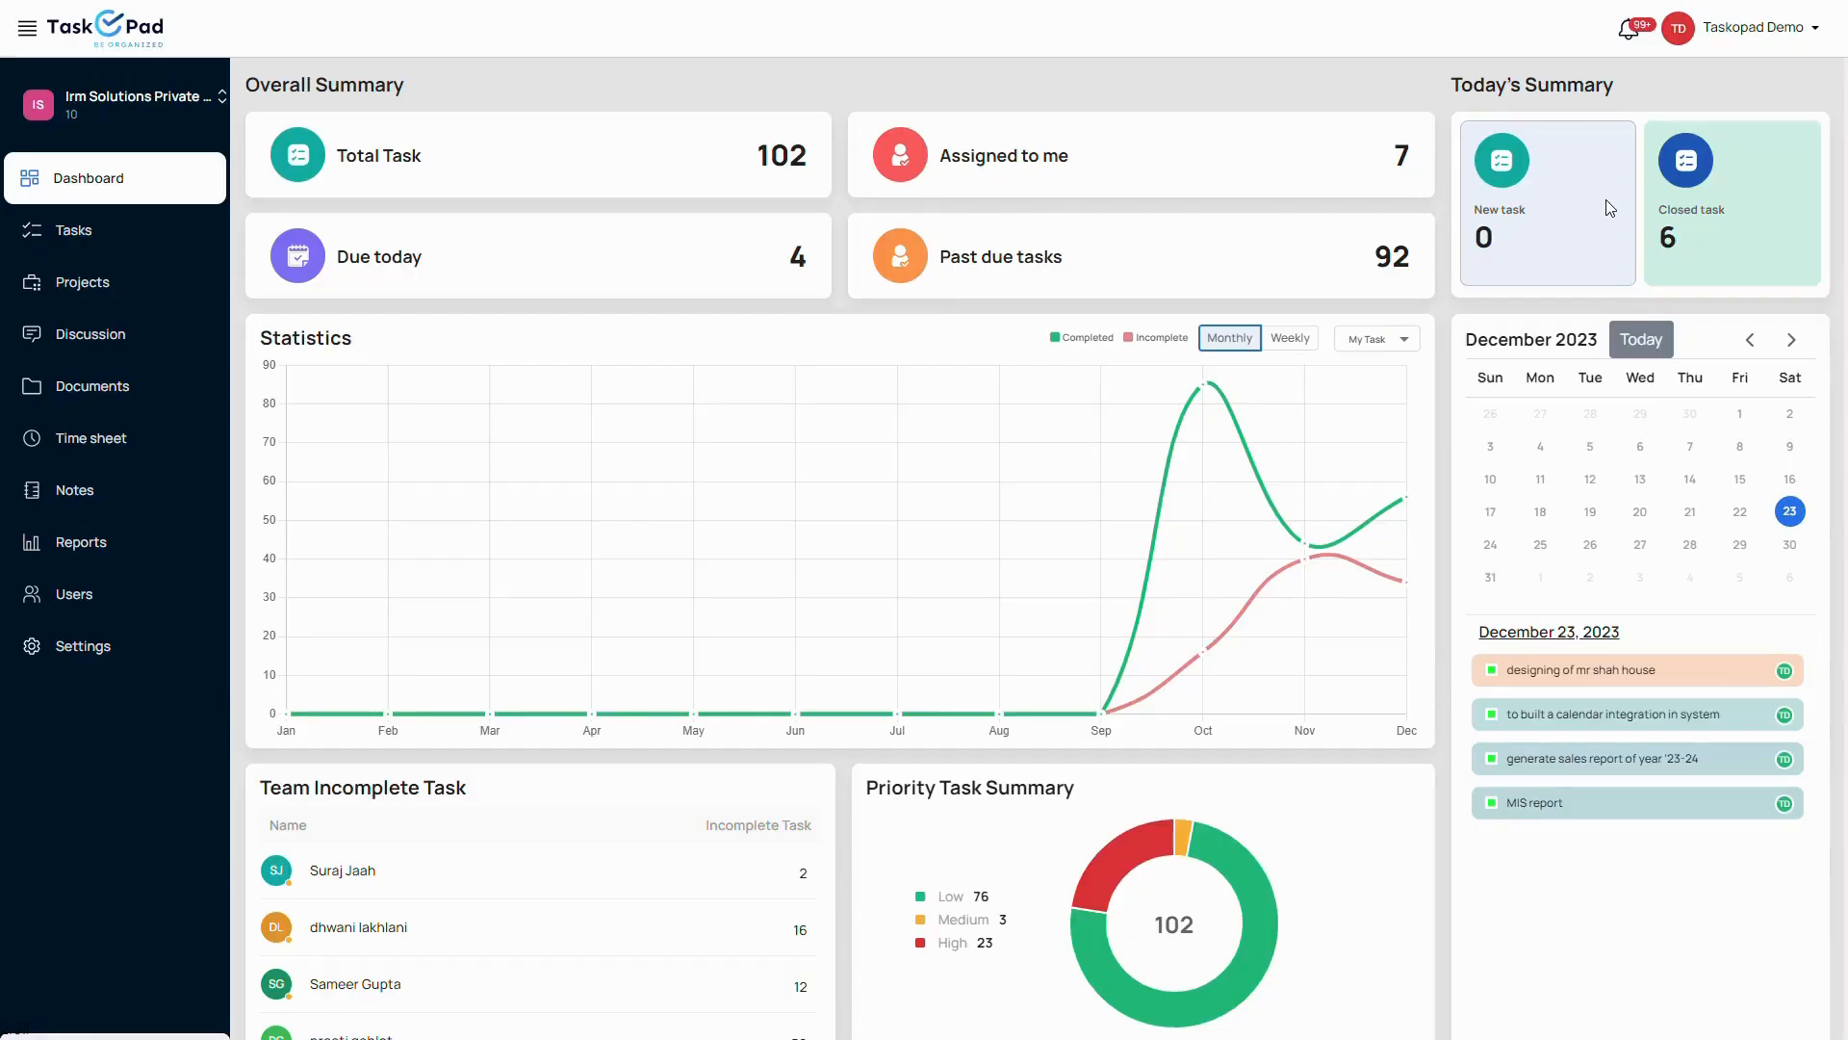